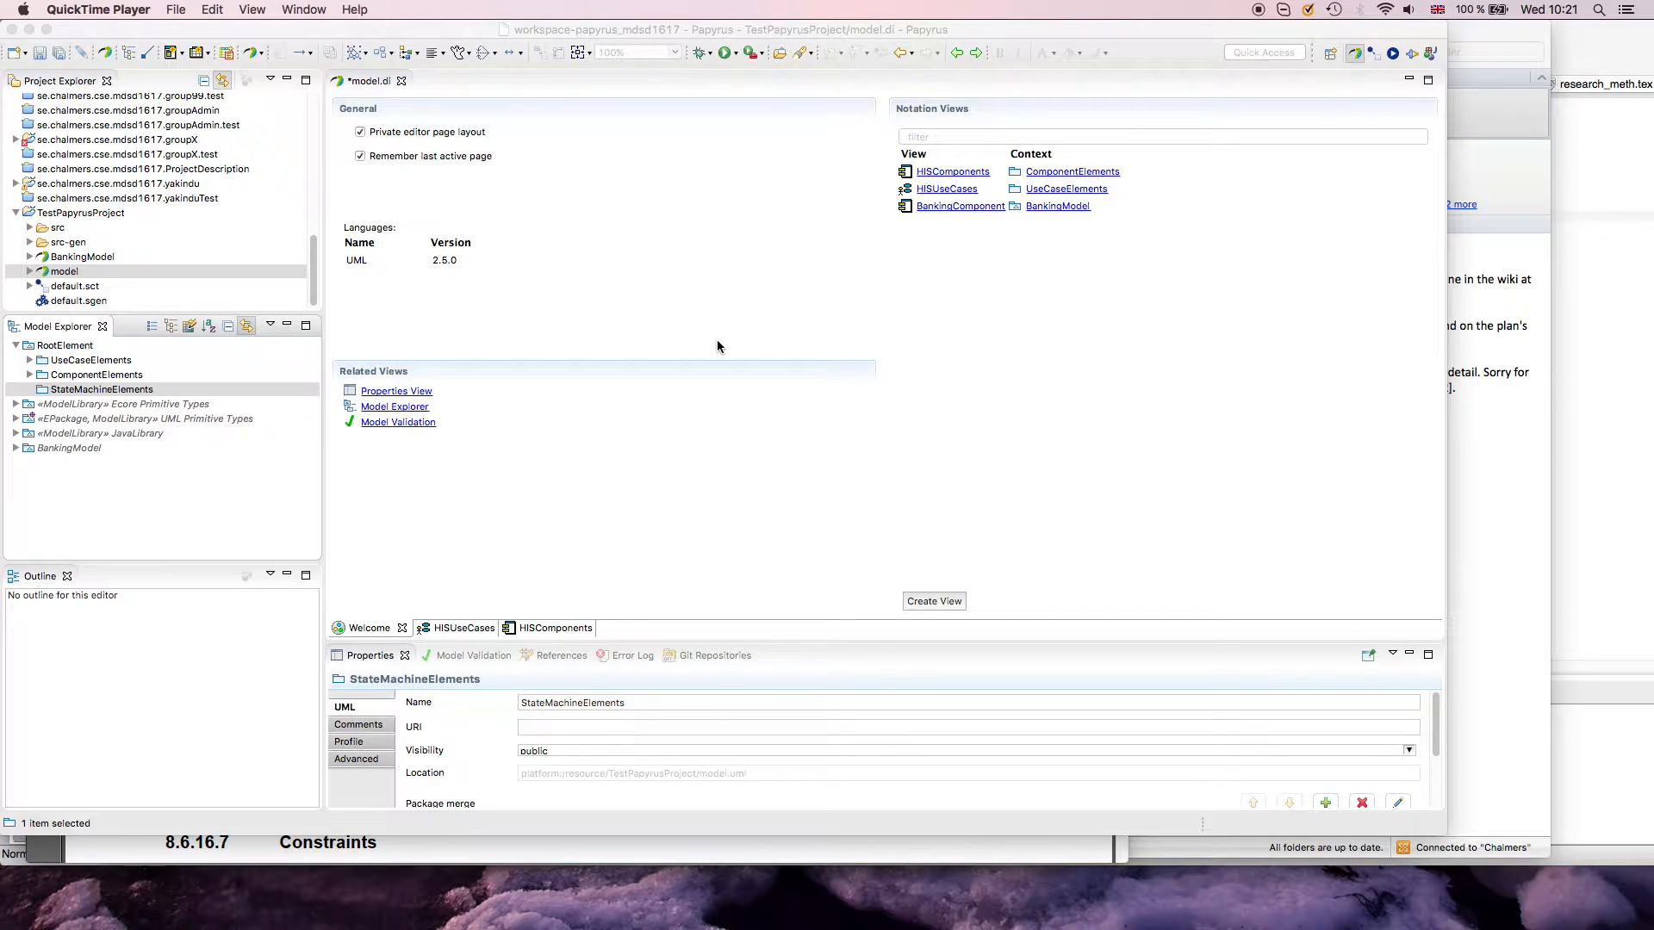
mouse_move(293, 430)
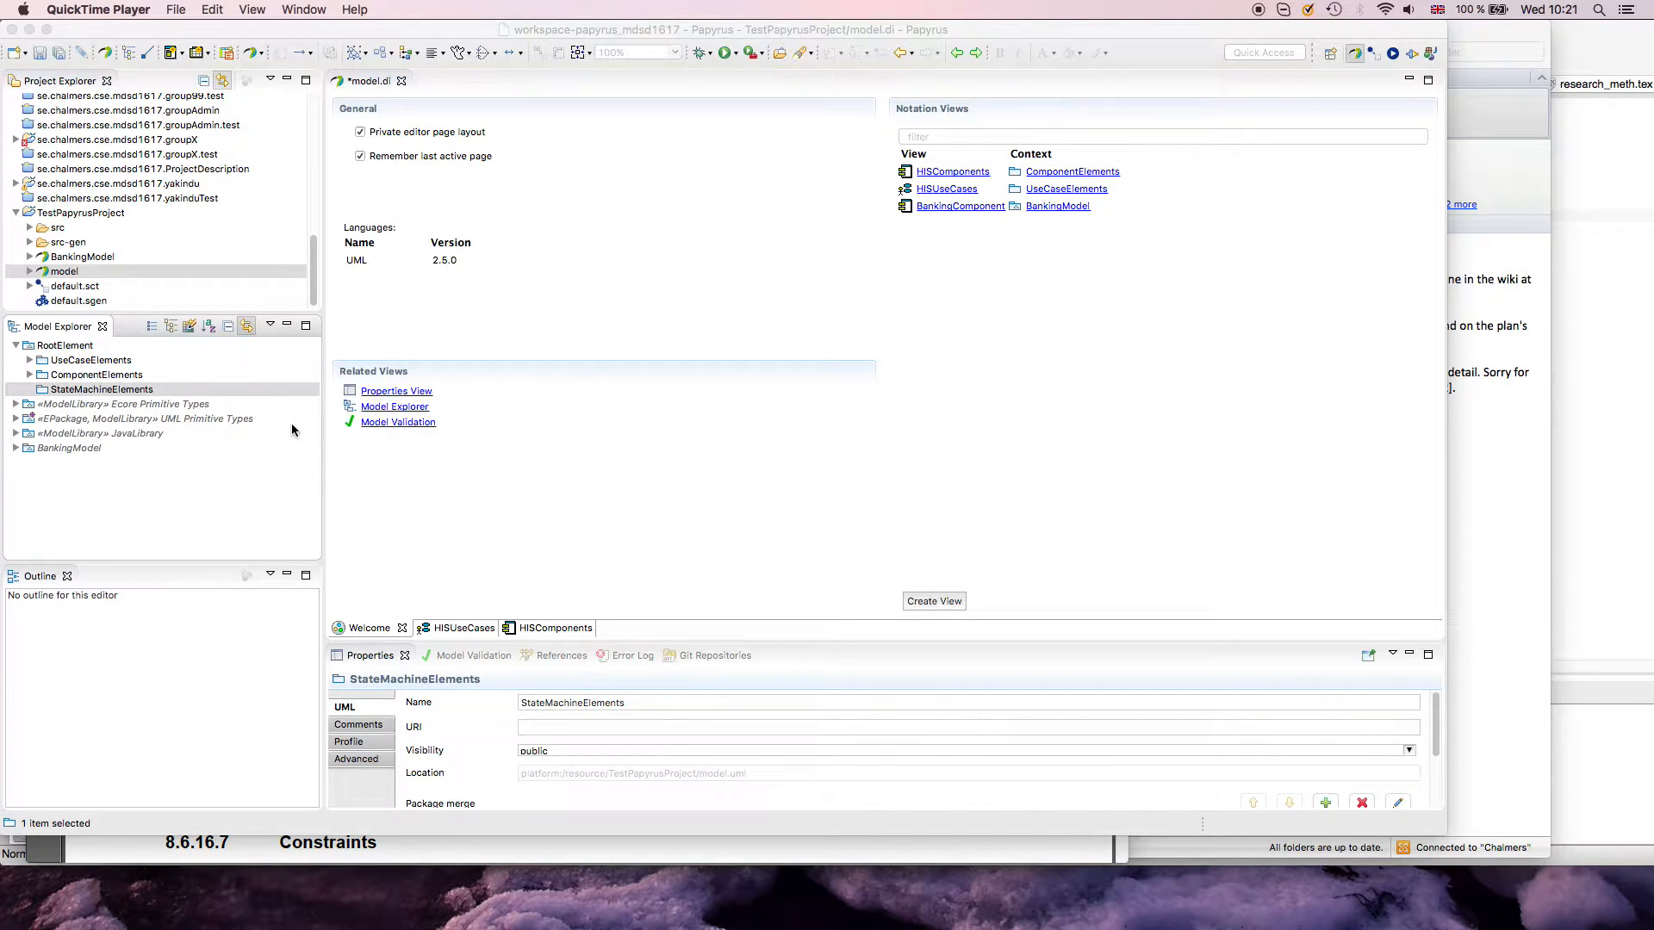
mouse_move(205, 390)
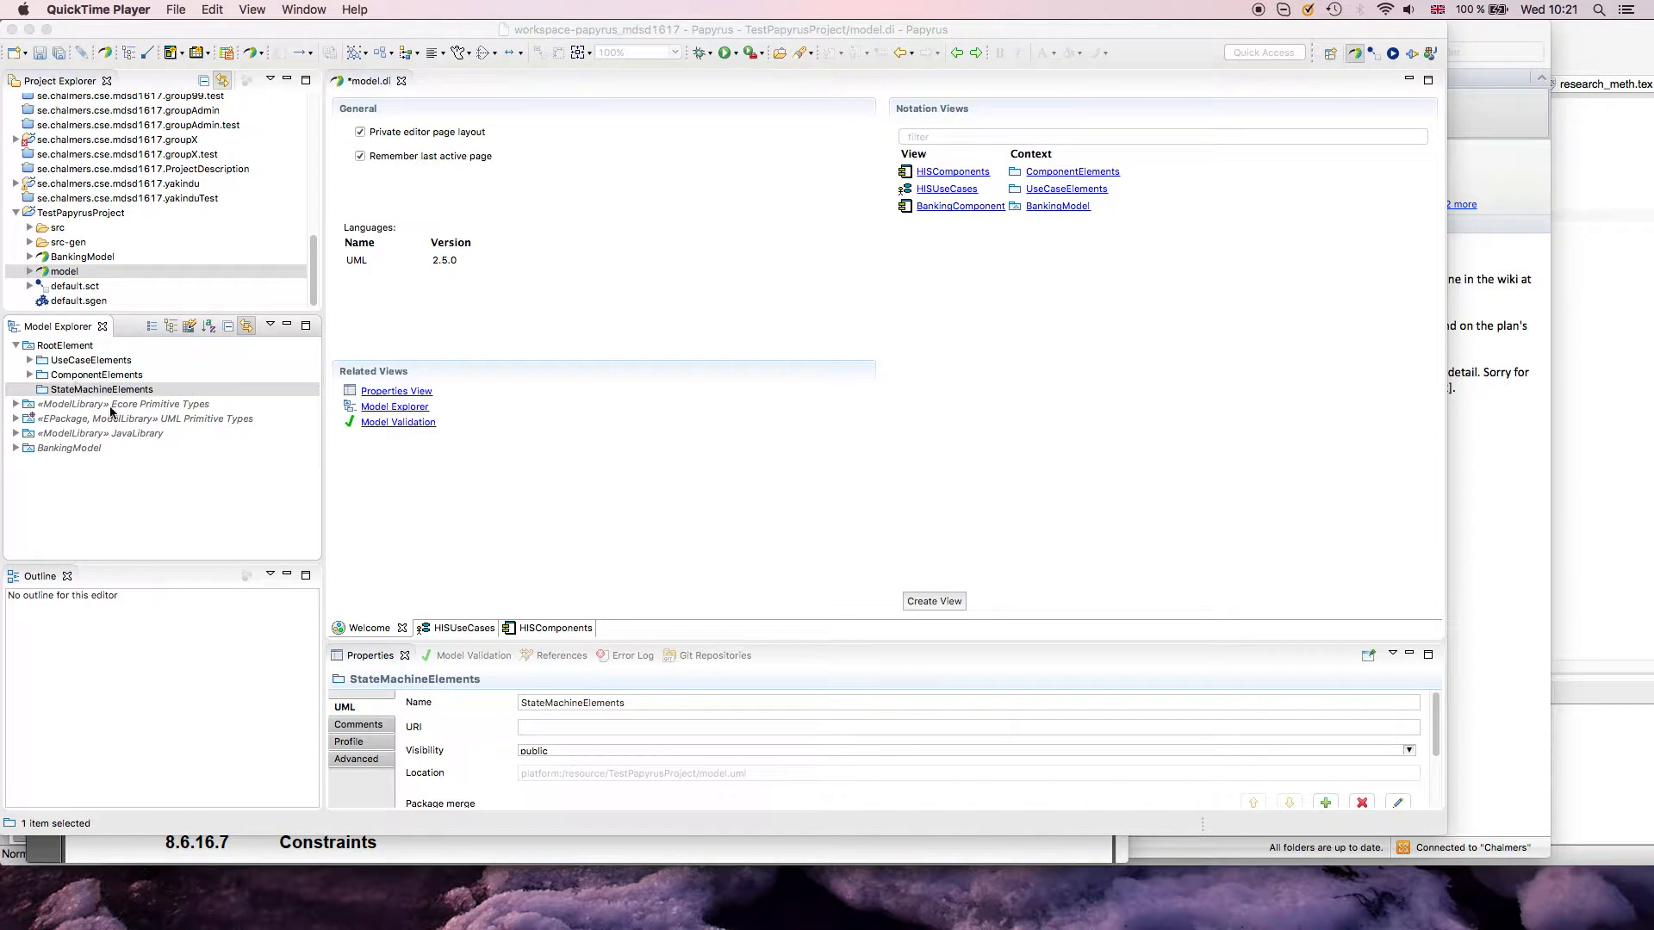
mouse_move(172, 401)
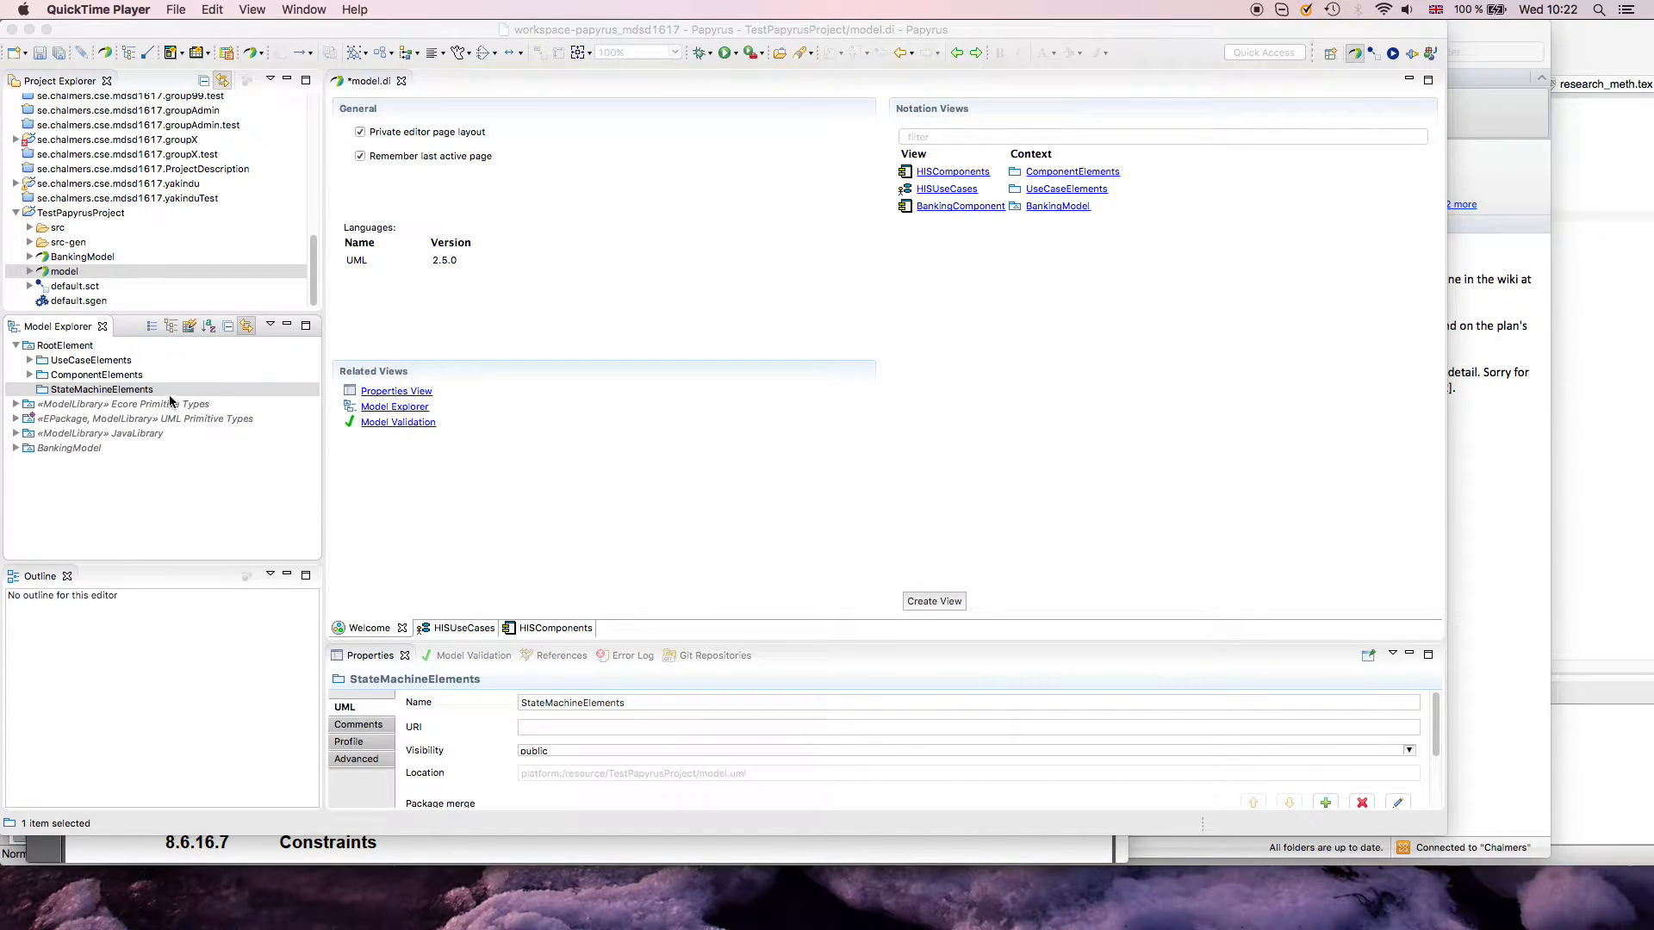
mouse_move(222, 382)
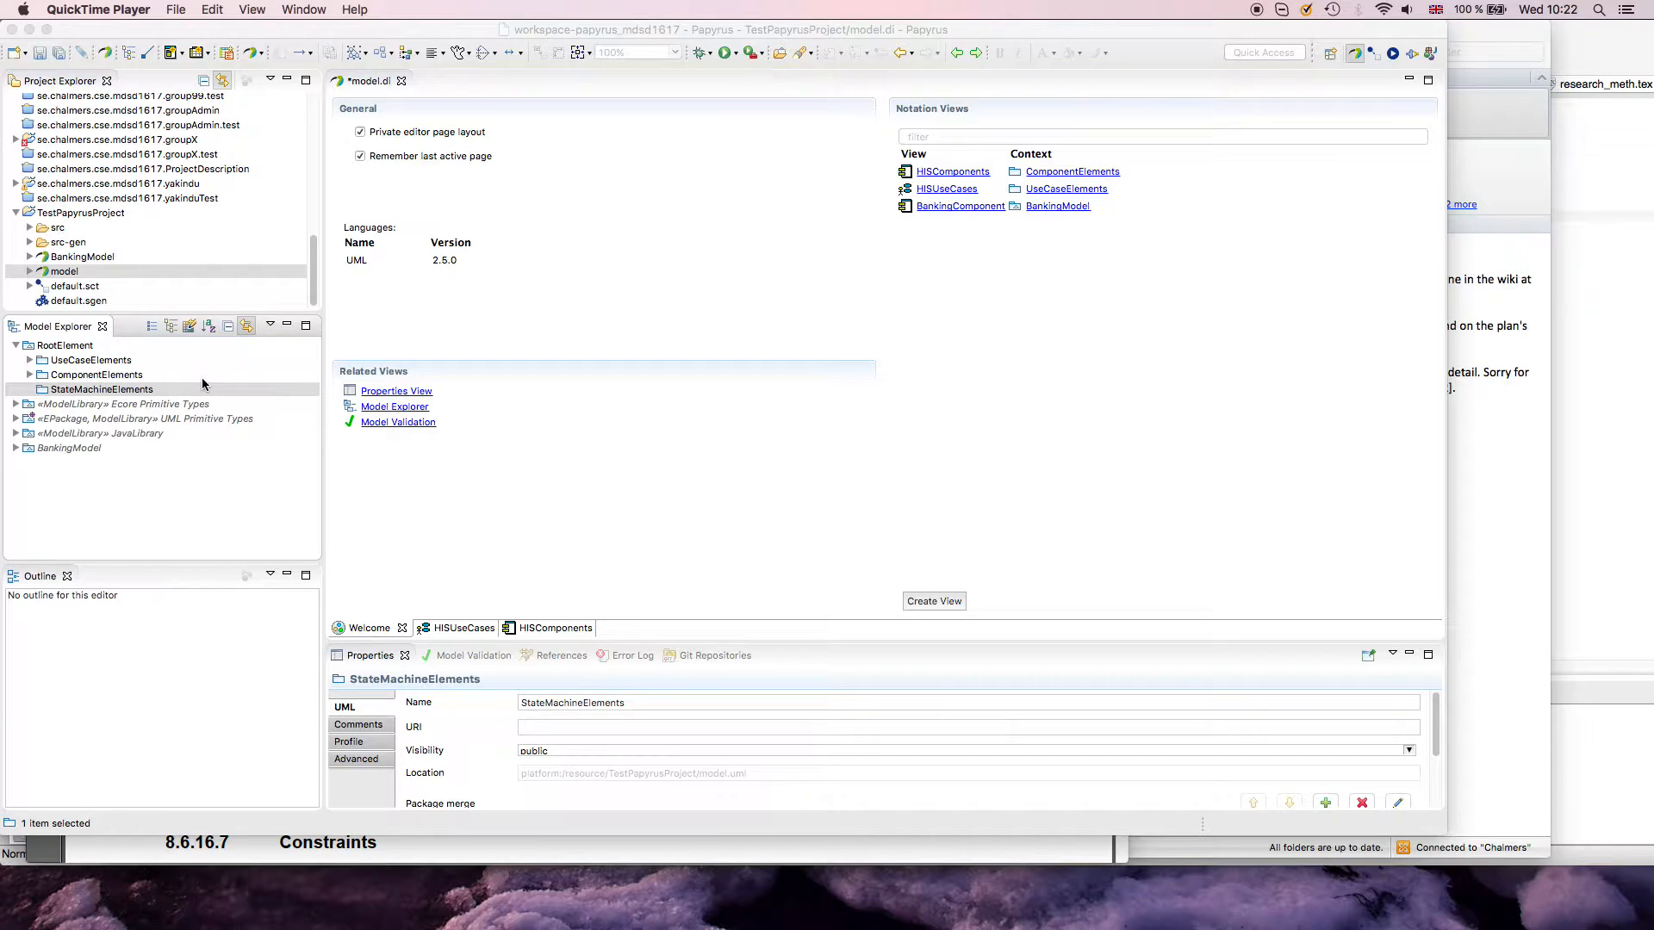
mouse_move(183, 403)
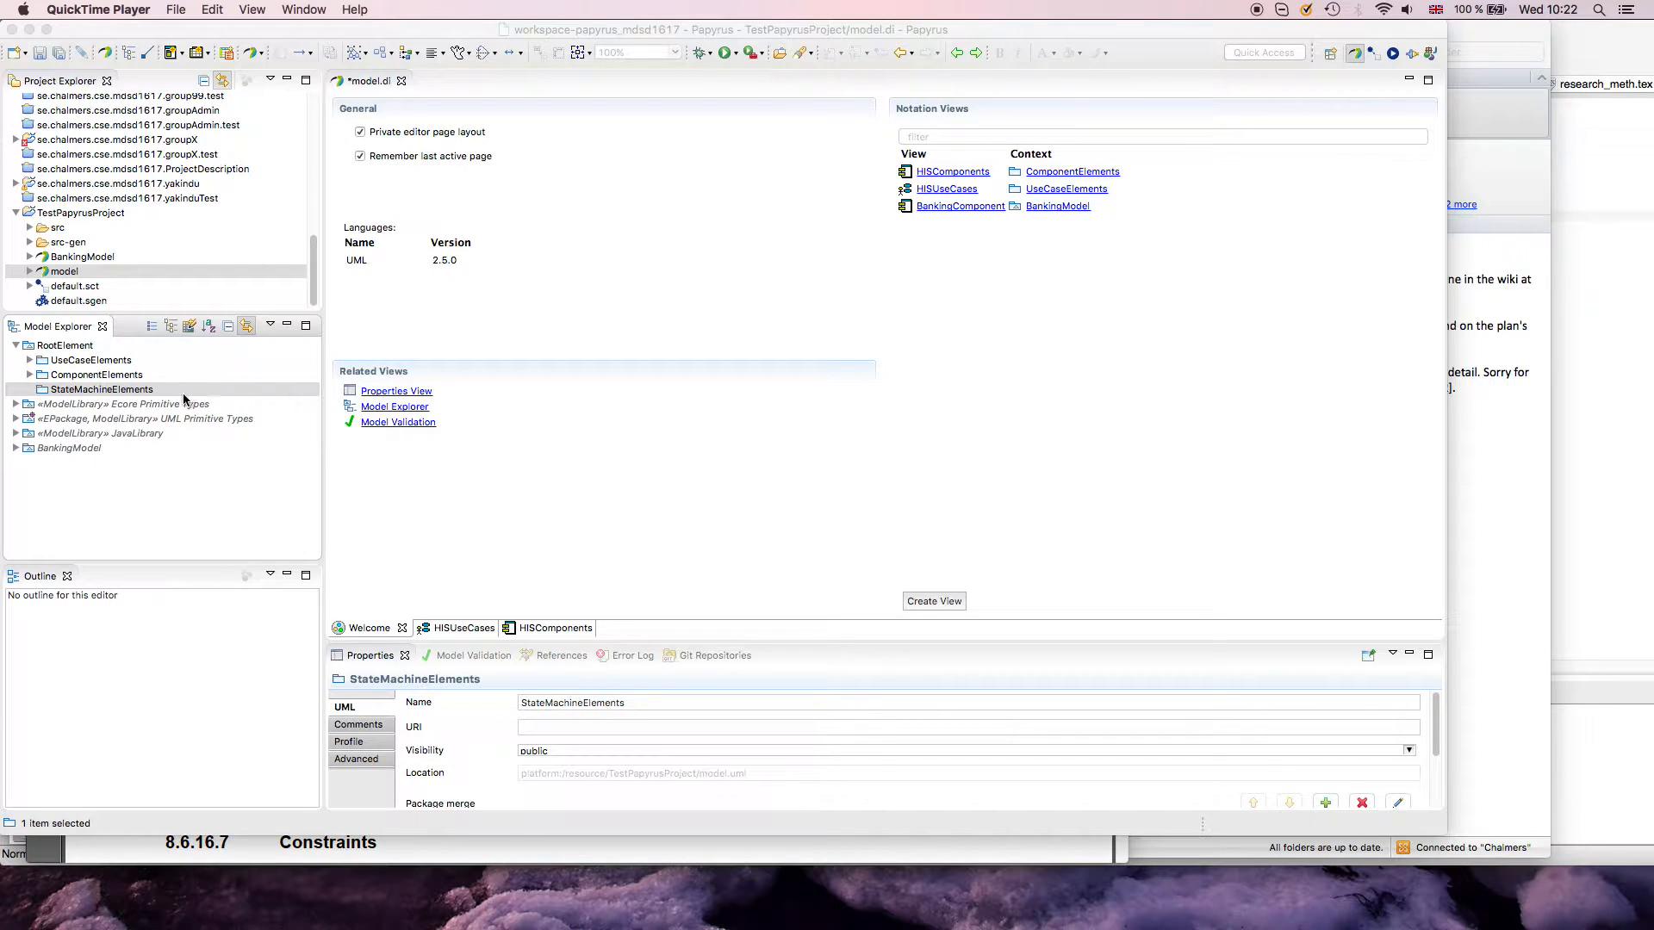
mouse_move(154, 393)
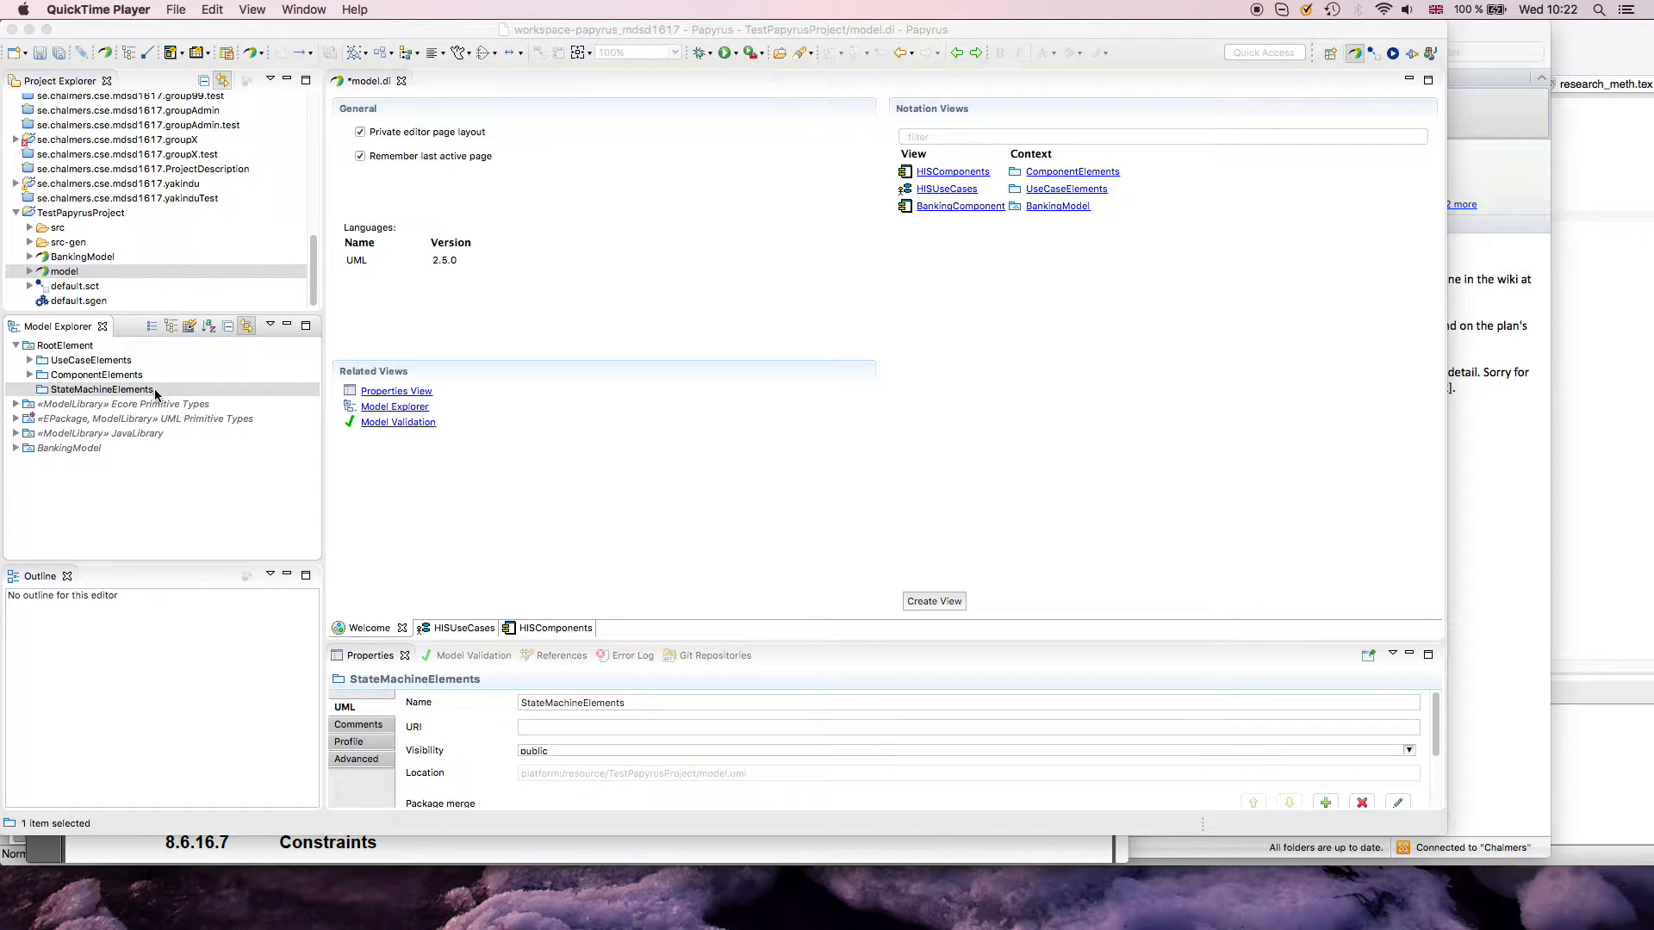
Step: Browse the Model Explorer, expanding ComponentElements to locate the IOrdering interface
right_click(100, 390)
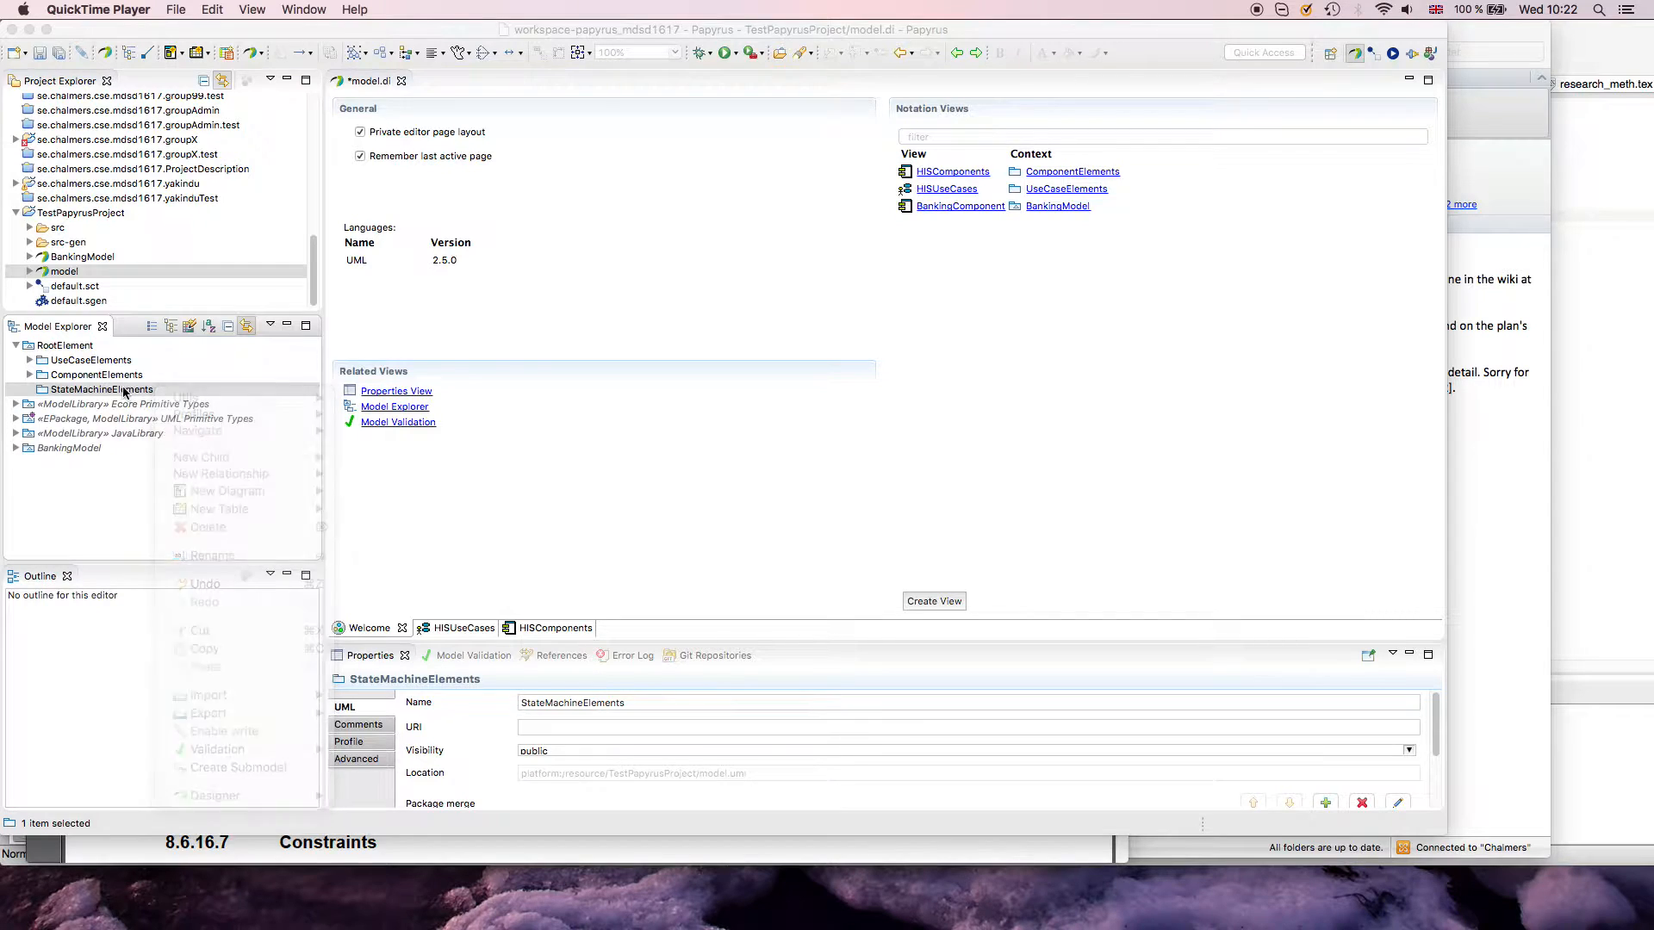
click(100, 389)
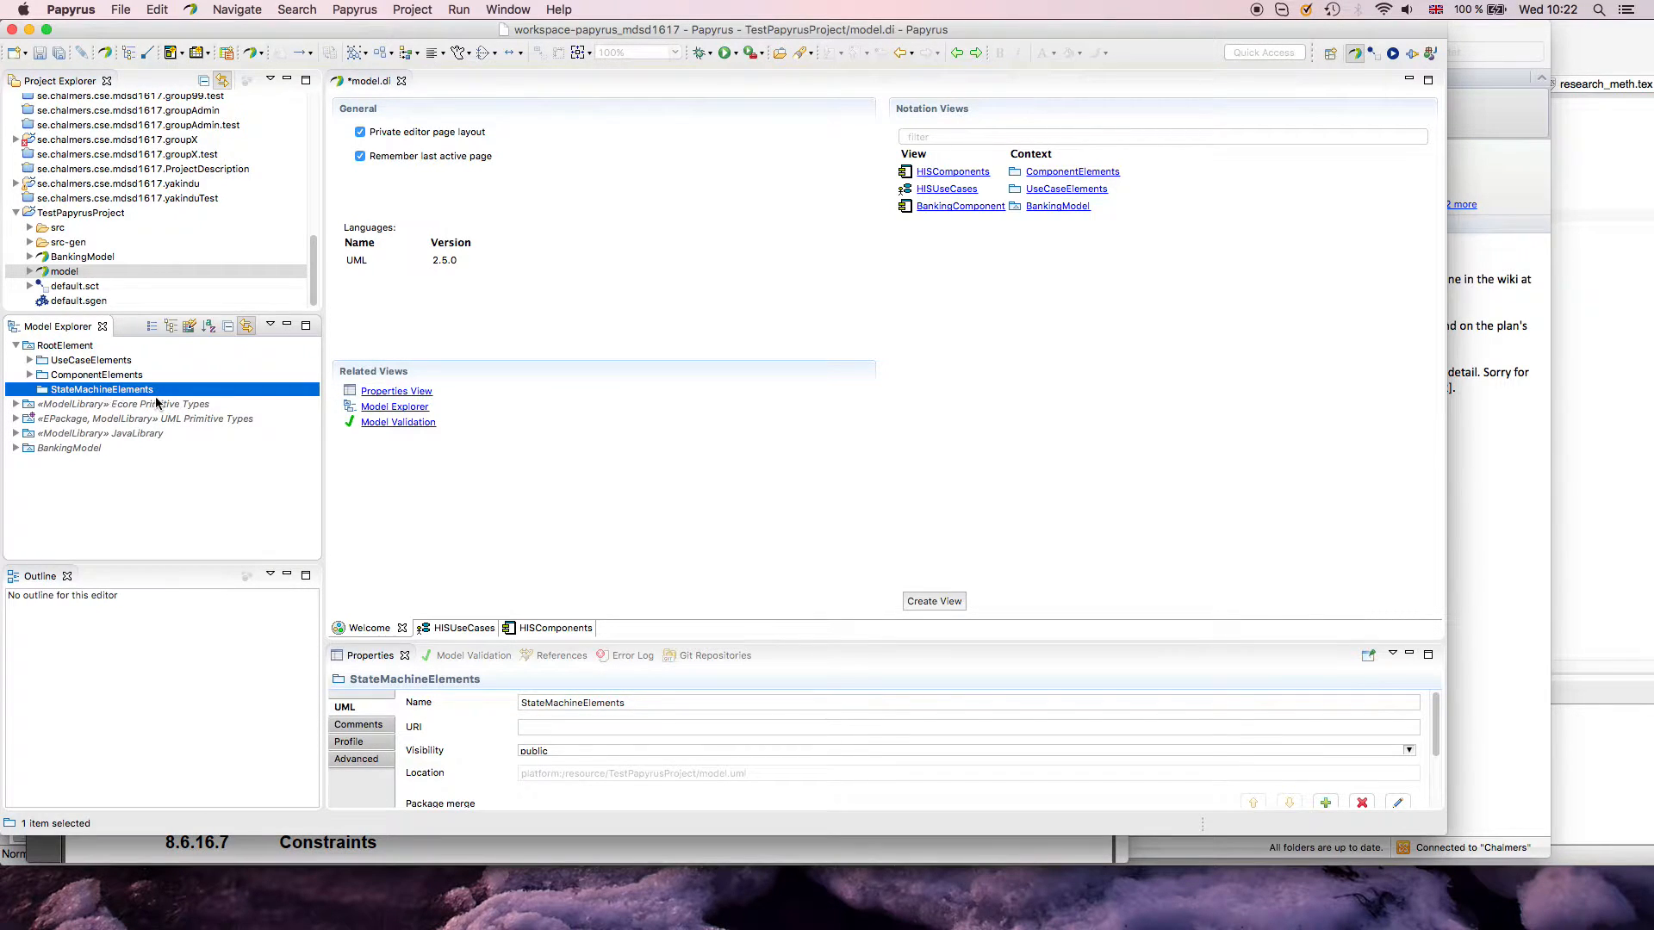
click(28, 375)
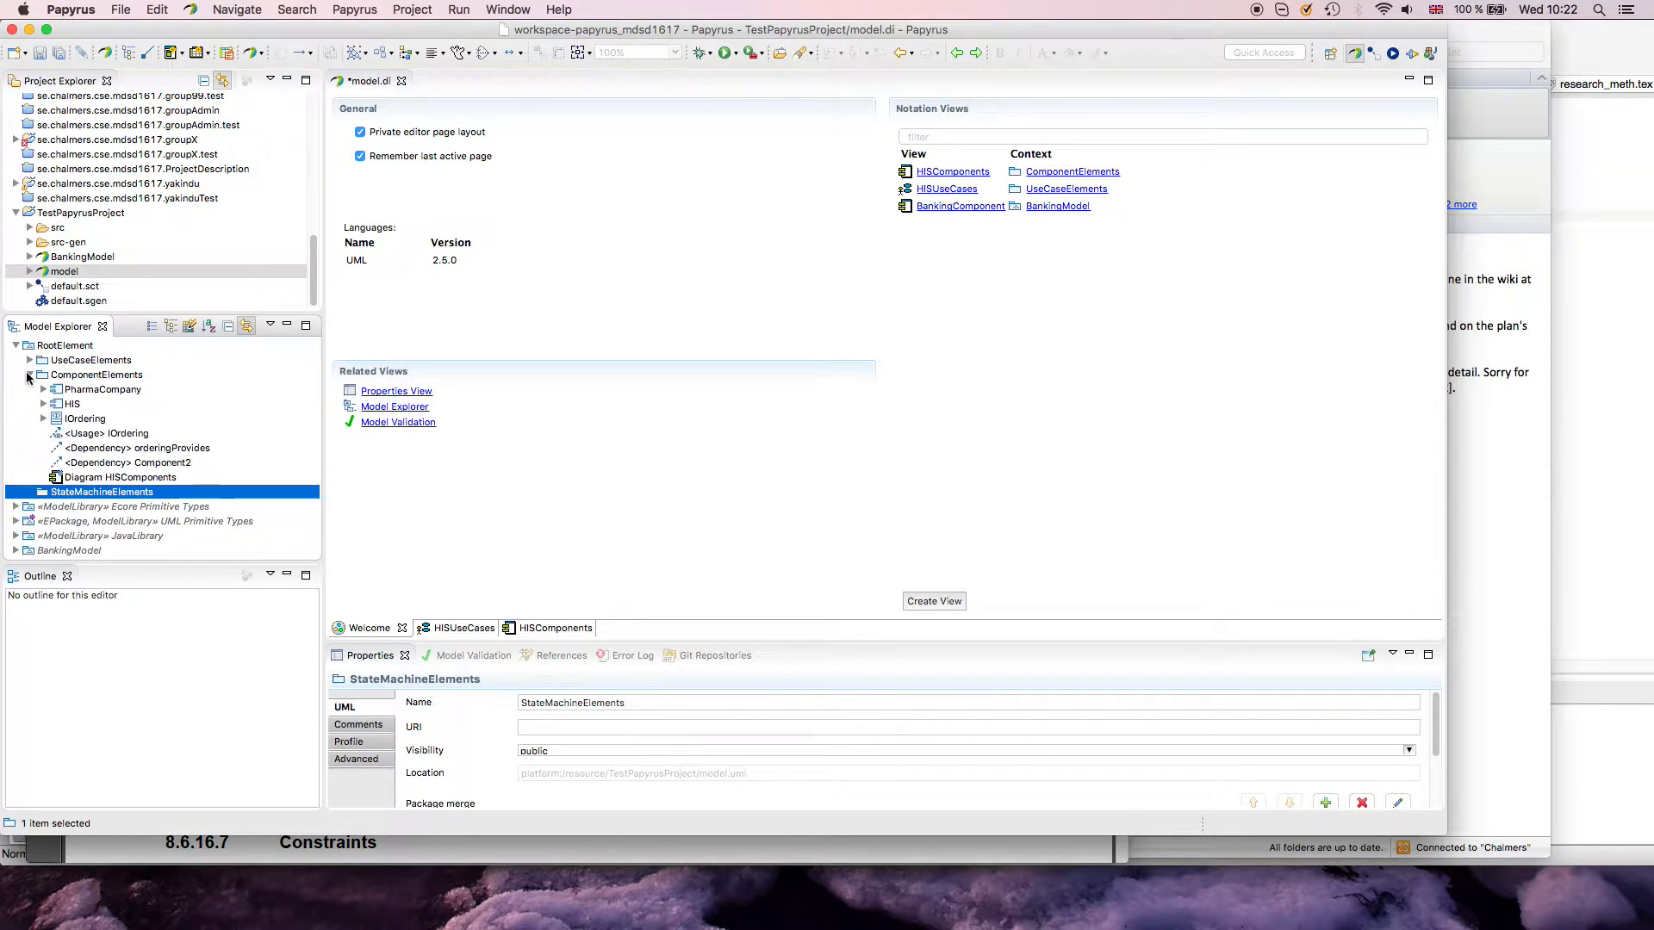
click(28, 375)
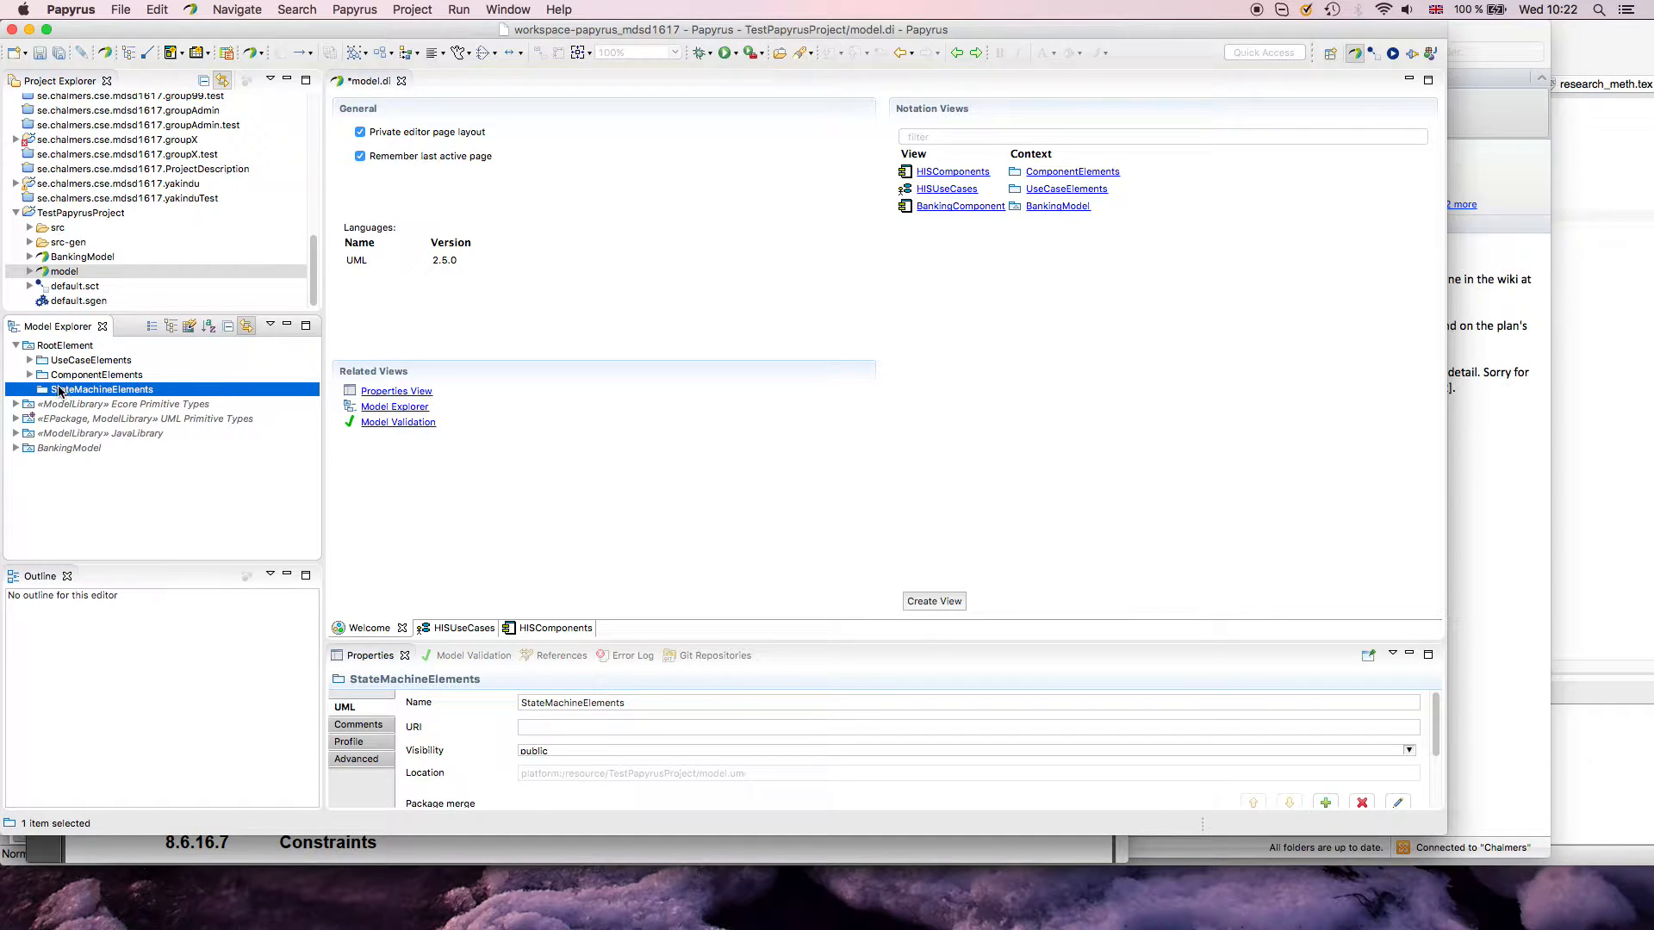
click(28, 374)
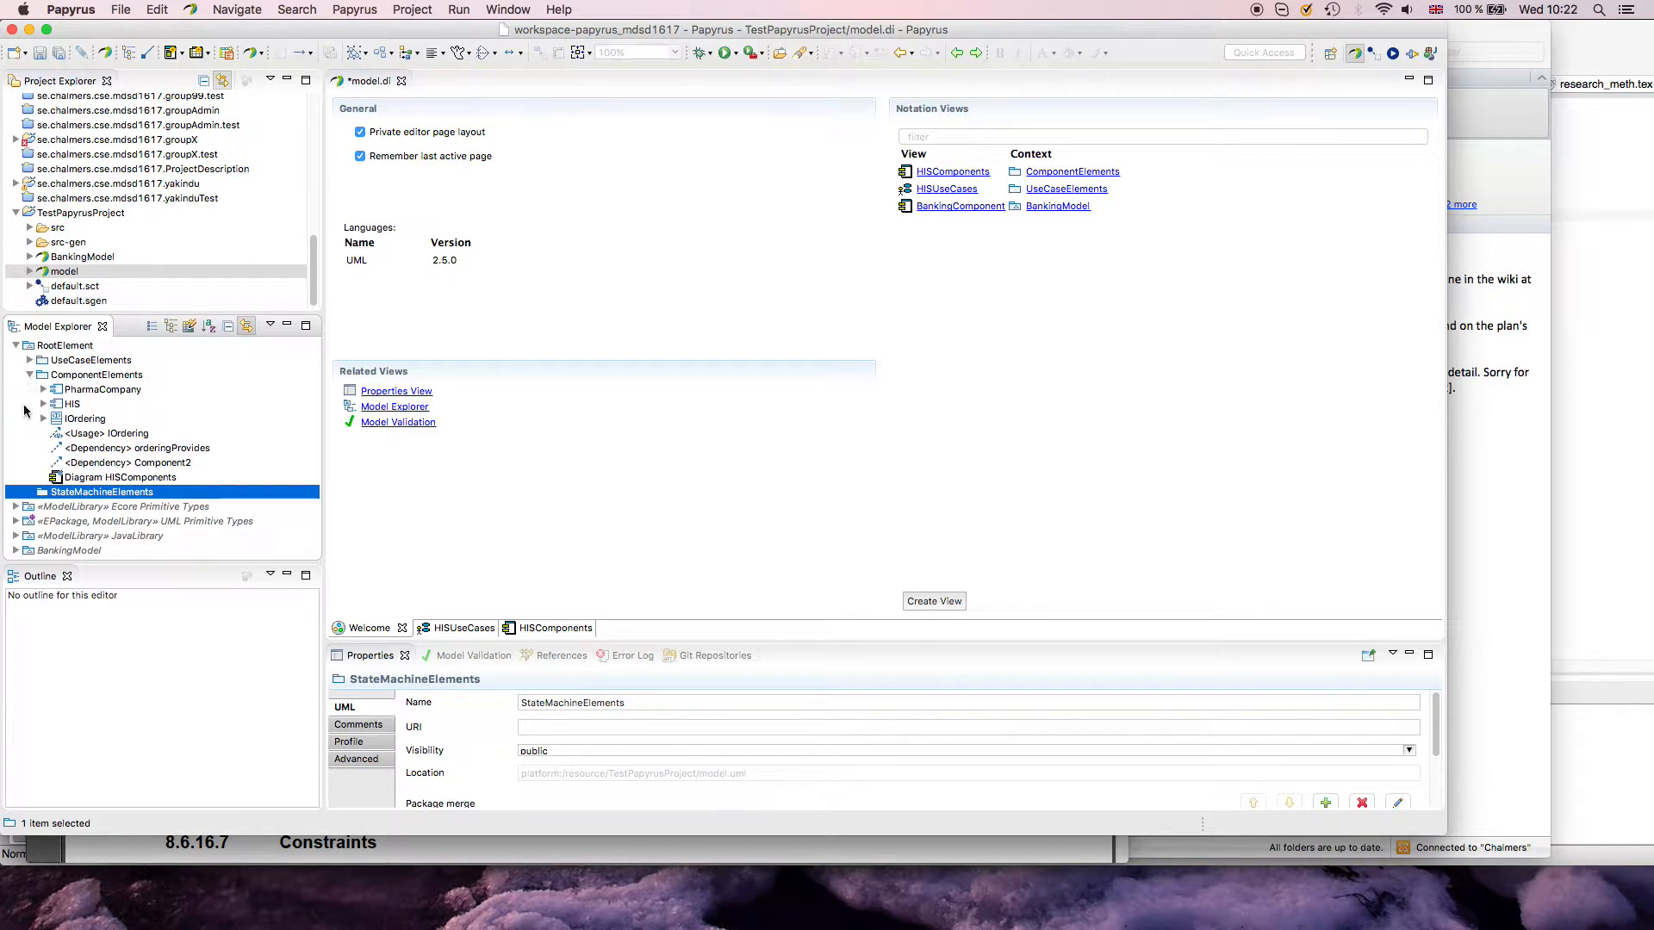
click(86, 419)
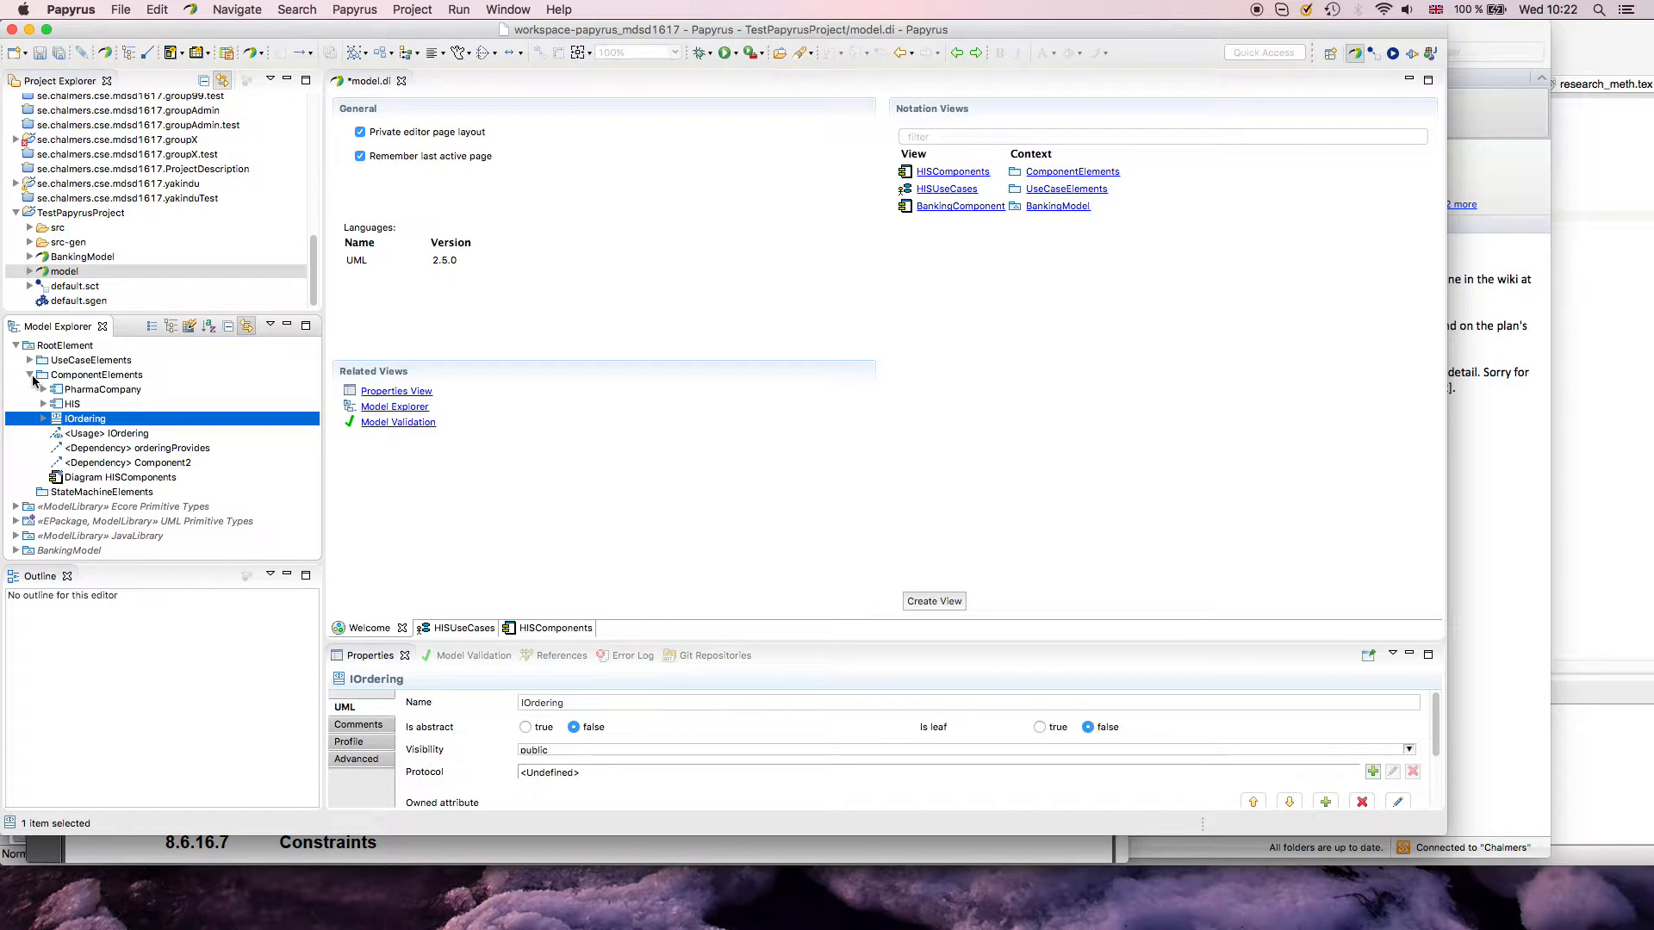
Step: Create a State Machine Diagram named SmDiagram in the StateMachineElements package
click(100, 388)
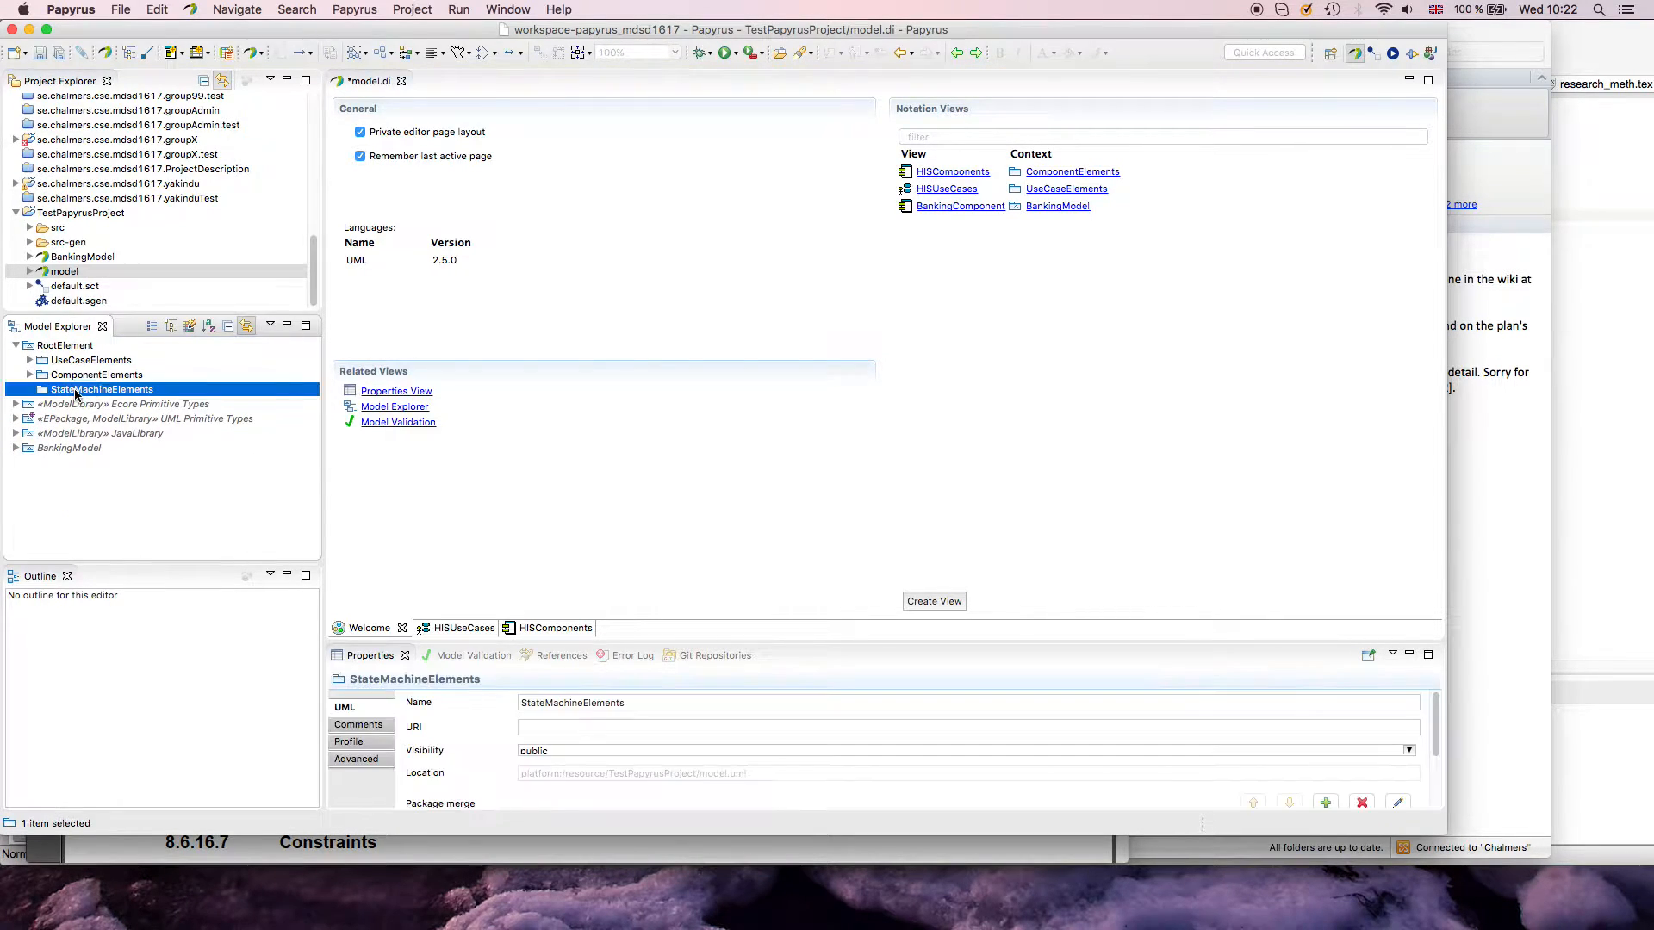
right_click(99, 389)
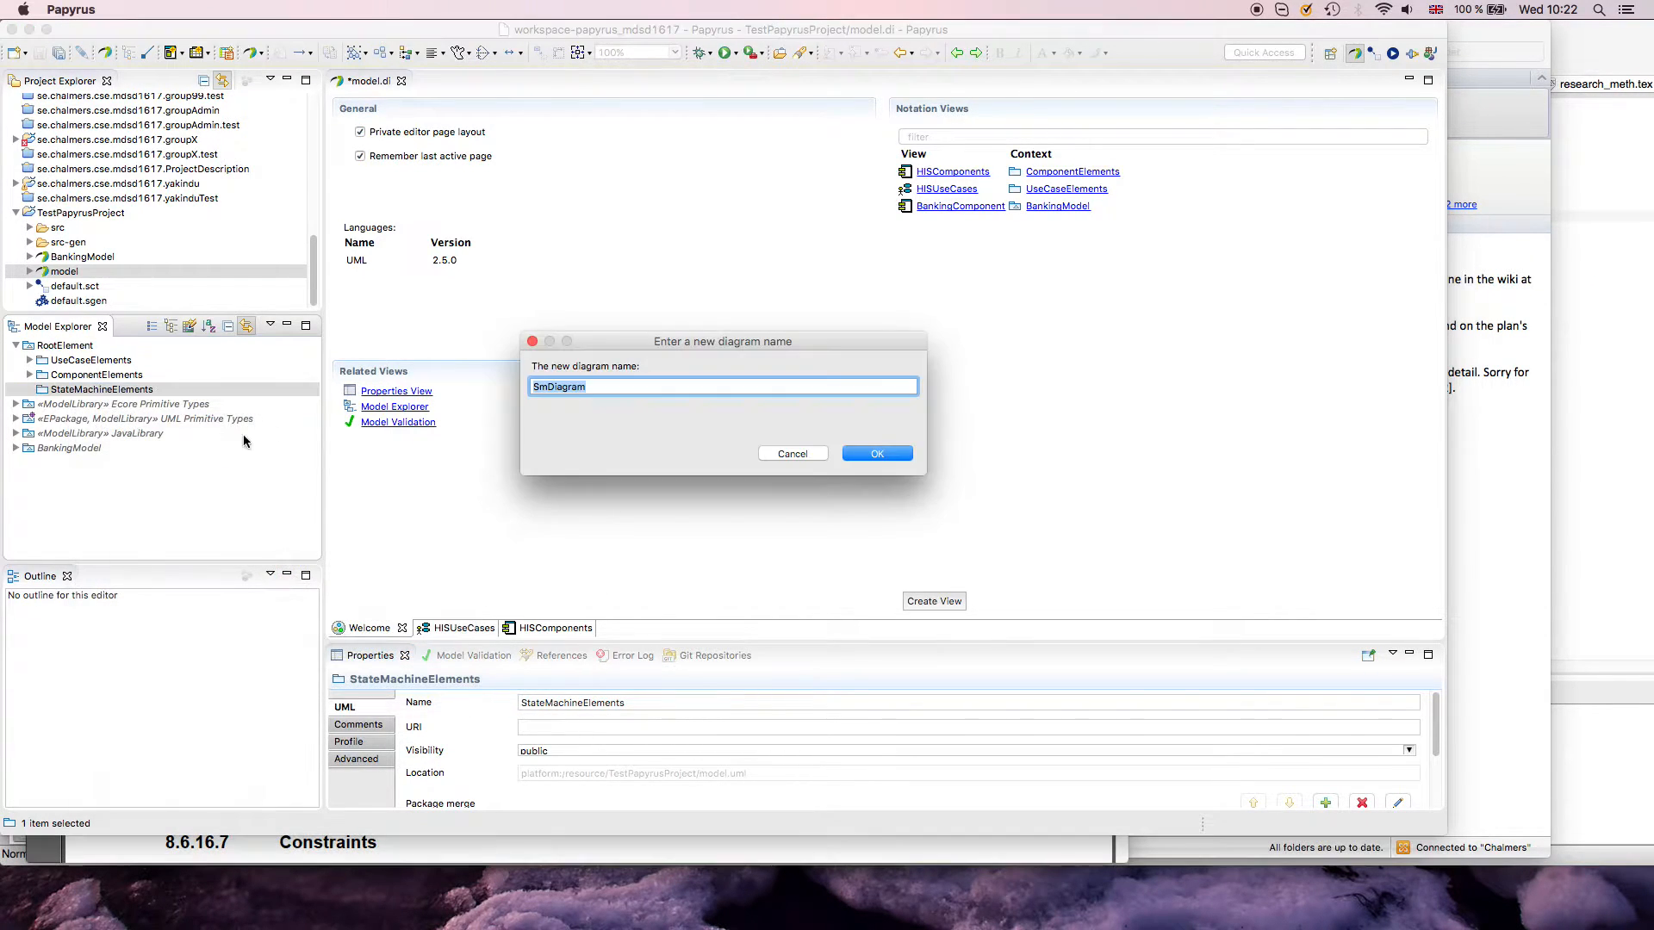
click(875, 453)
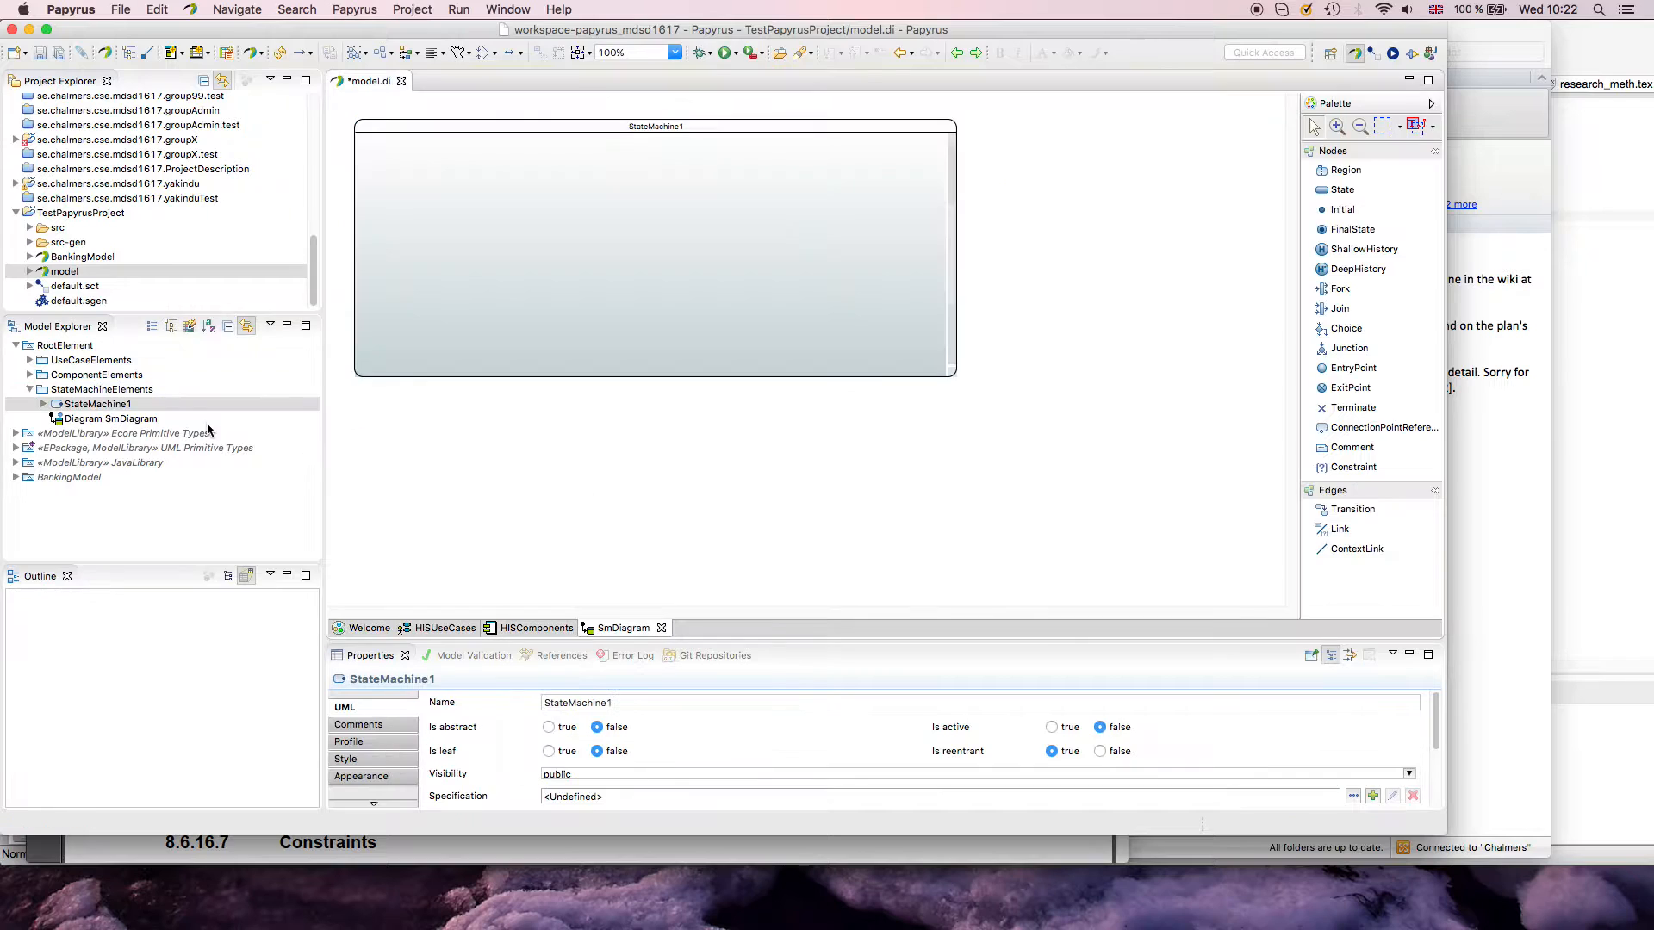
Step: Enlarge the StateMachine1 frame rightward and downward on the diagram
click(654, 248)
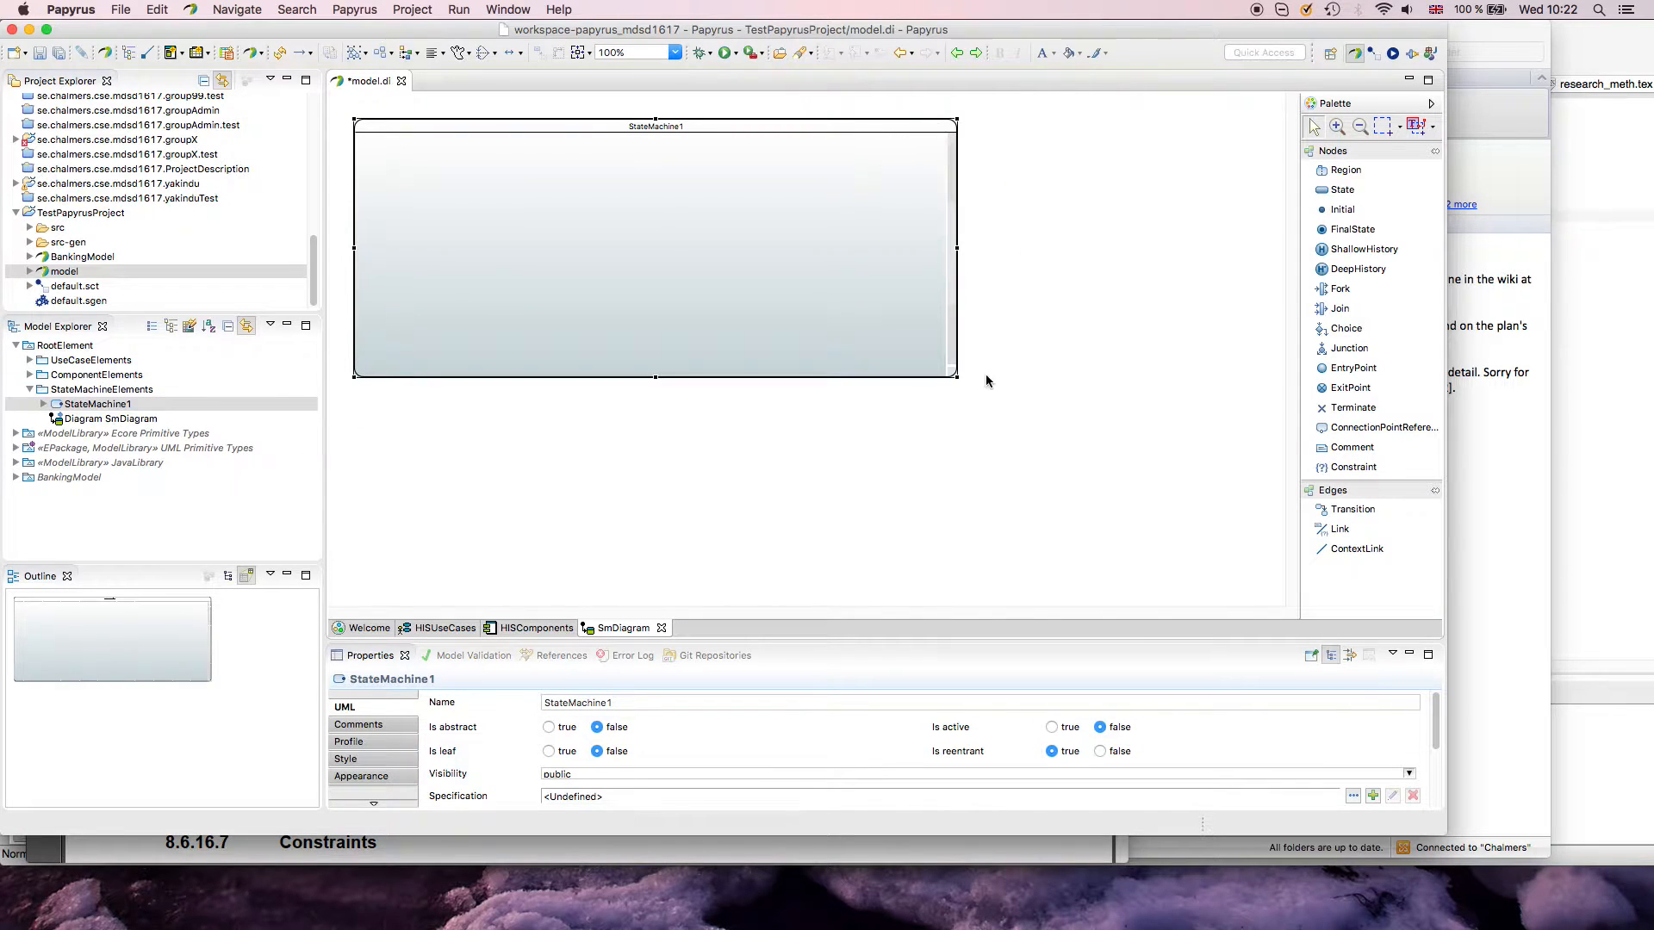
drag(954, 376, 1202, 569)
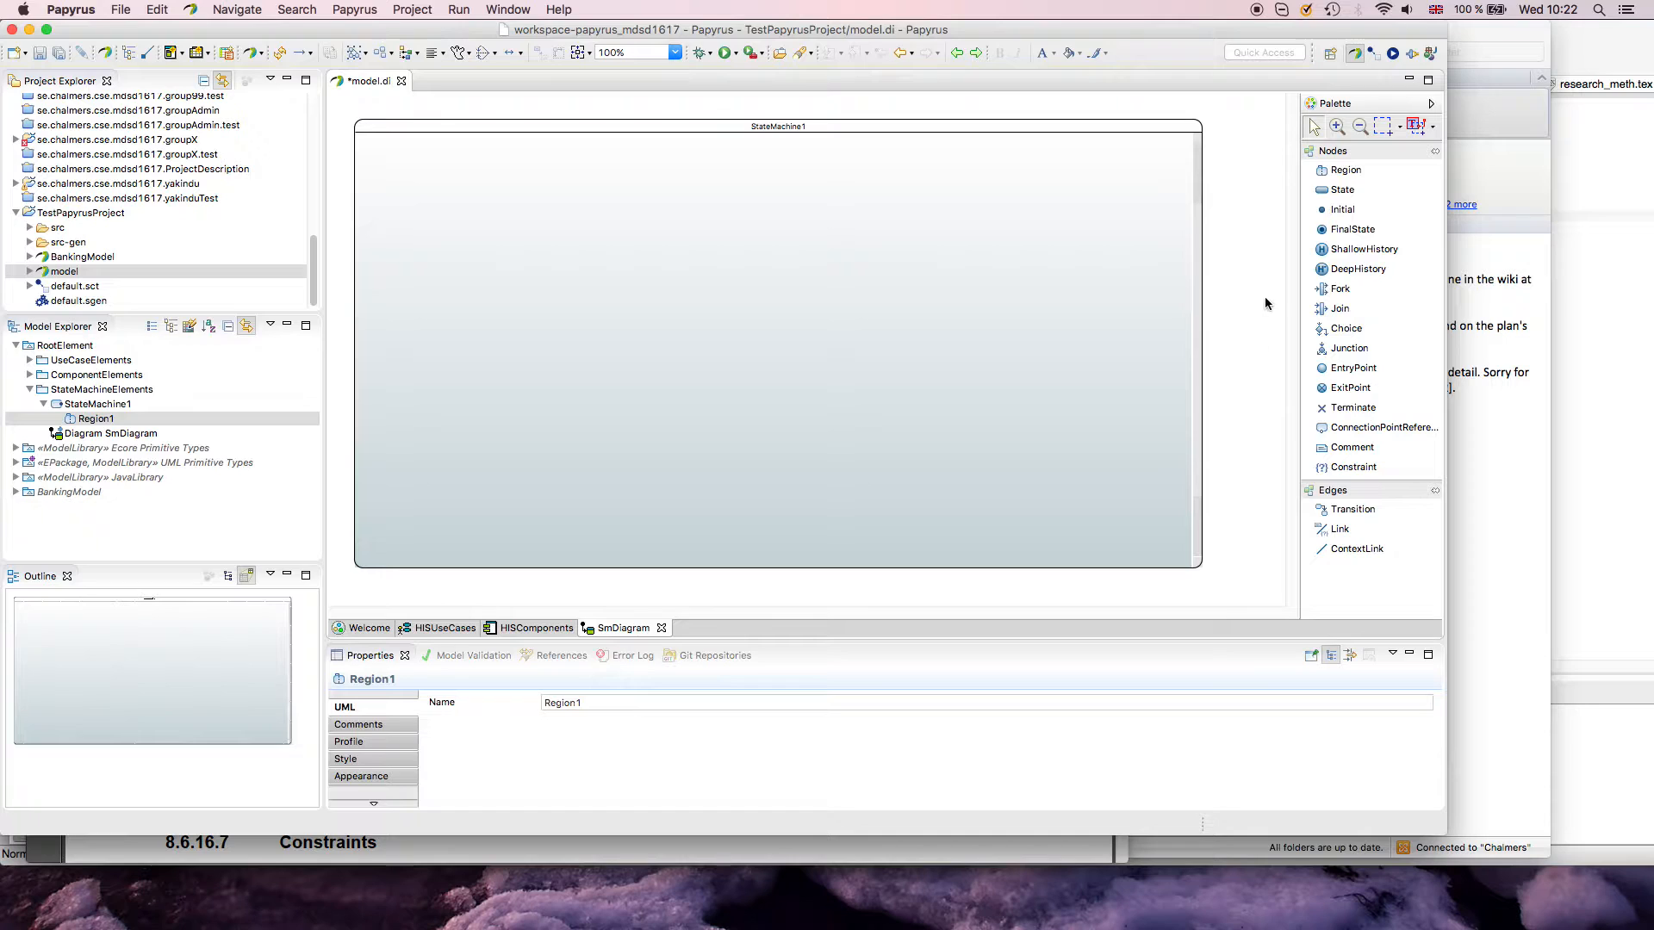
click(98, 404)
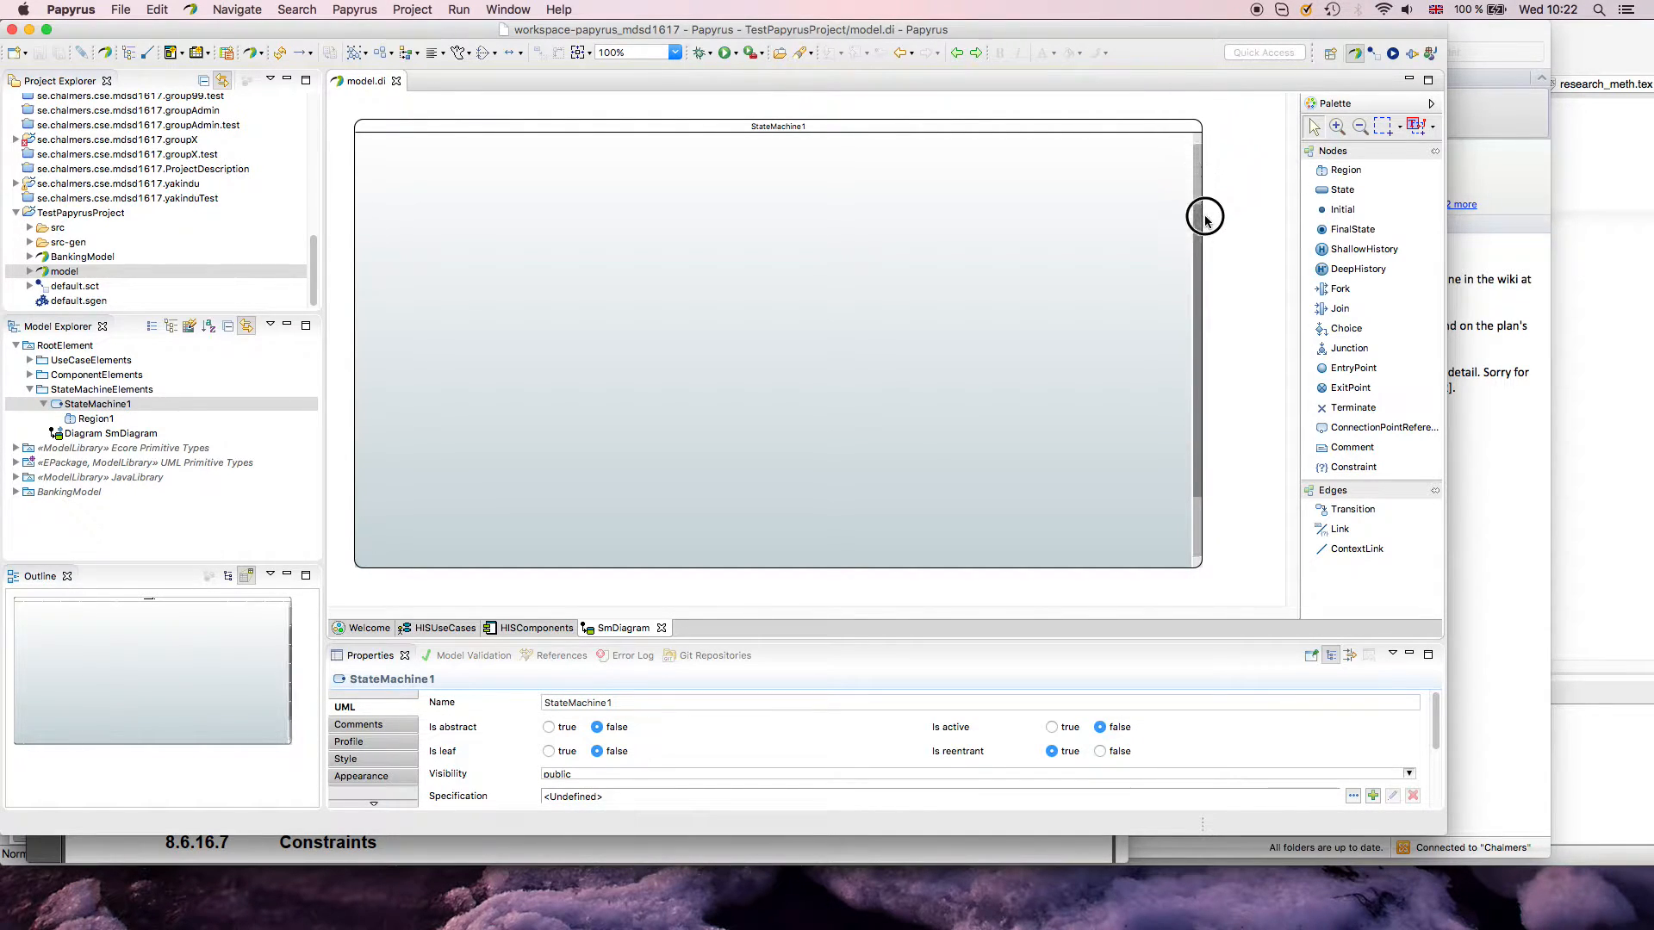
click(1343, 209)
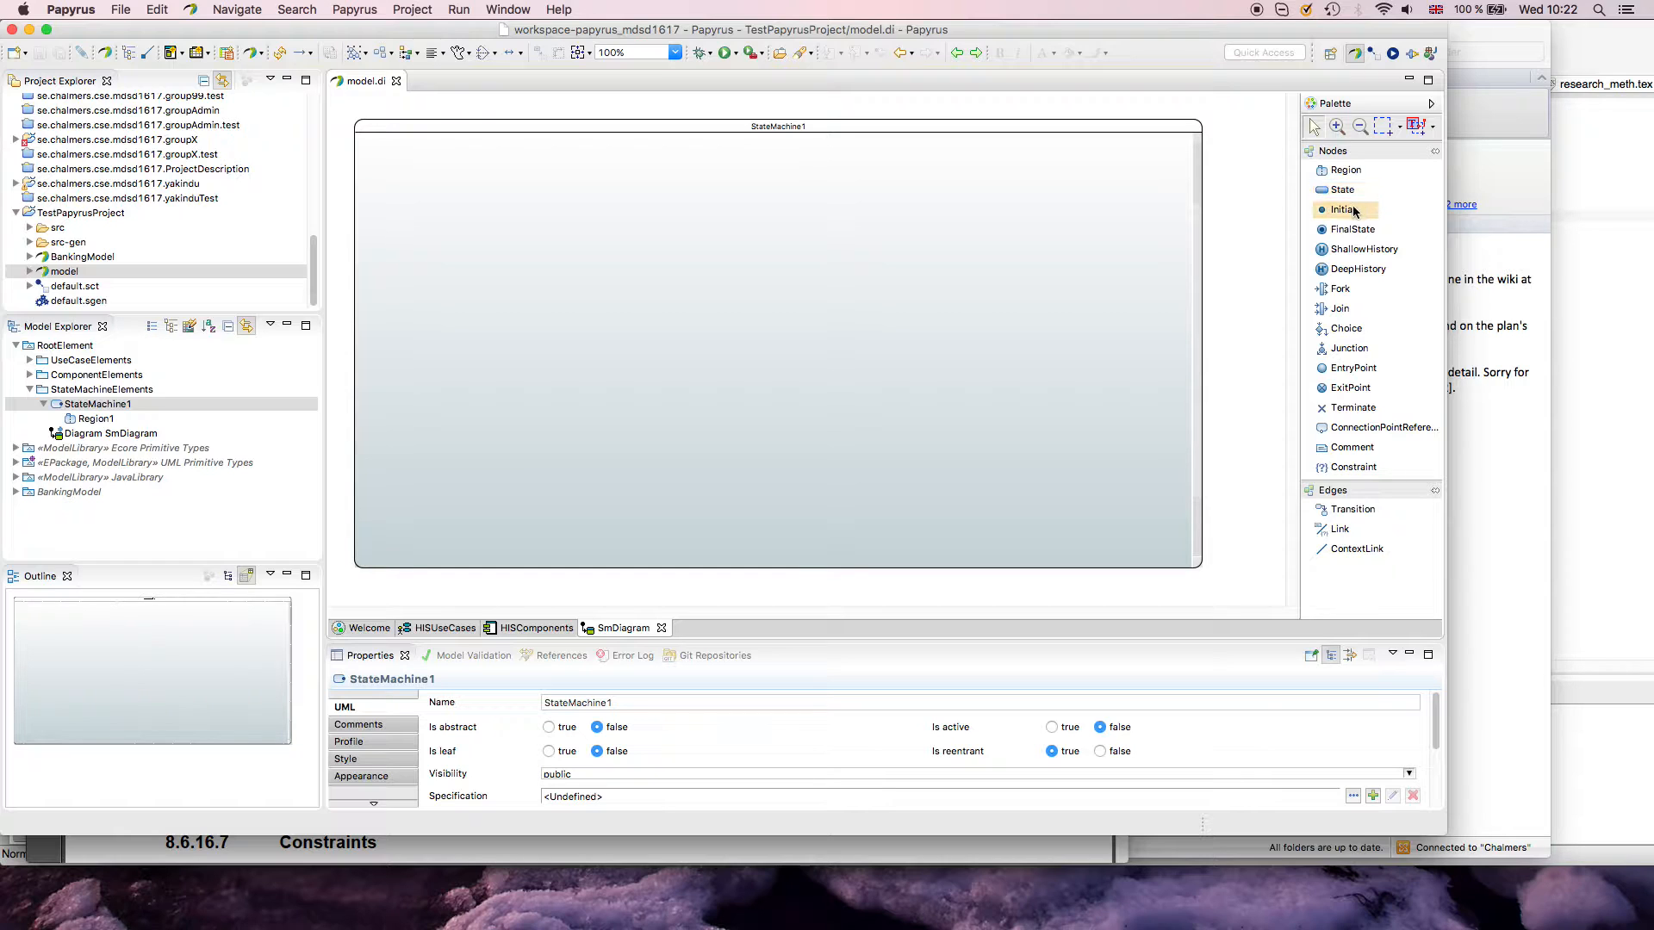
click(777, 126)
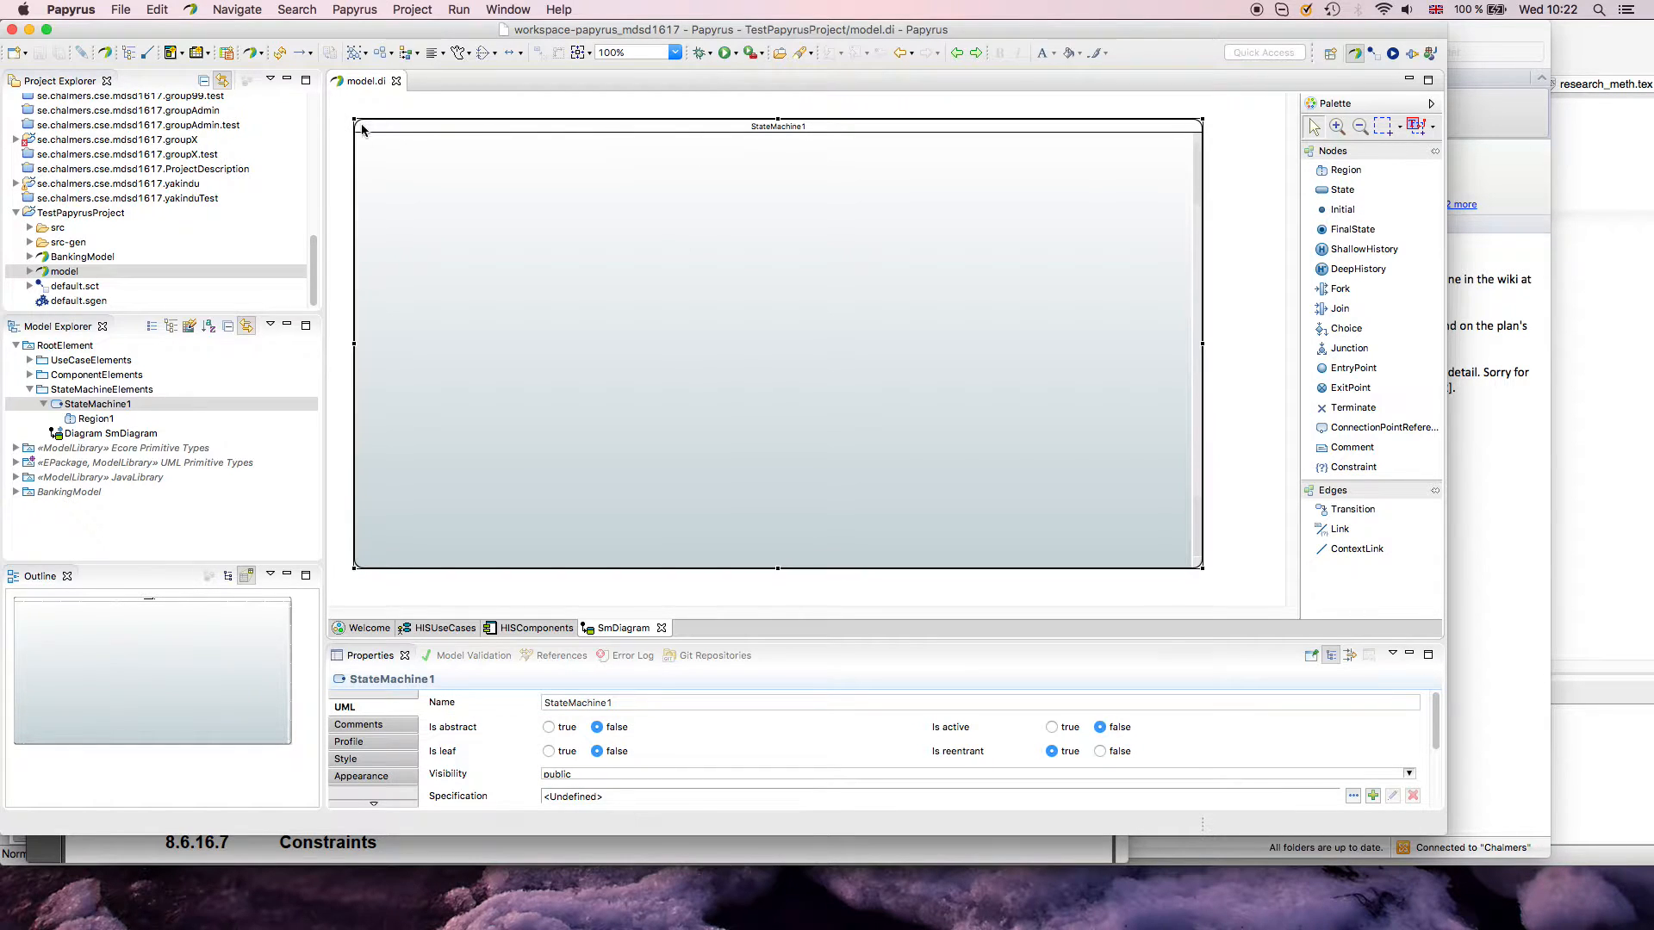
mouse_move(1165, 541)
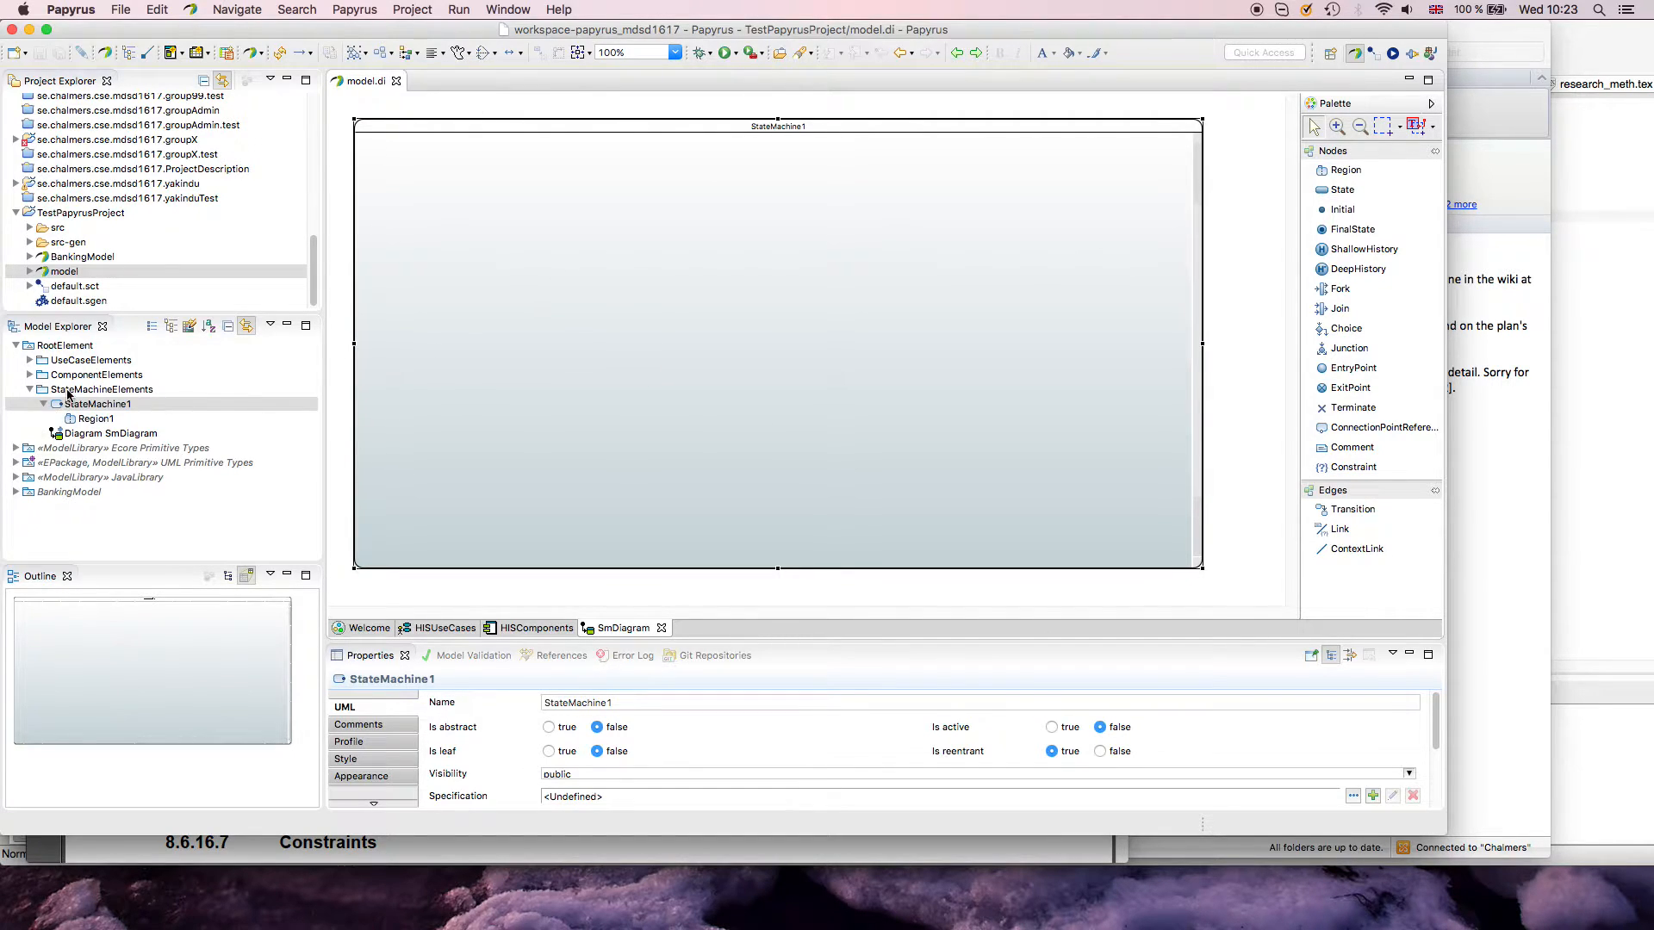
Step: Add a second region to StateMachine1, then remove it so only Region1 remains
right_click(103, 389)
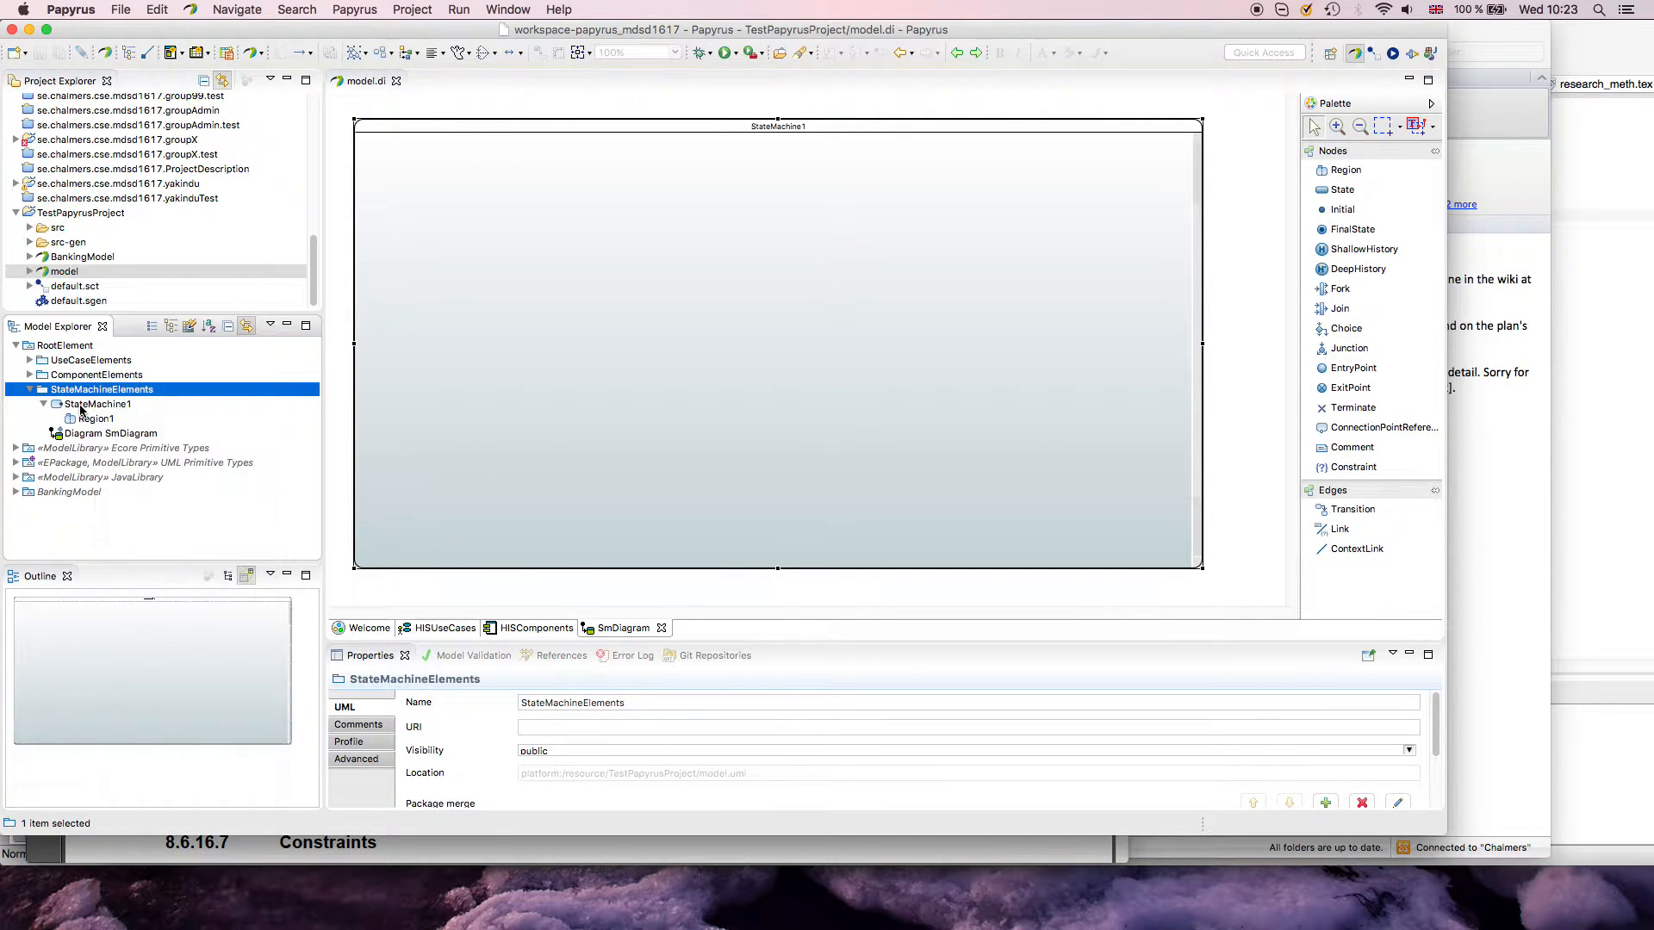
click(95, 404)
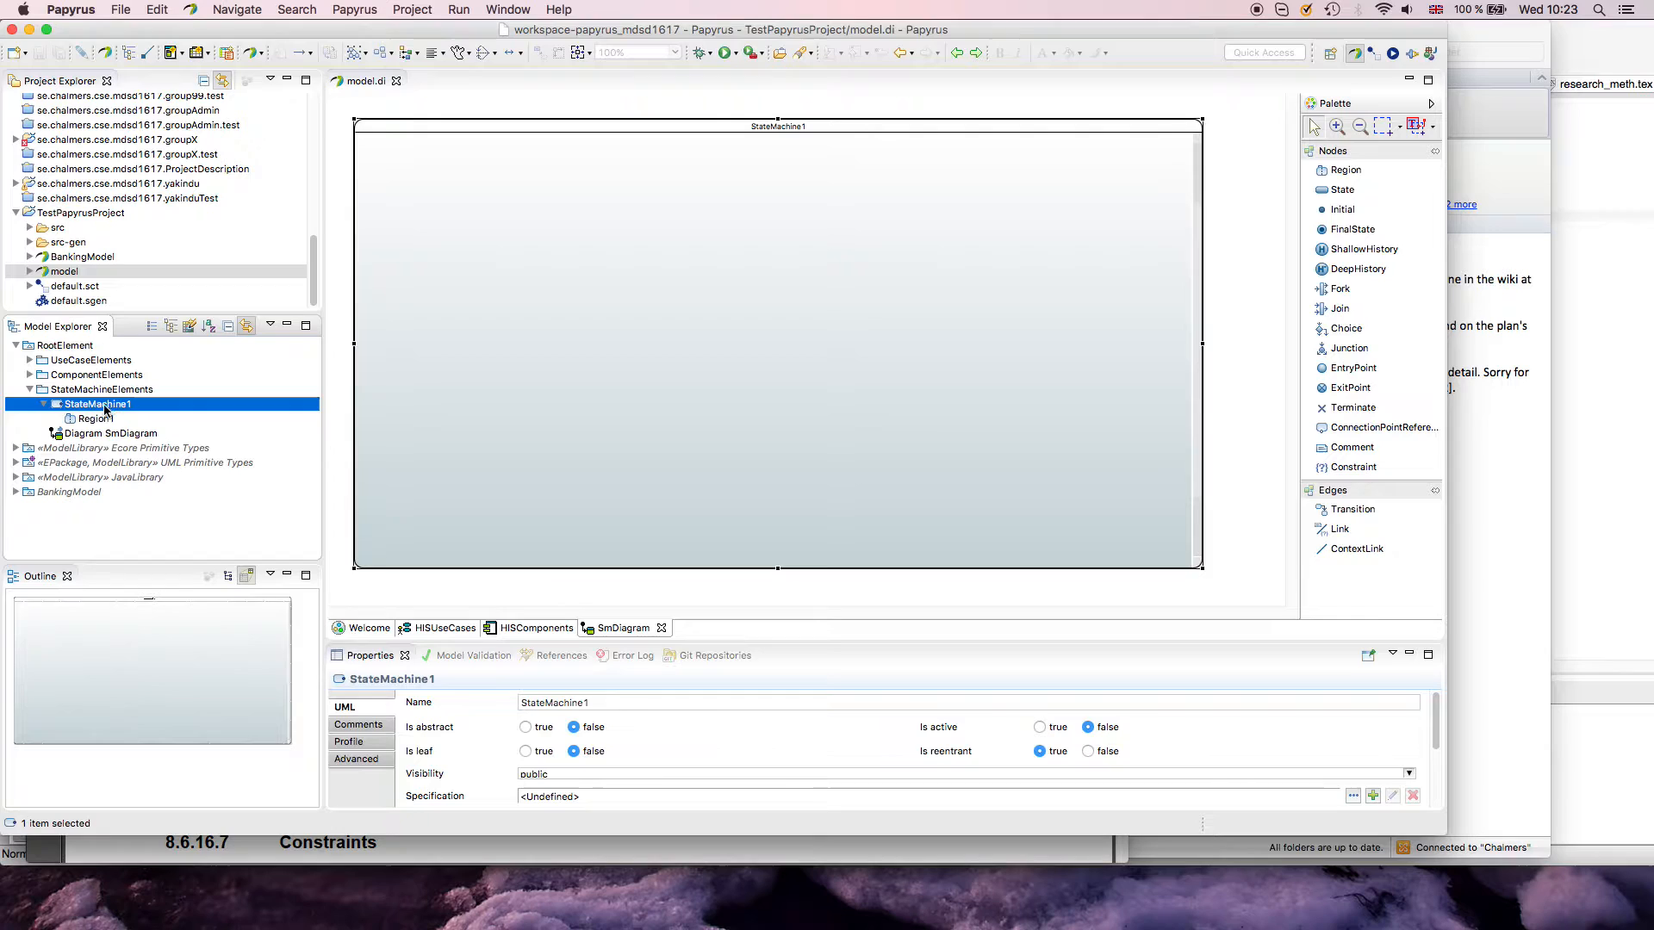
click(95, 418)
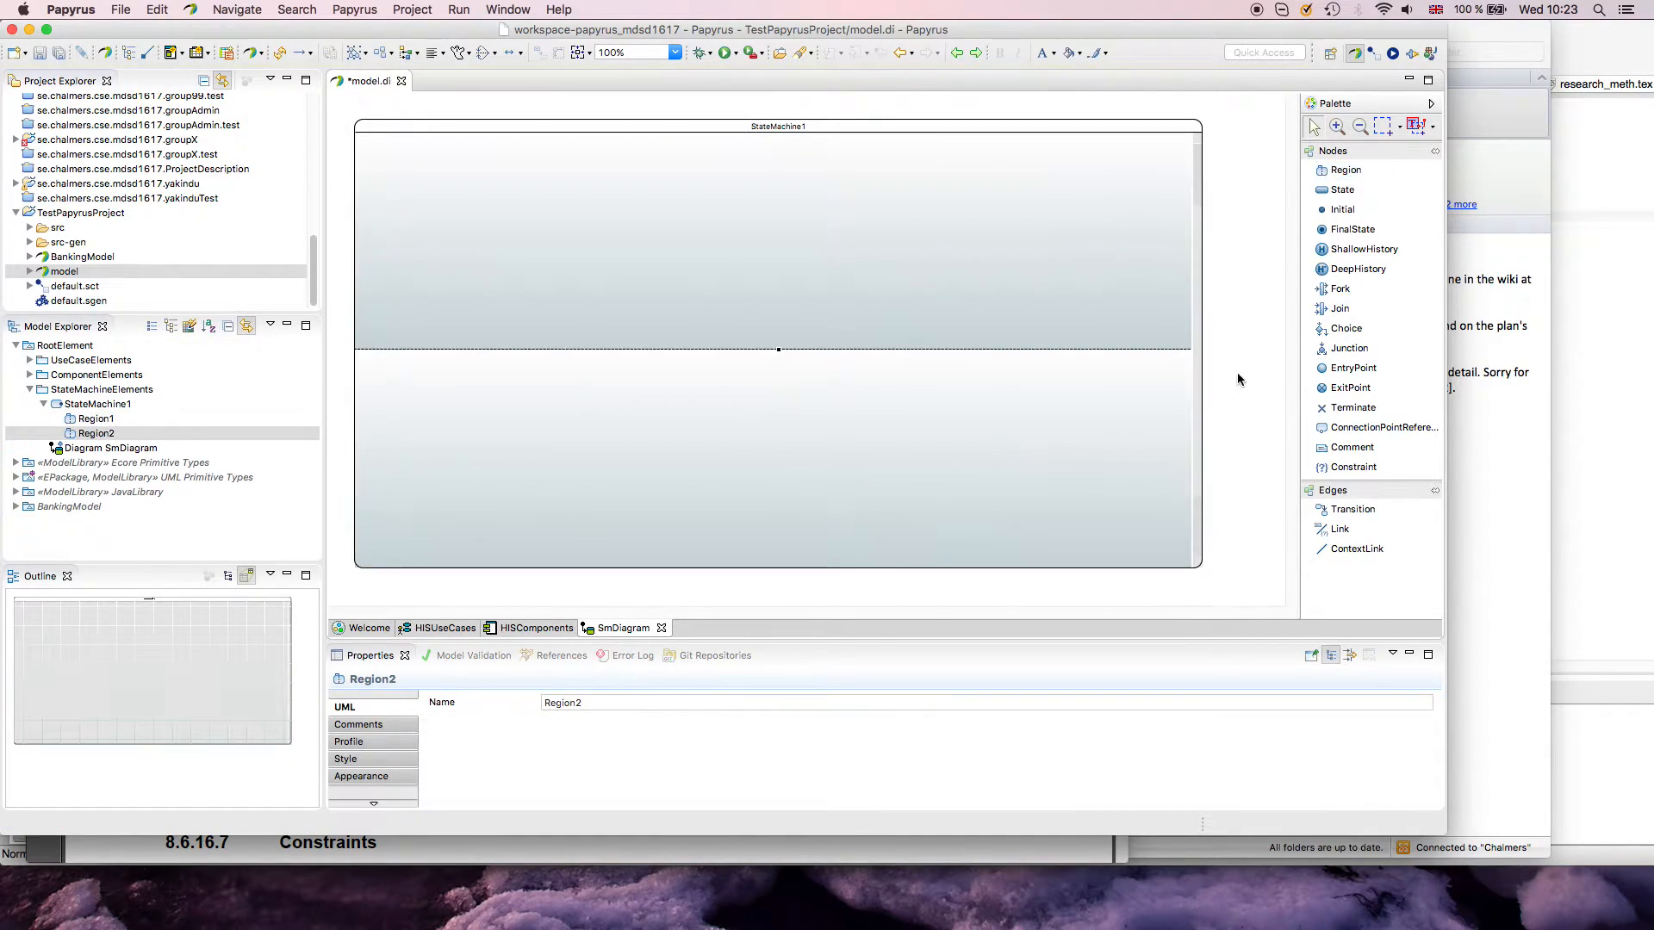
click(98, 404)
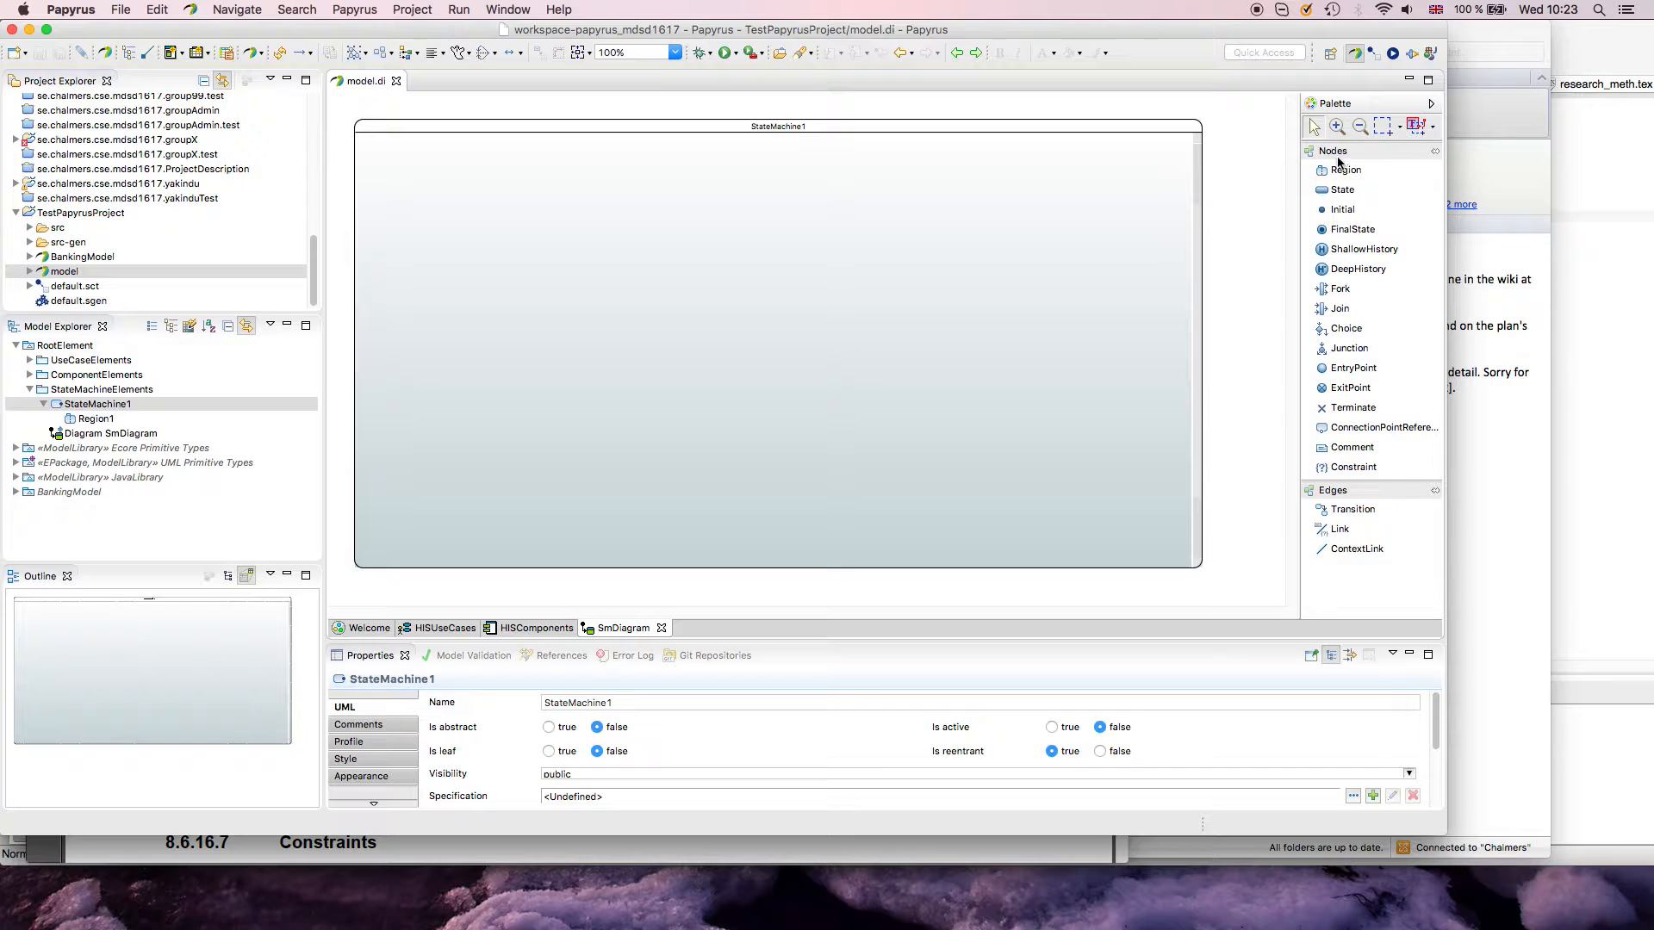
Step: Place initial nodes, validate the model, delete duplicate Initial2, and validate again
click(438, 187)
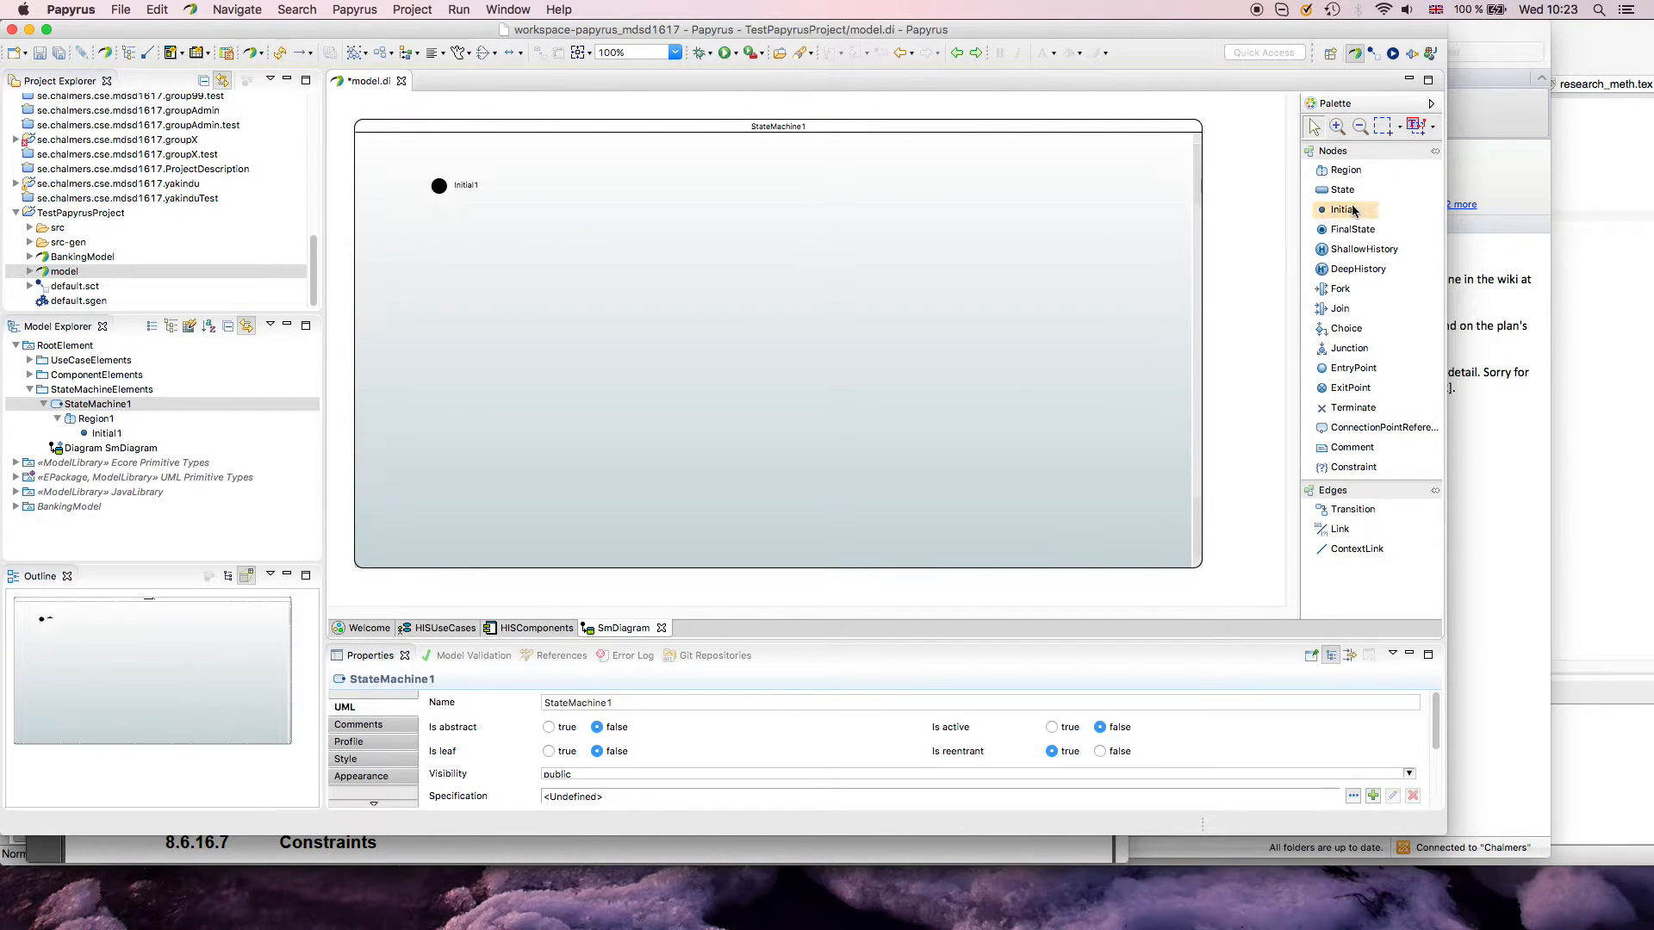
click(464, 282)
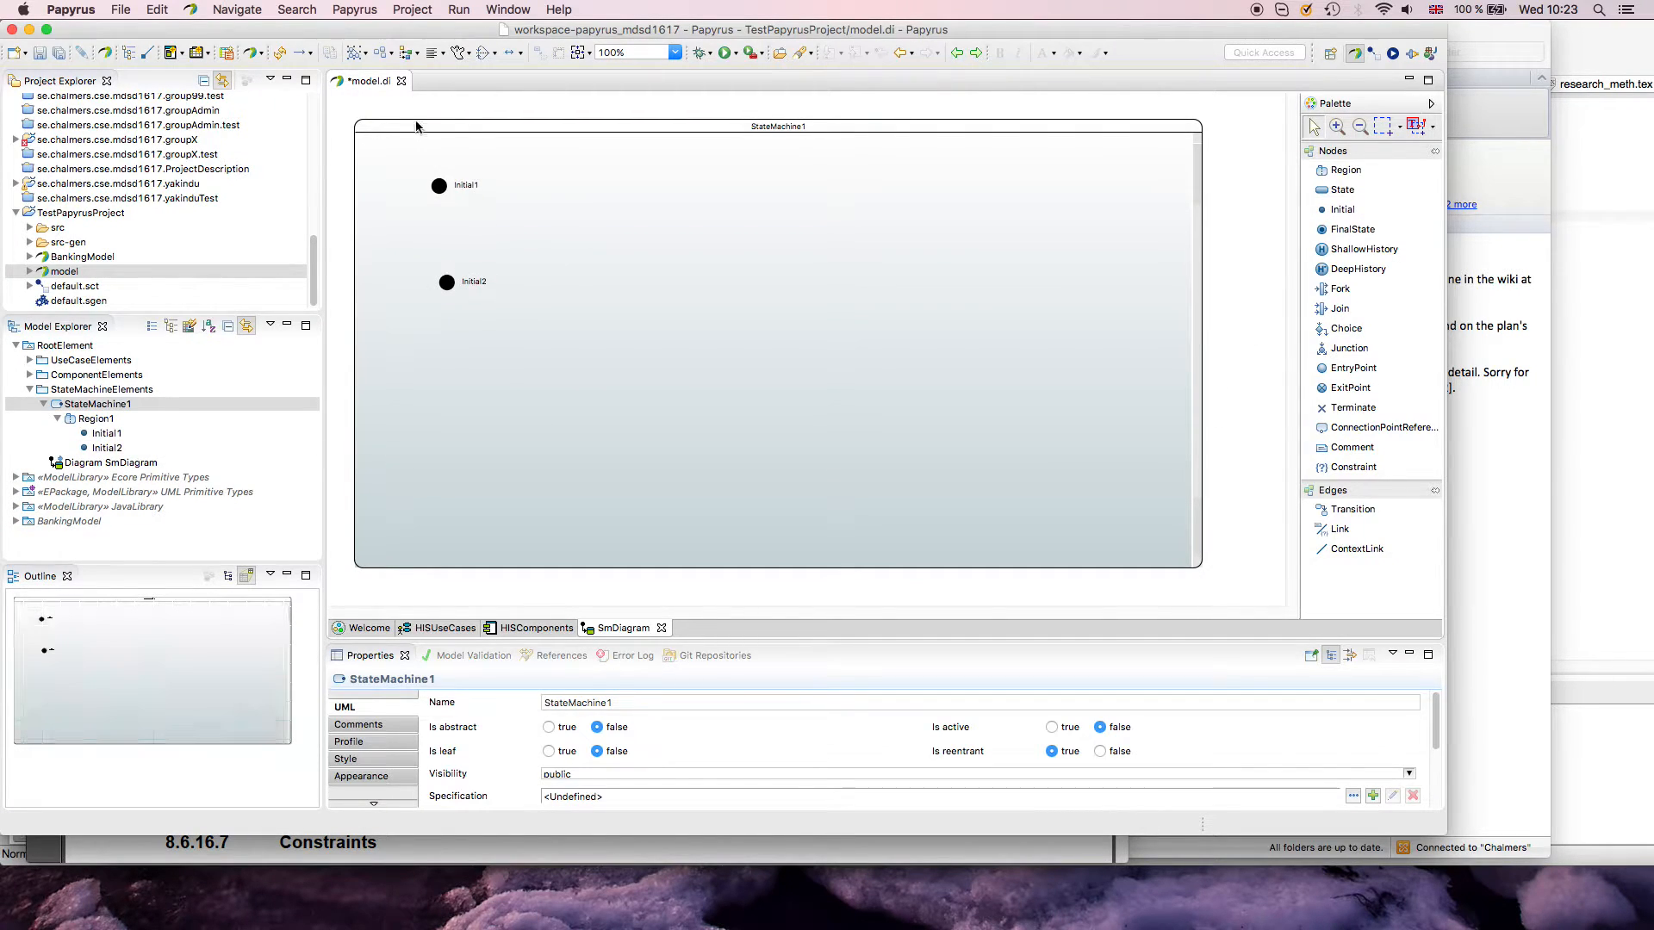
right_click(633, 369)
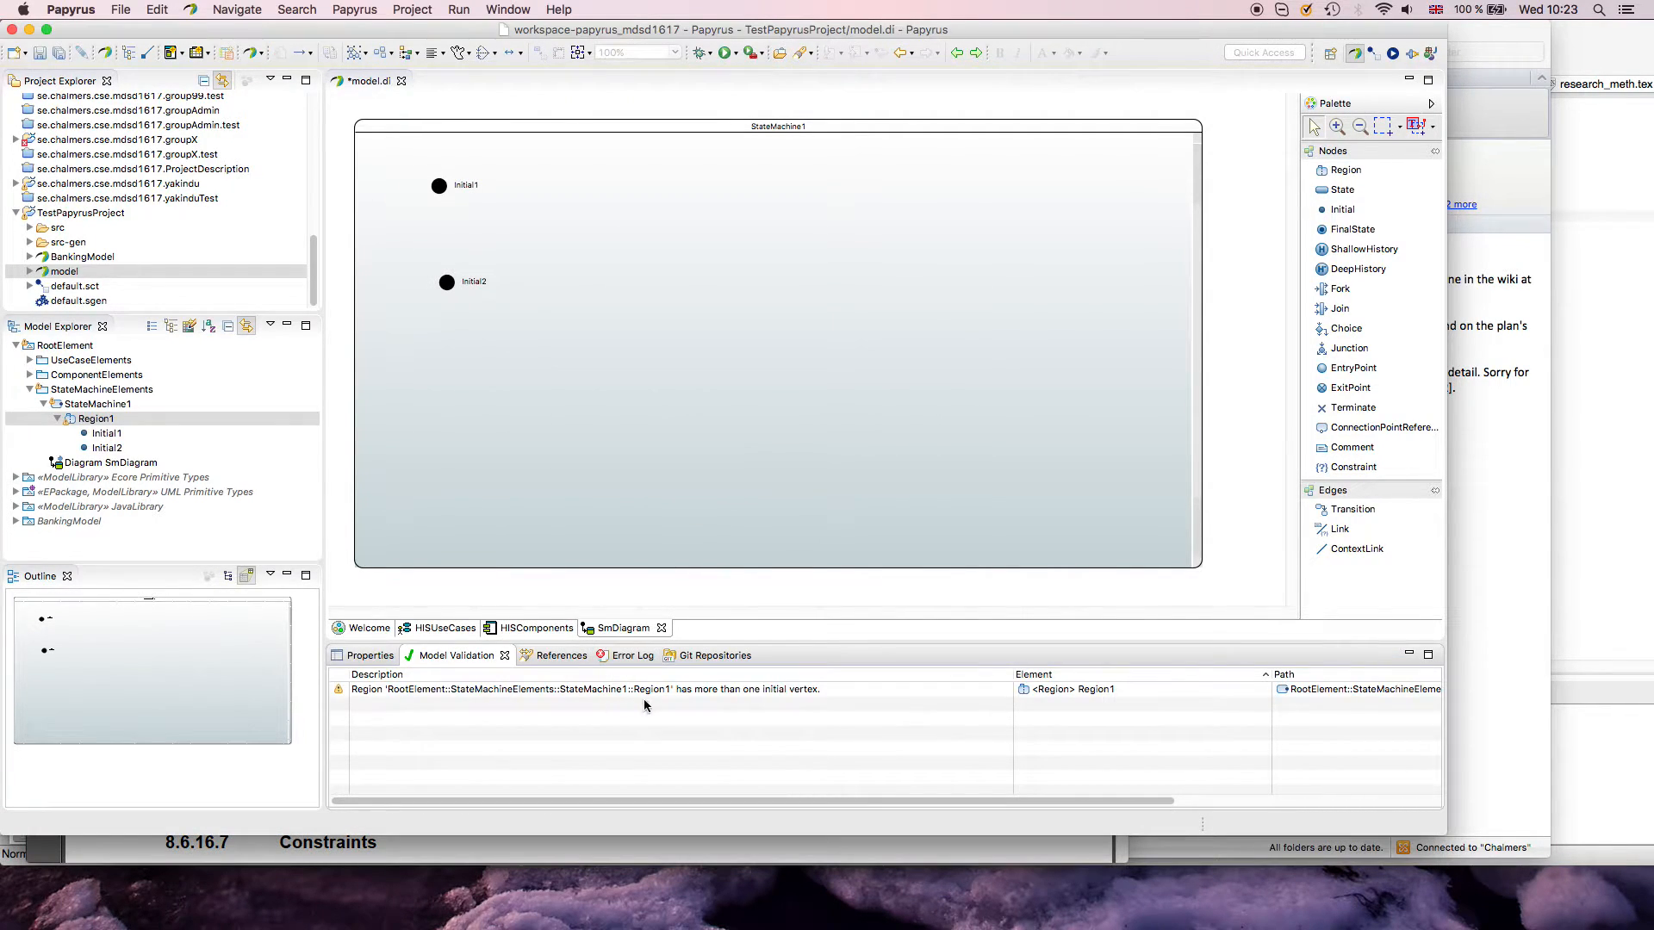
click(446, 282)
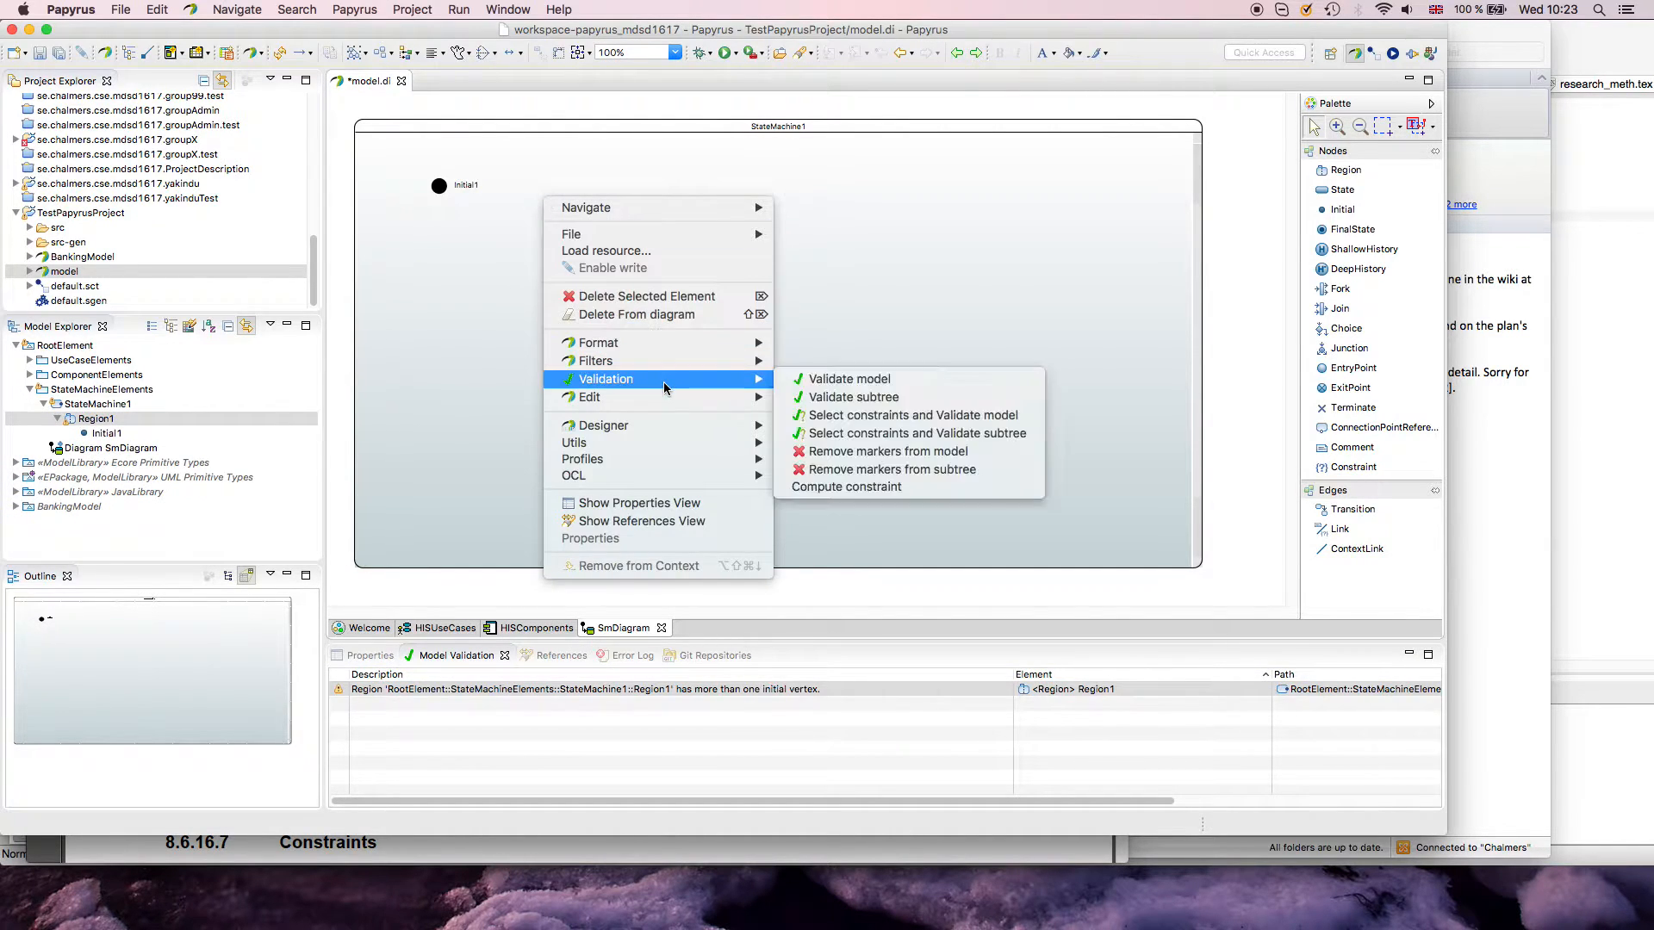
click(885, 450)
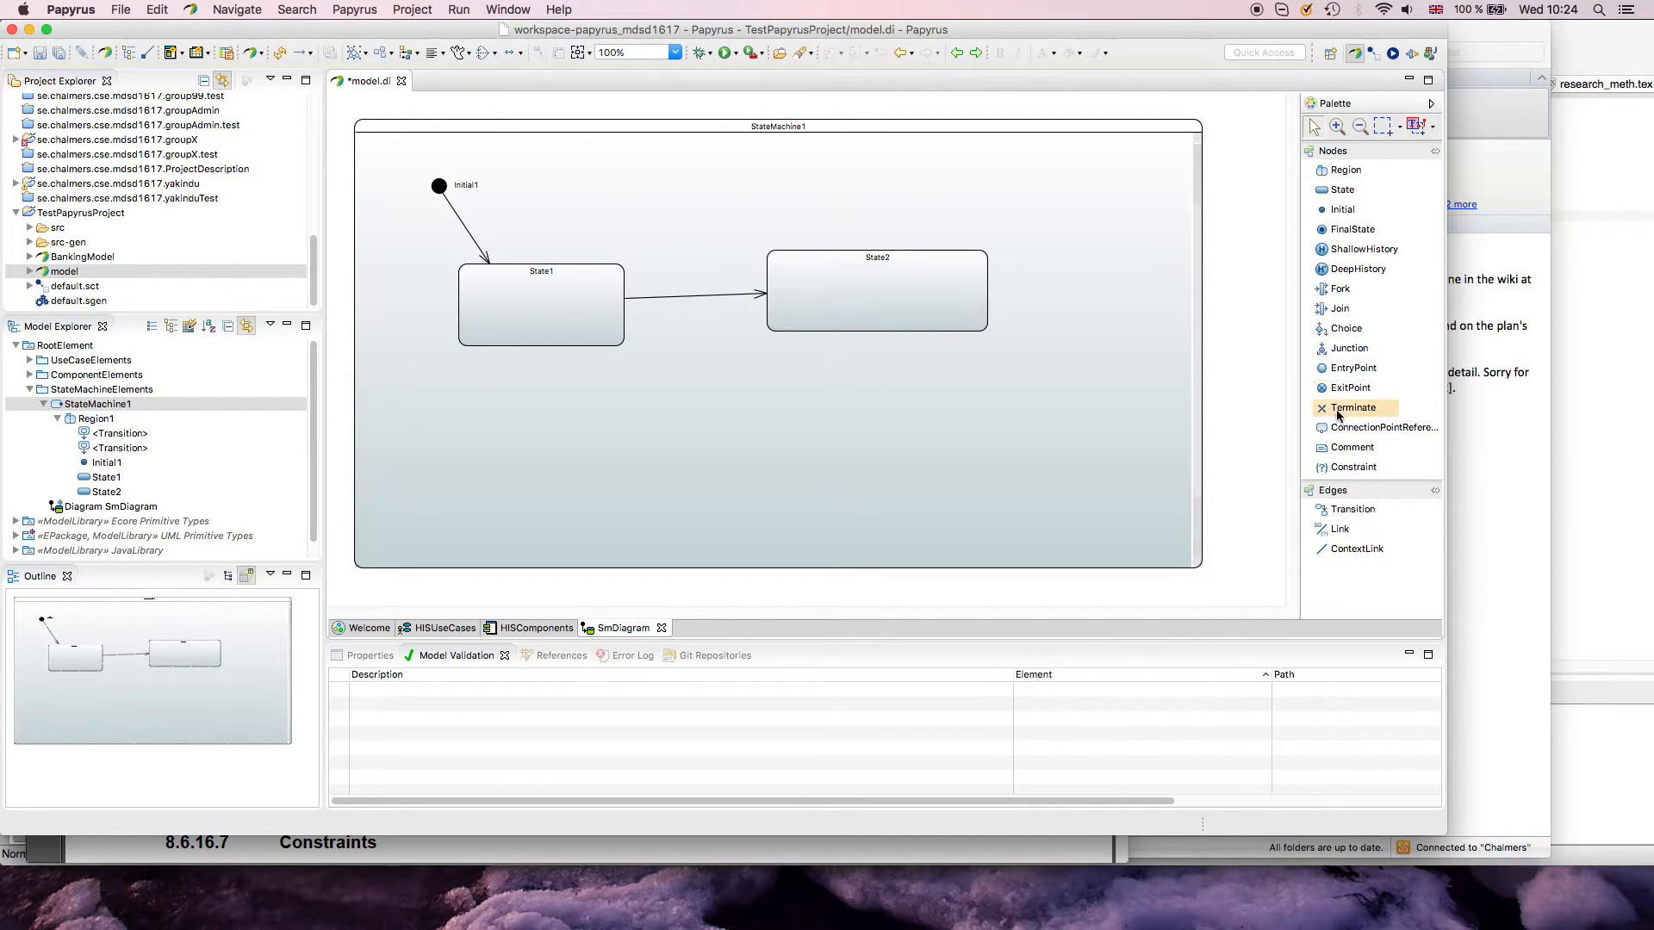
Step: Place FinalState1 in the region so State2 can transition into it
click(1353, 229)
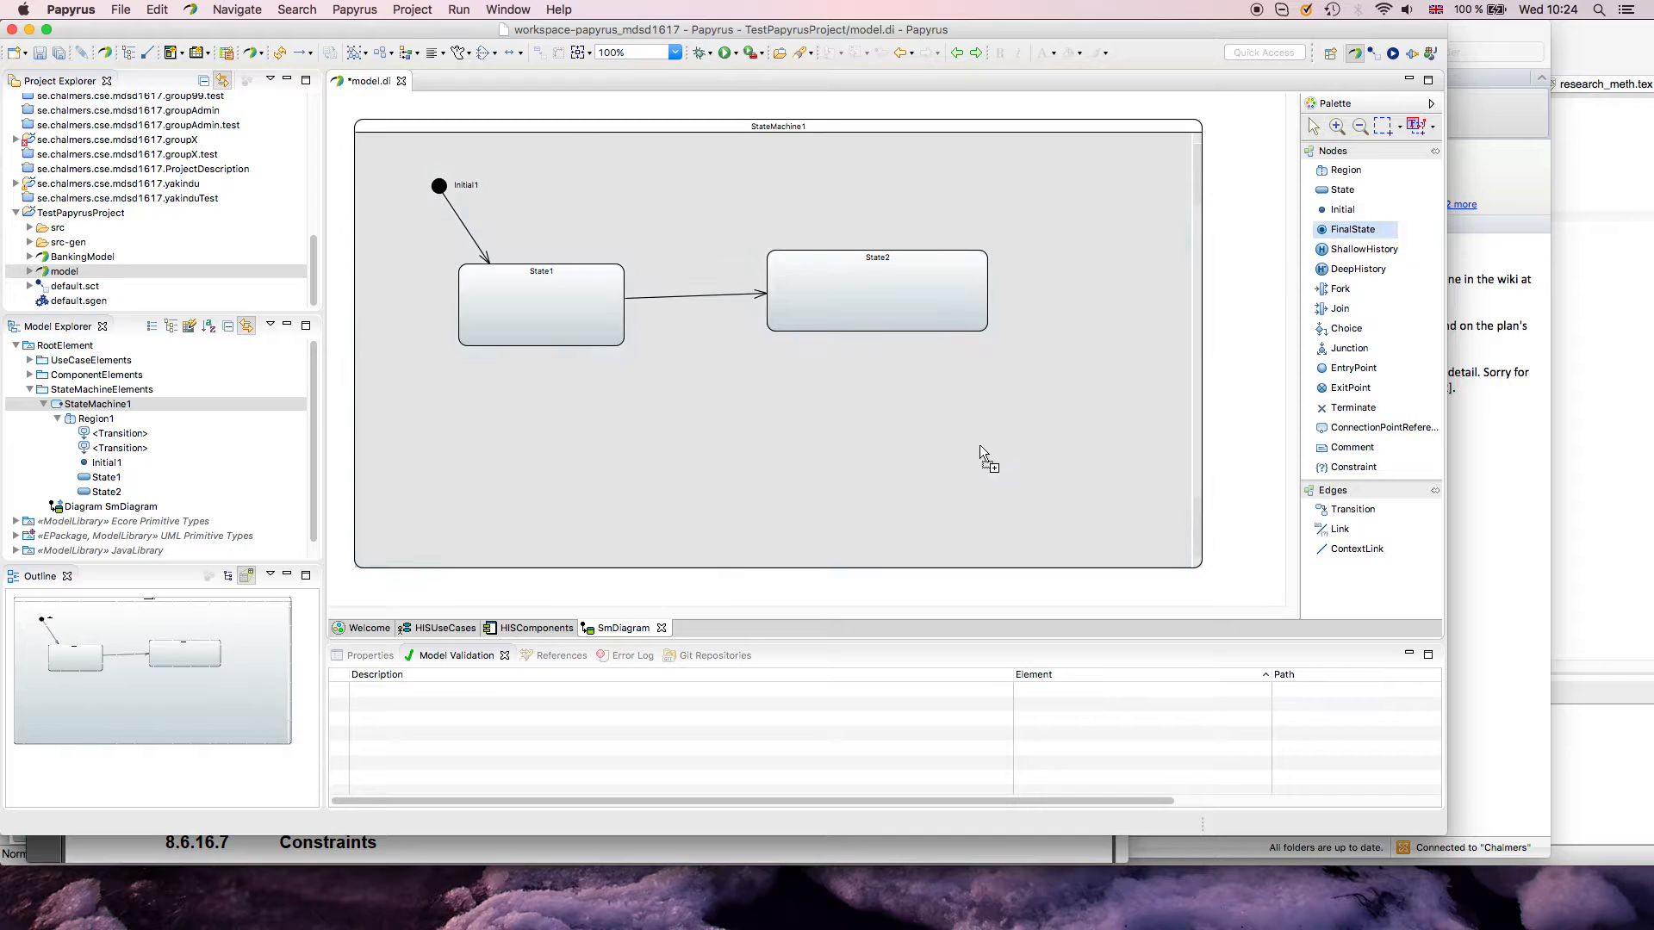
click(975, 455)
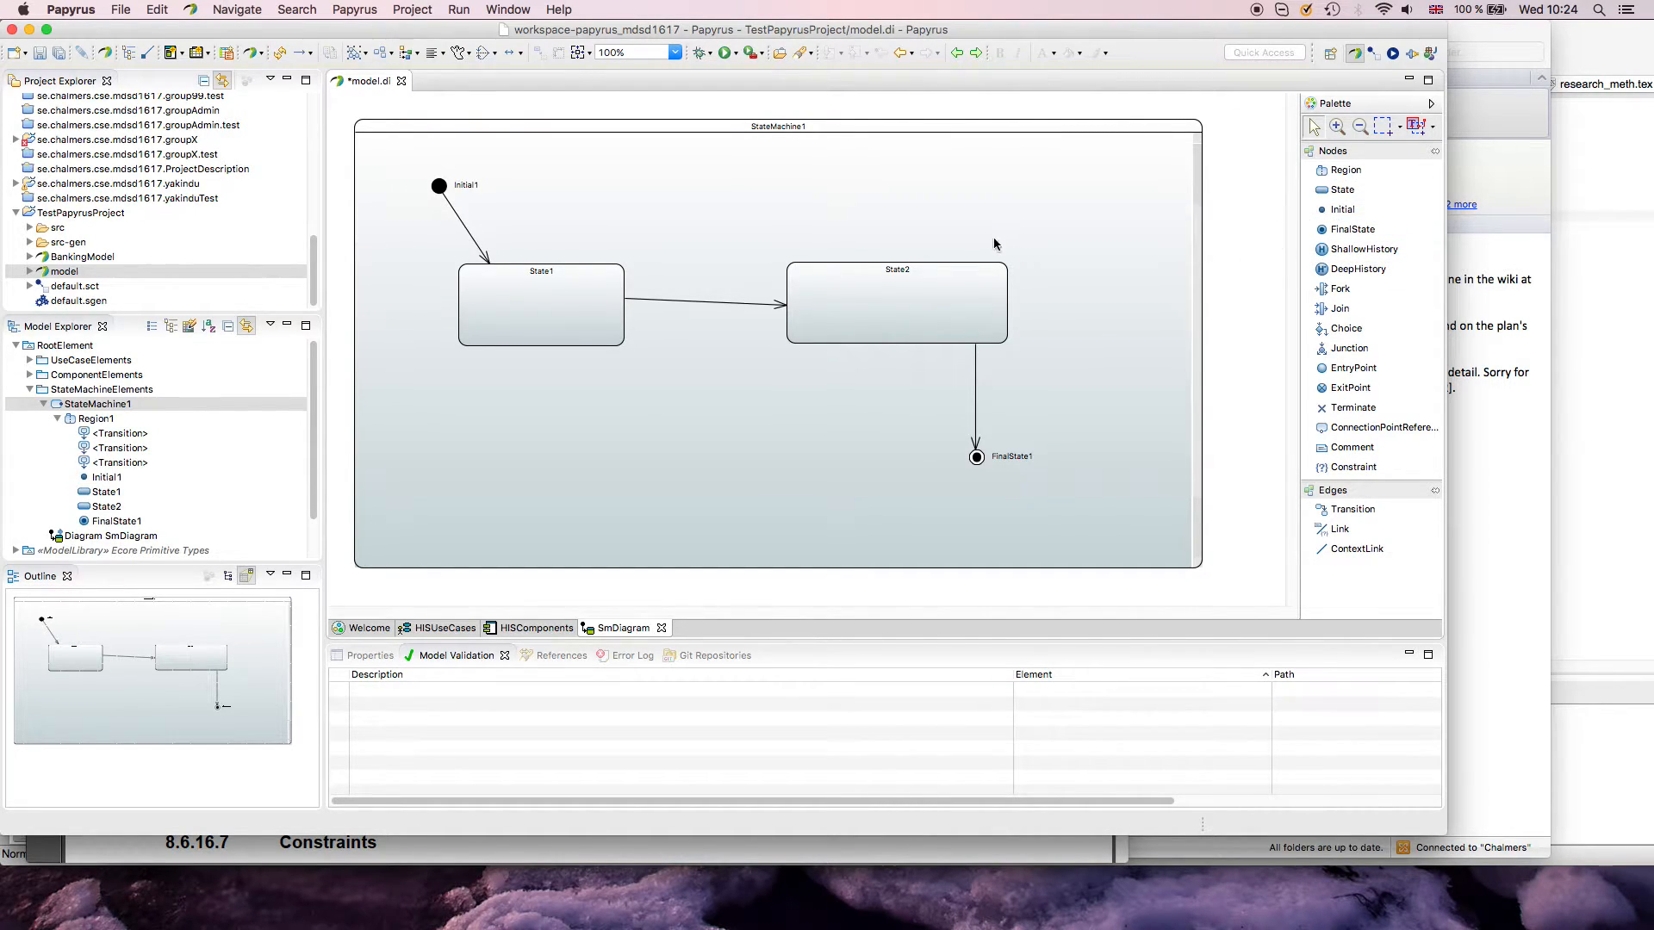
click(896, 302)
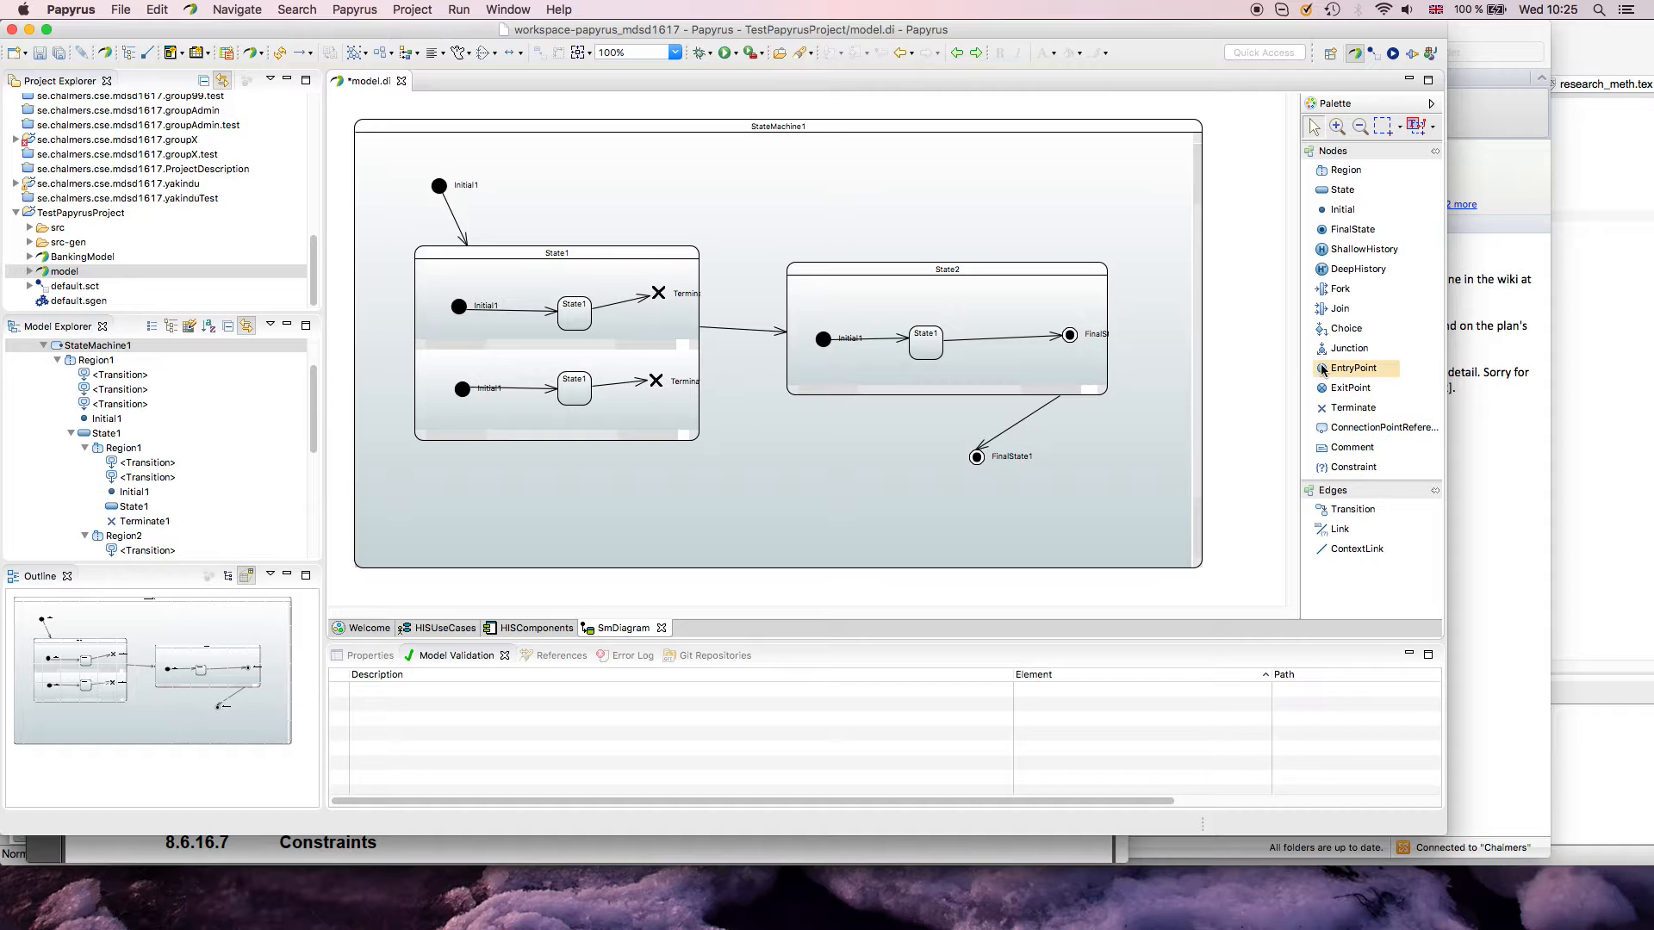
mouse_move(1348, 348)
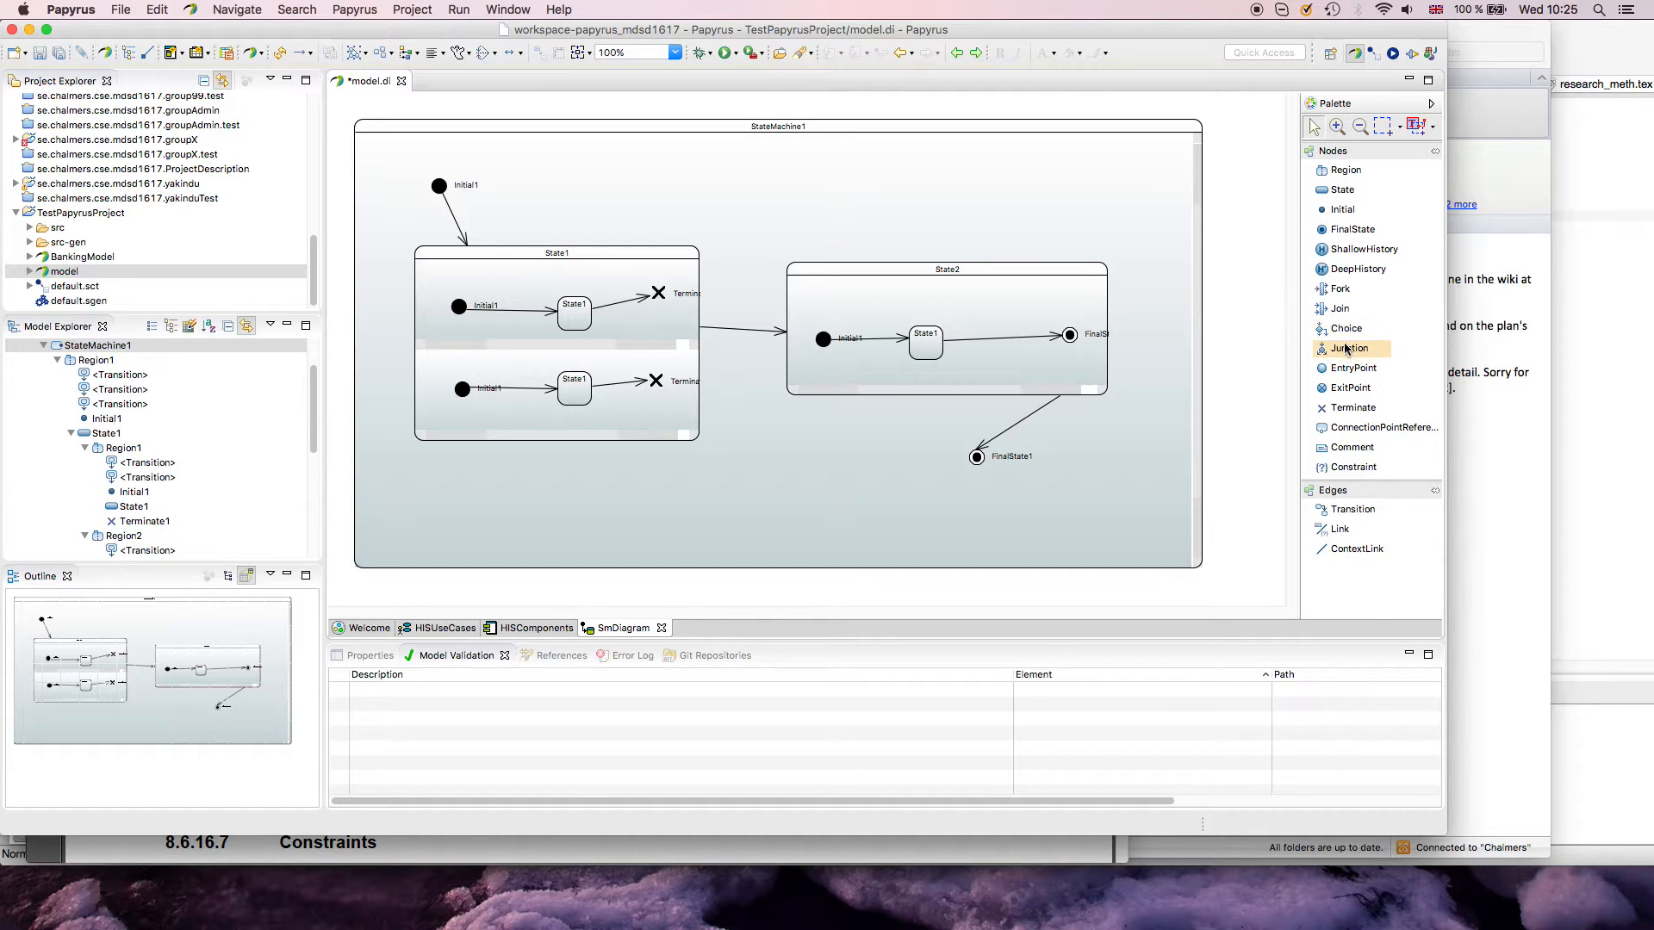
mouse_move(1353, 367)
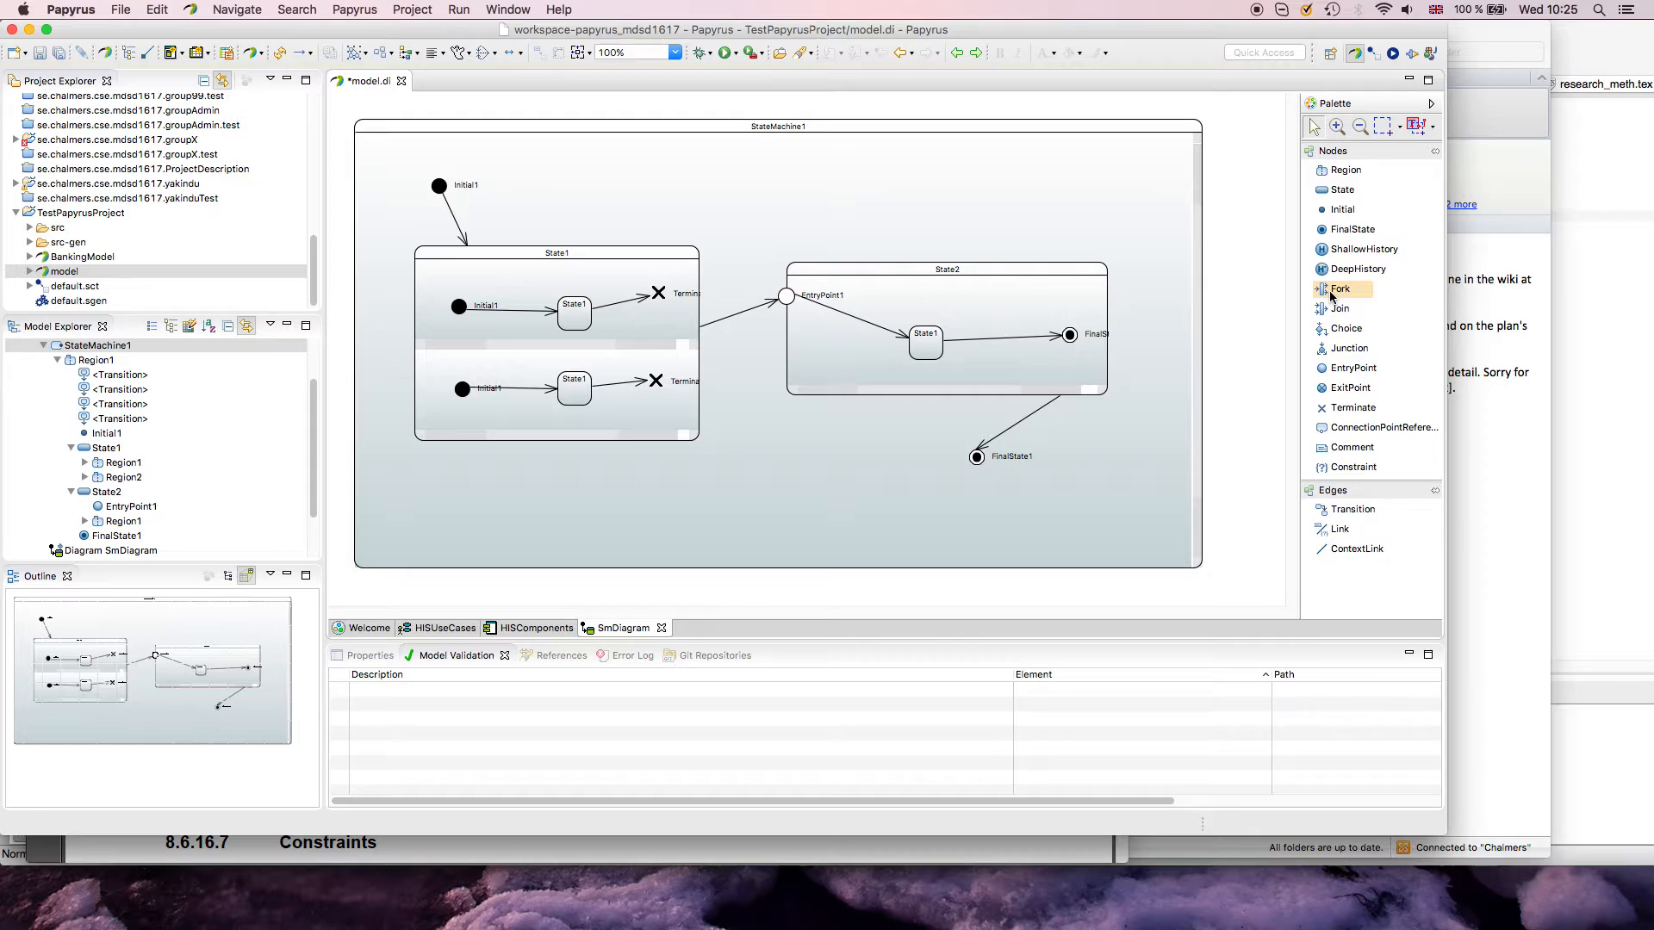
mouse_move(1335, 296)
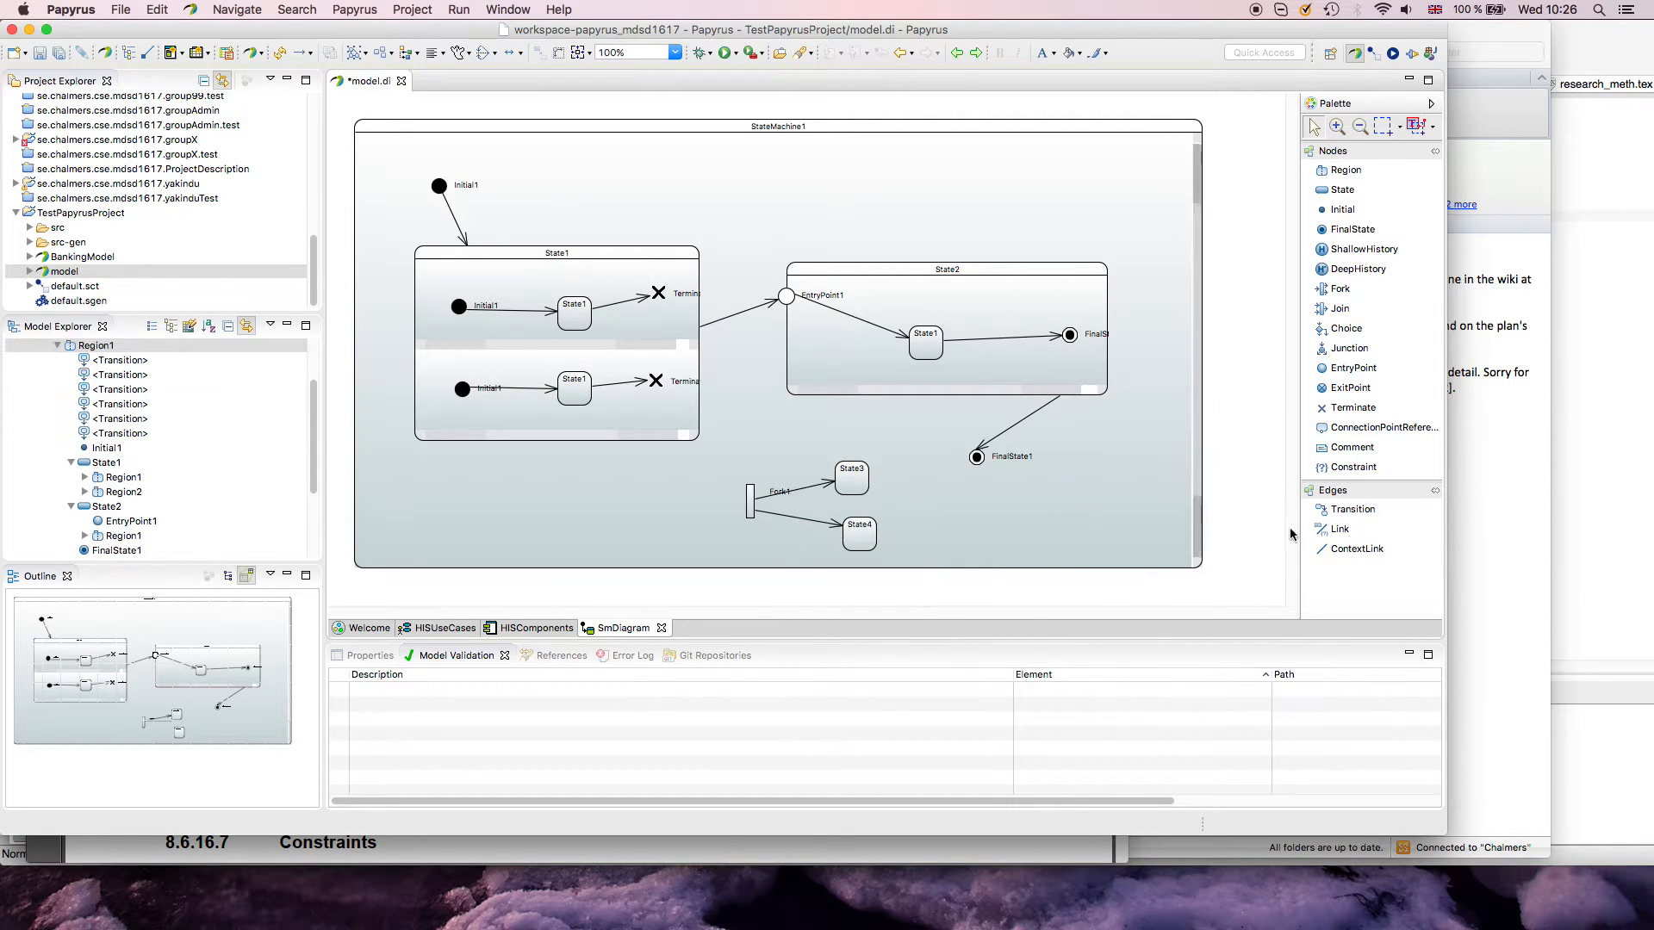
Step: Connect State1 to Fork1, validate to expose the sourceless transition, and add Join1
click(1352, 508)
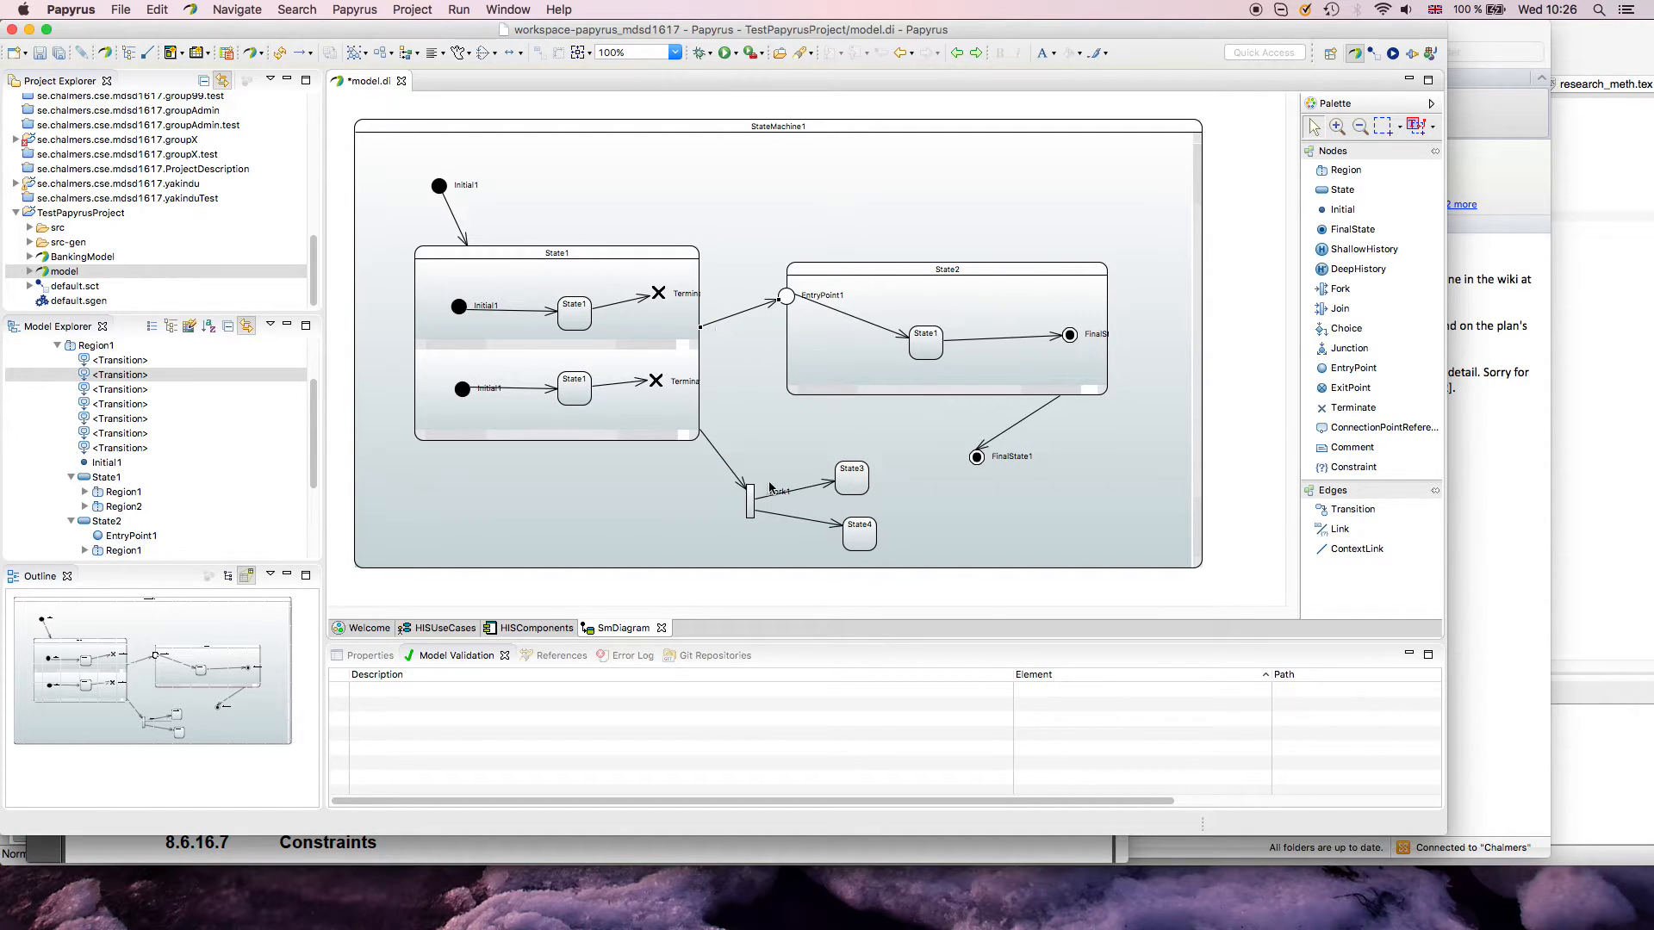
right_click(770, 487)
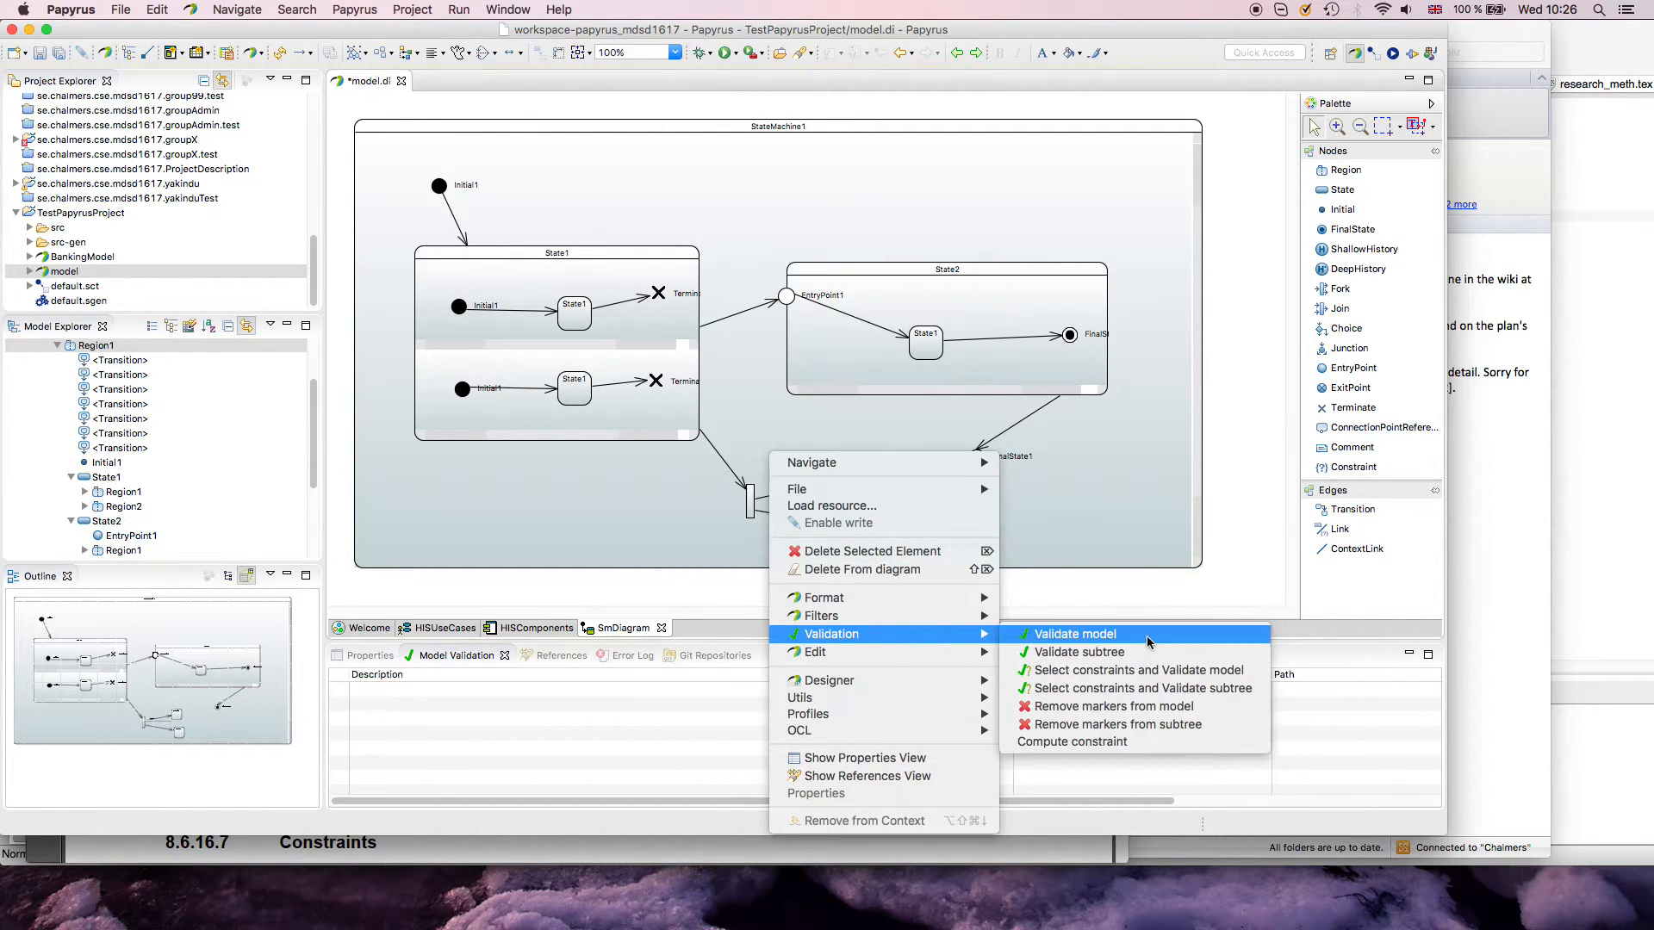
click(1075, 634)
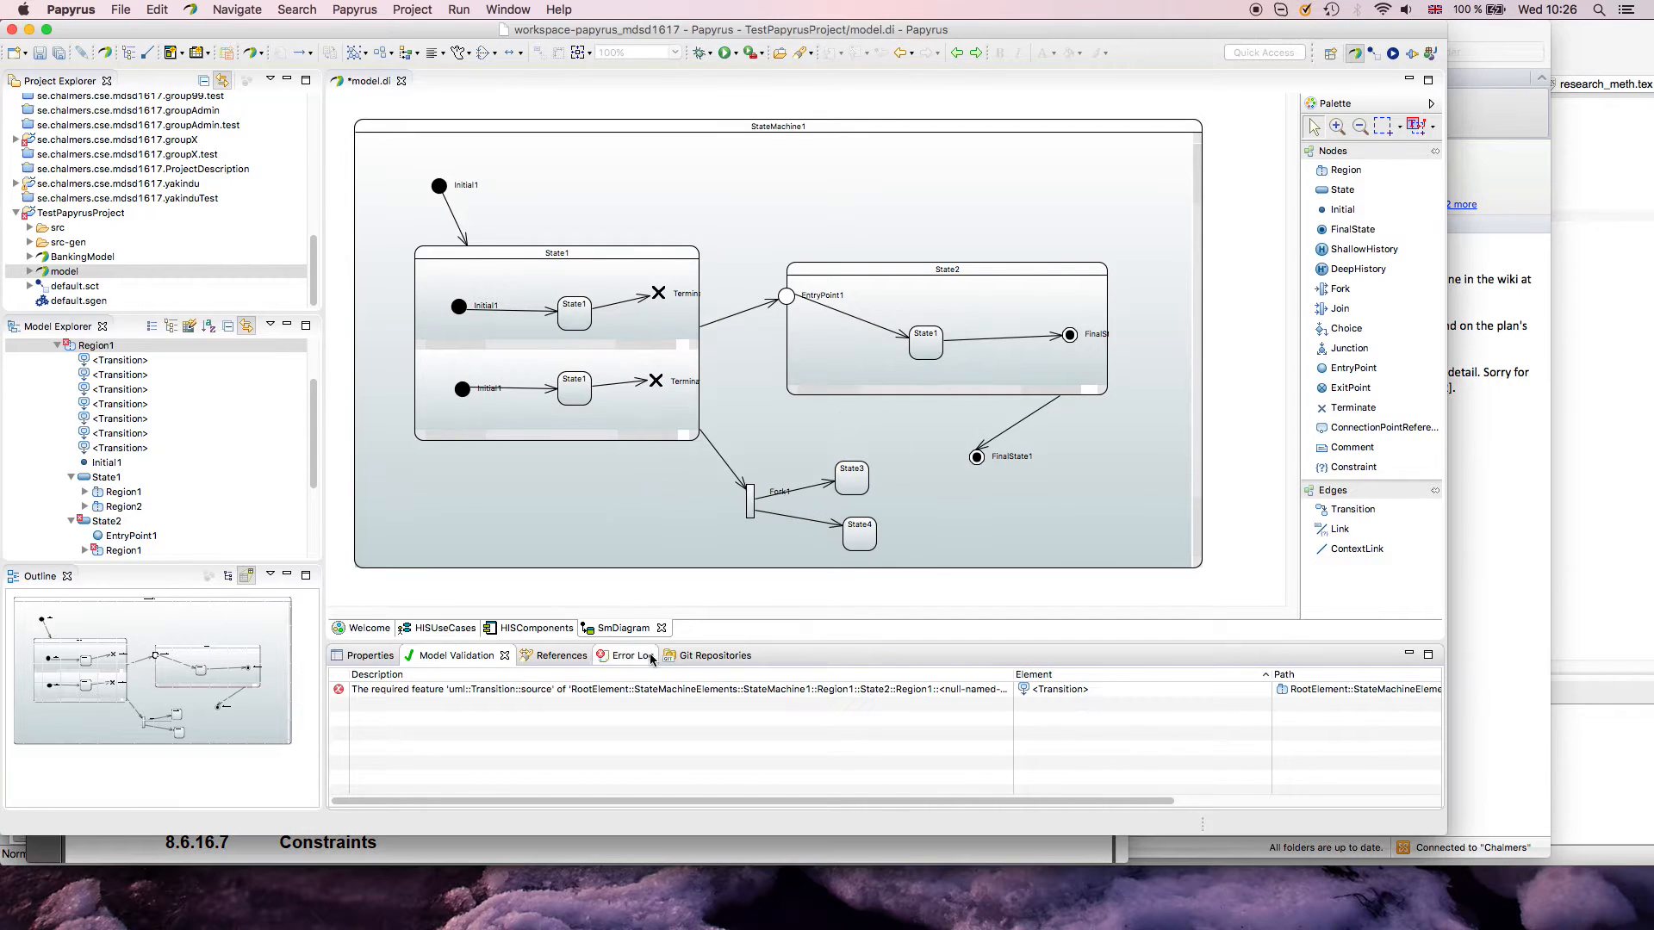
click(675, 689)
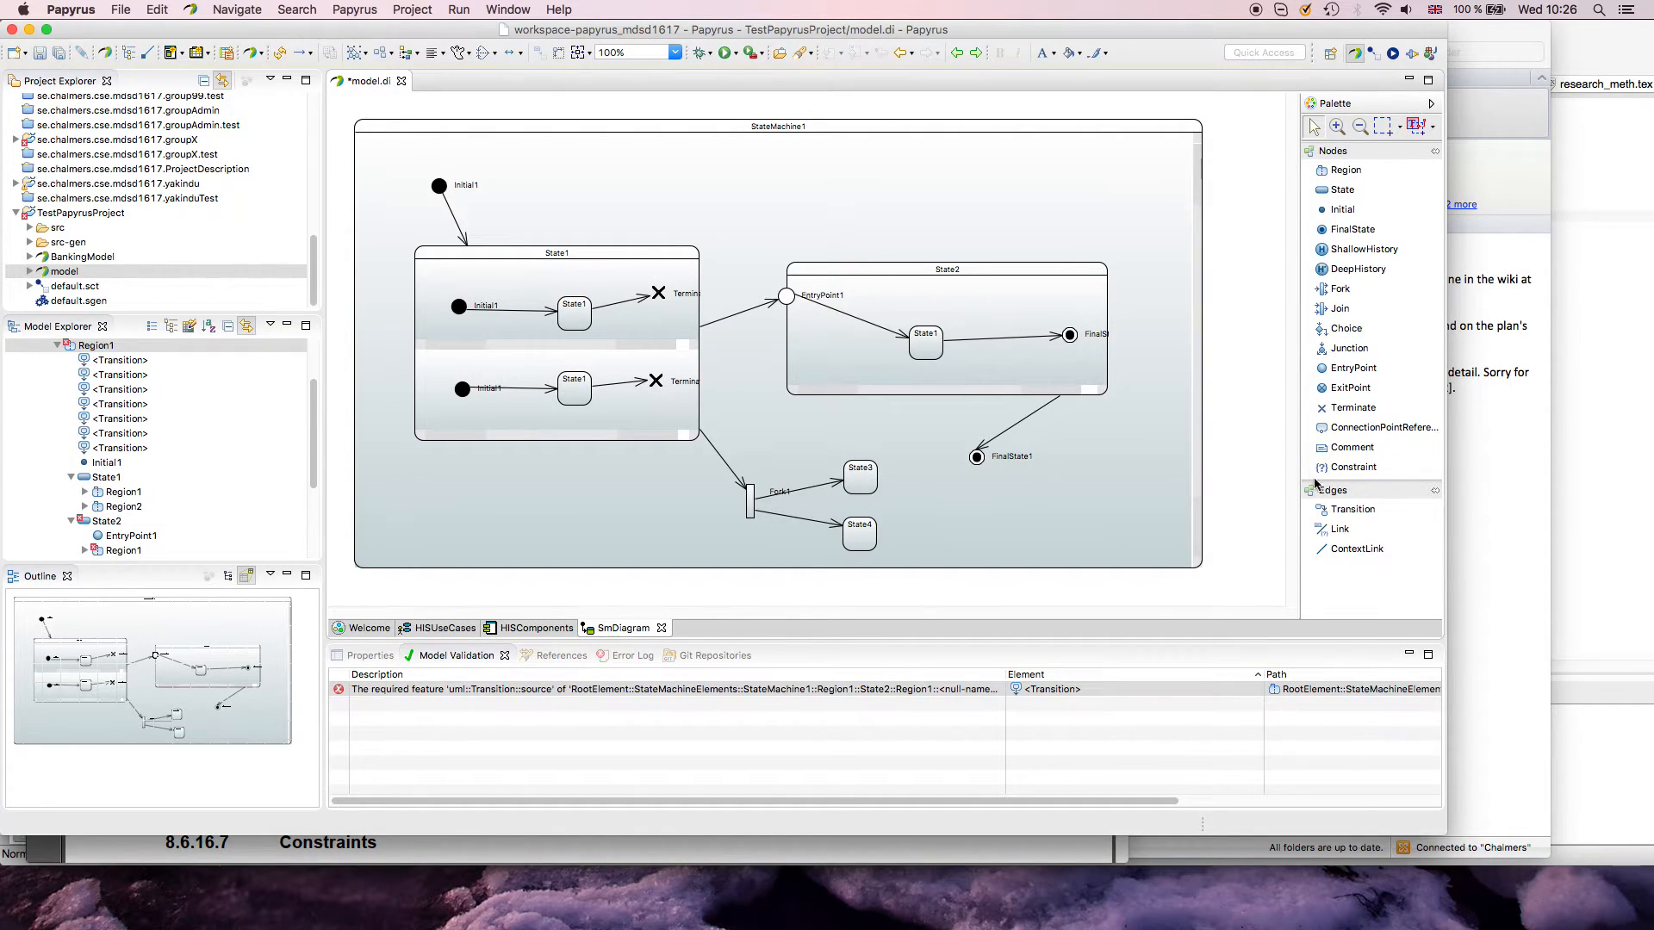
mouse_move(1340, 308)
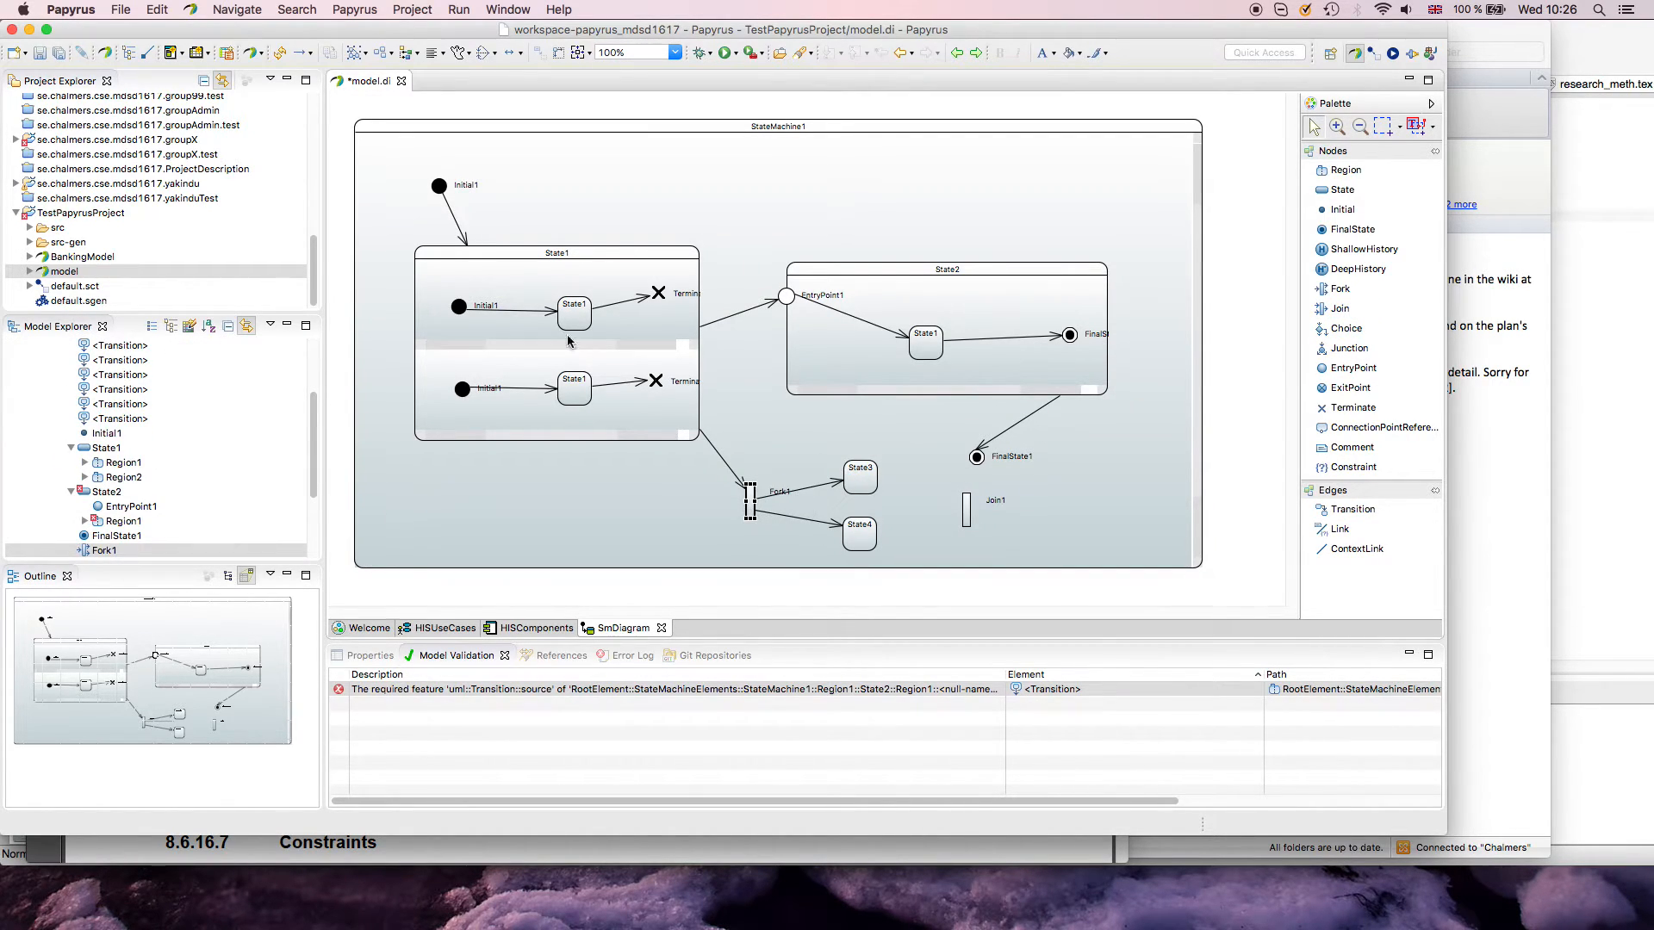
click(749, 497)
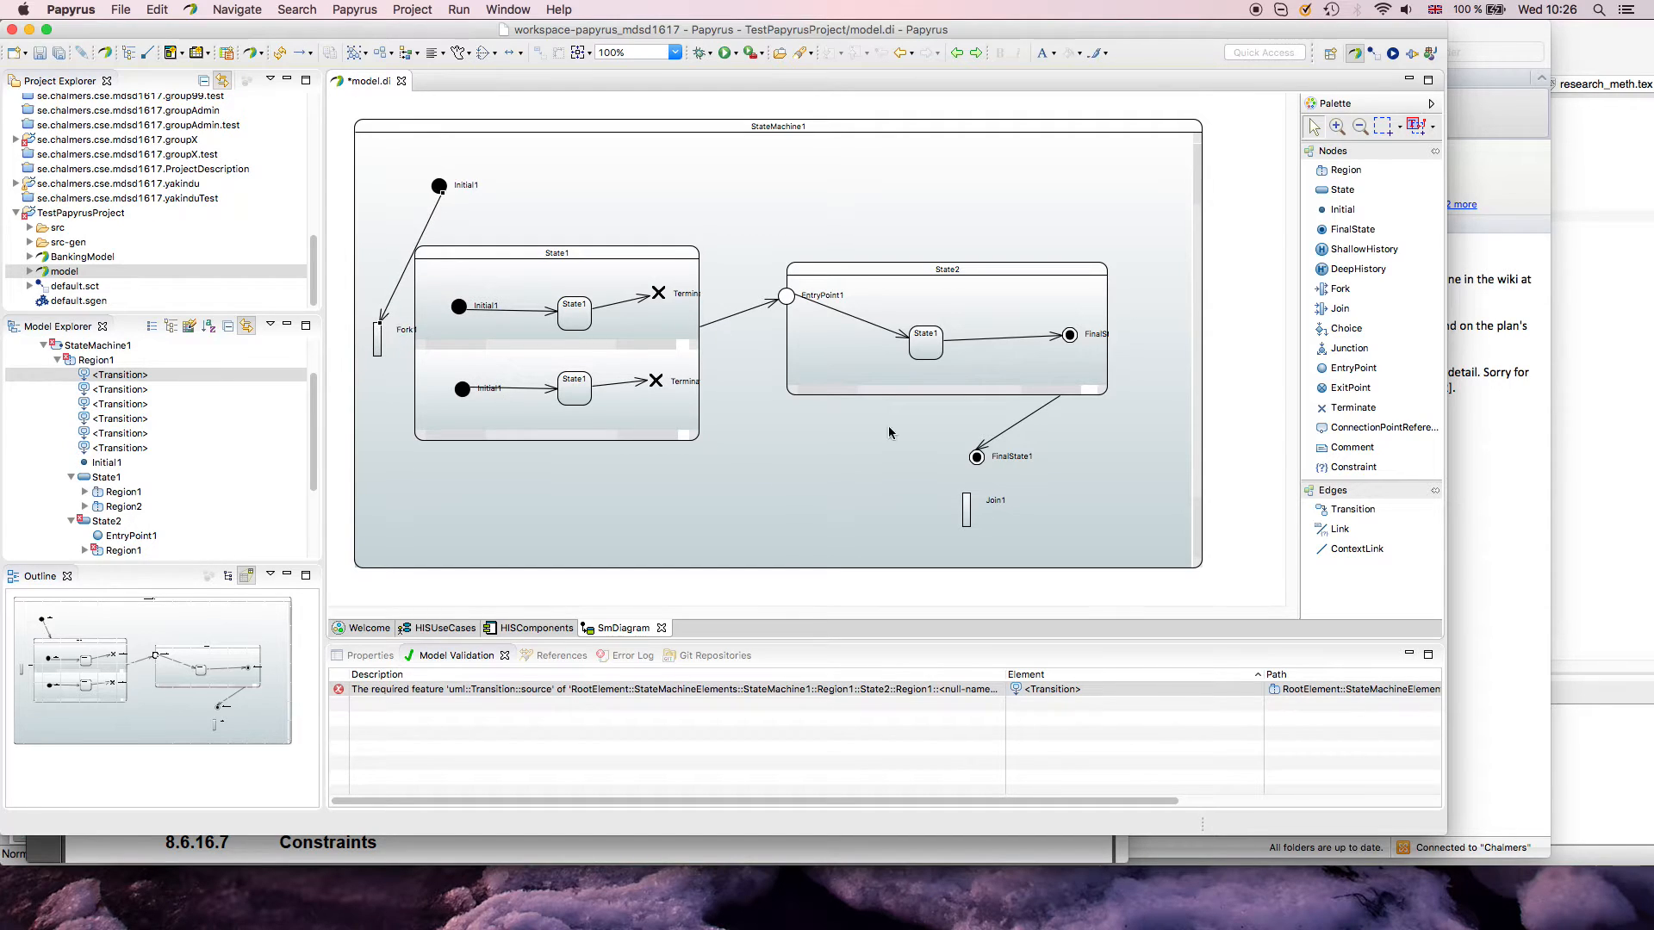
Step: Delete Fork1 with States 3 and 4, reconnecting Initial1 directly to State1
click(1353, 509)
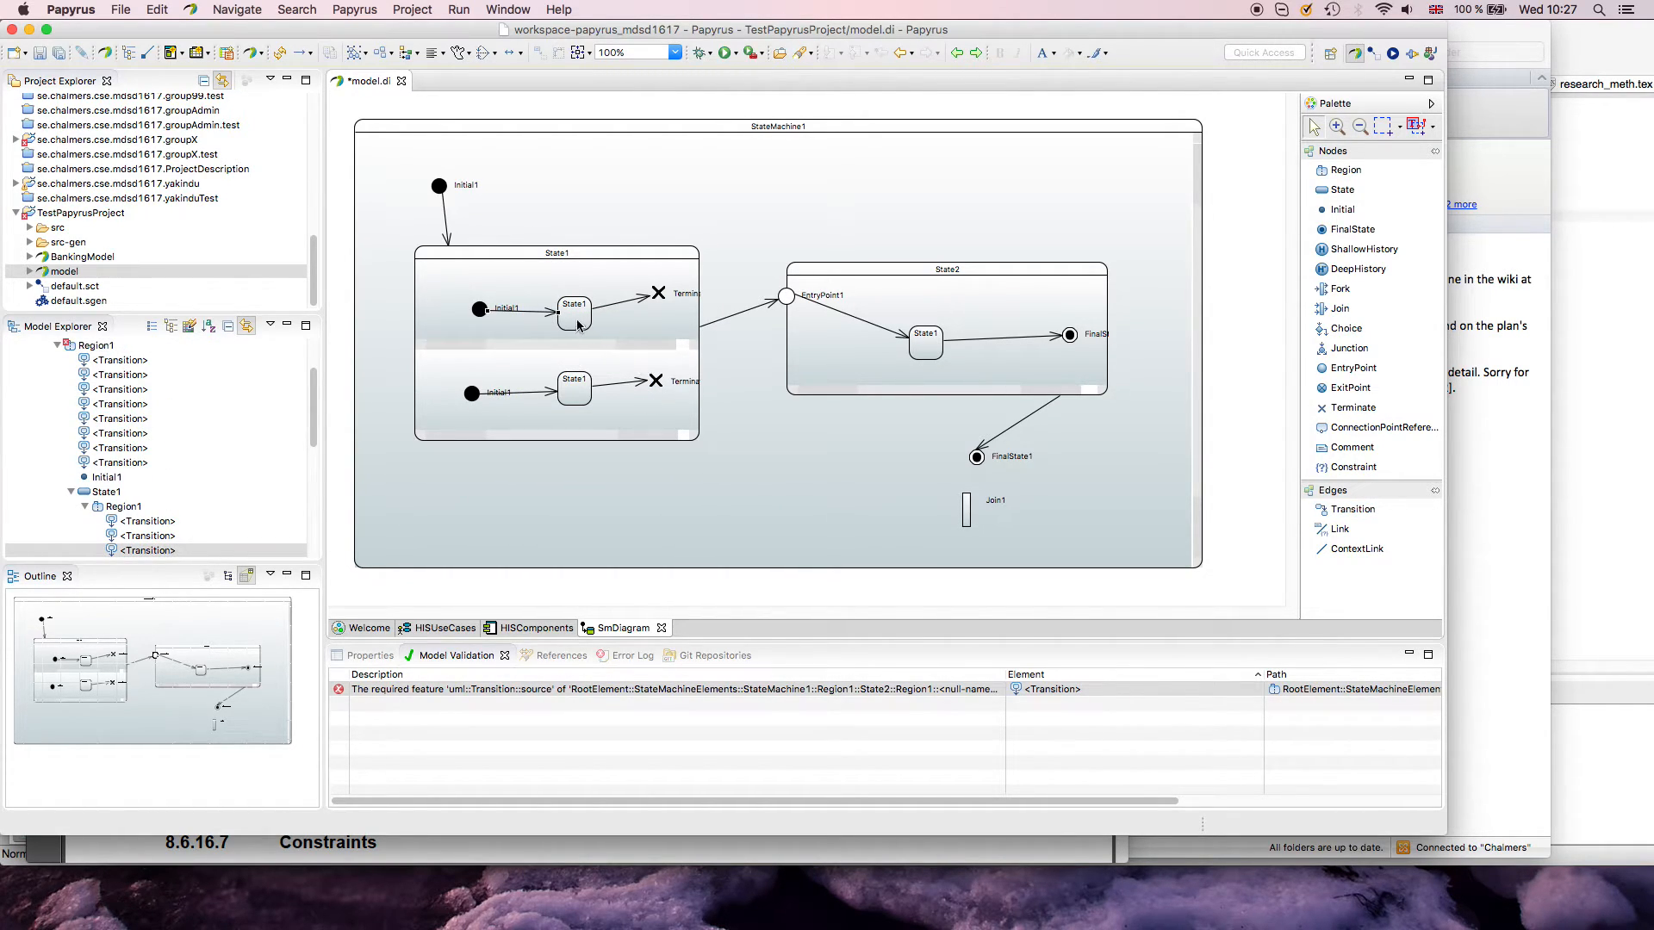
Step: Keep the transition into State2's entry point external and name it 'event1[x>5]/trigger event2'
click(573, 306)
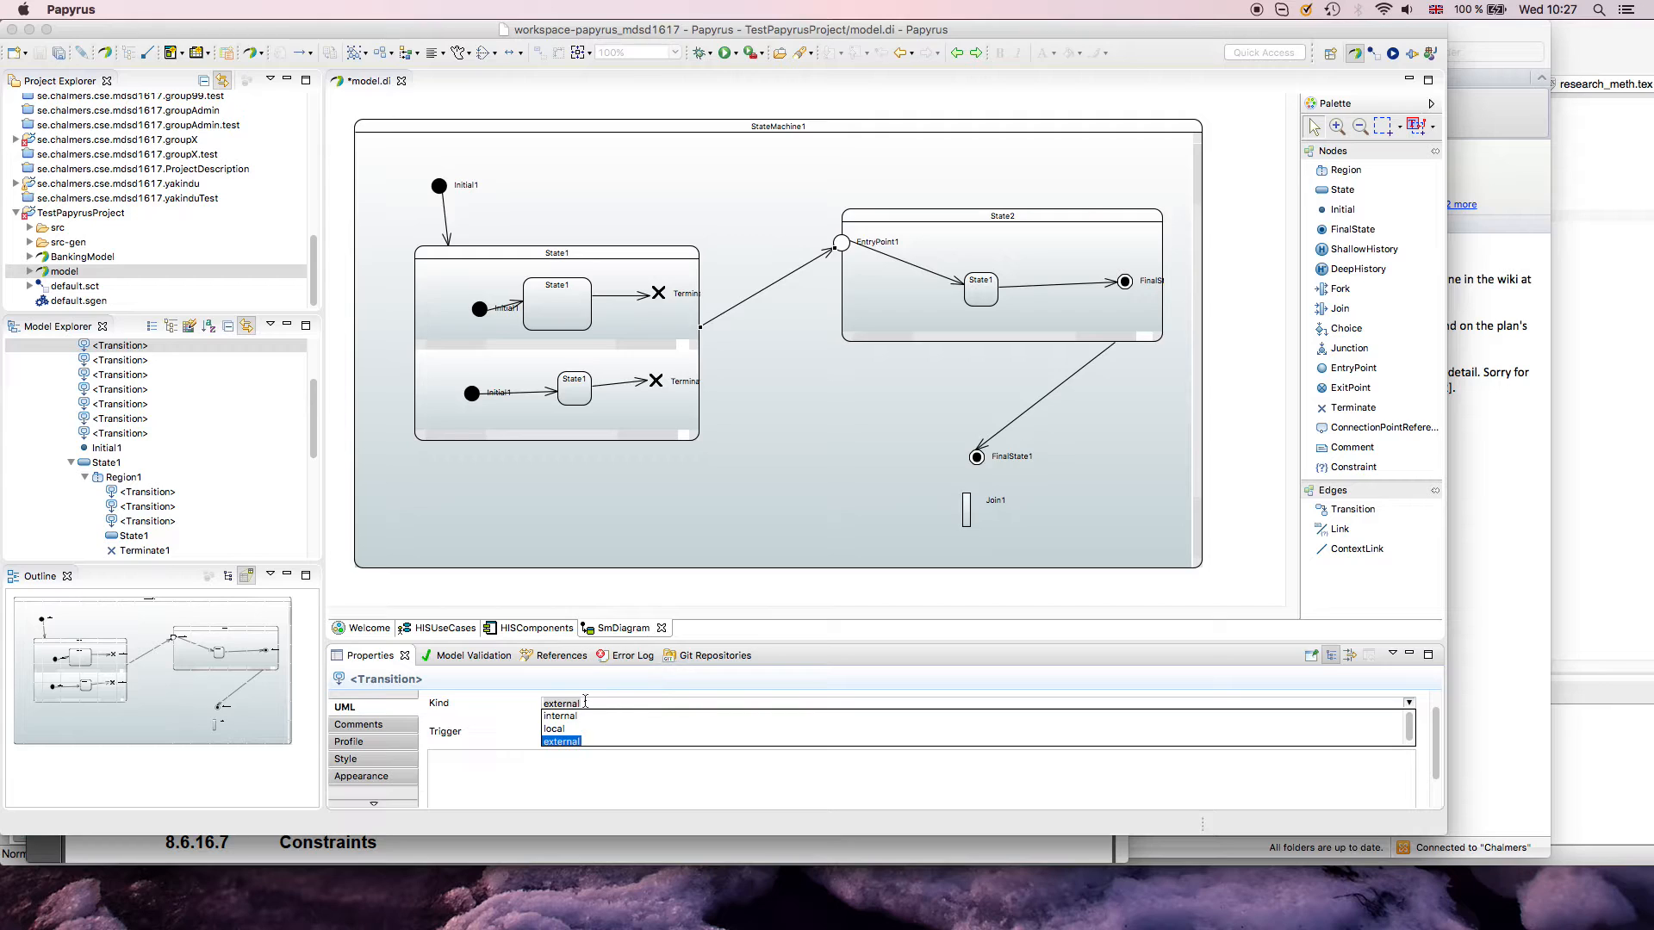
click(561, 741)
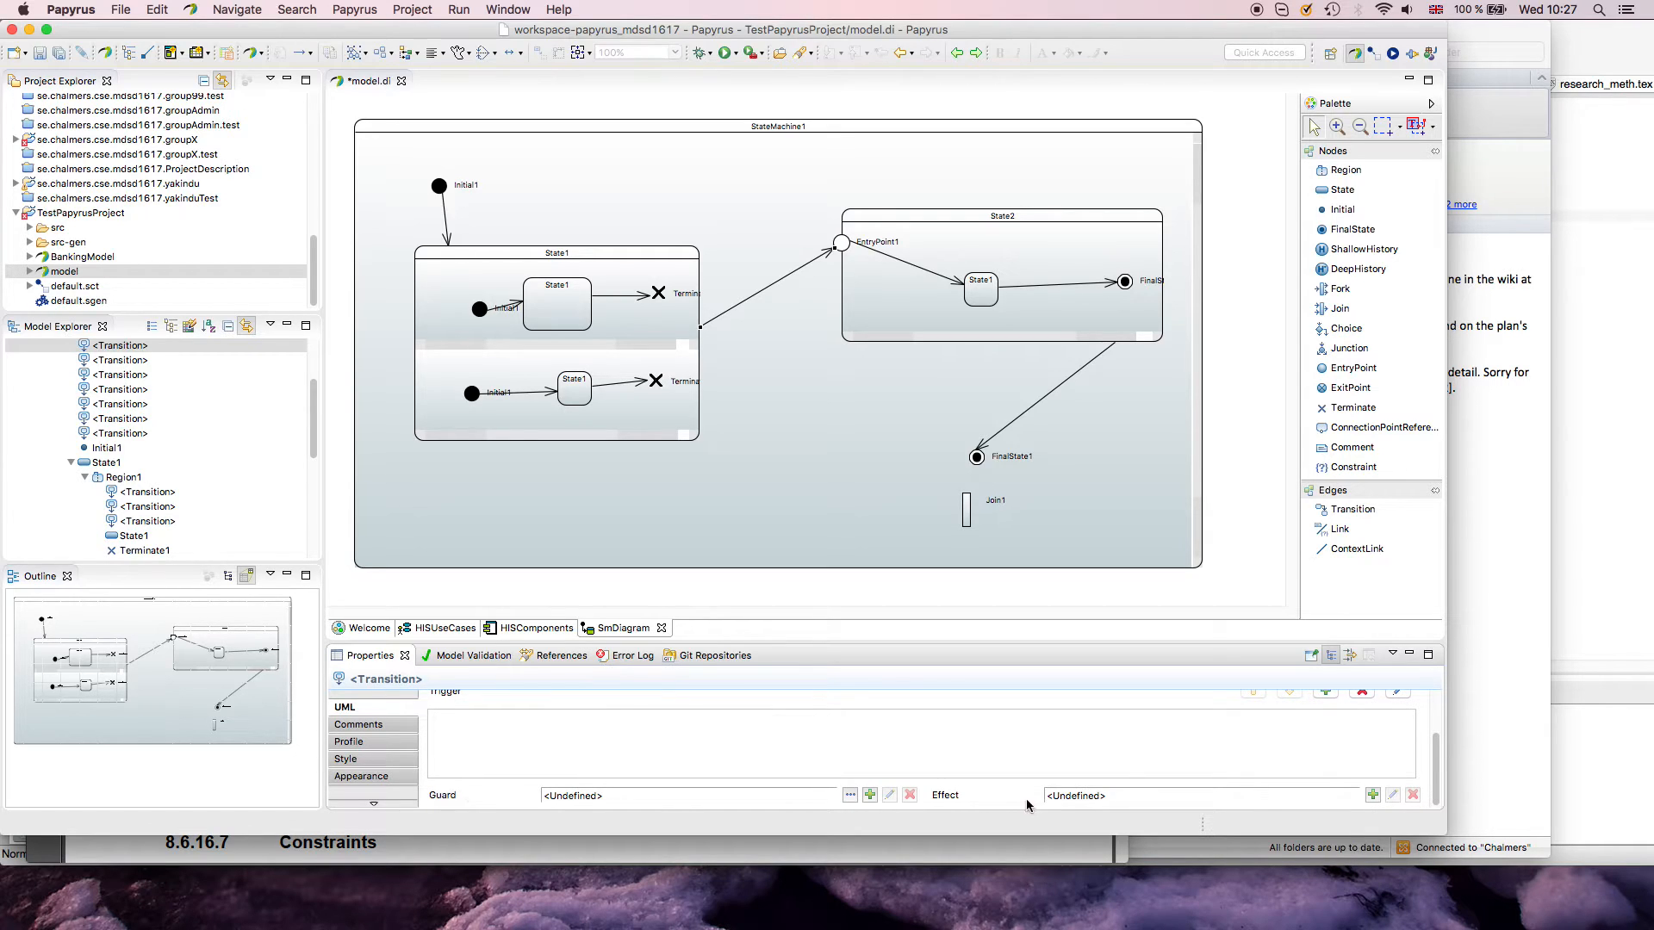
mouse_move(448, 810)
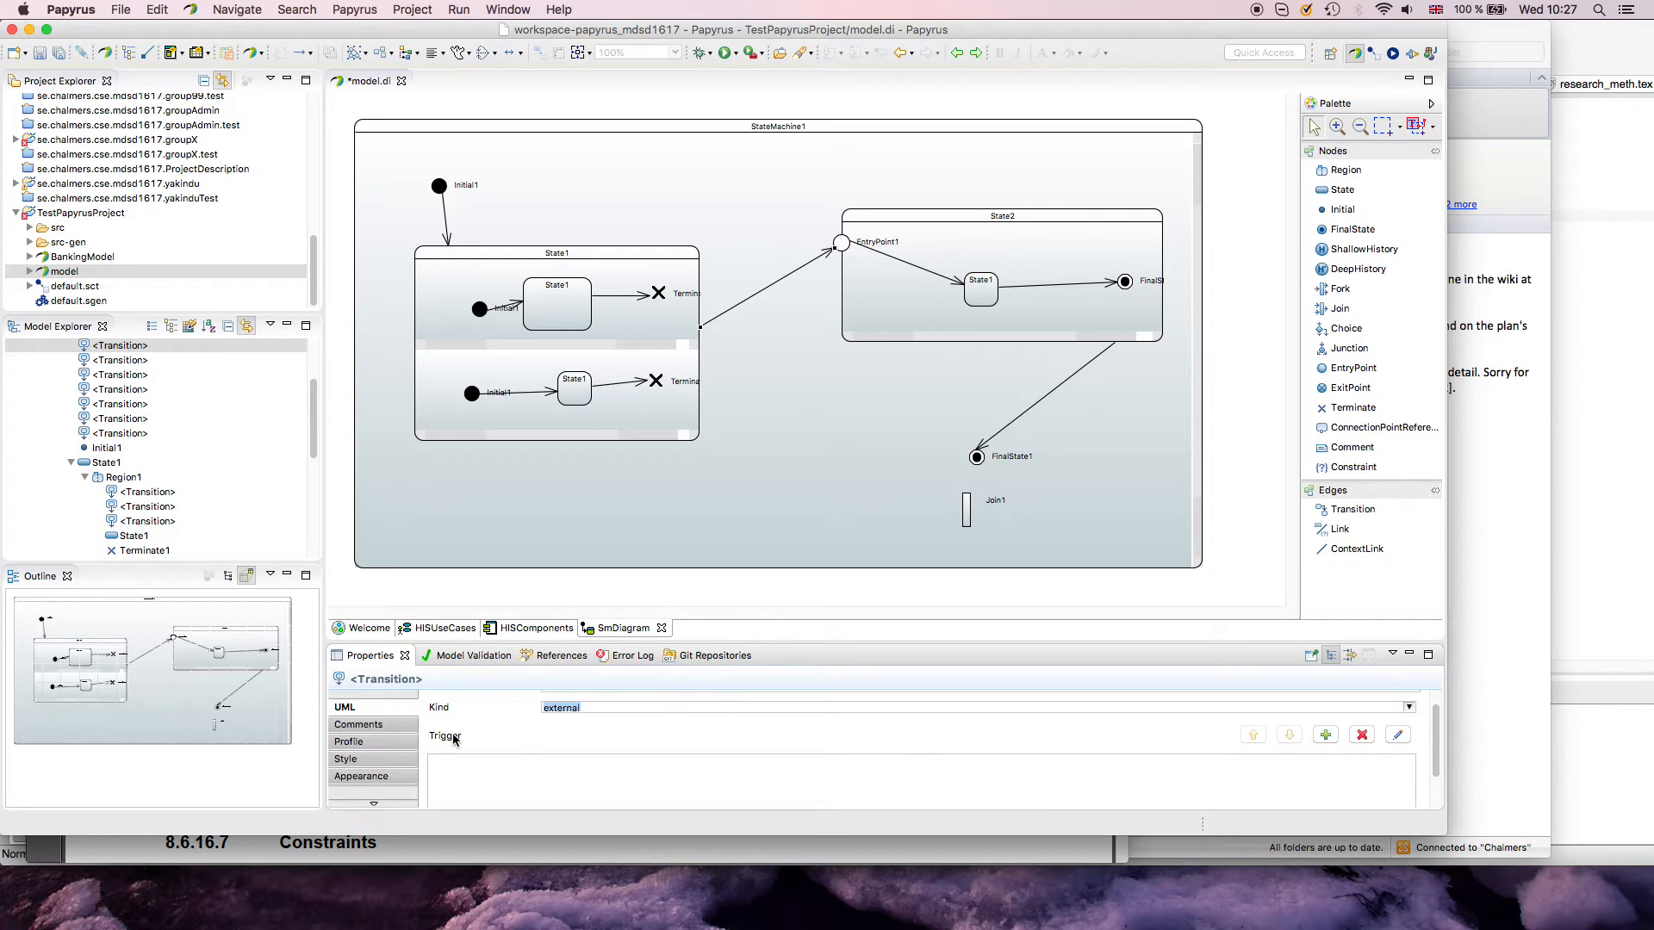
mouse_move(466, 735)
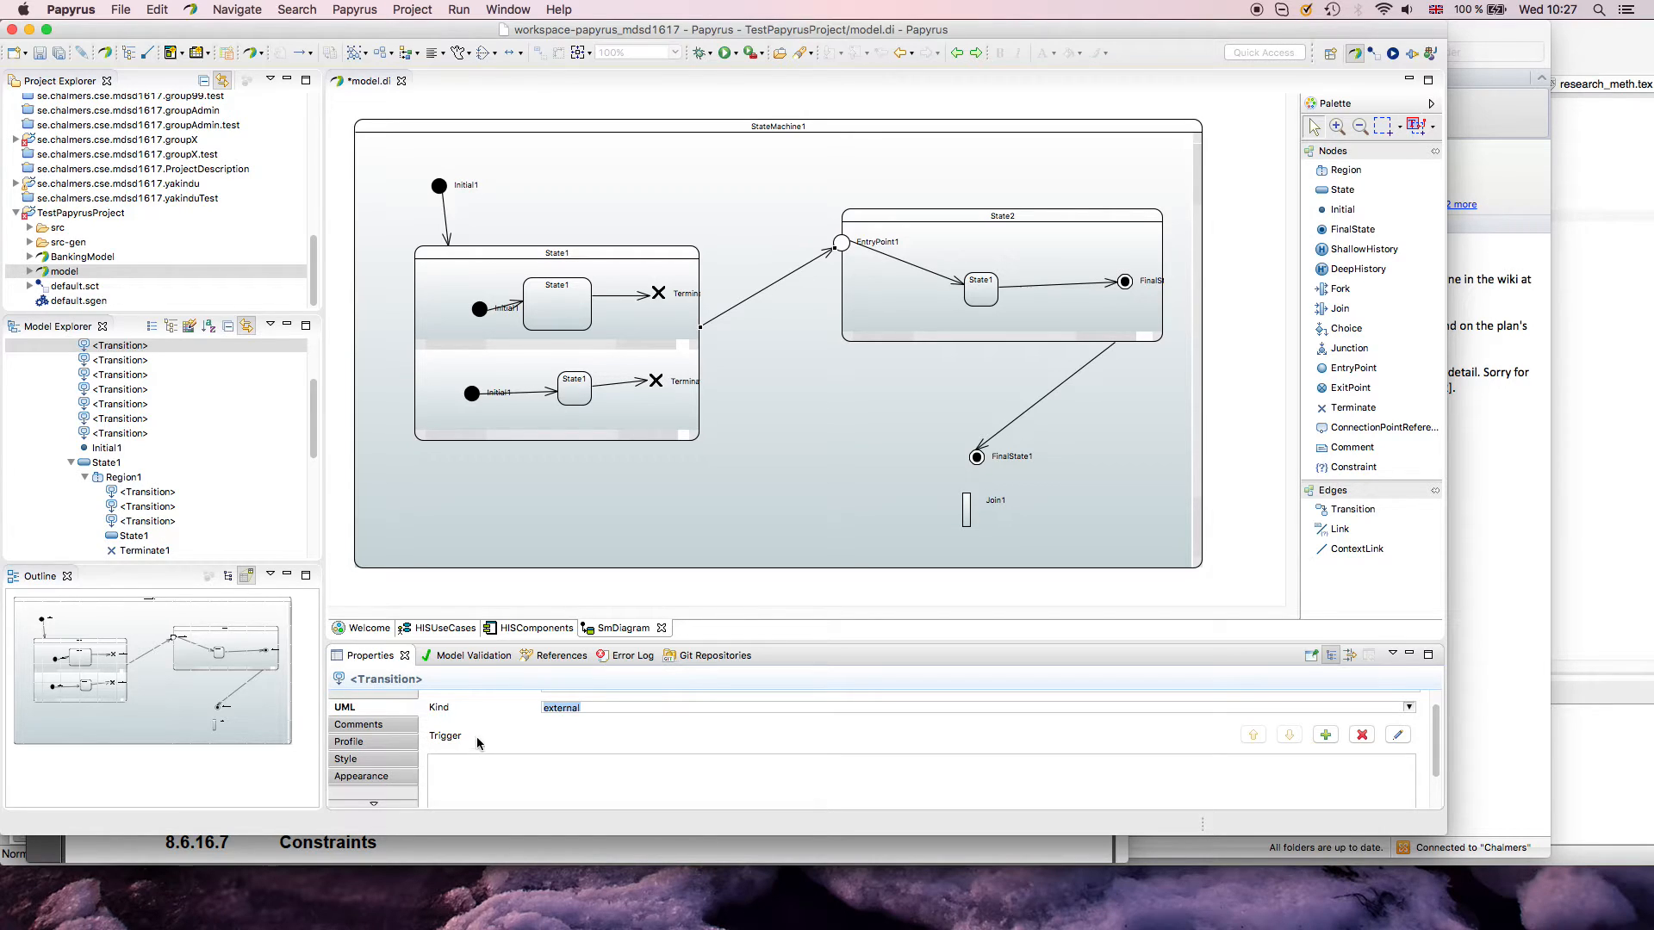
mouse_move(478, 744)
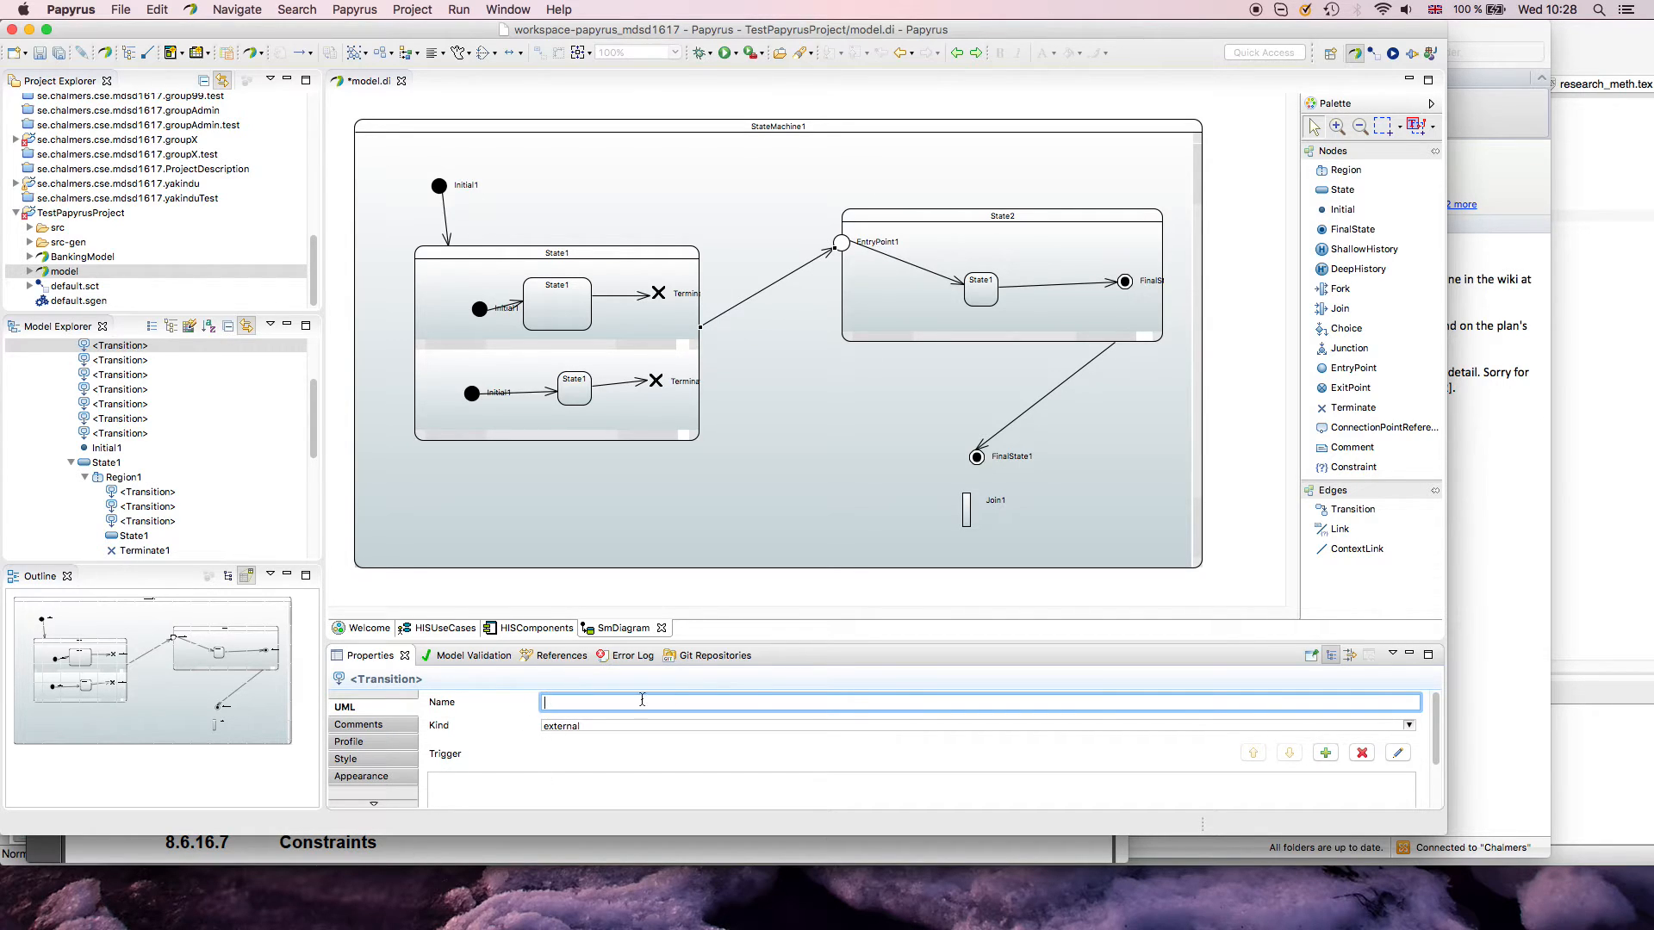
mouse_move(850, 706)
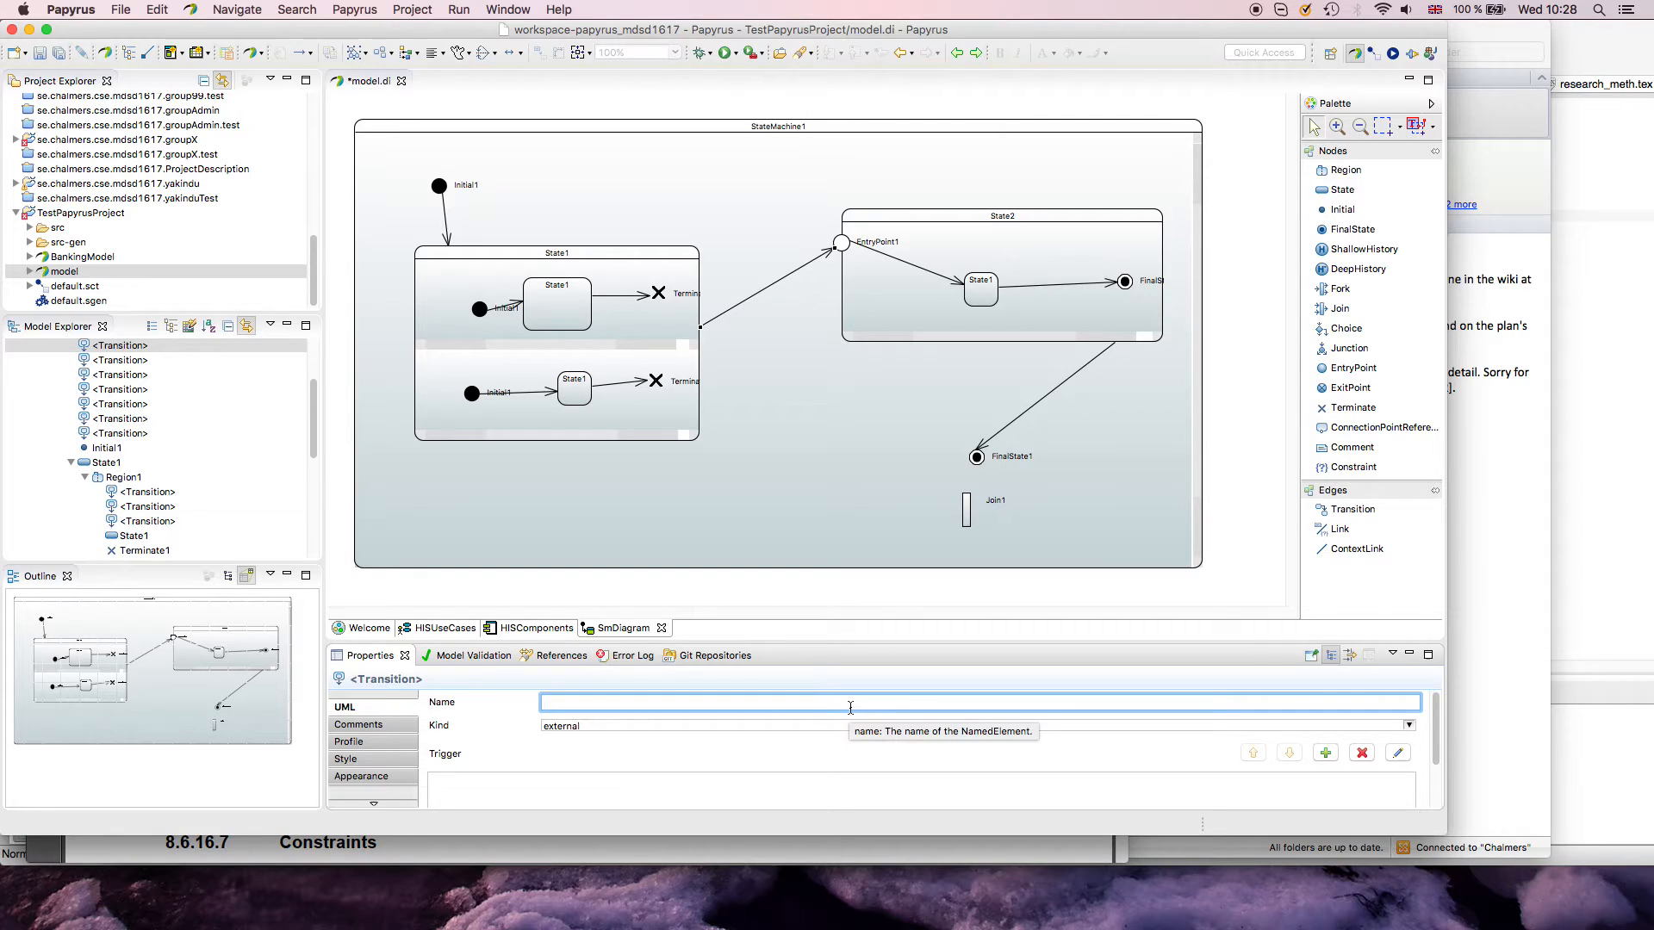
text(T)
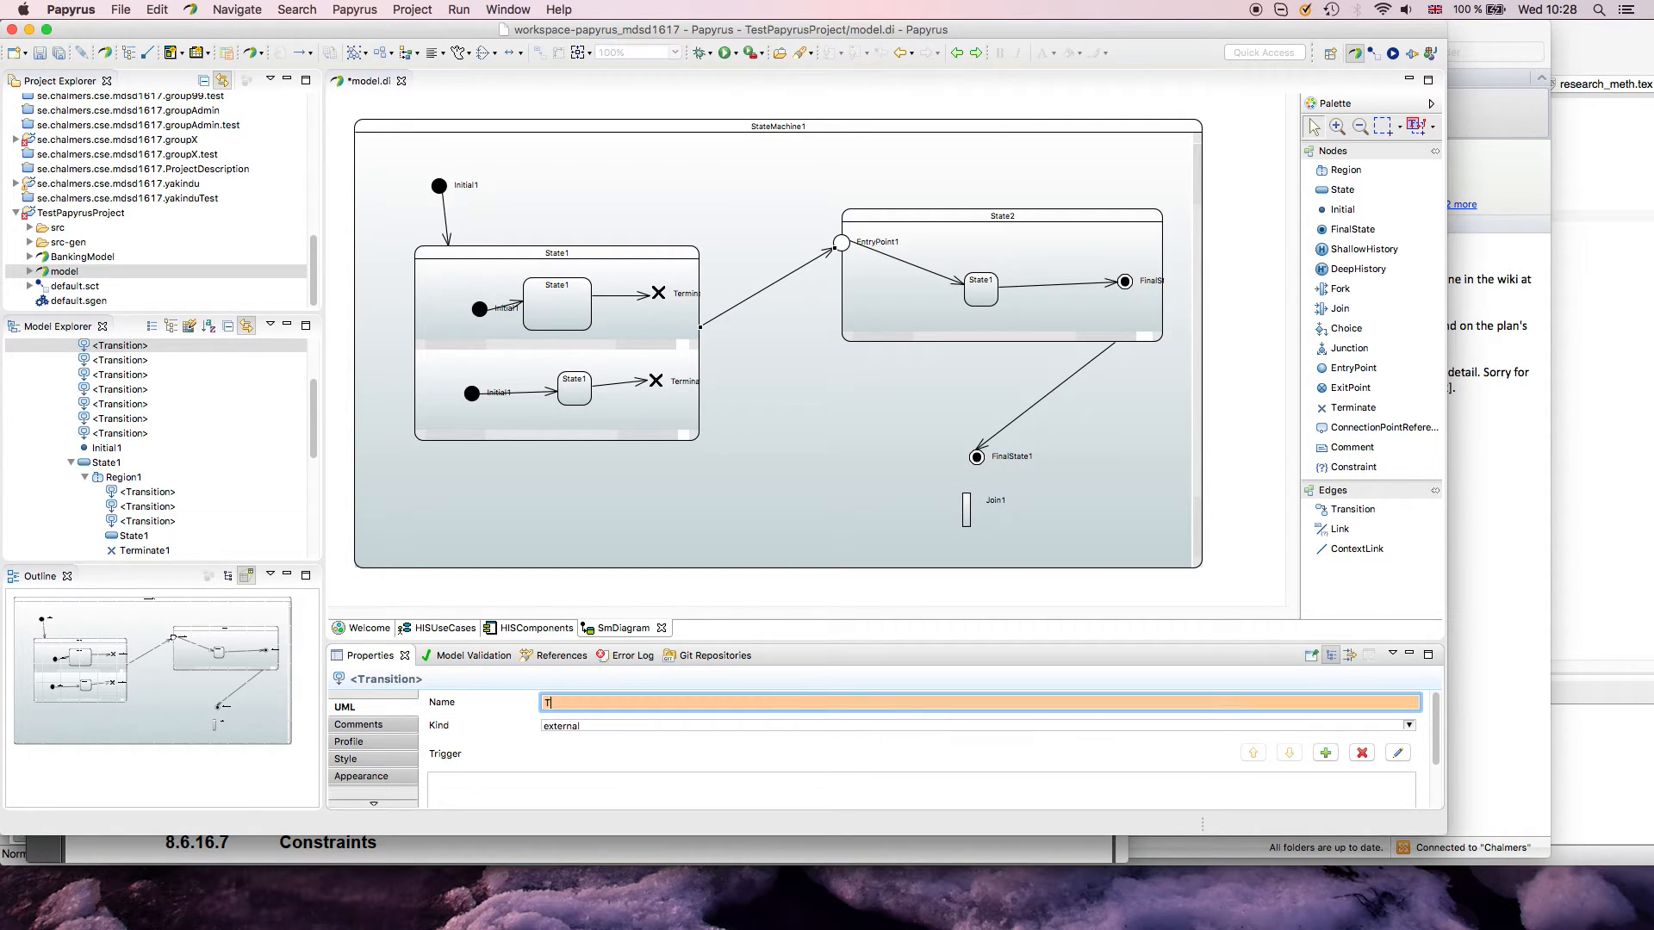
text(event1)
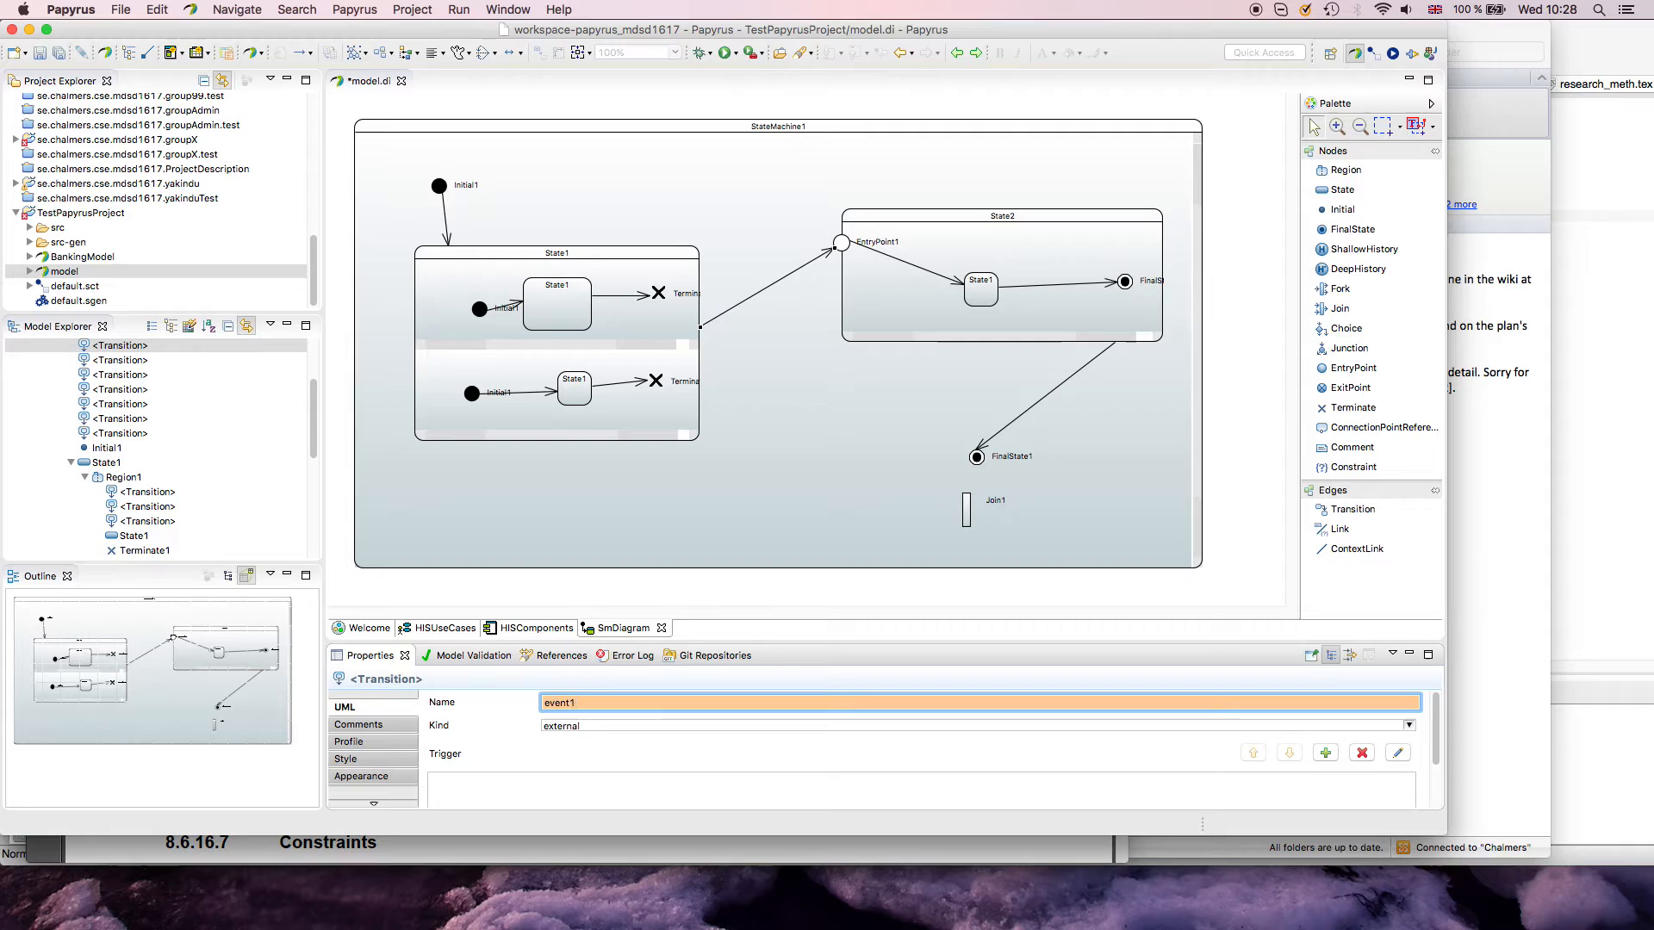
text(1)
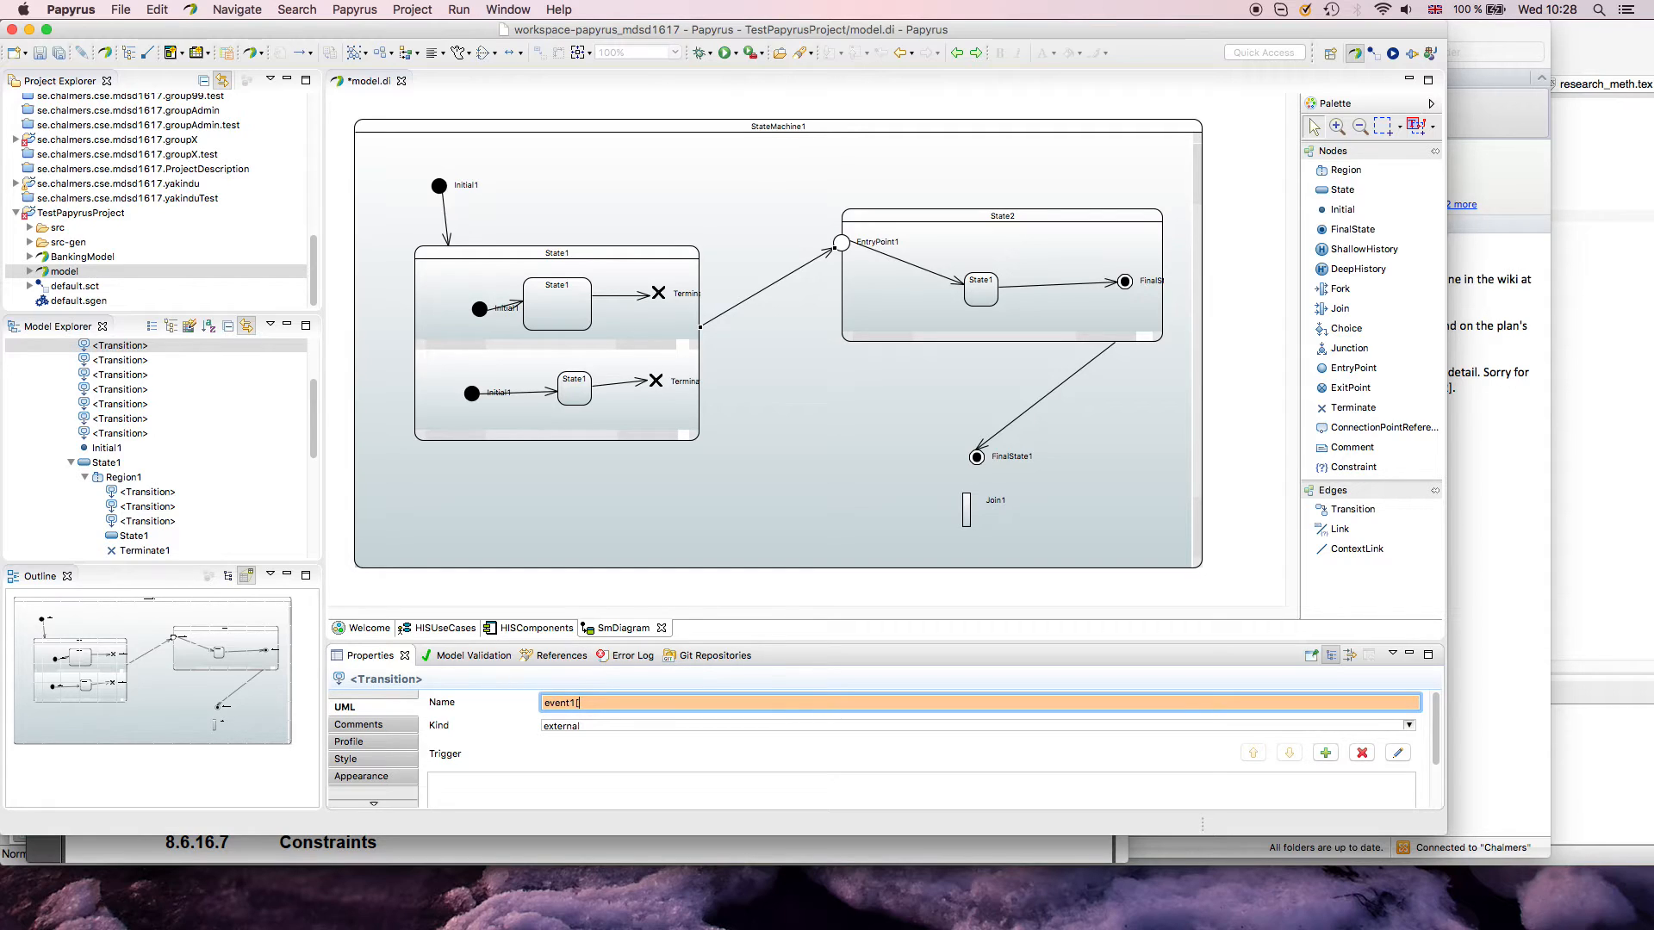
text([x>5)
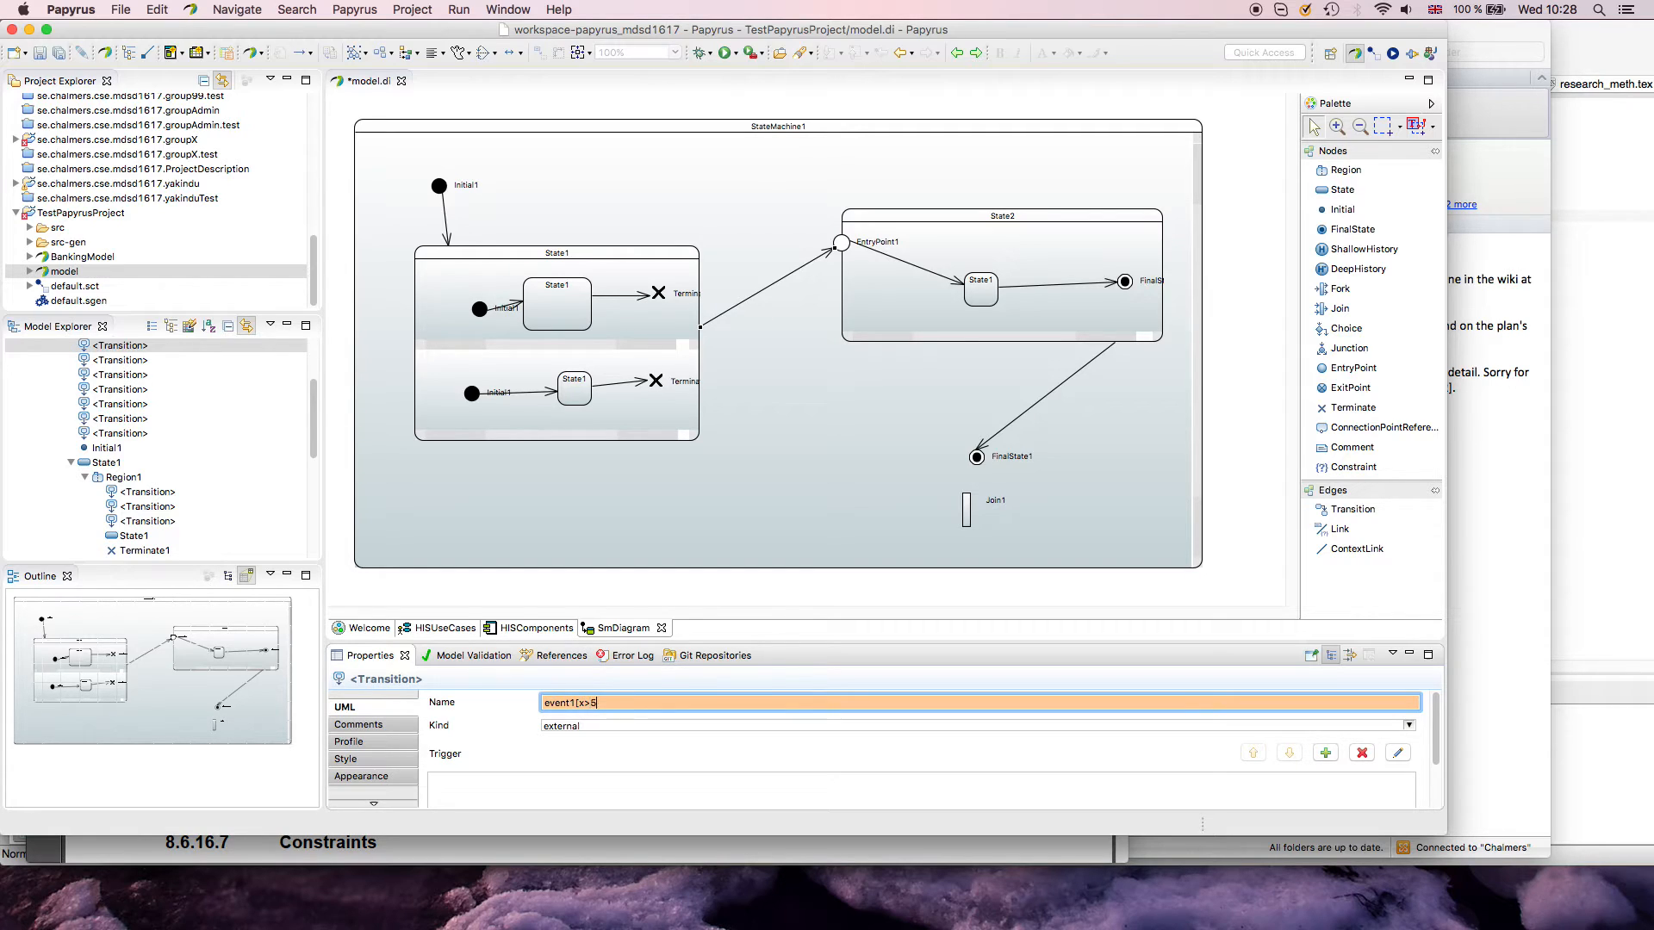
text(]/)
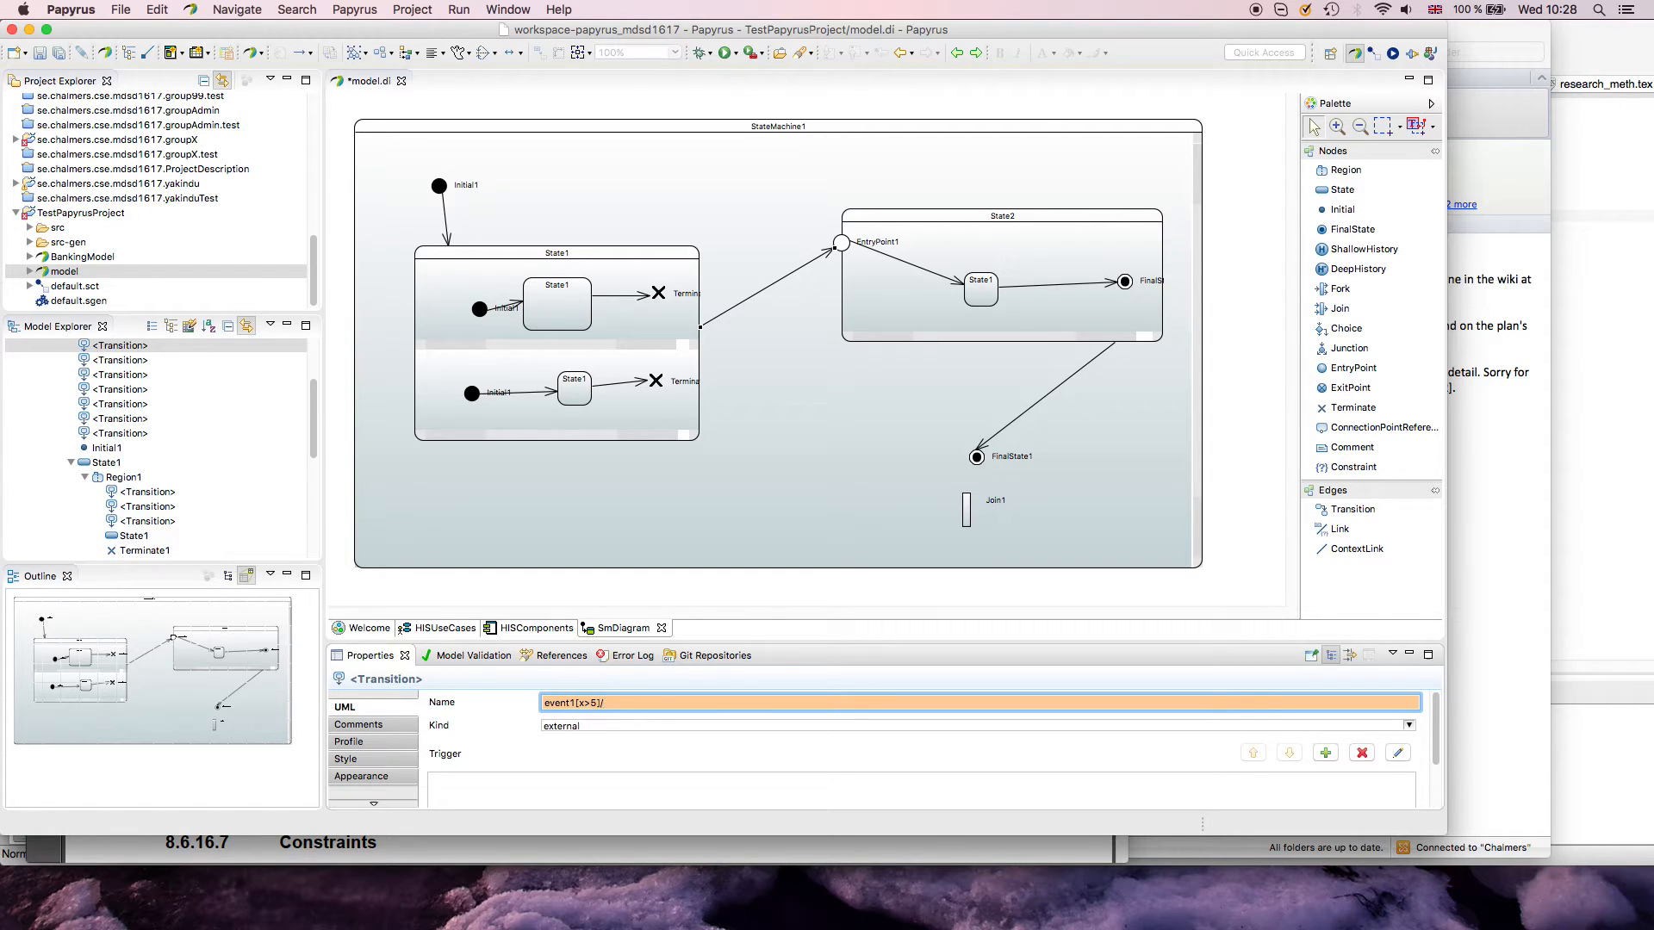
text(trigfgewr)
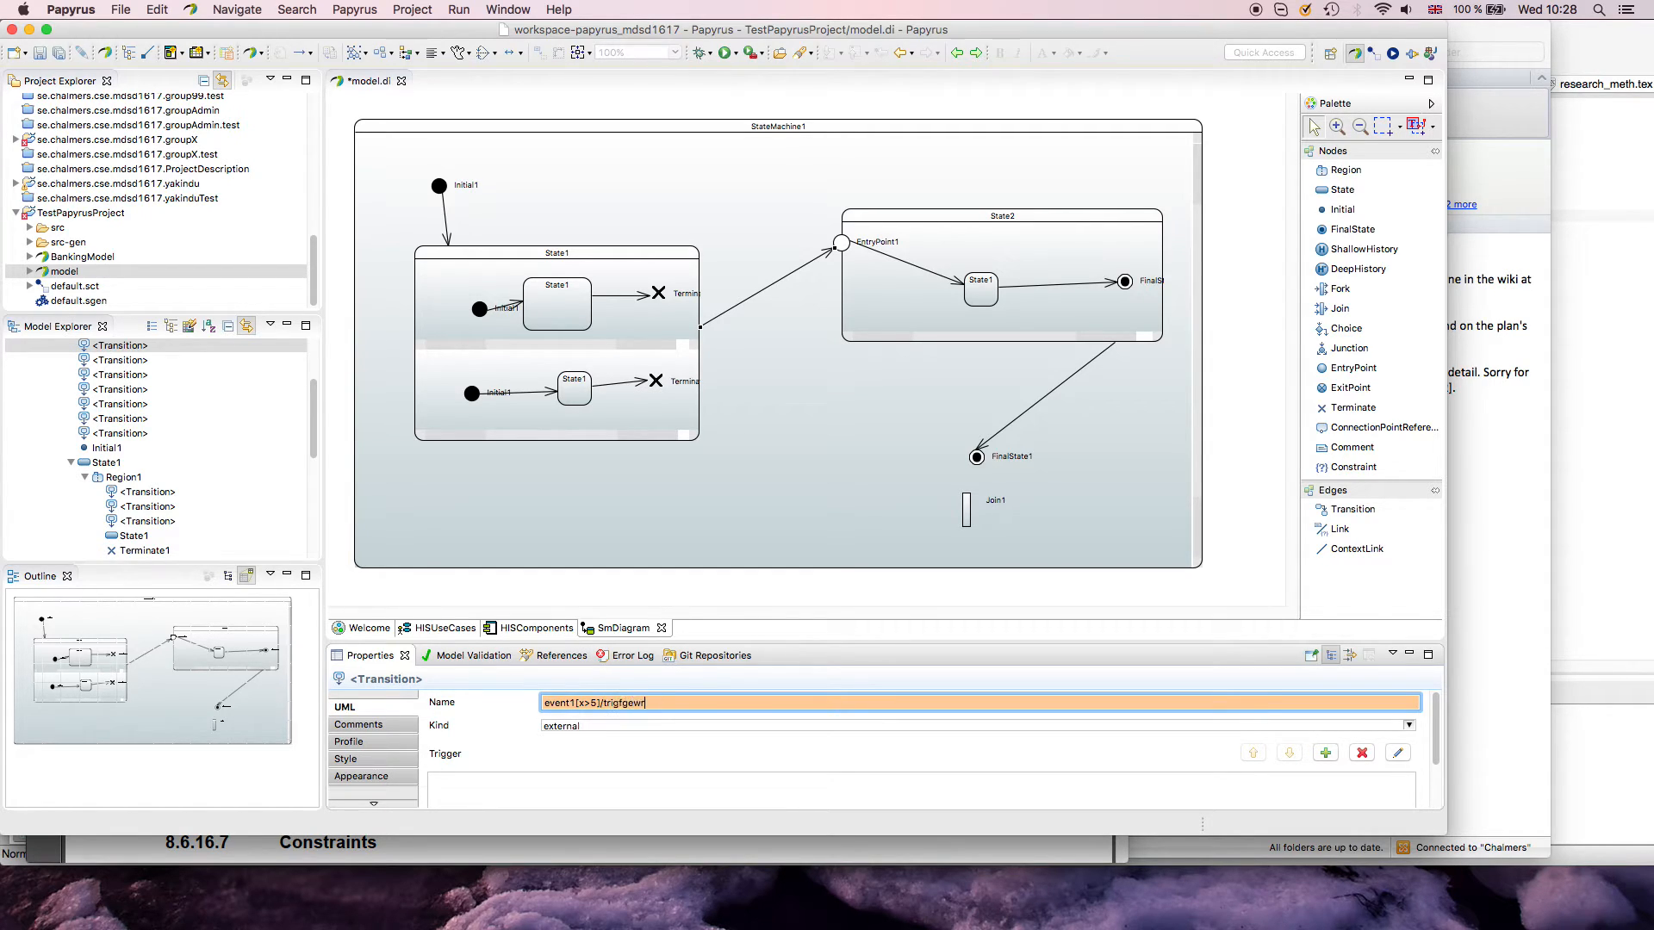
text(trigger e)
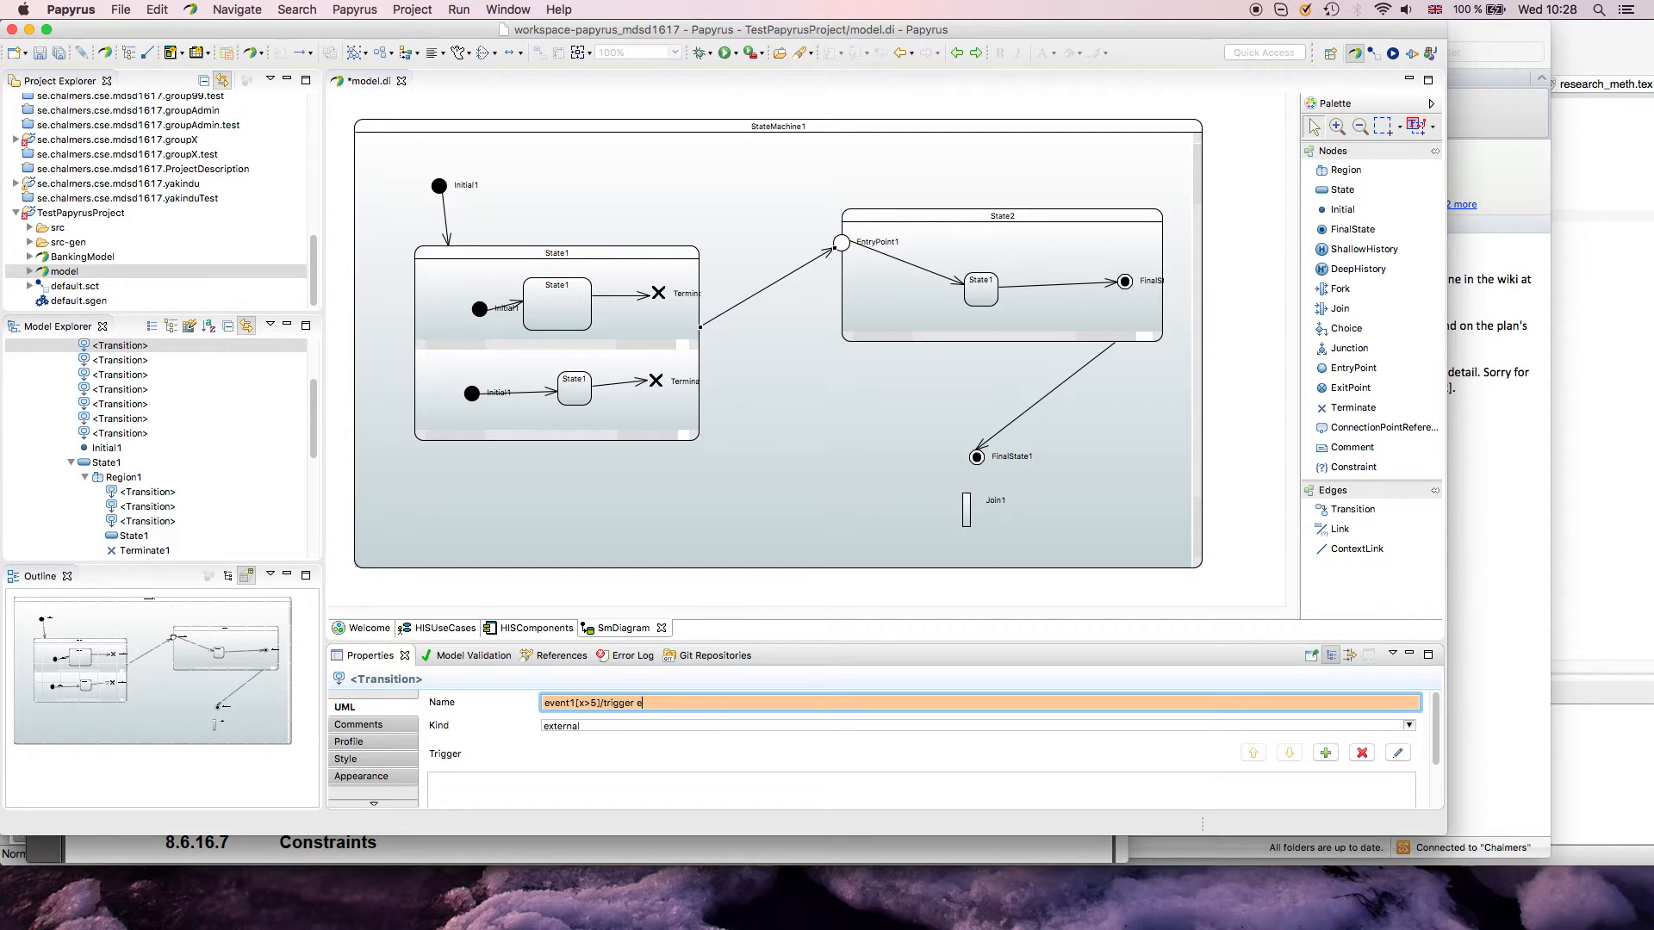
text(vent2)
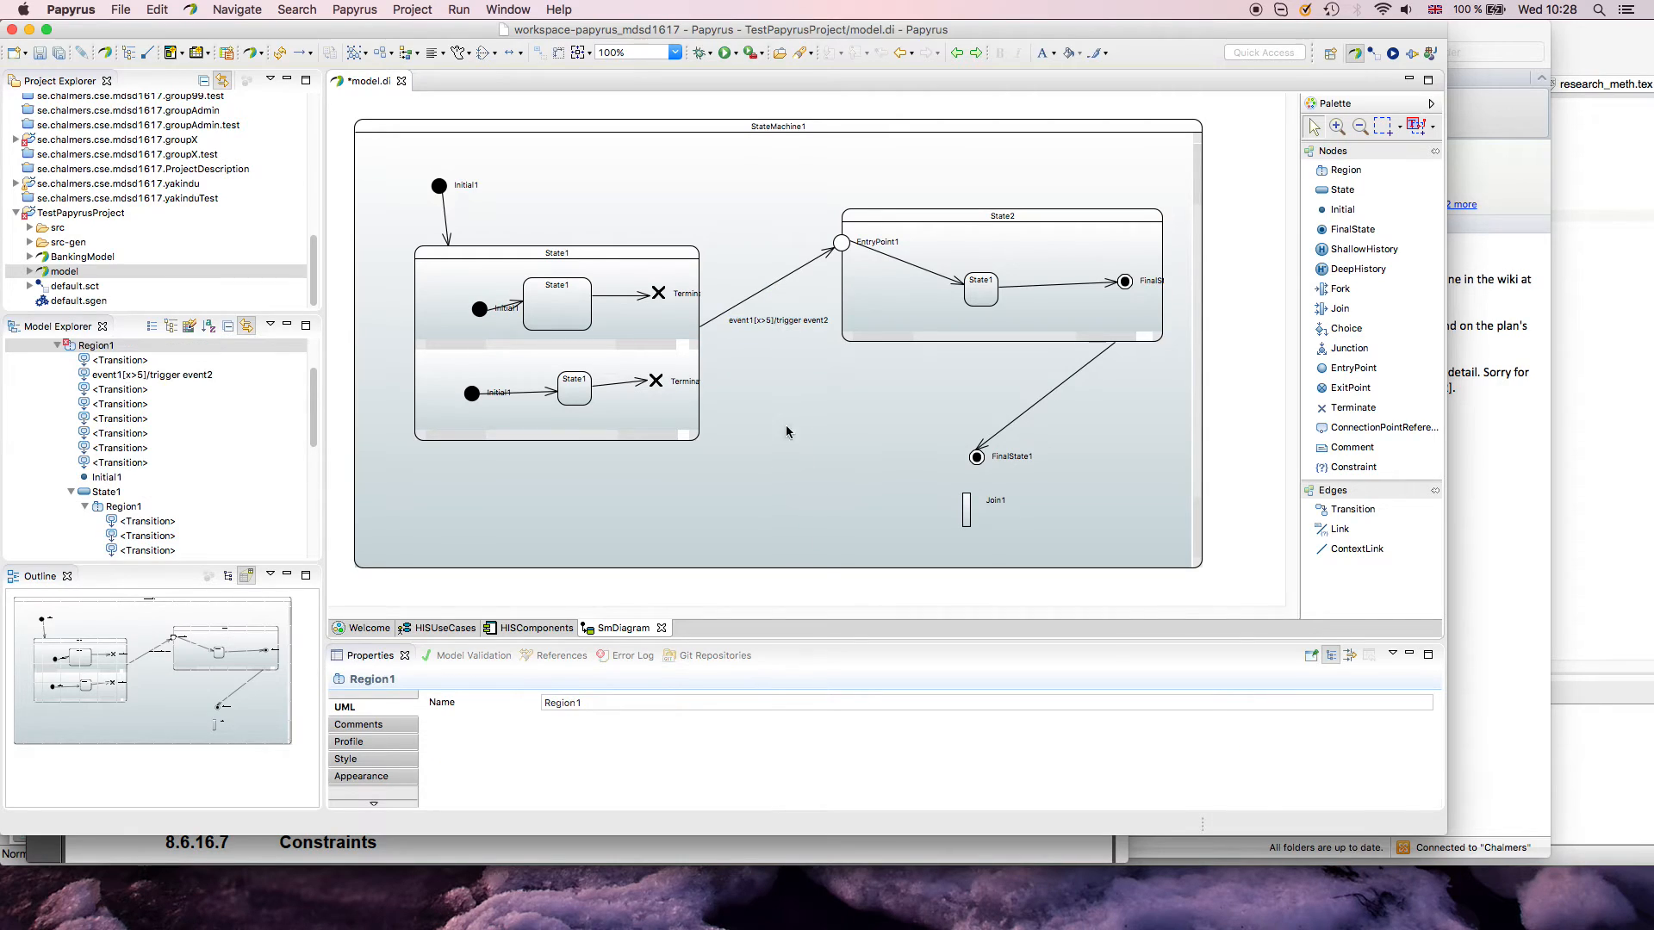
Step: Add a trigger whose event is a new CallEvent stored in StateMachineElements
click(150, 375)
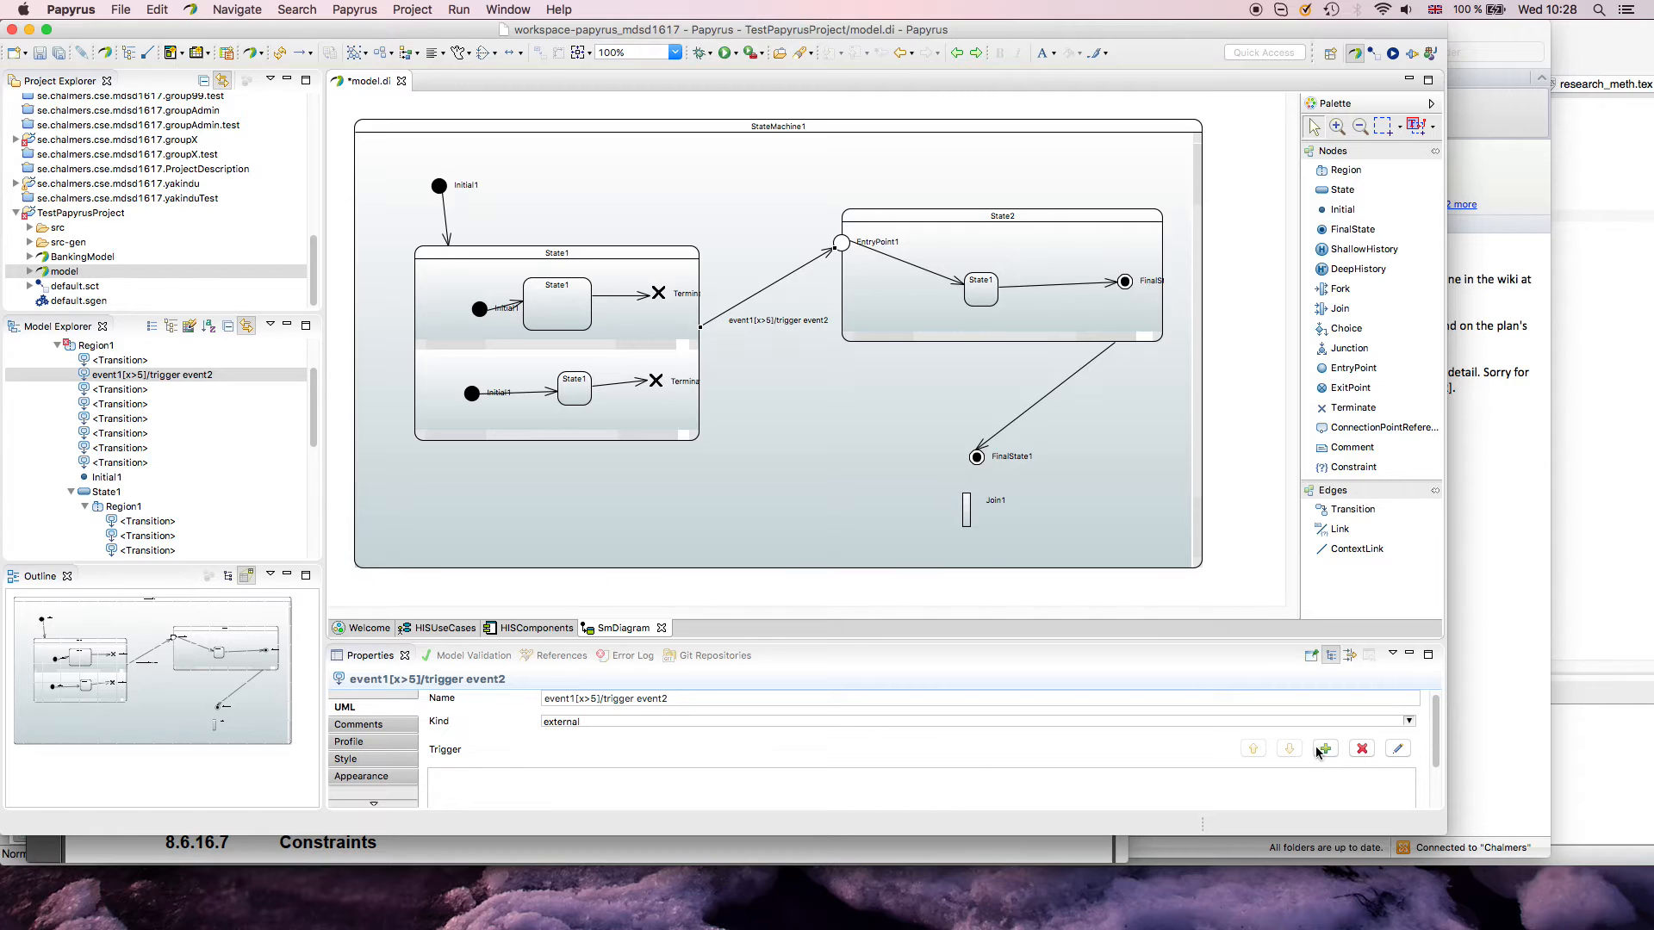
click(1325, 749)
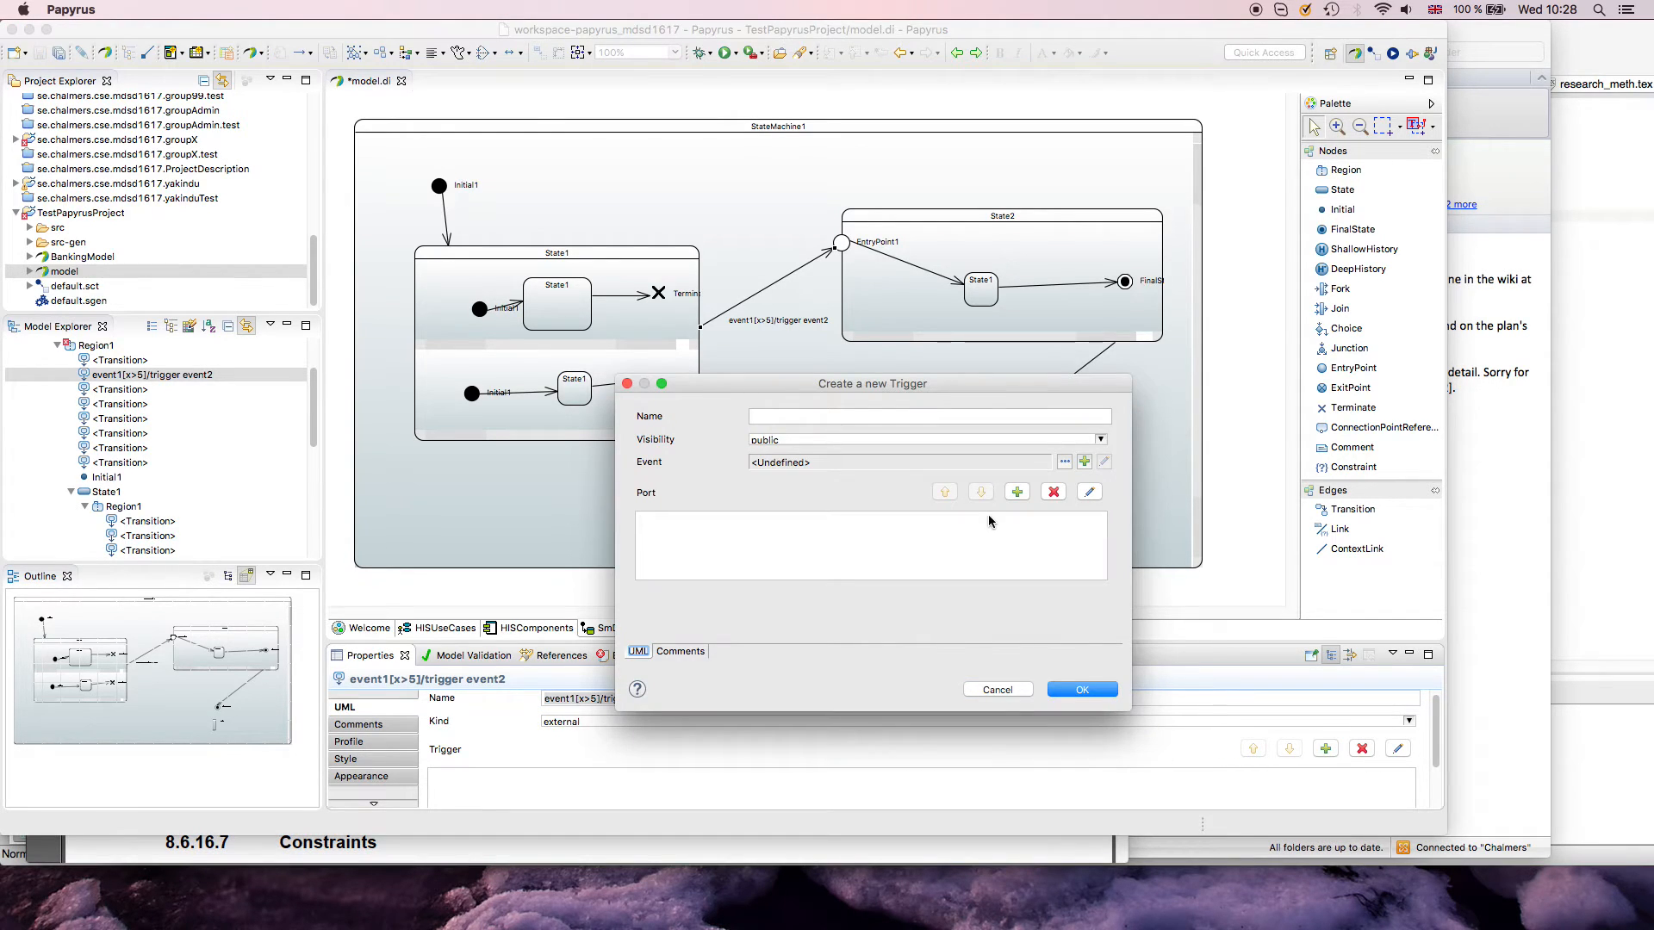
click(928, 415)
text(trigger0)
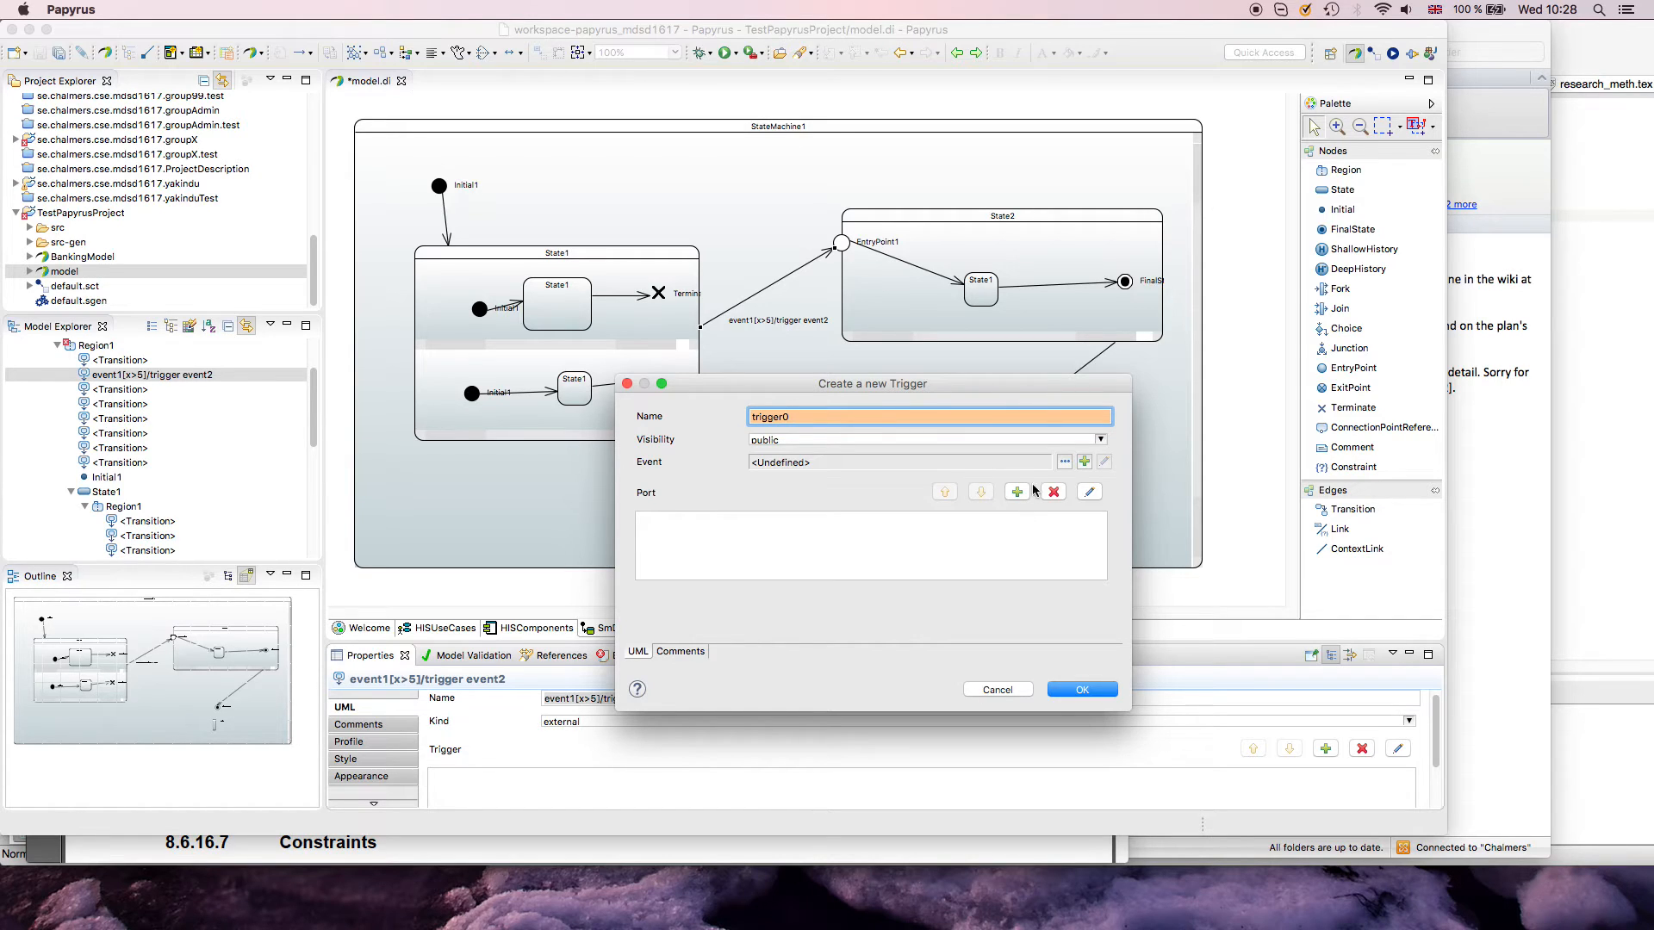
click(1064, 461)
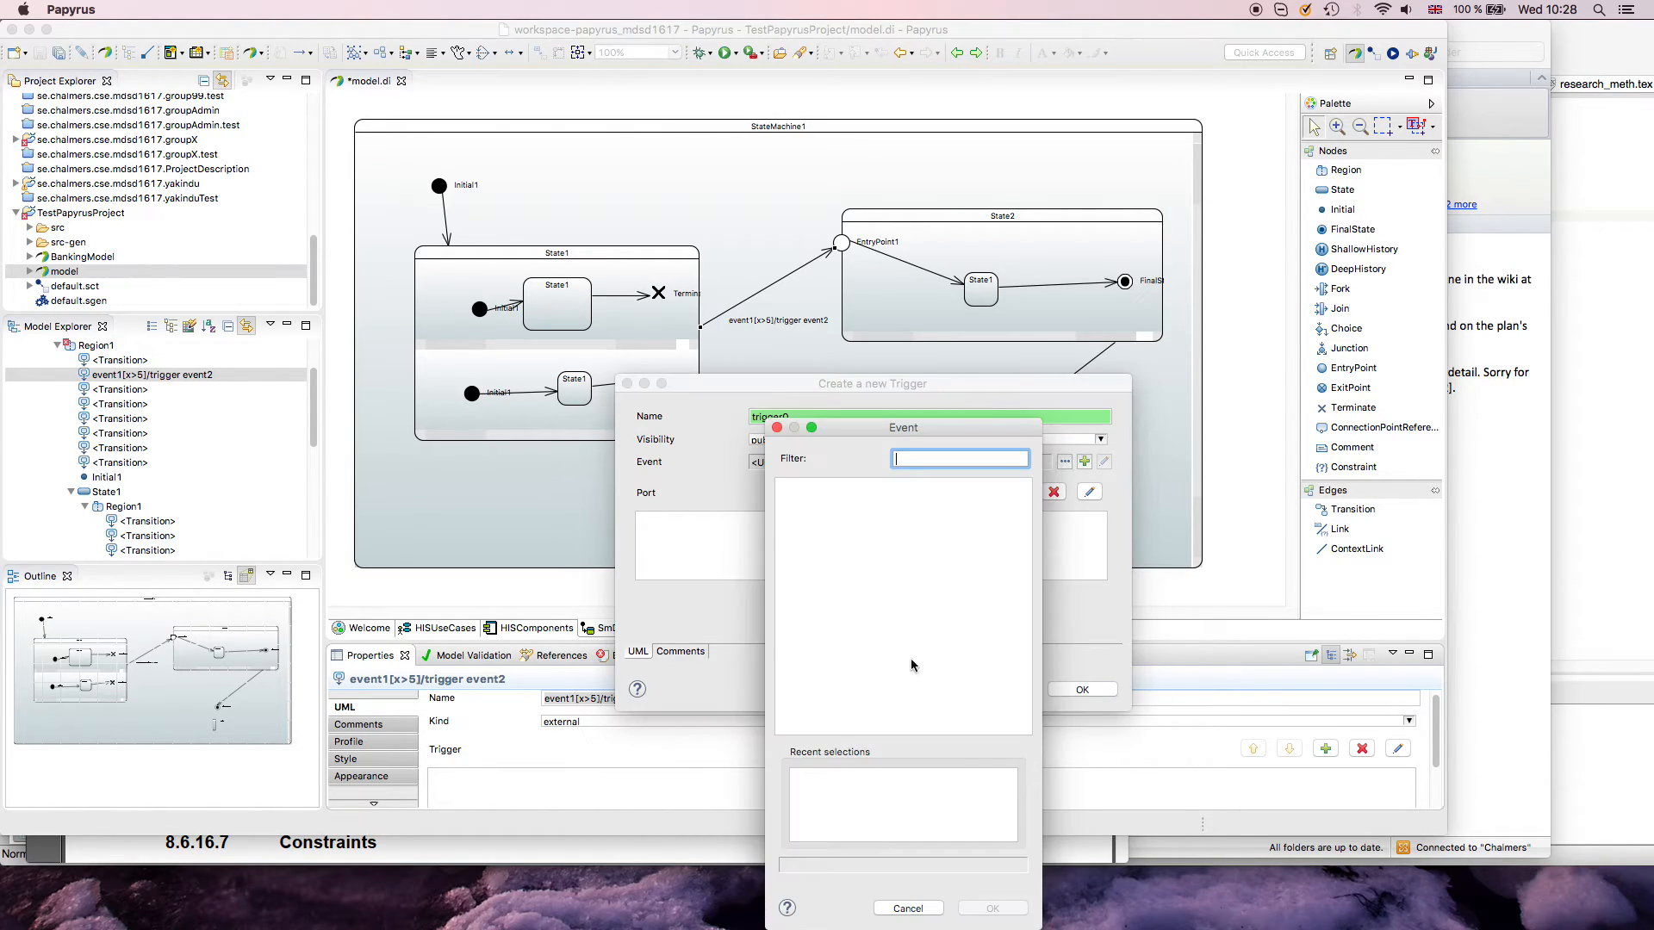
click(1063, 462)
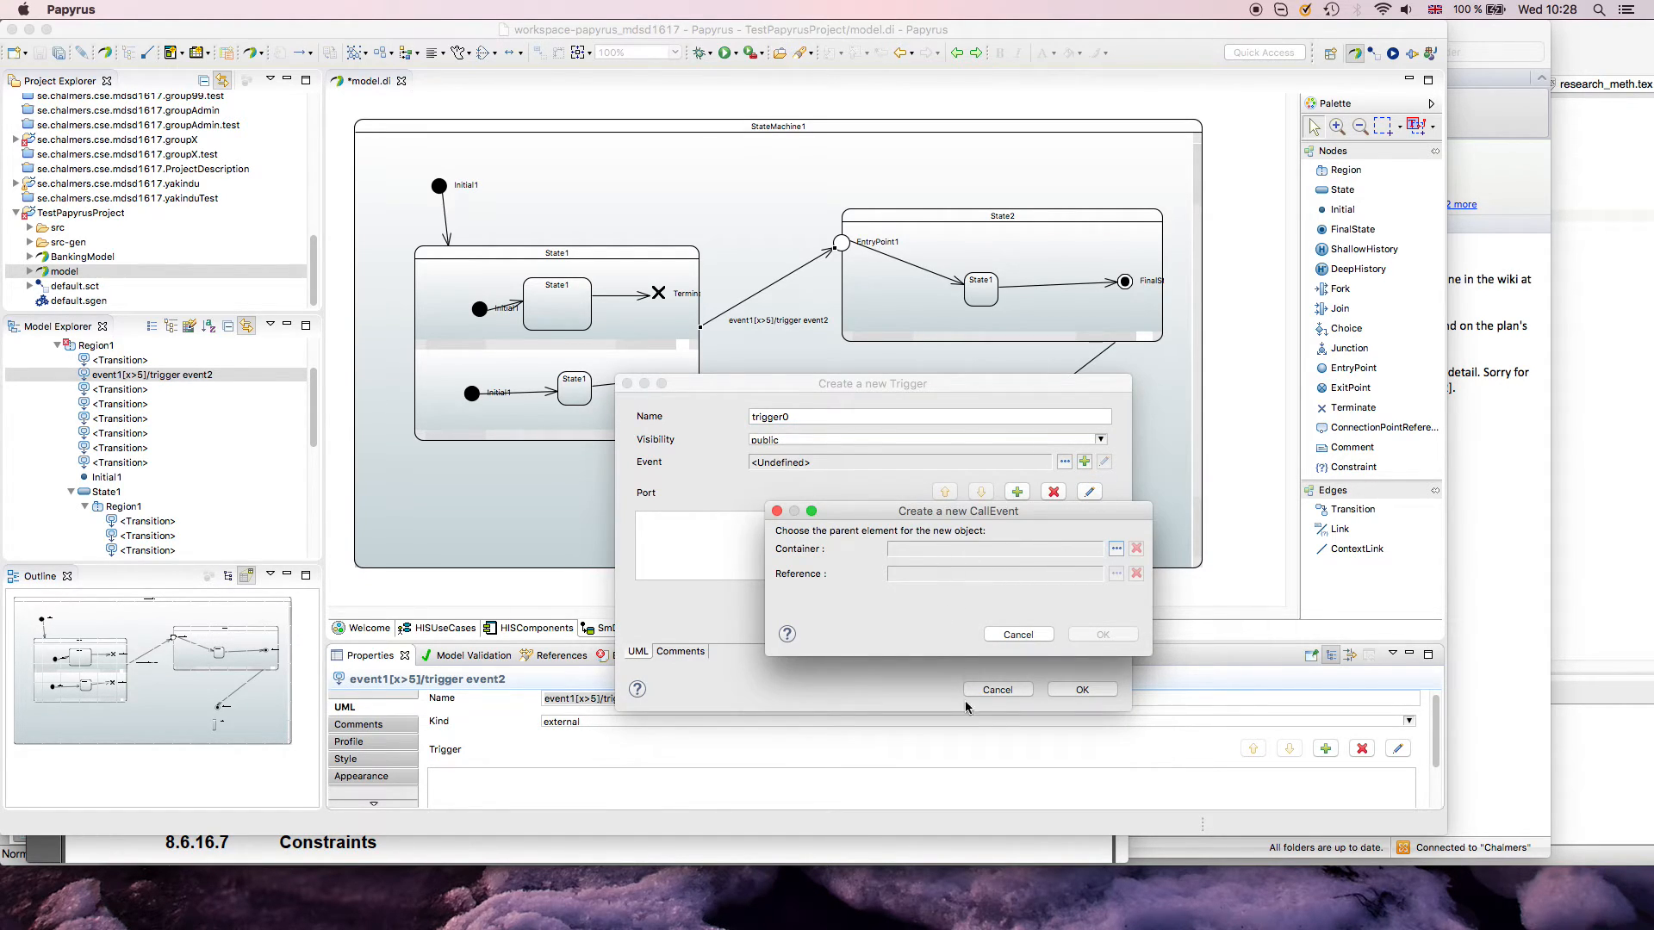
click(1115, 549)
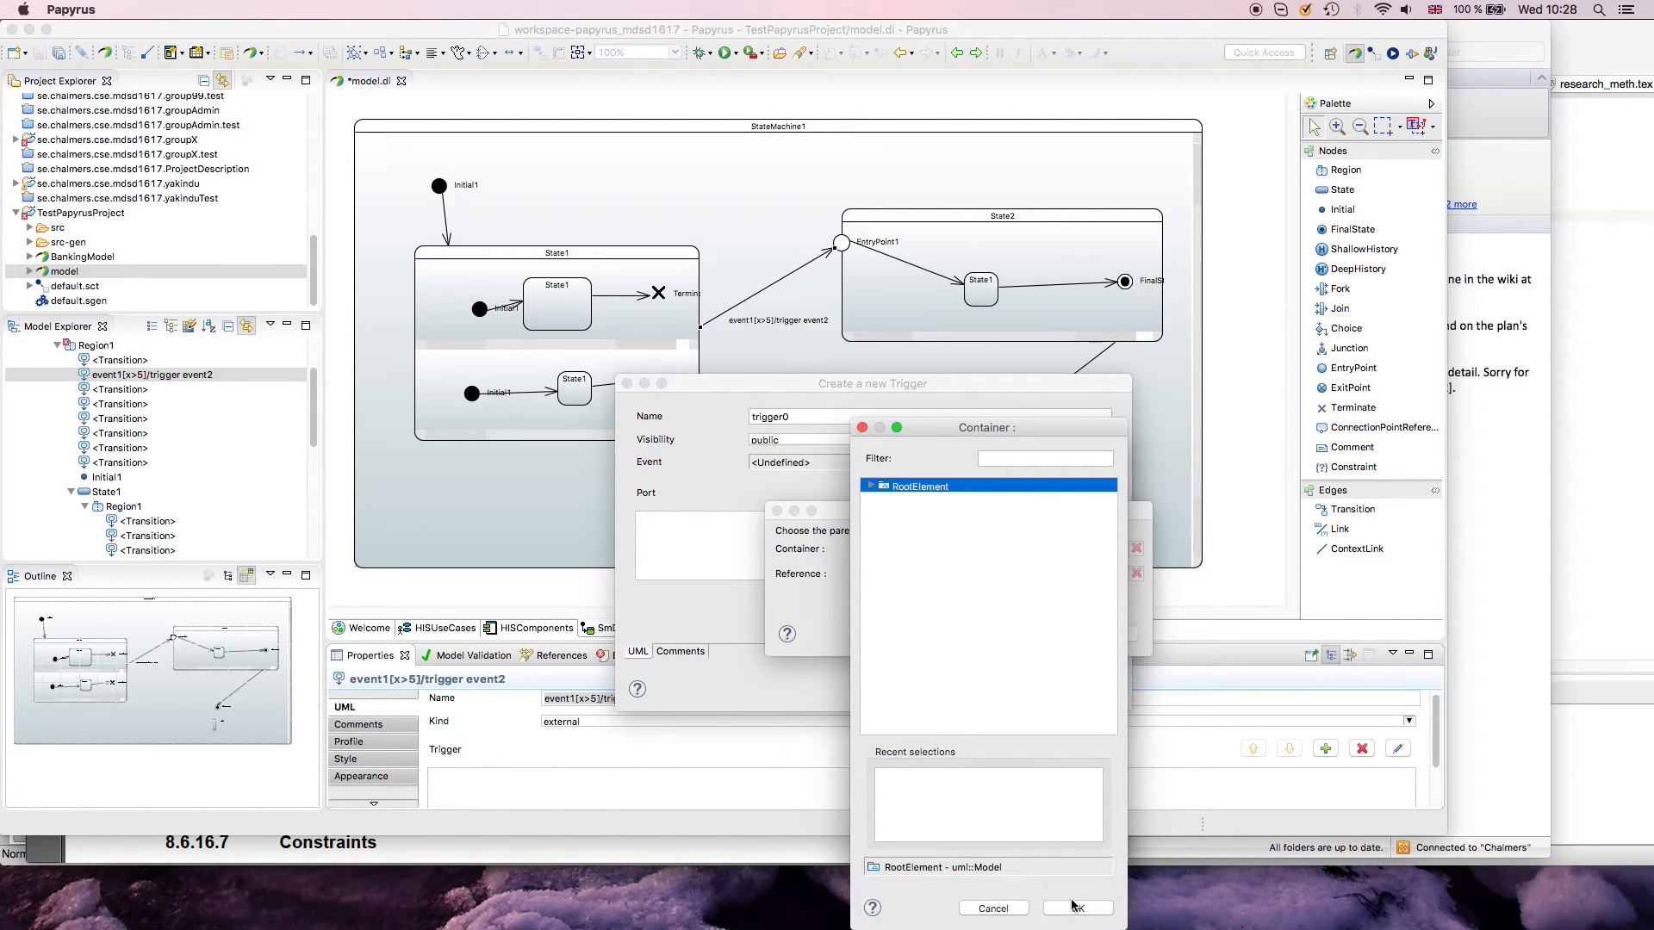
click(950, 529)
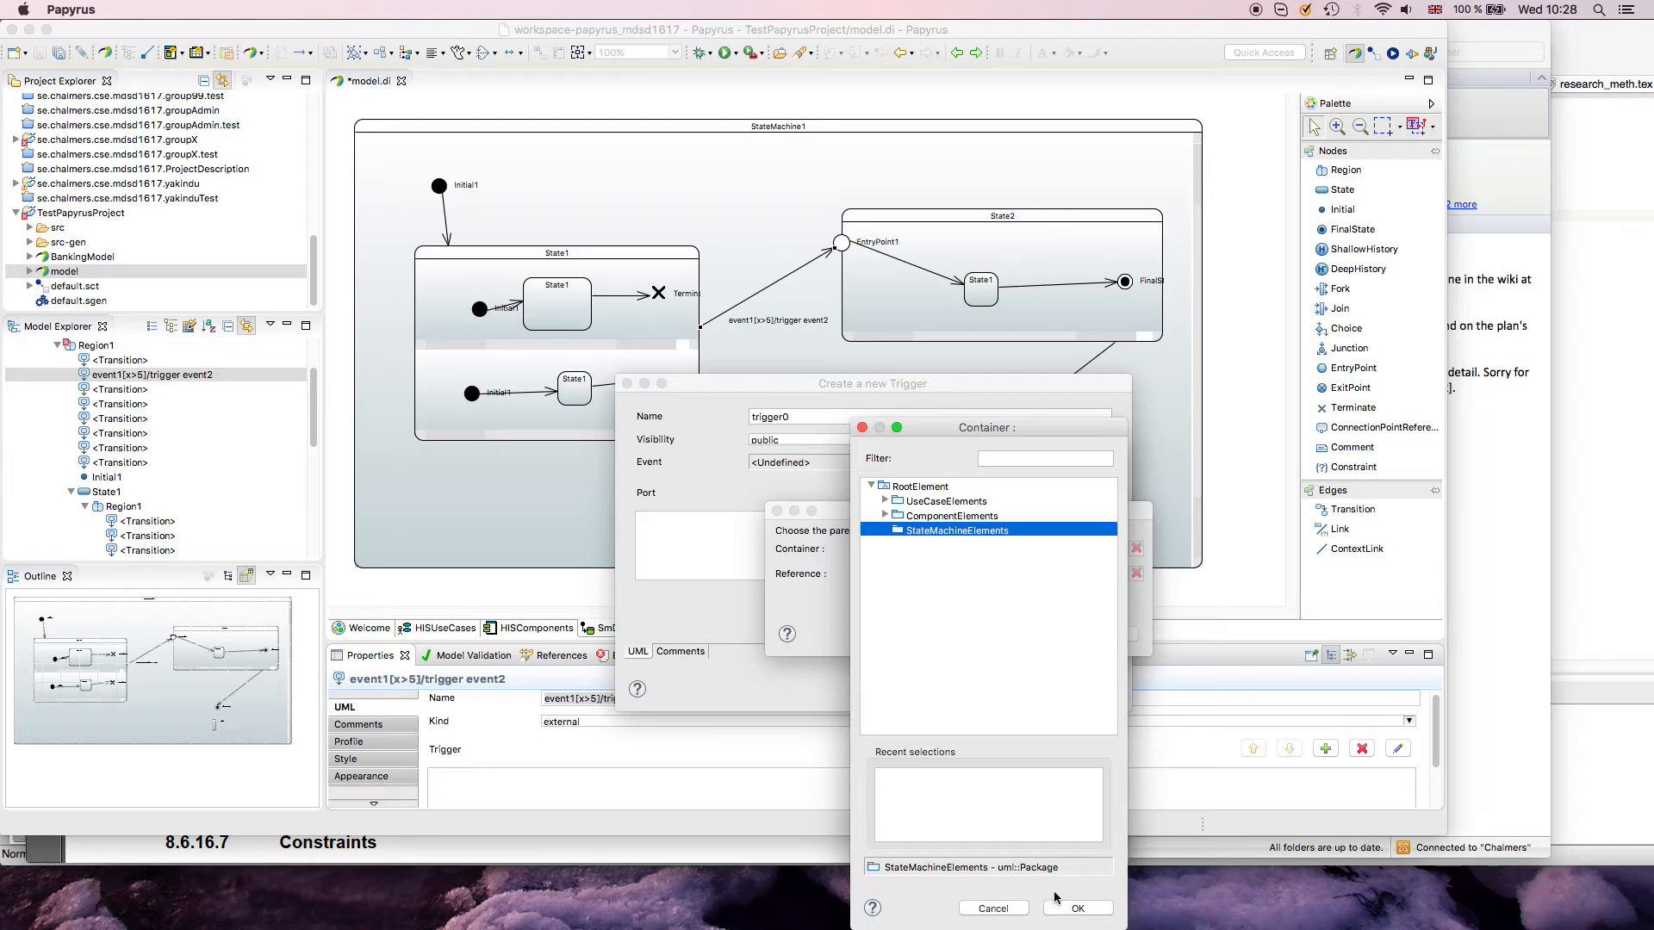
click(1076, 907)
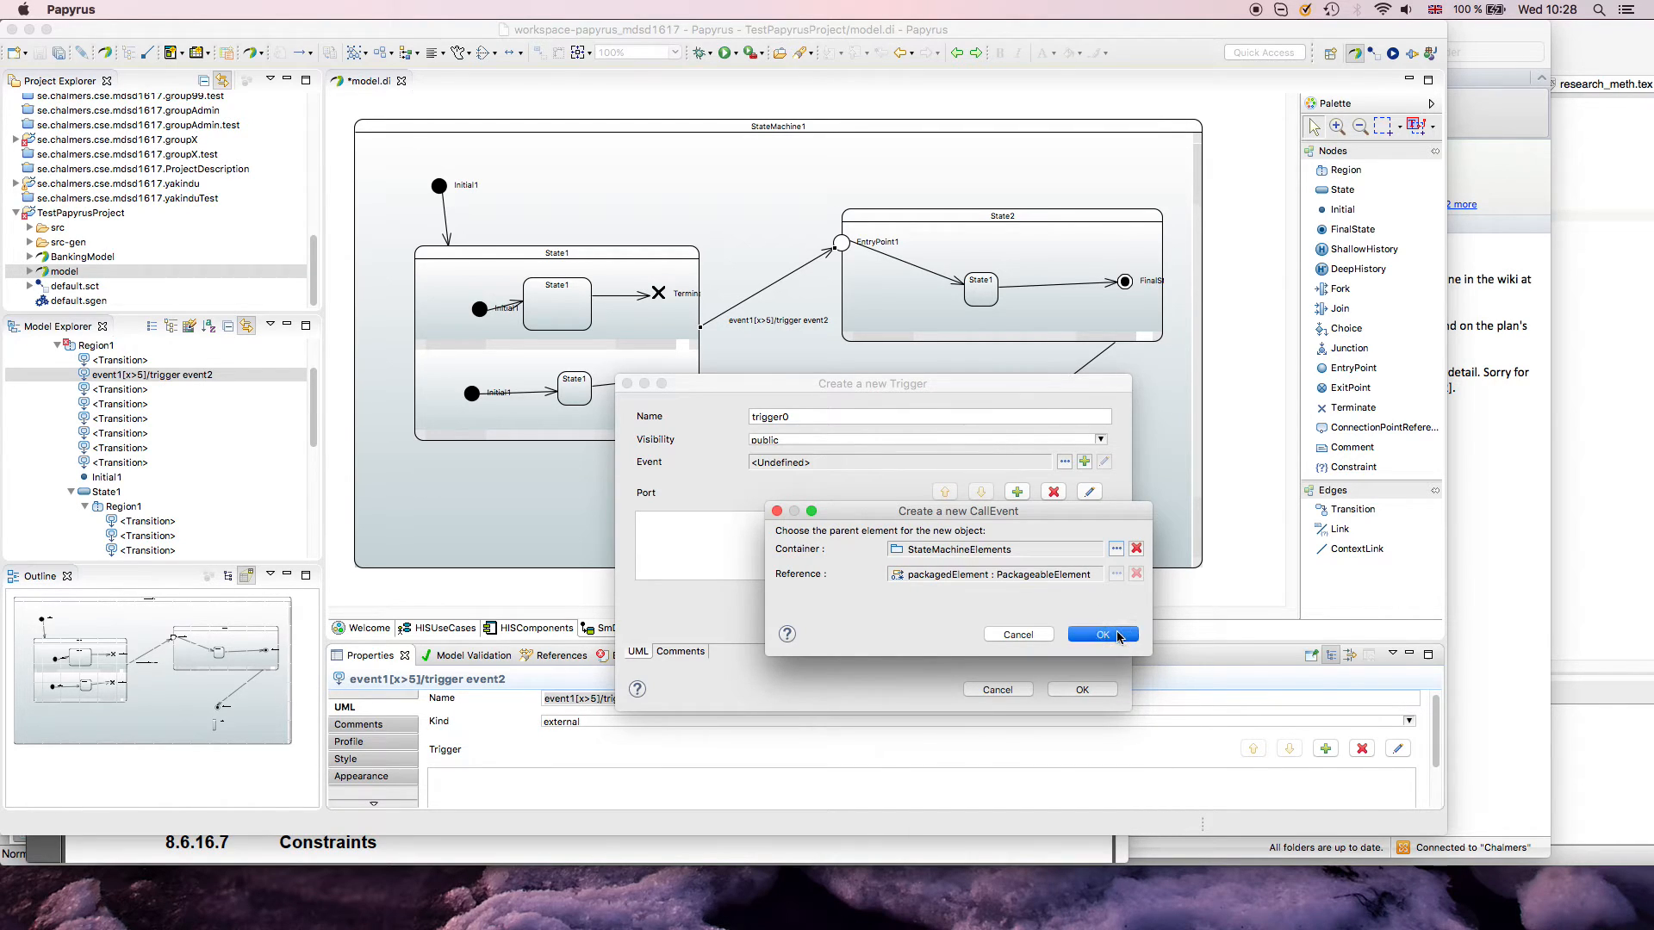
click(1100, 634)
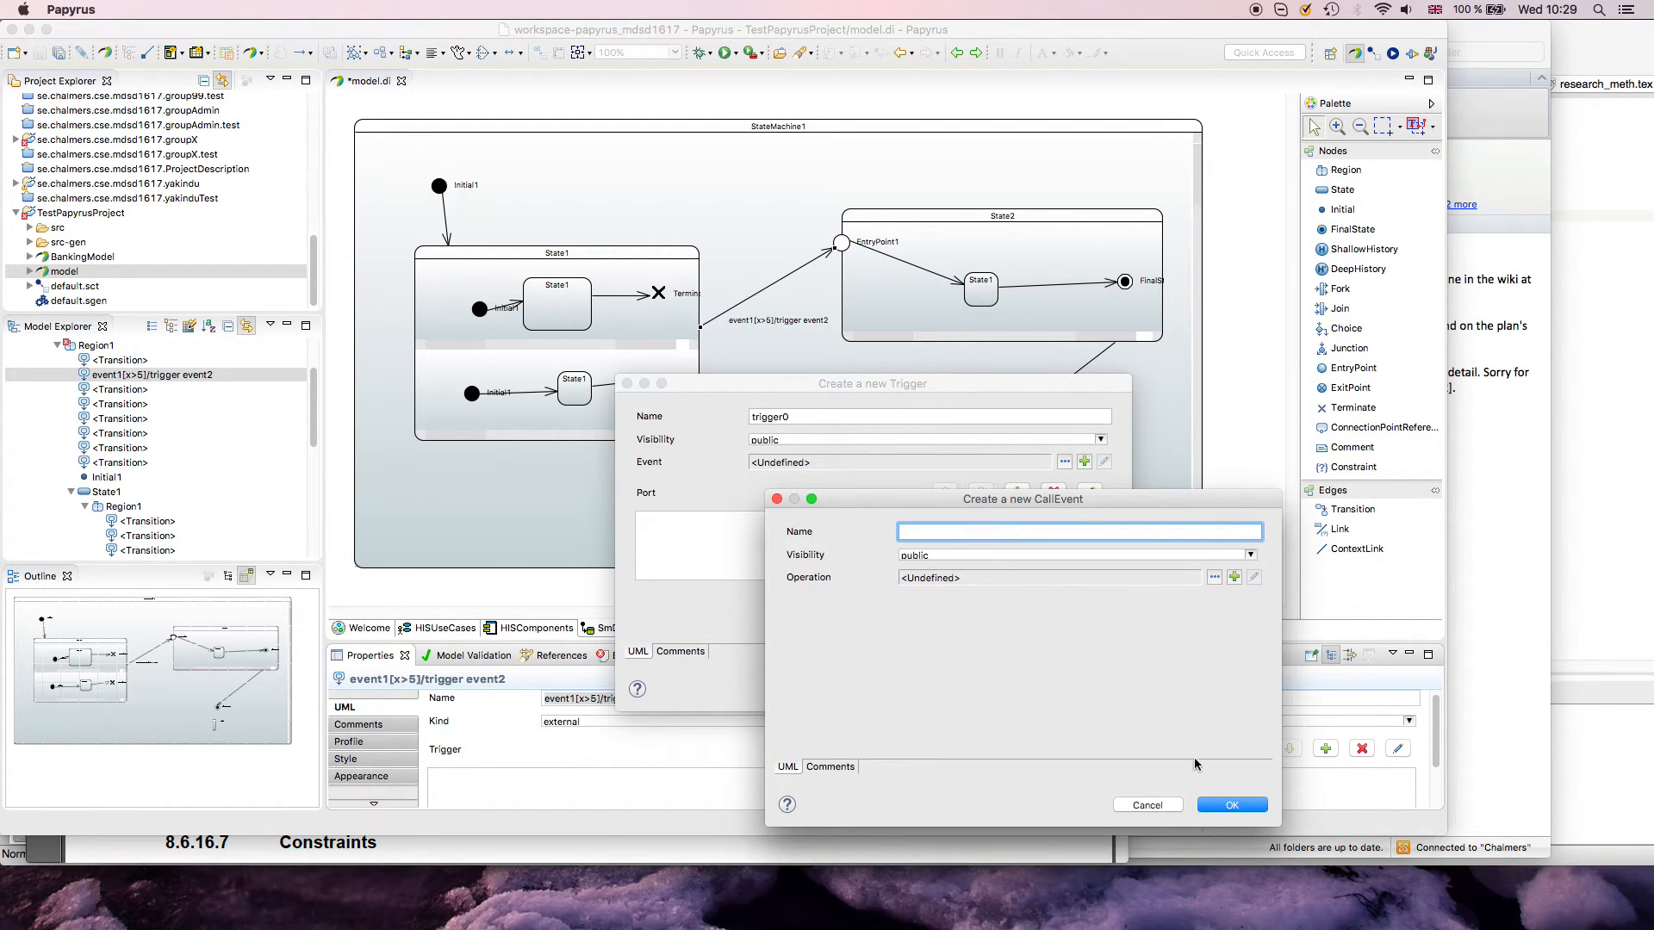
Step: Name the call event callEvent0, bind it to makeOrder(), and confirm trigger0
text(cad)
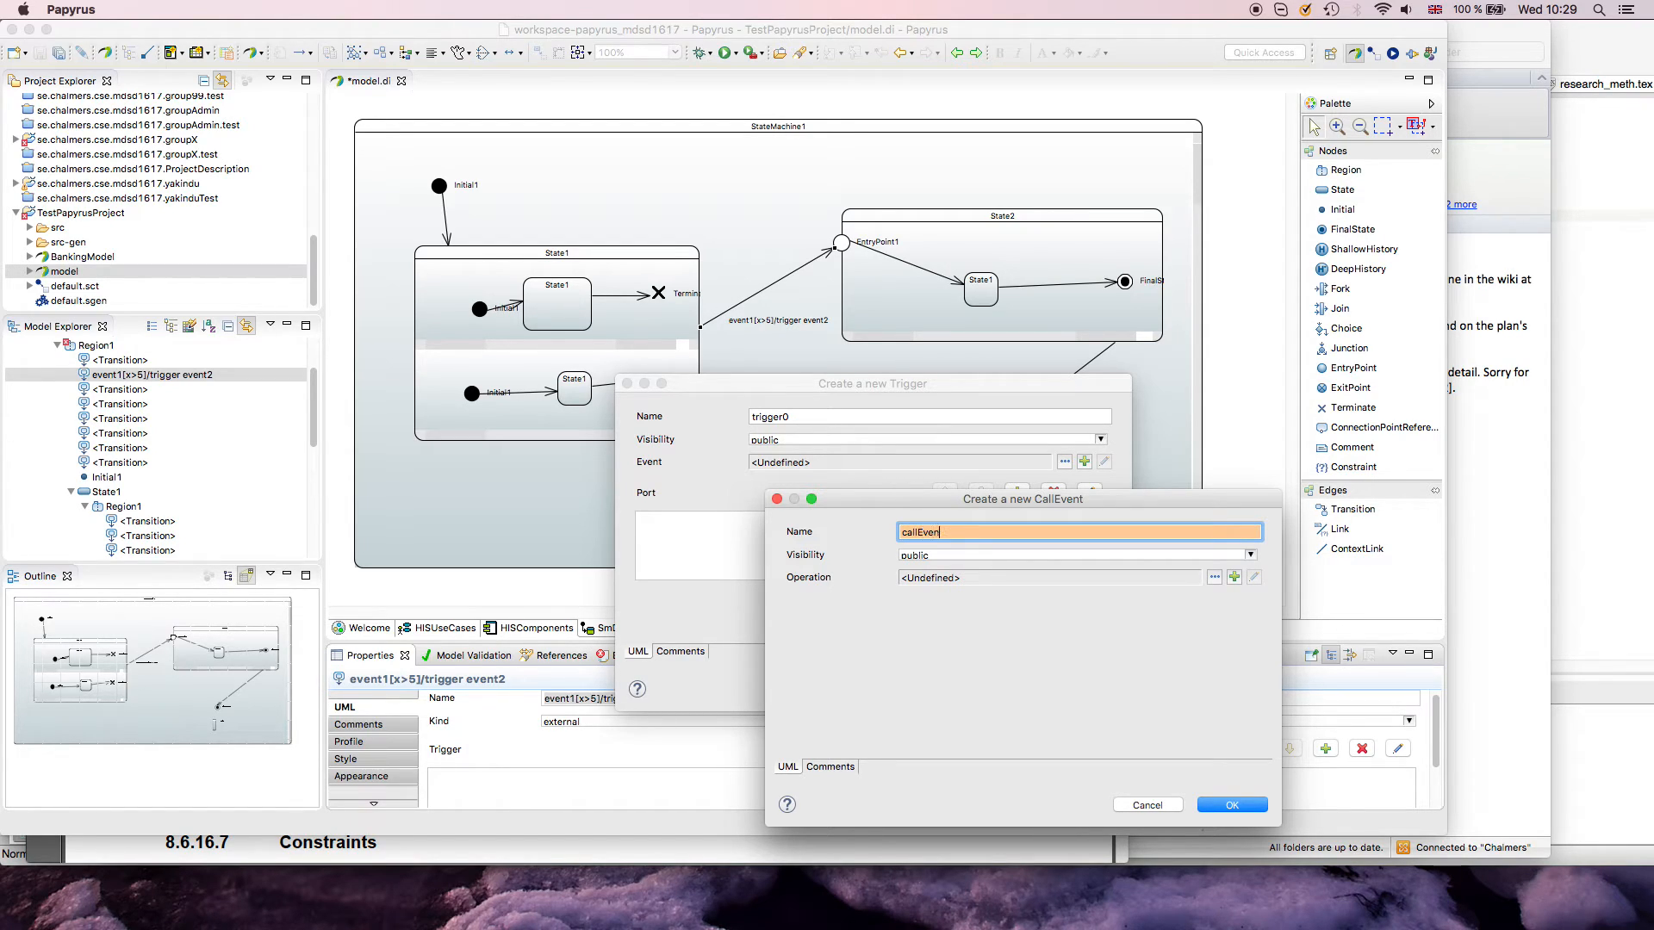
text(t0)
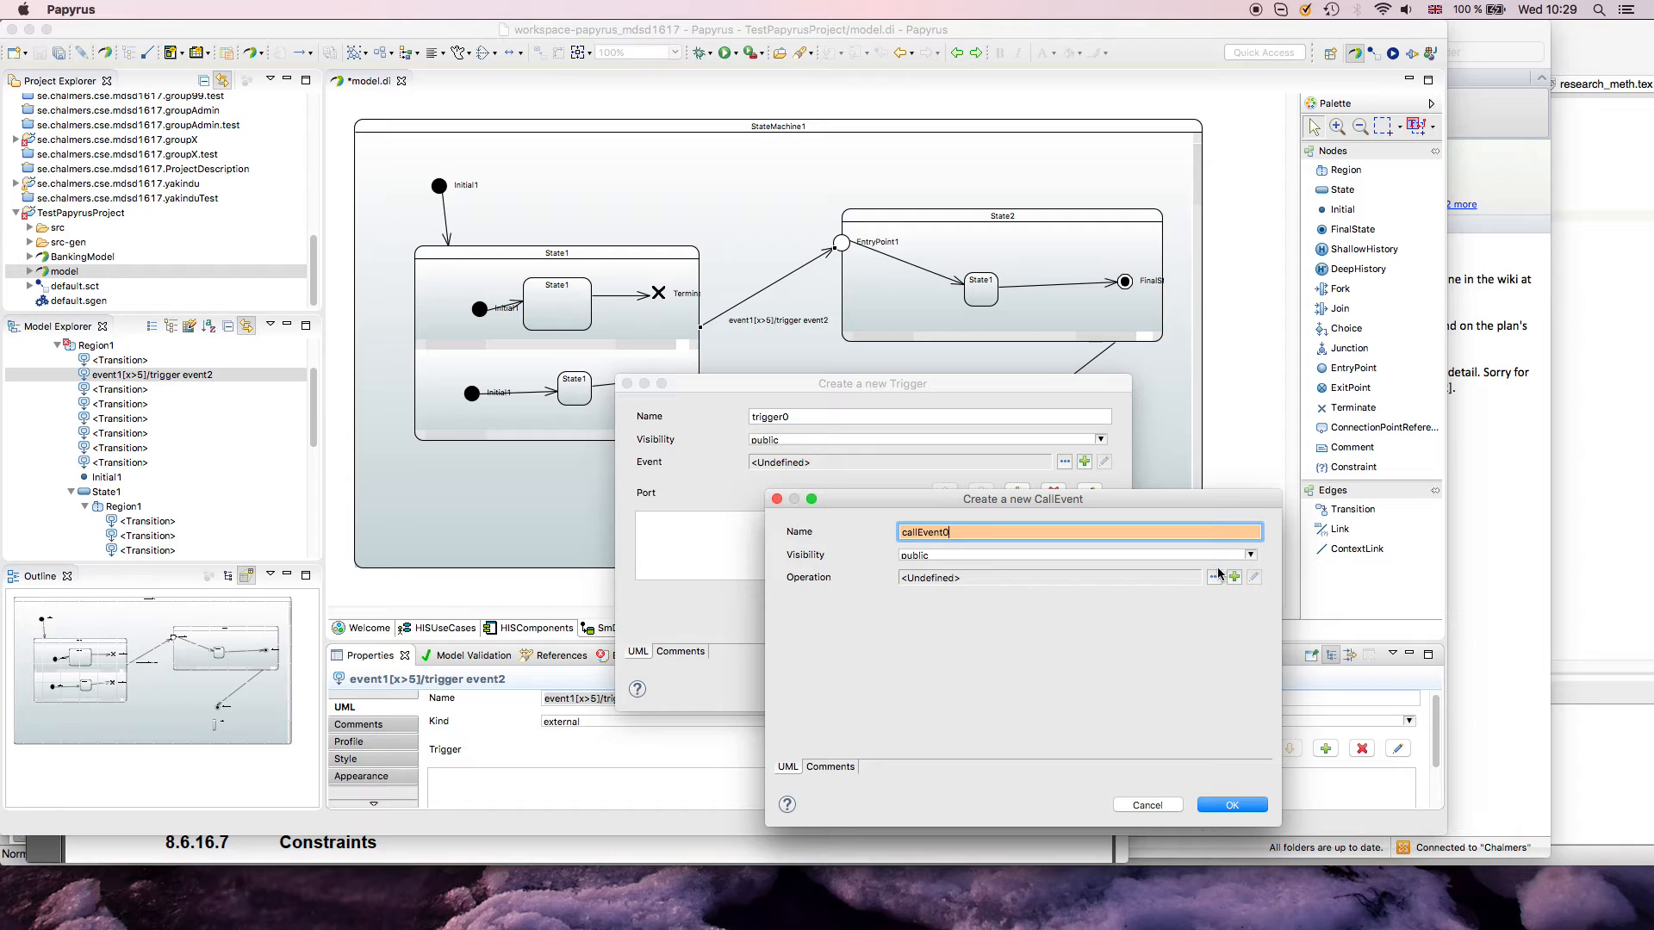
click(1213, 577)
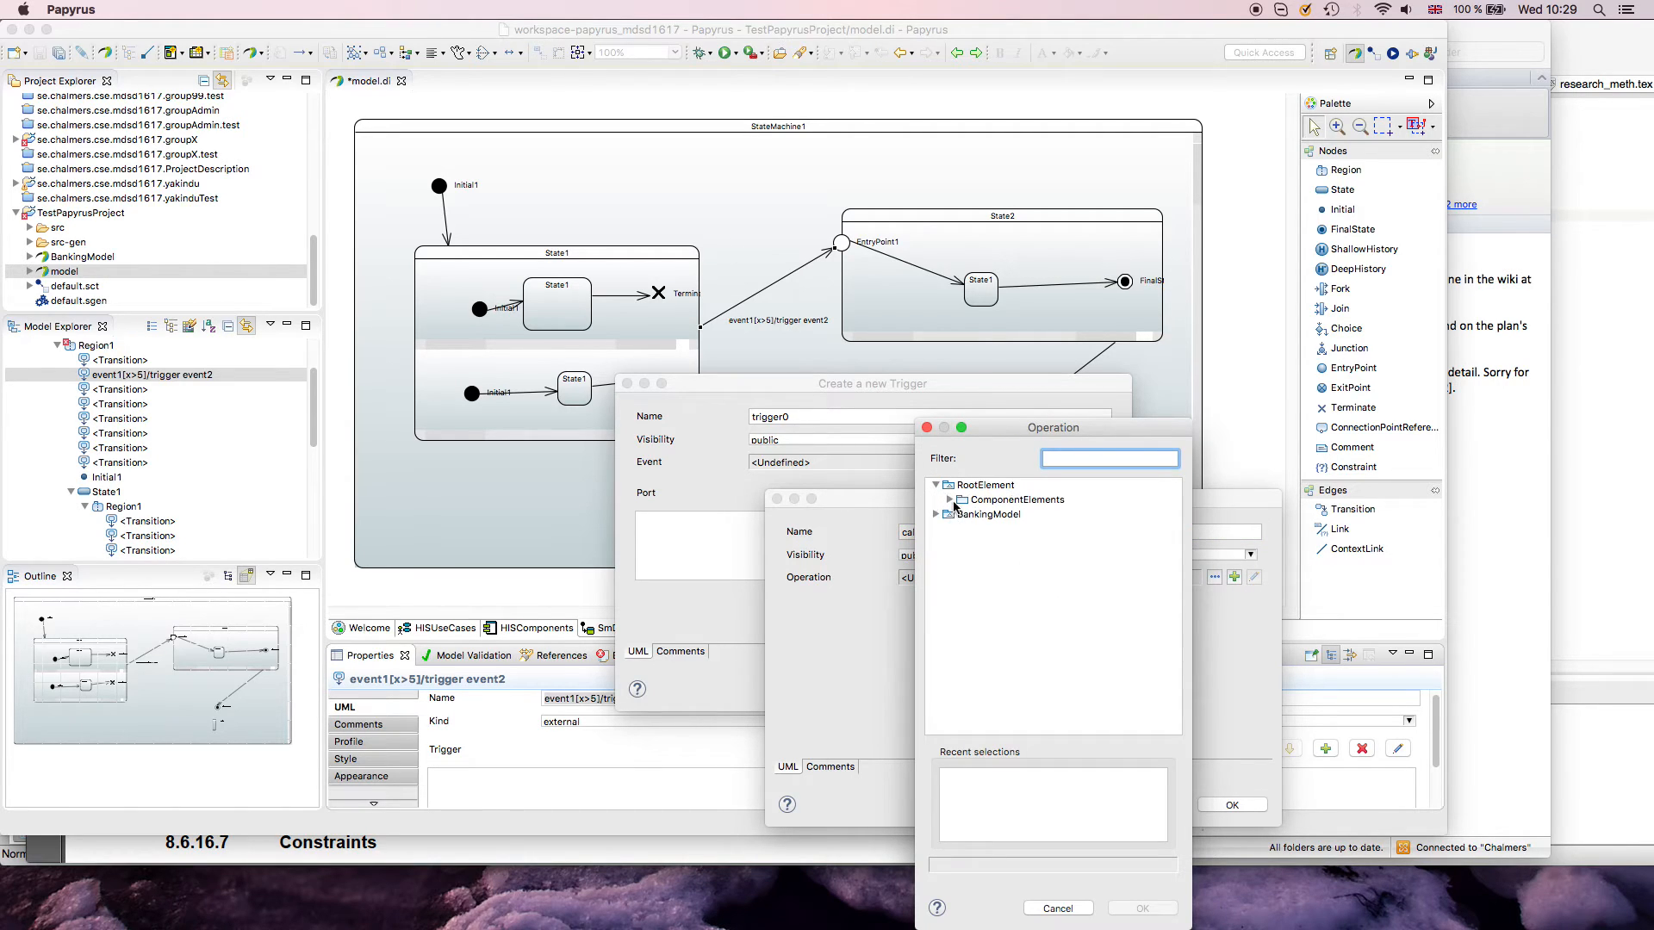
click(1020, 528)
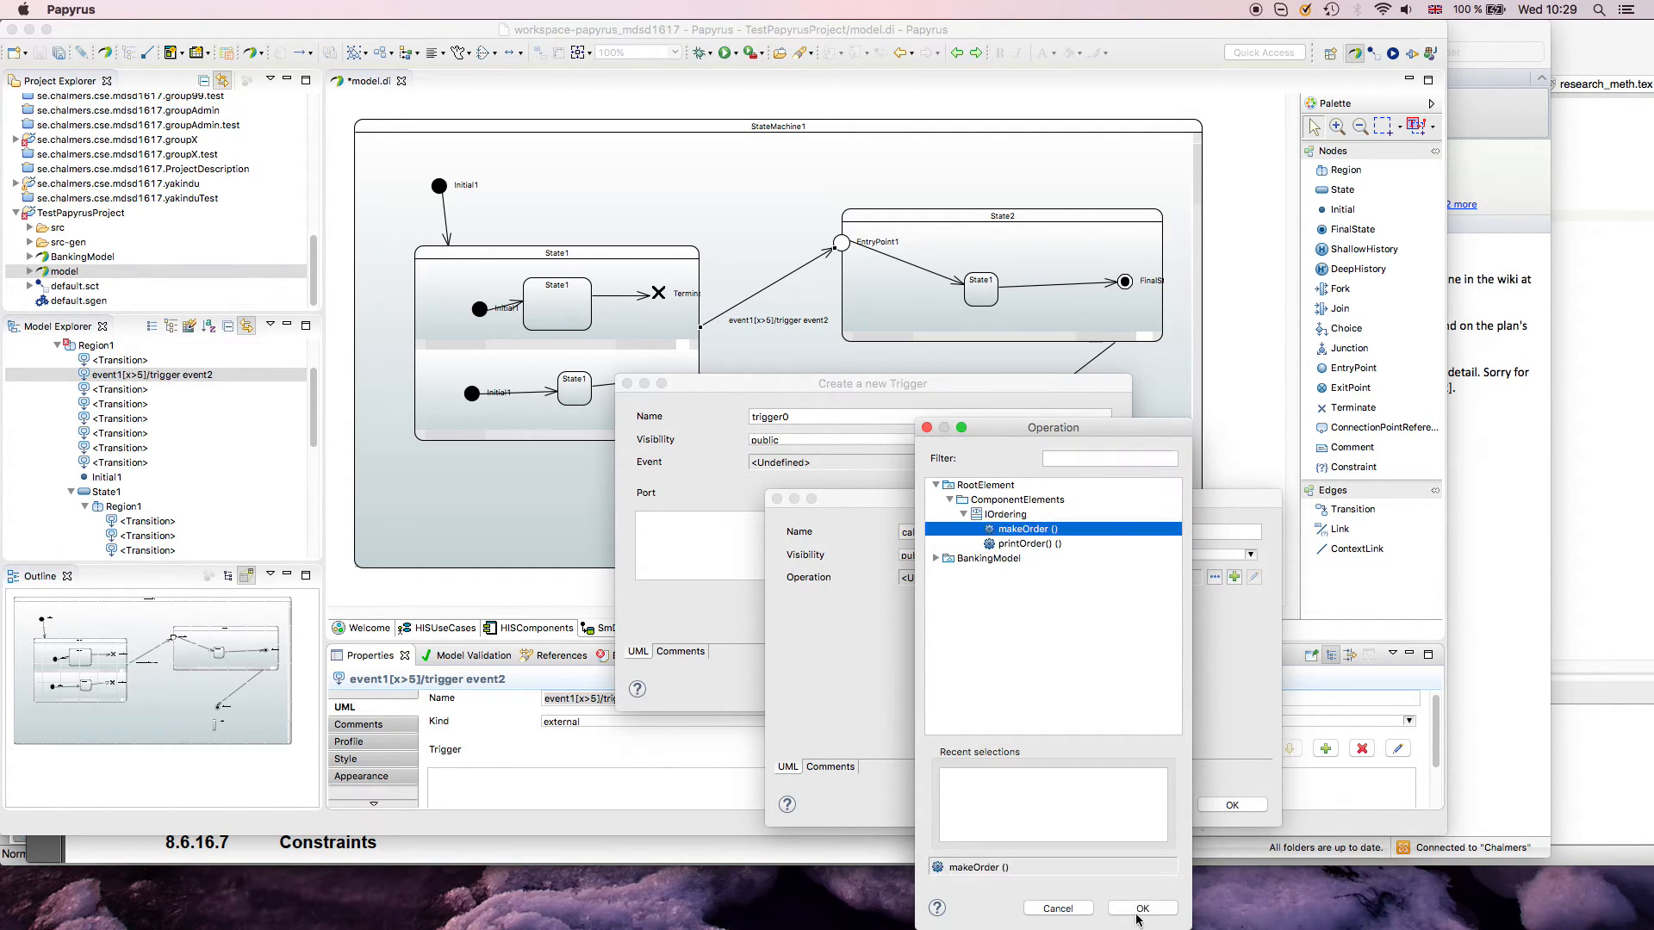
click(1142, 907)
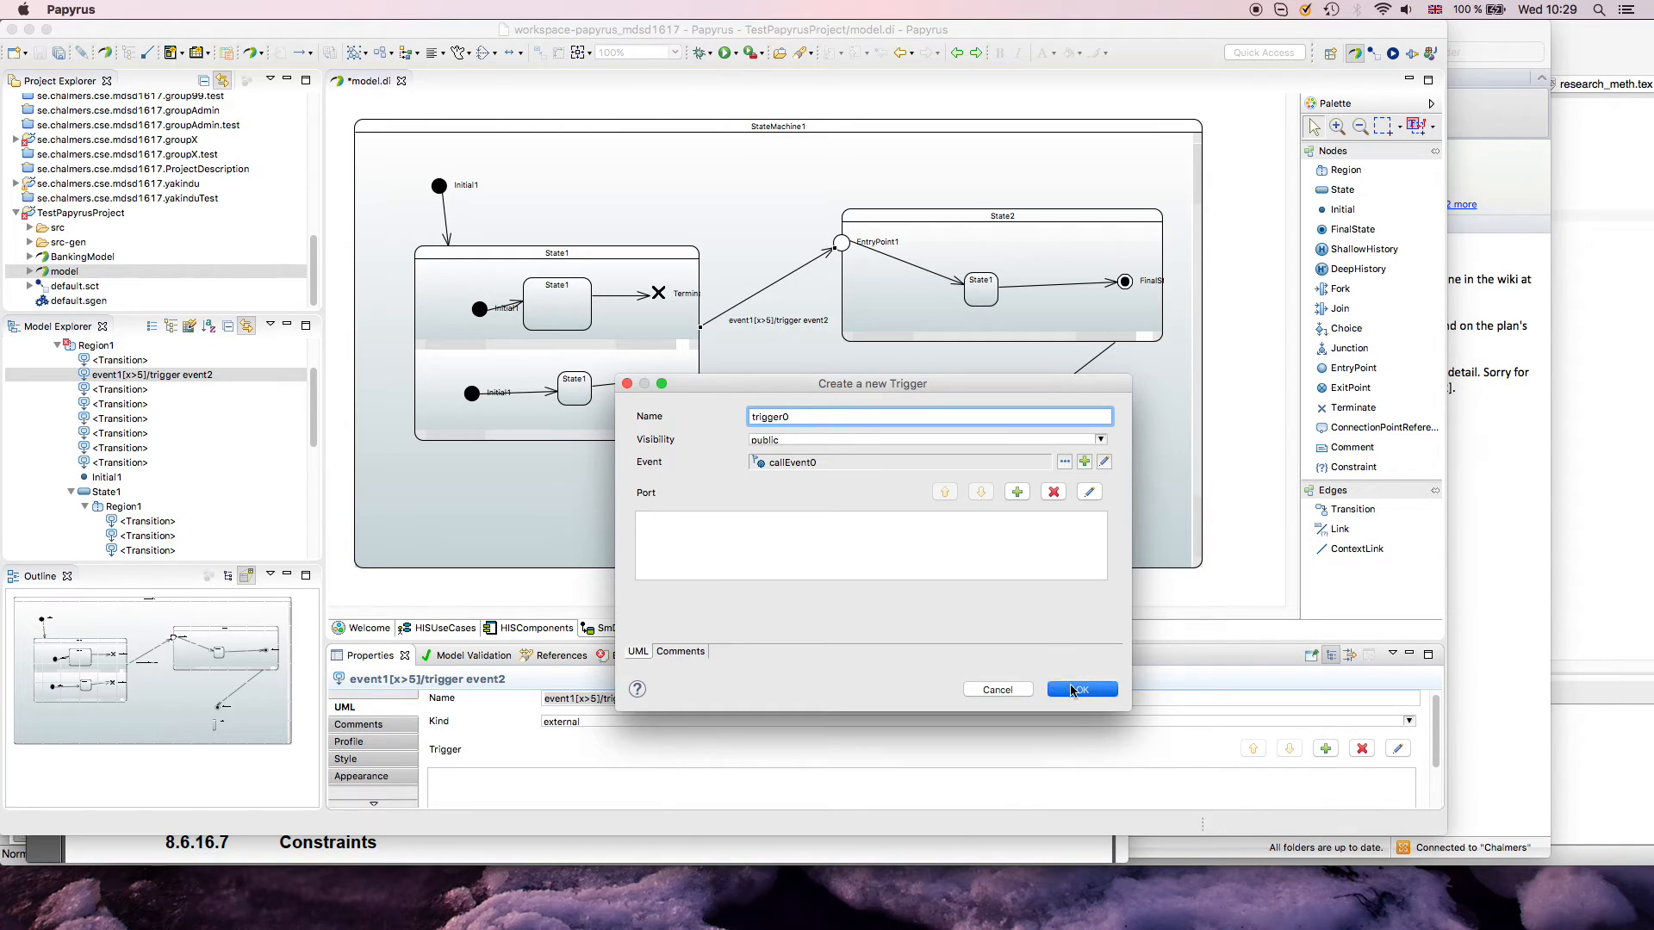
click(1080, 689)
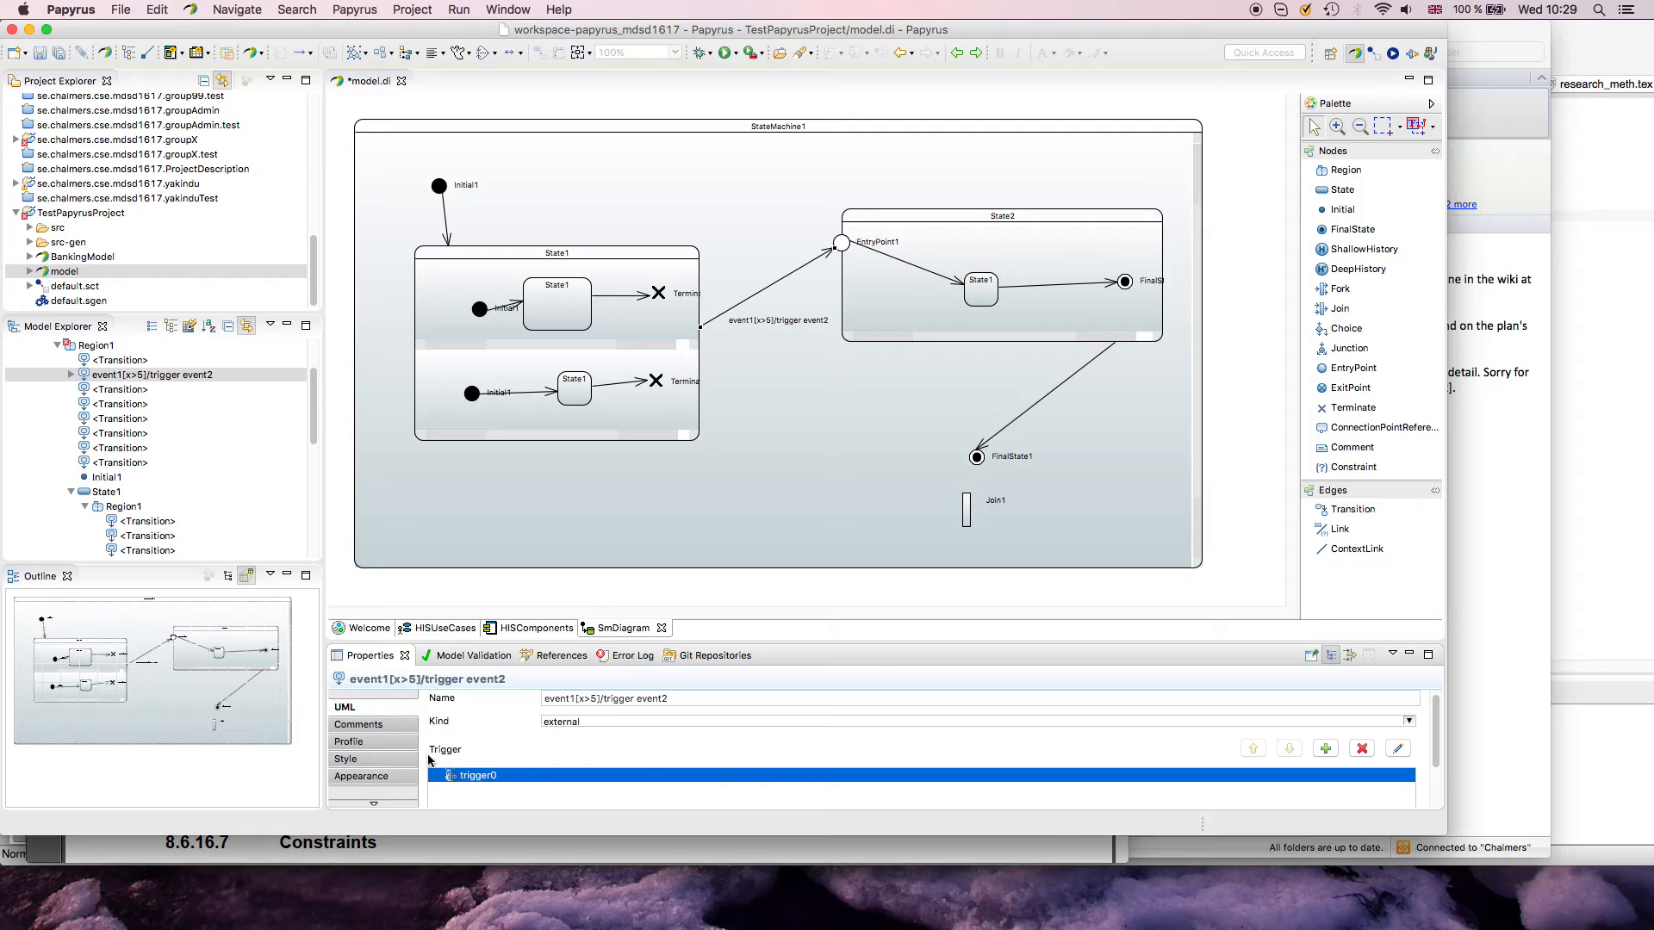
Step: Select the nested State1 and list behaviour kinds for its Do activity
scroll(down, 3)
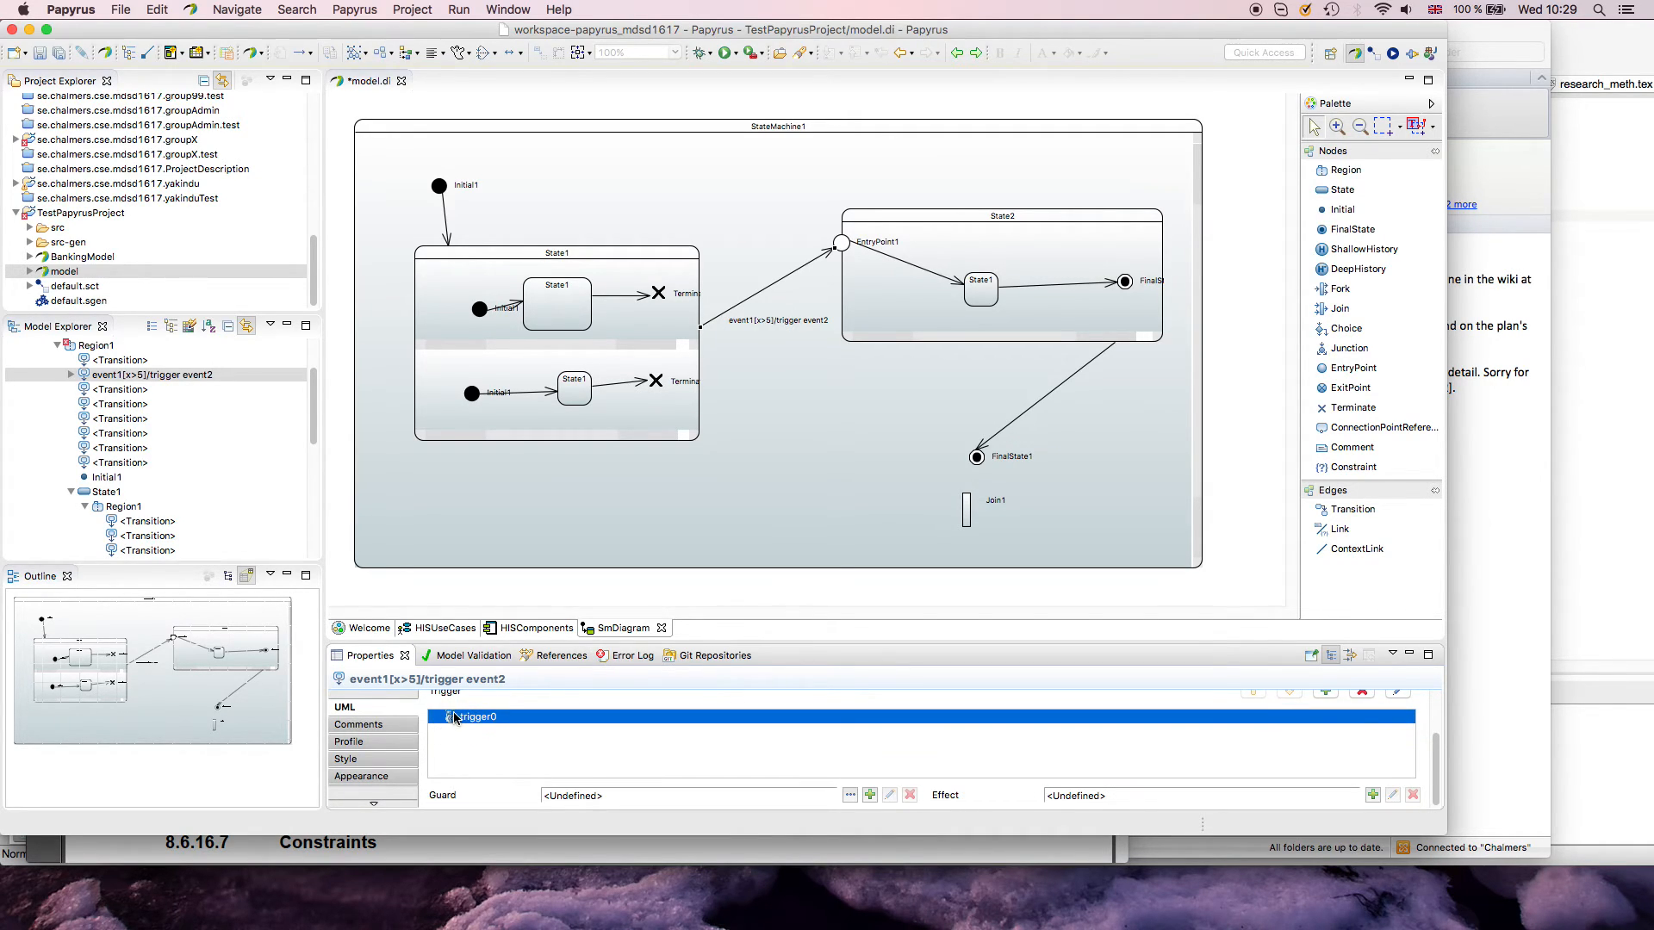
click(777, 320)
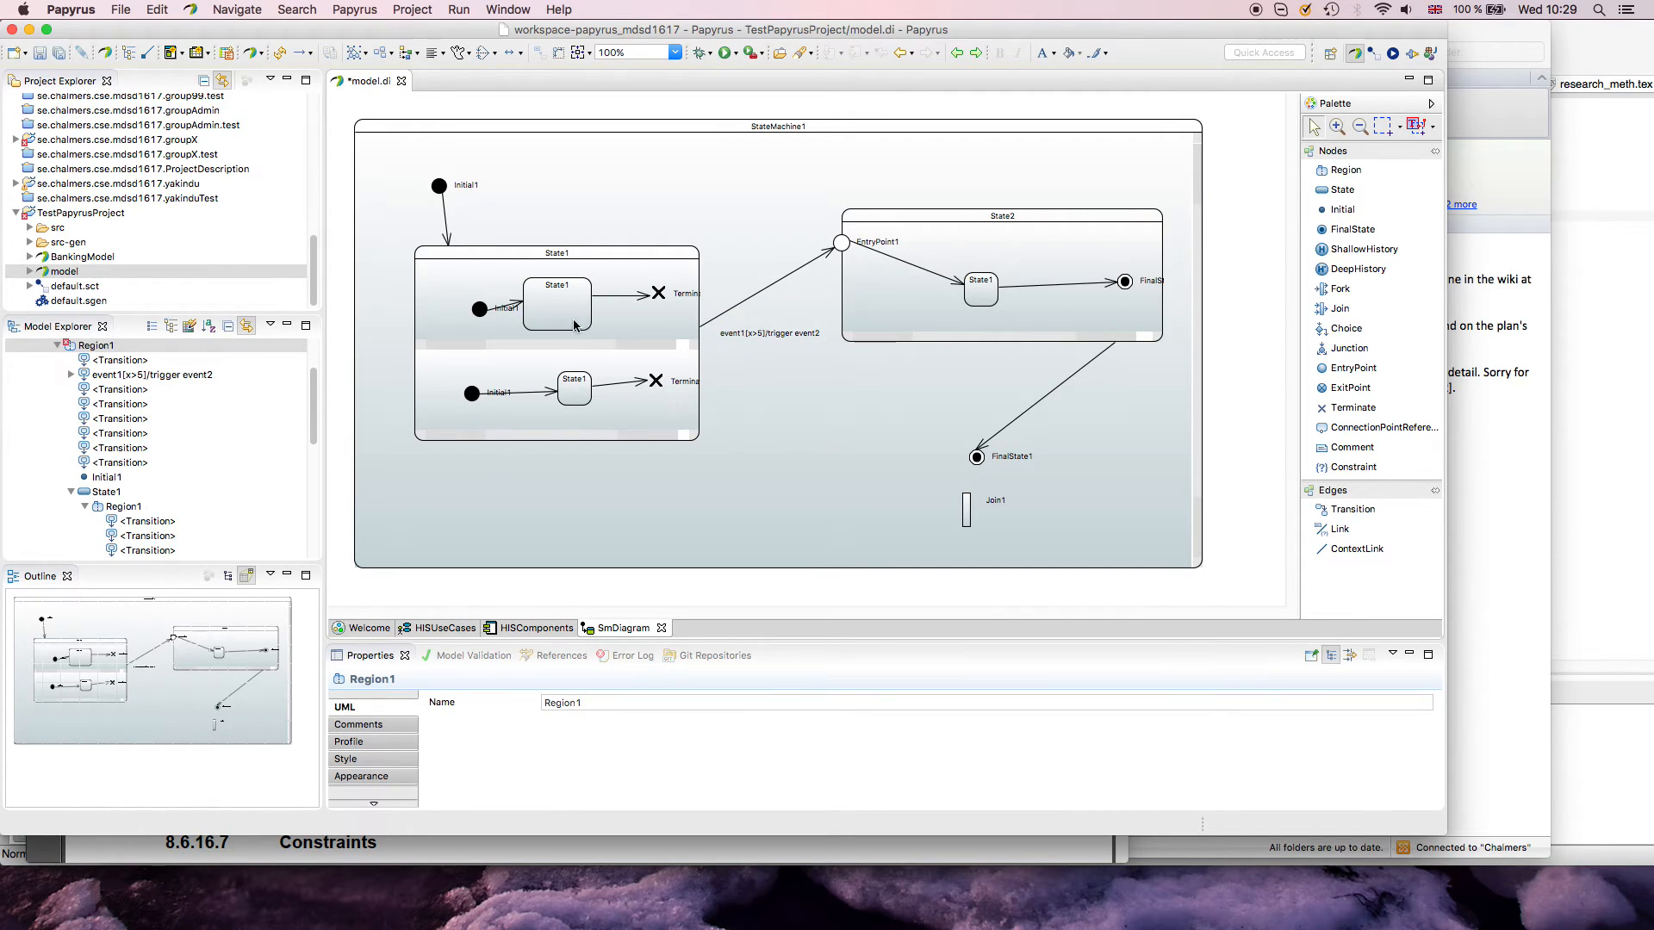
click(556, 301)
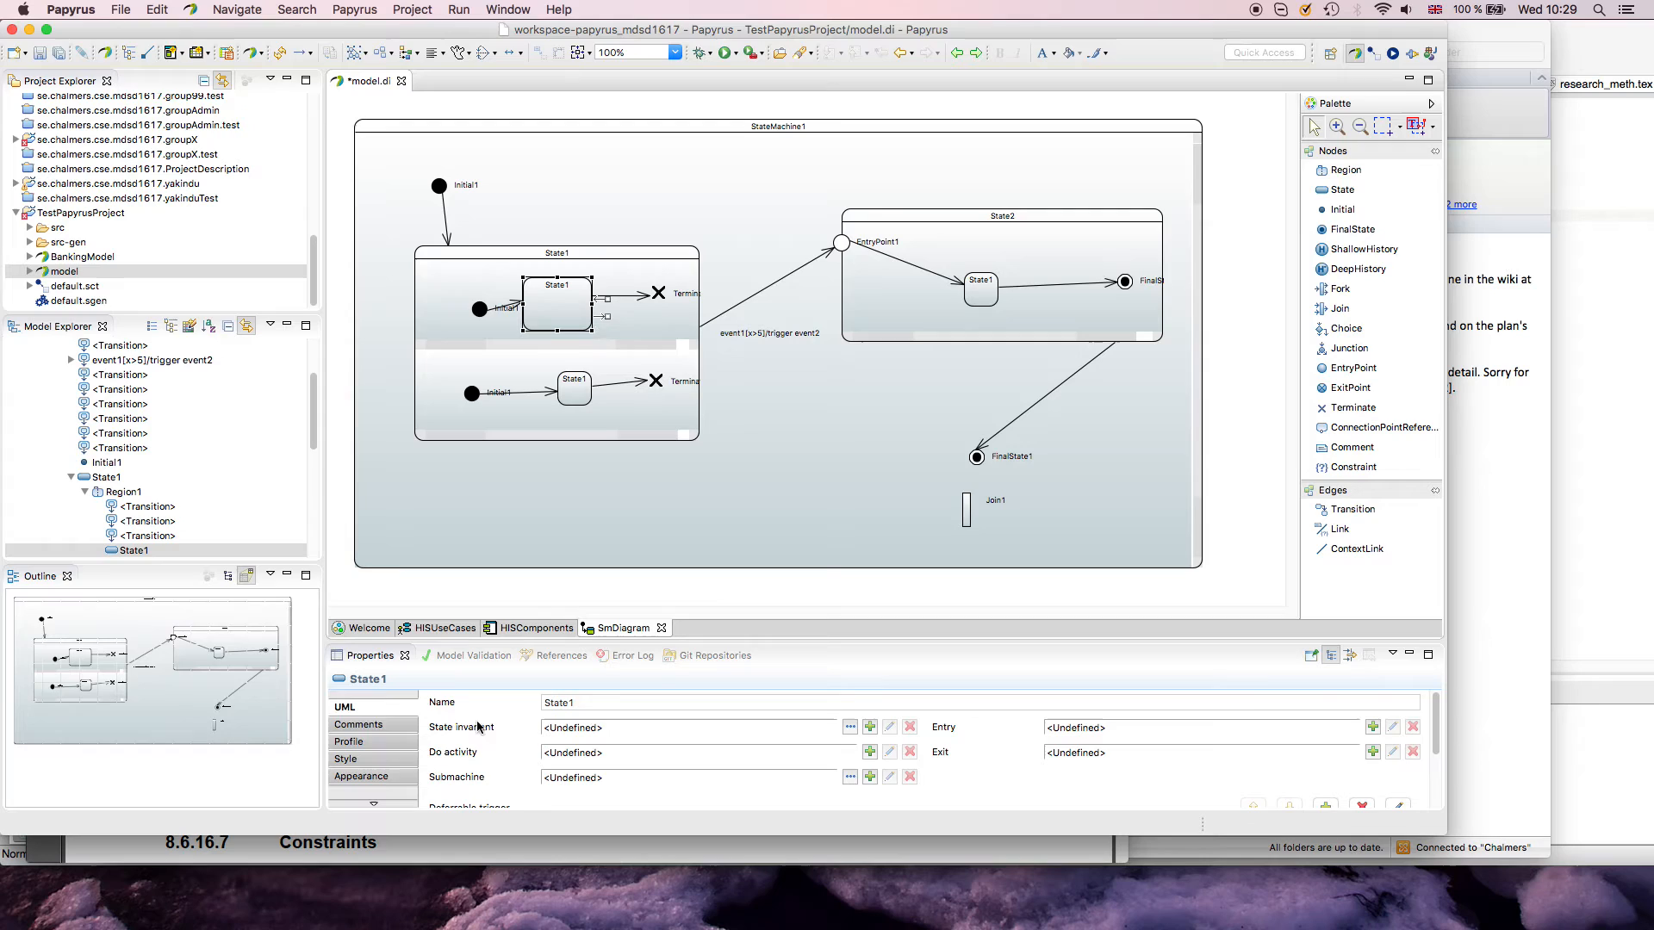
scroll(down, 3)
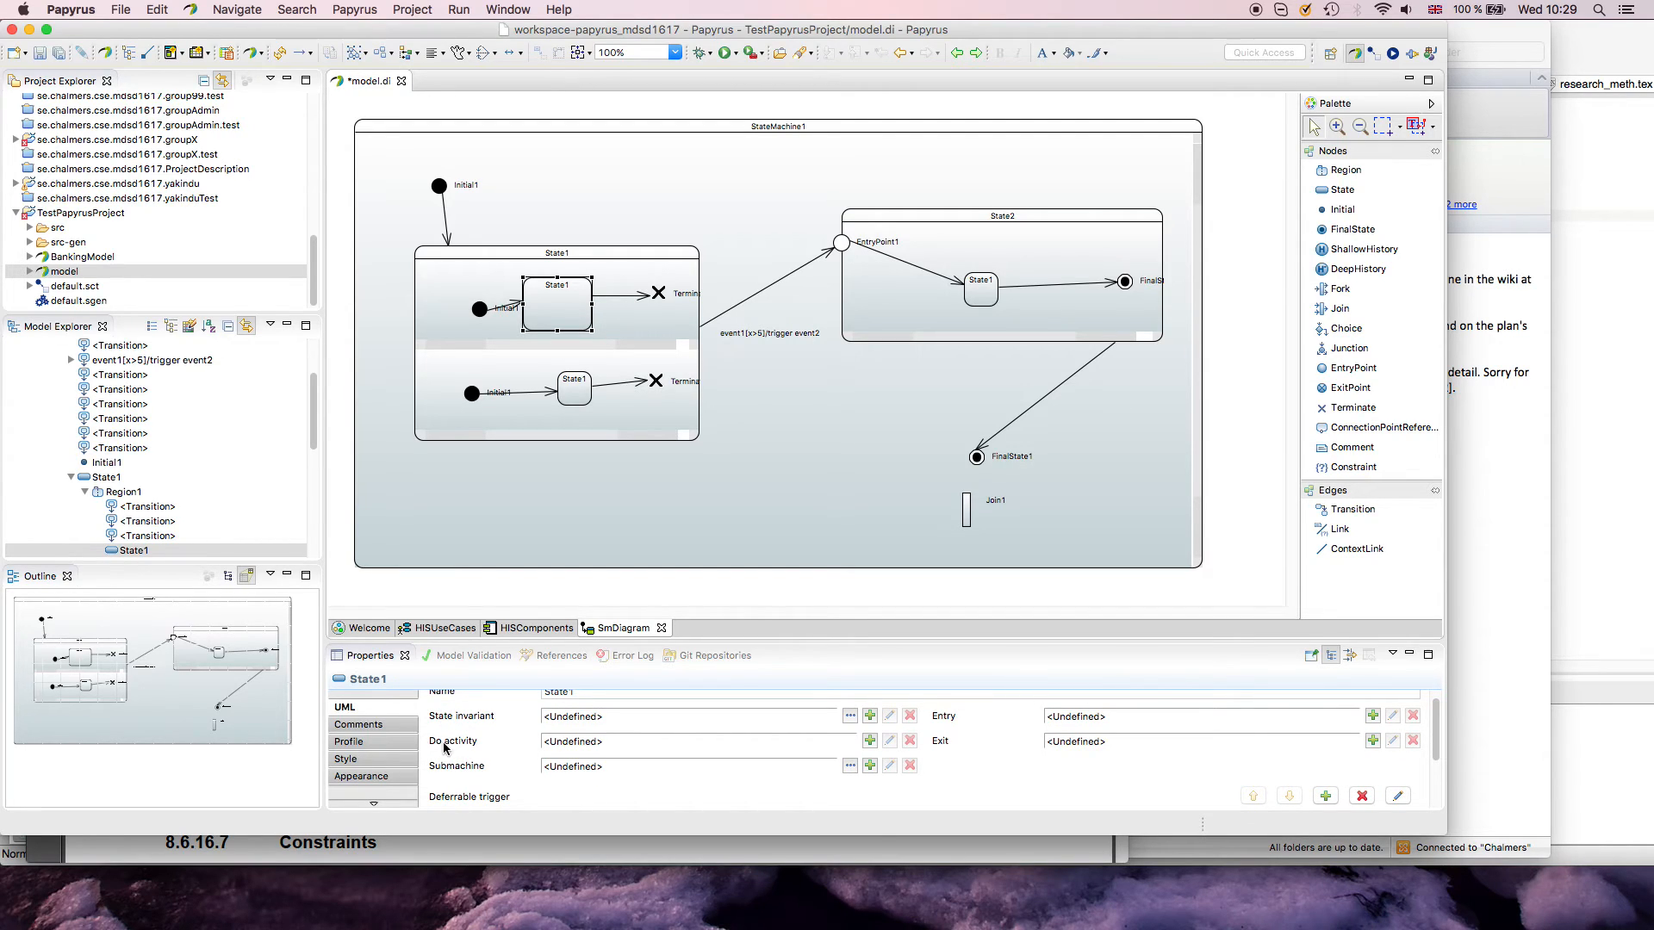
mouse_move(419, 761)
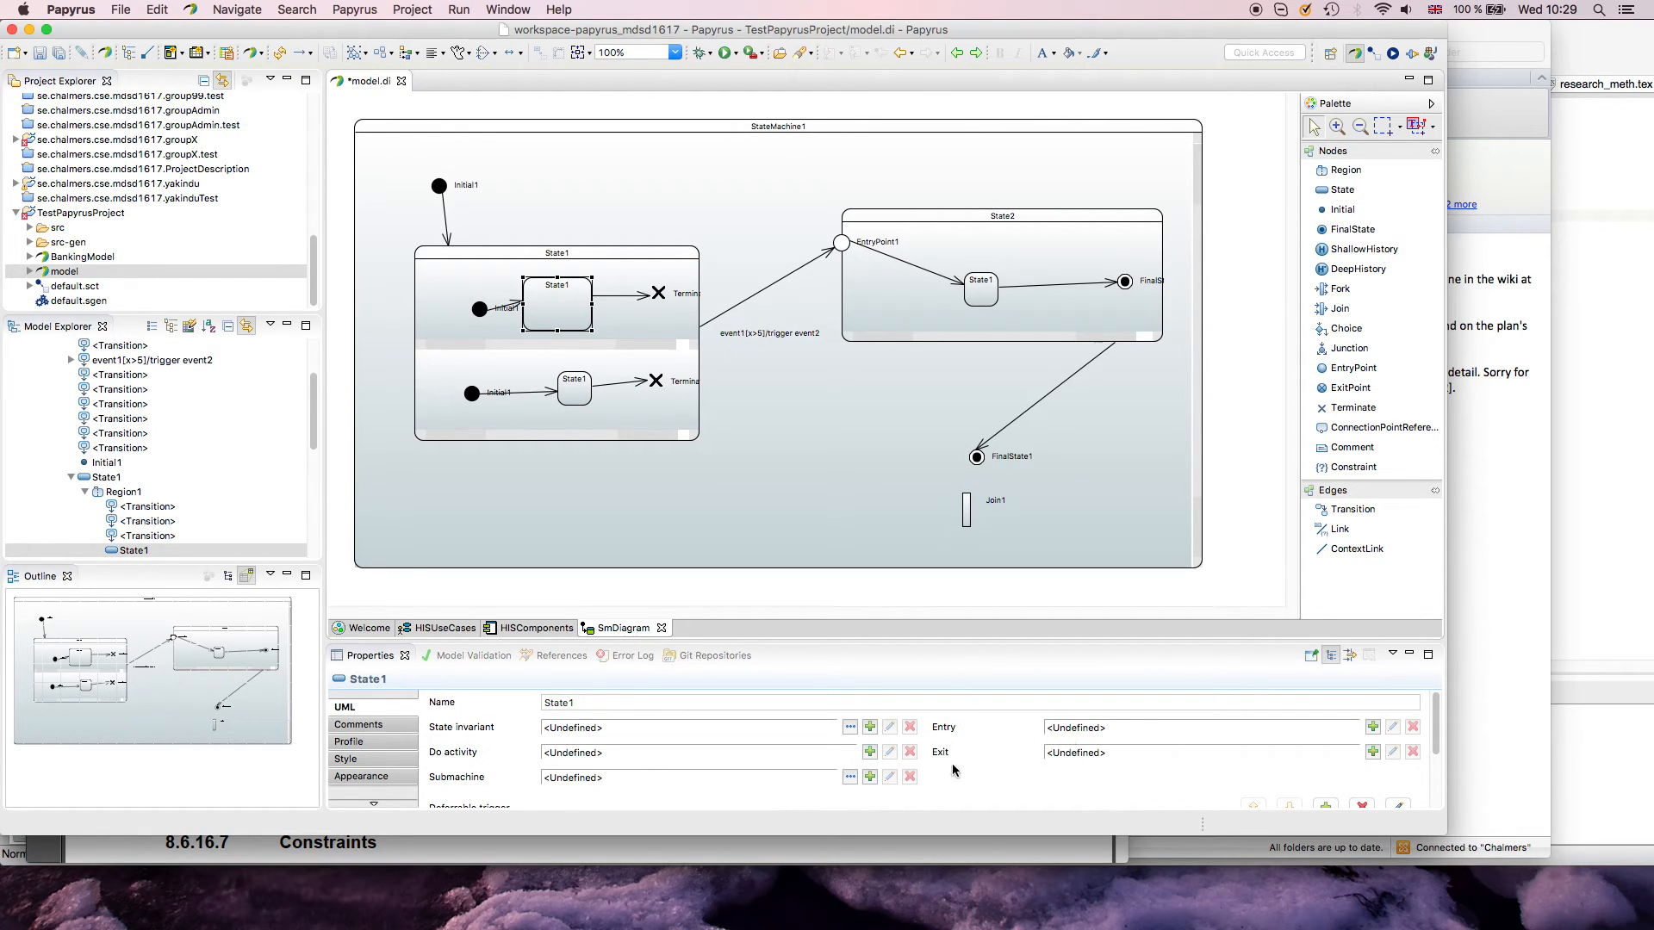
mouse_move(861, 760)
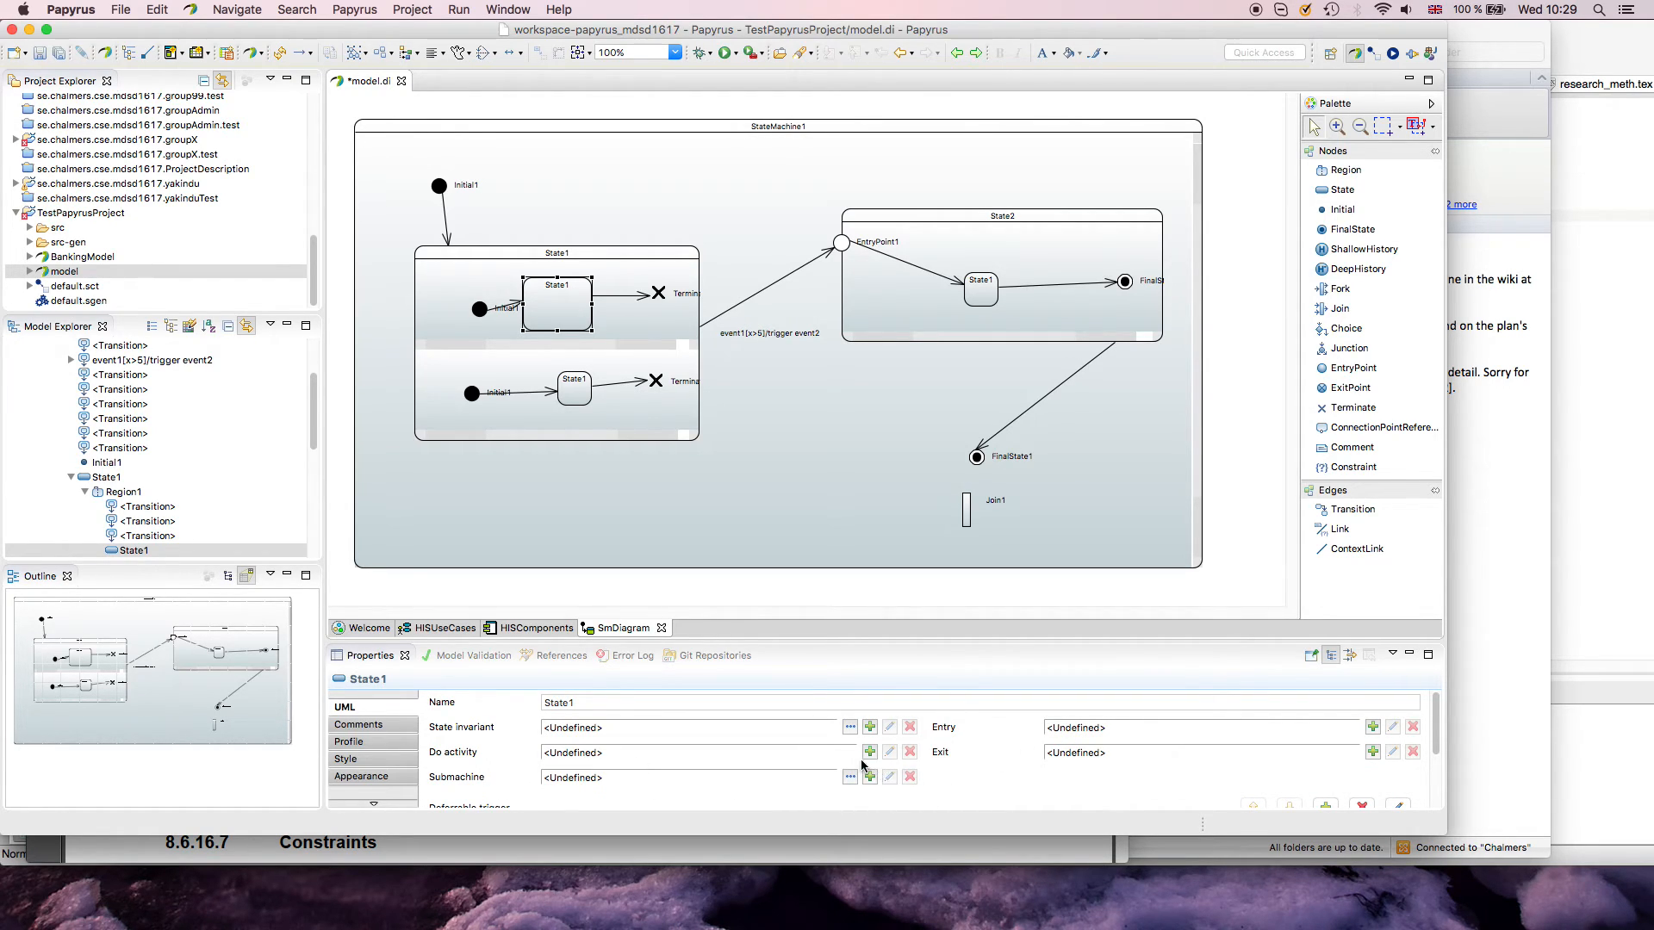
click(868, 777)
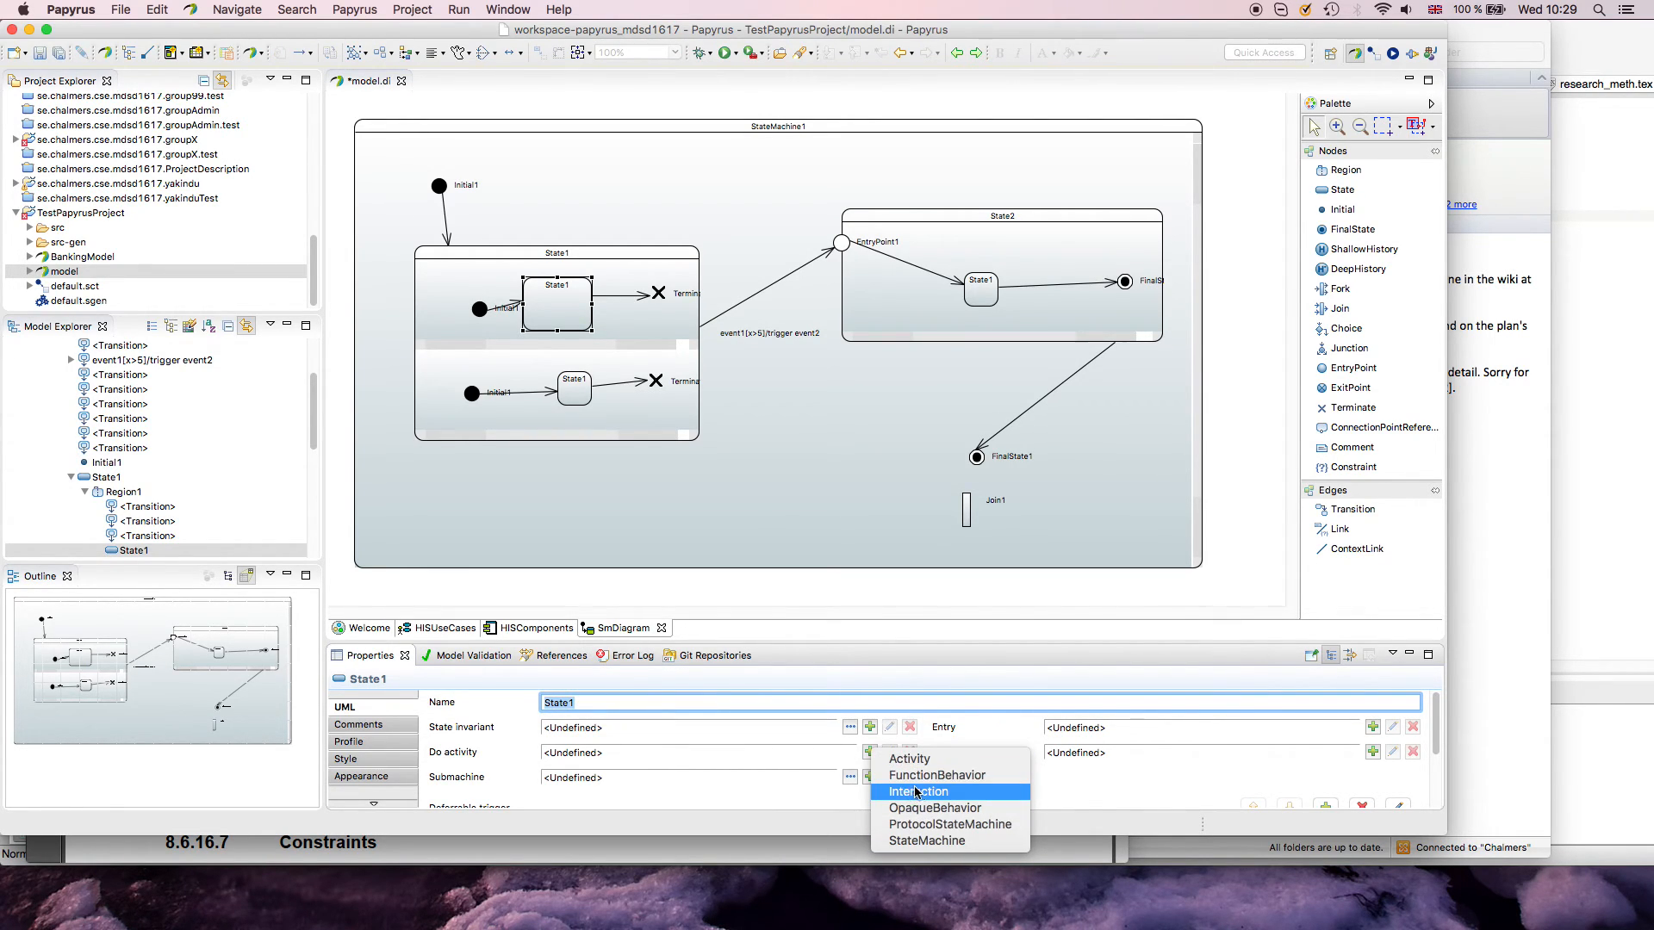
mouse_move(922, 799)
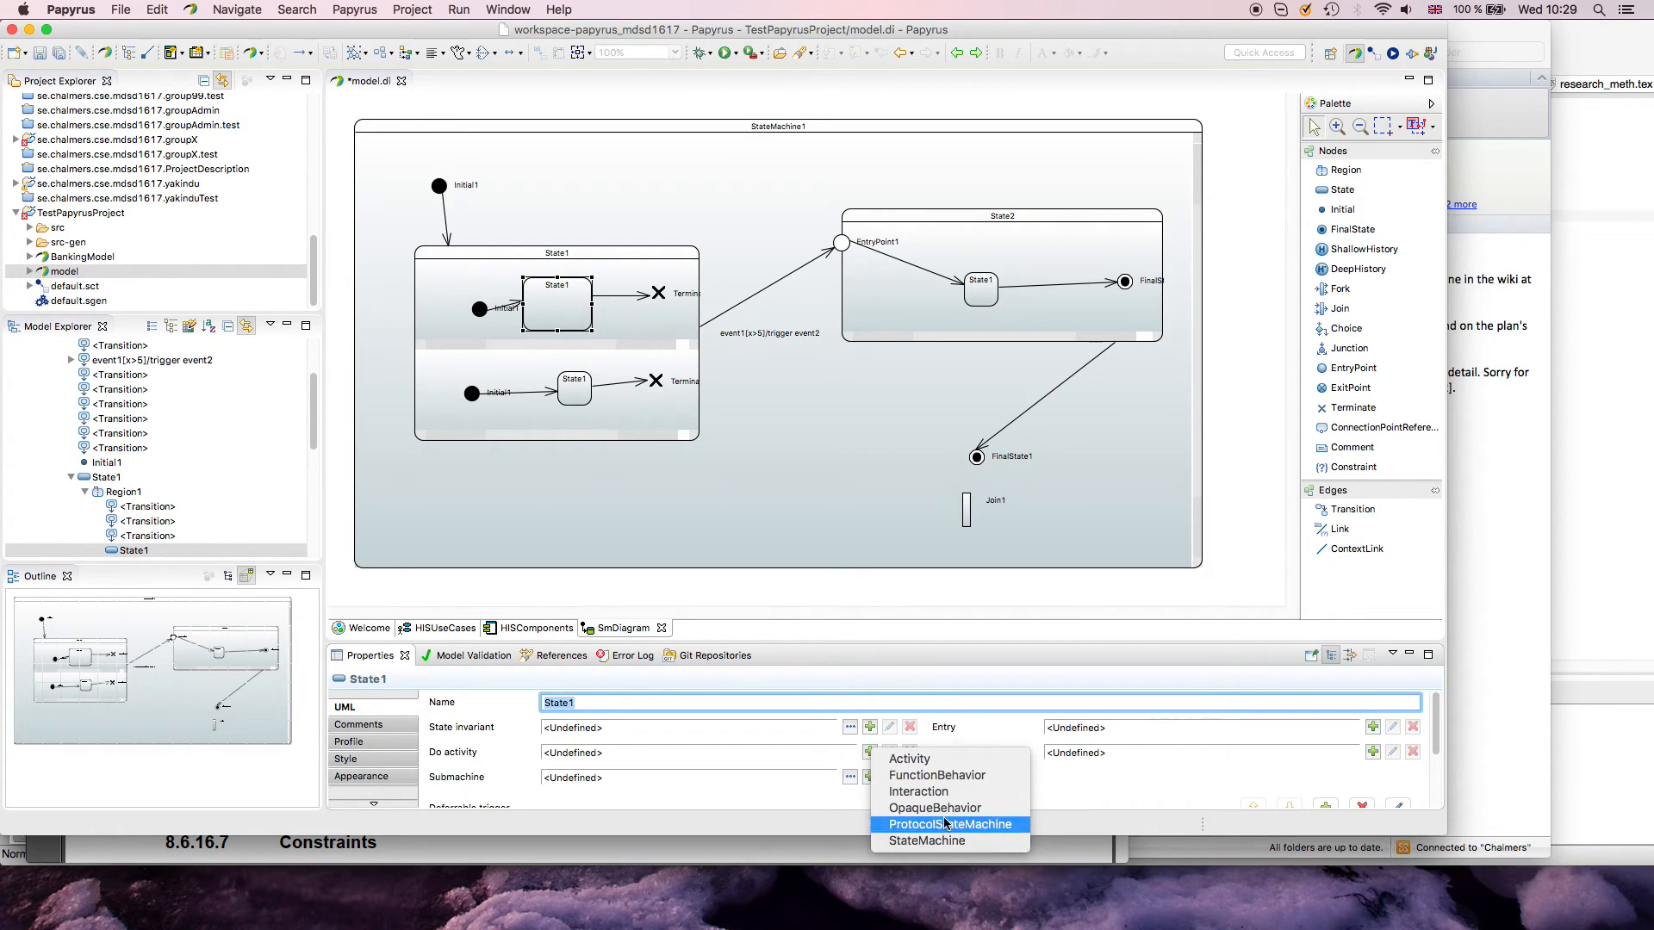
mouse_move(909, 757)
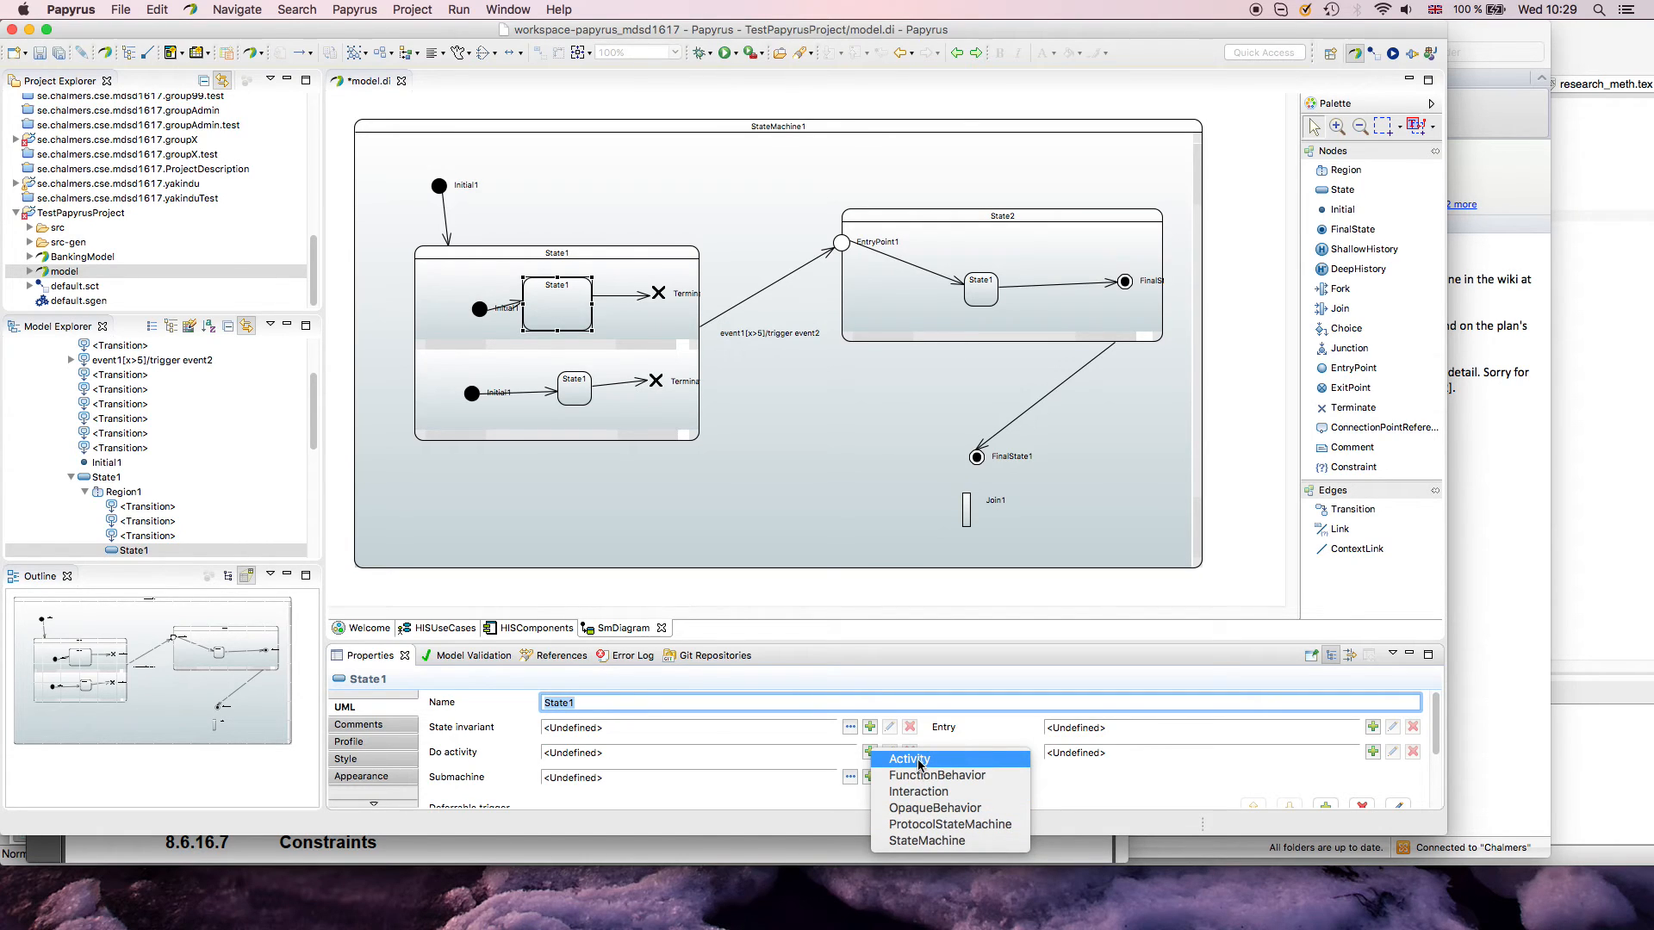
Step: Create an Activity do-activity named myActivity with makeOrder() as its specification
click(908, 758)
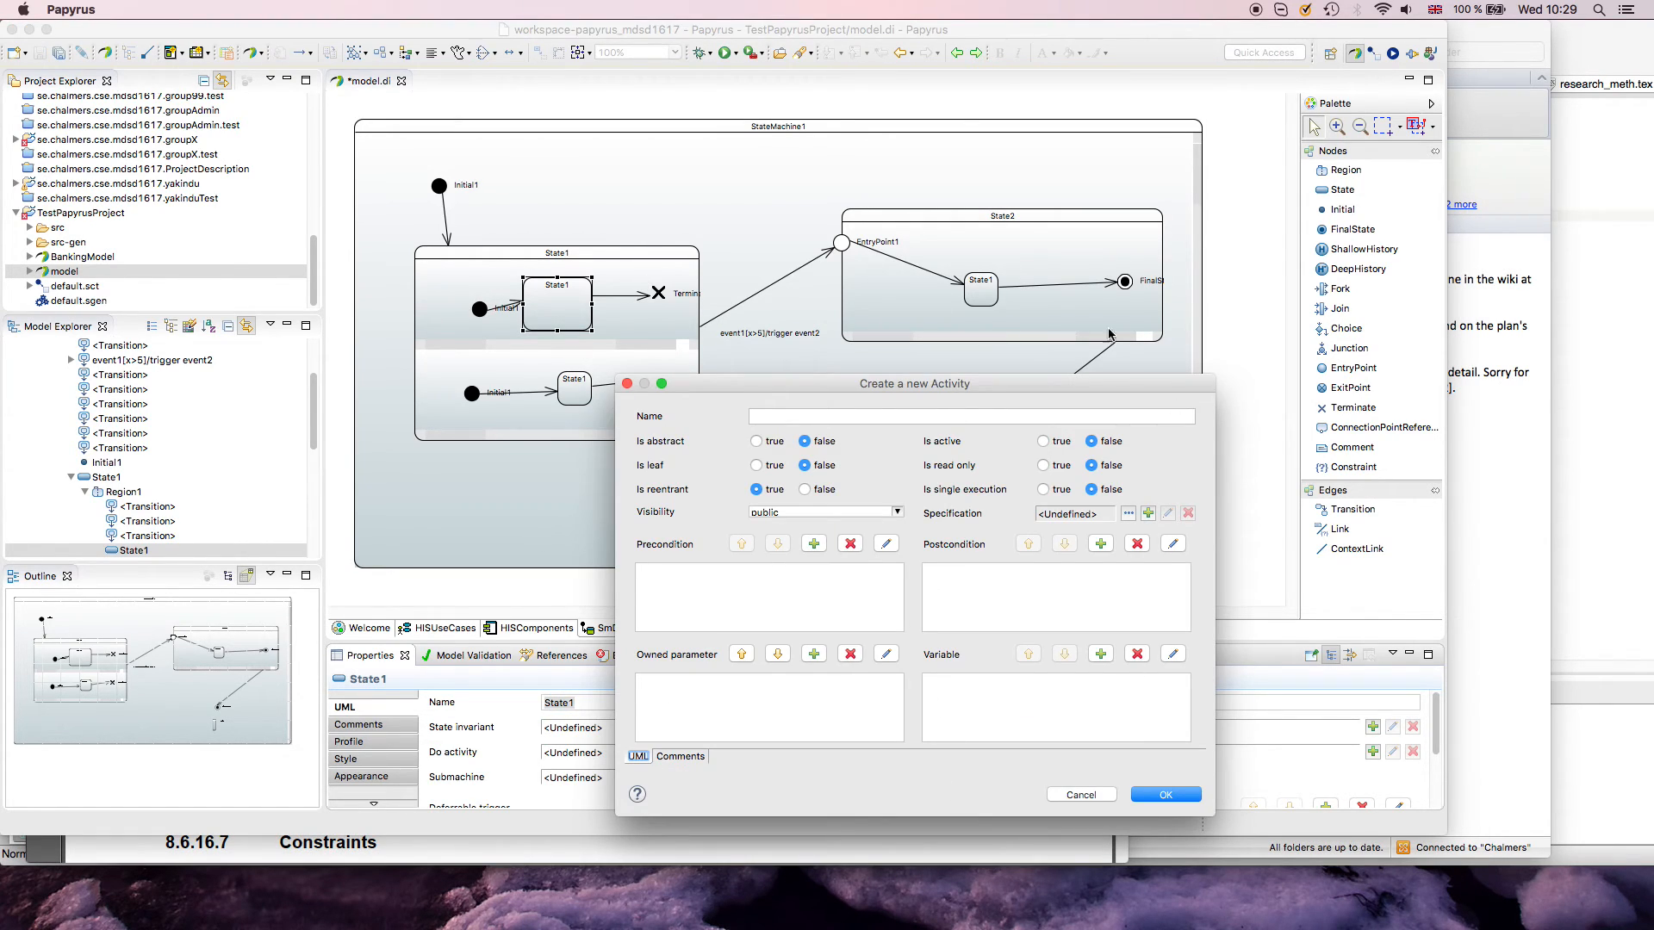
click(970, 415)
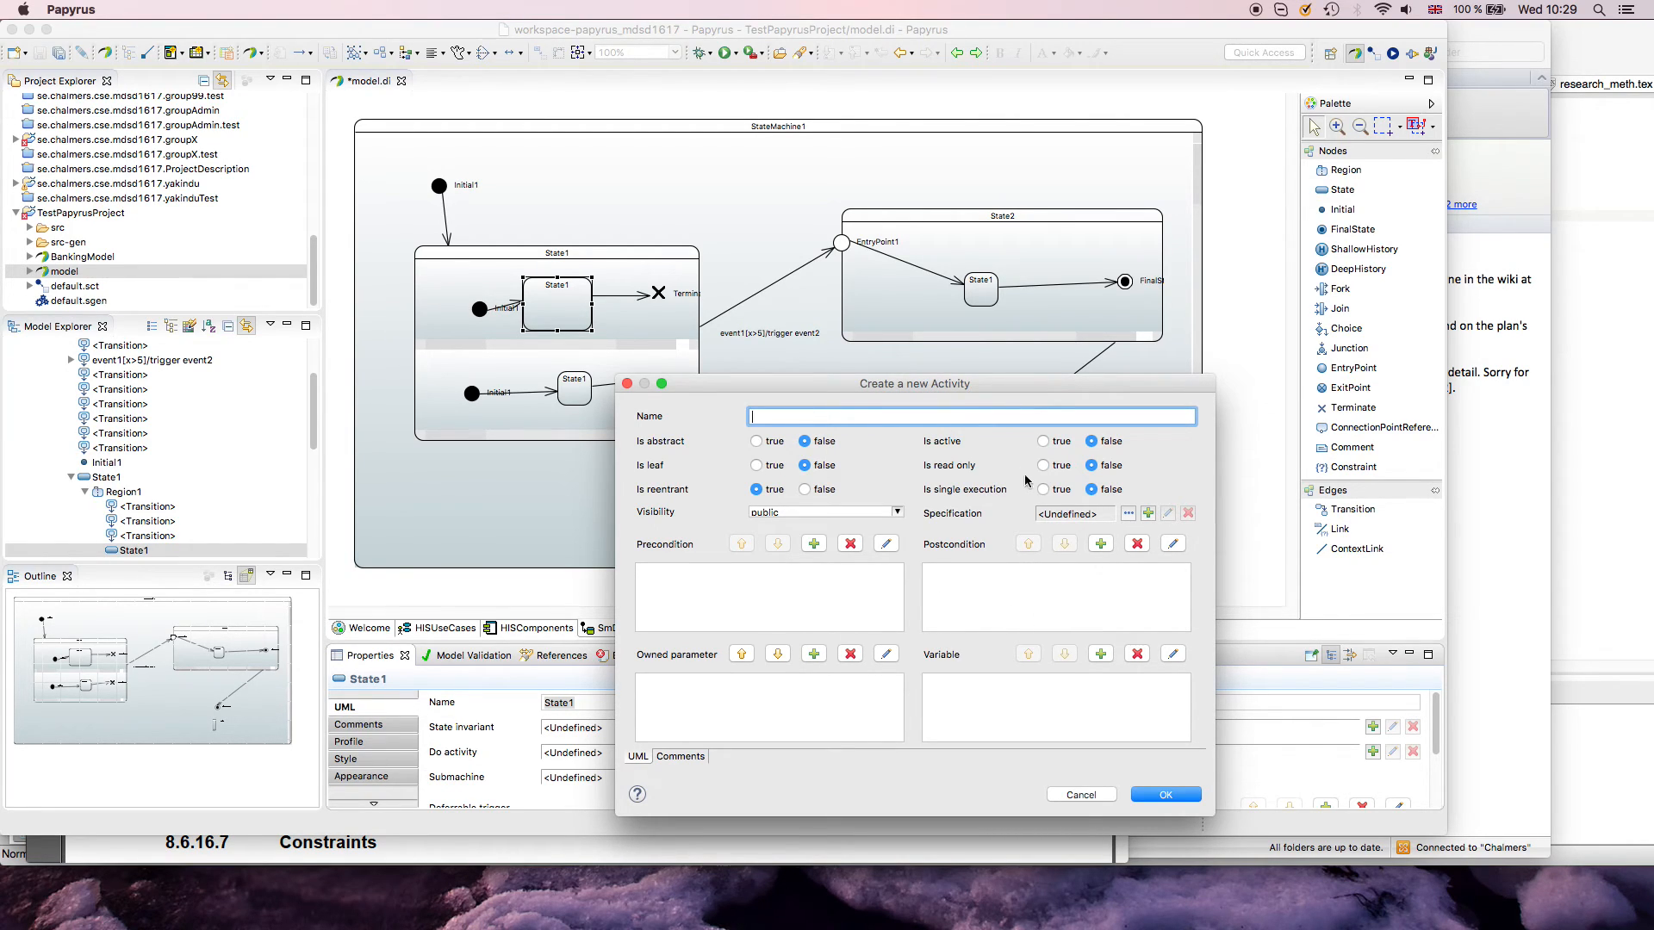
text(my)
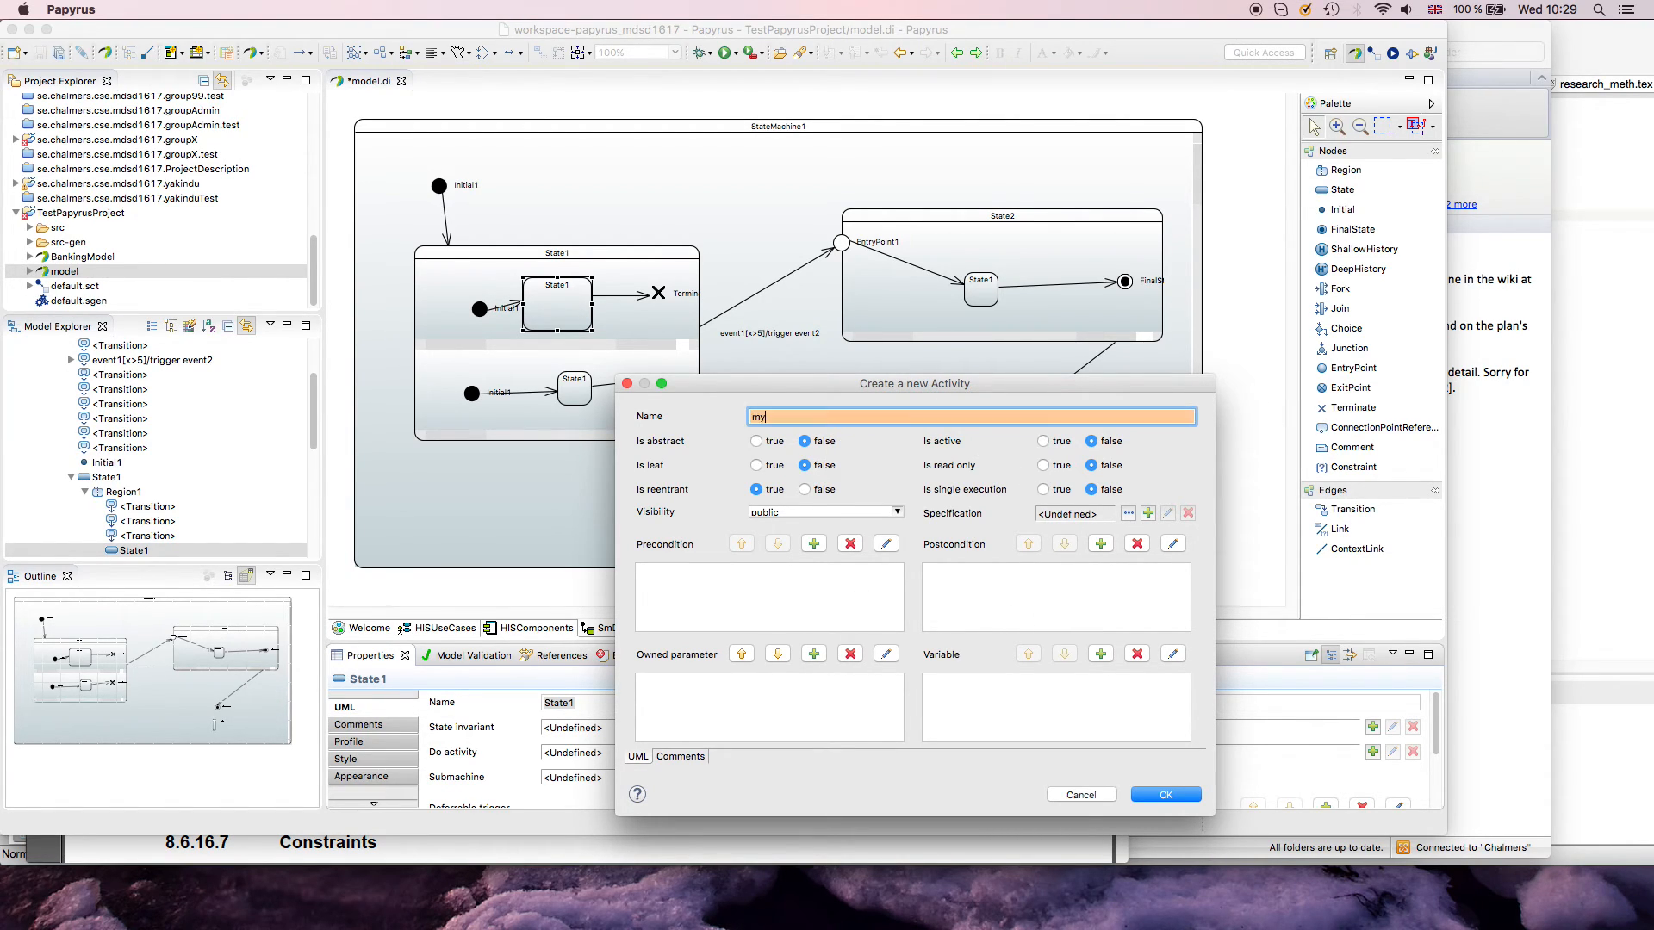
text(Activity)
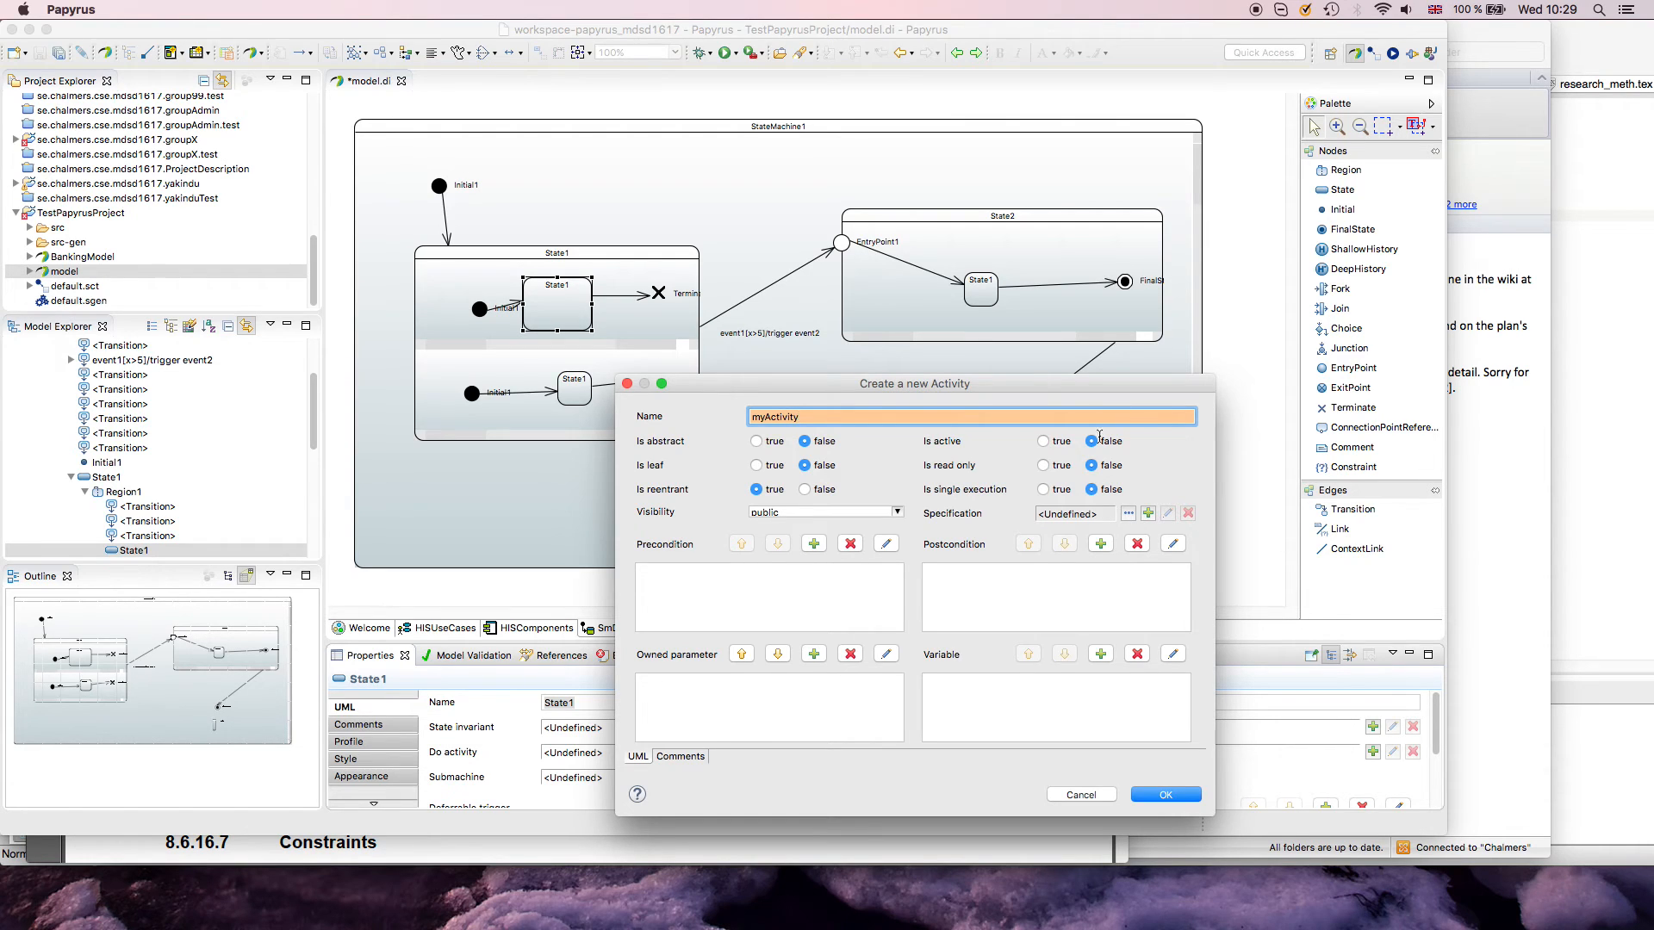
click(1127, 512)
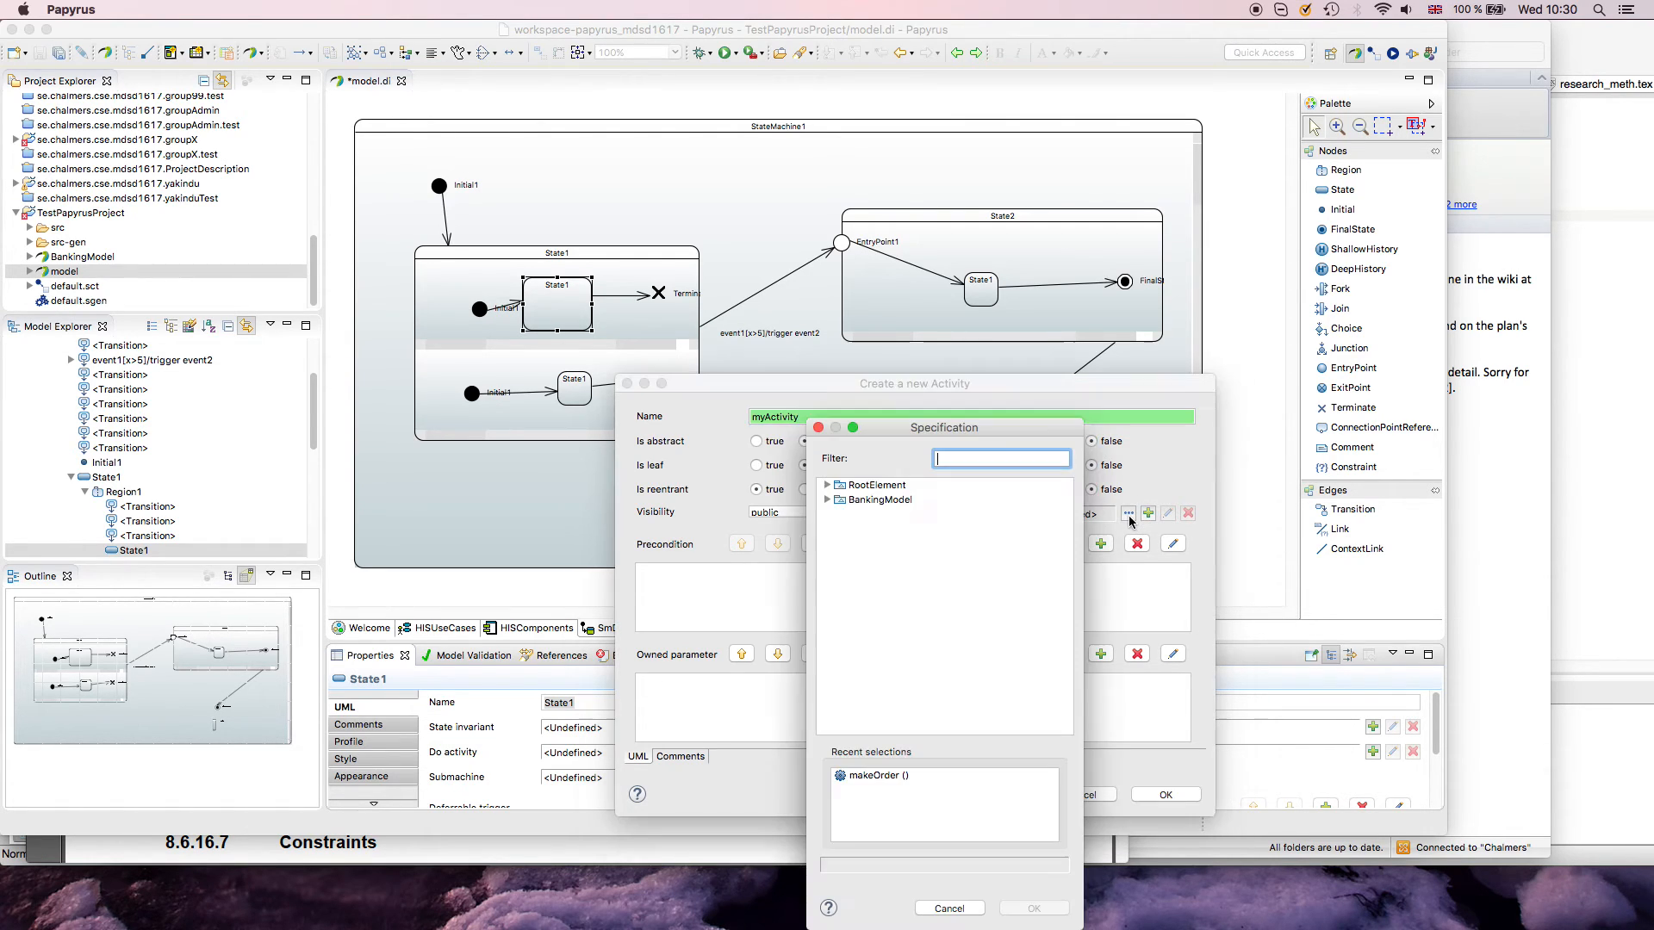
click(875, 775)
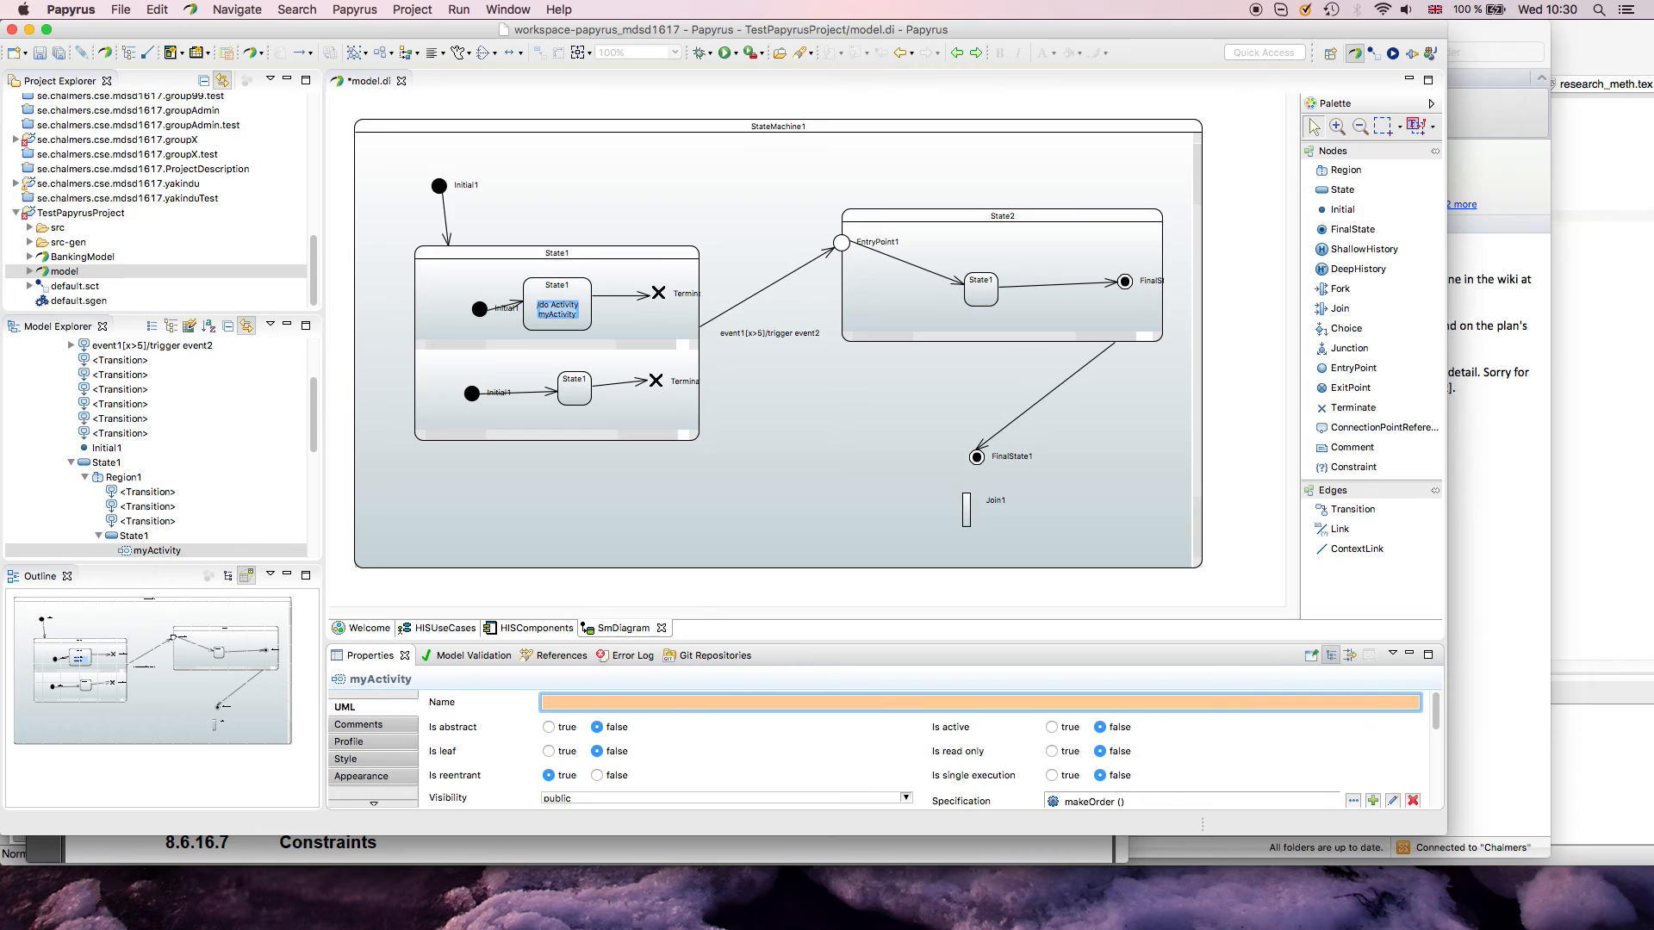
Step: Rename the do-activity to 'Make an Order'
text(P)
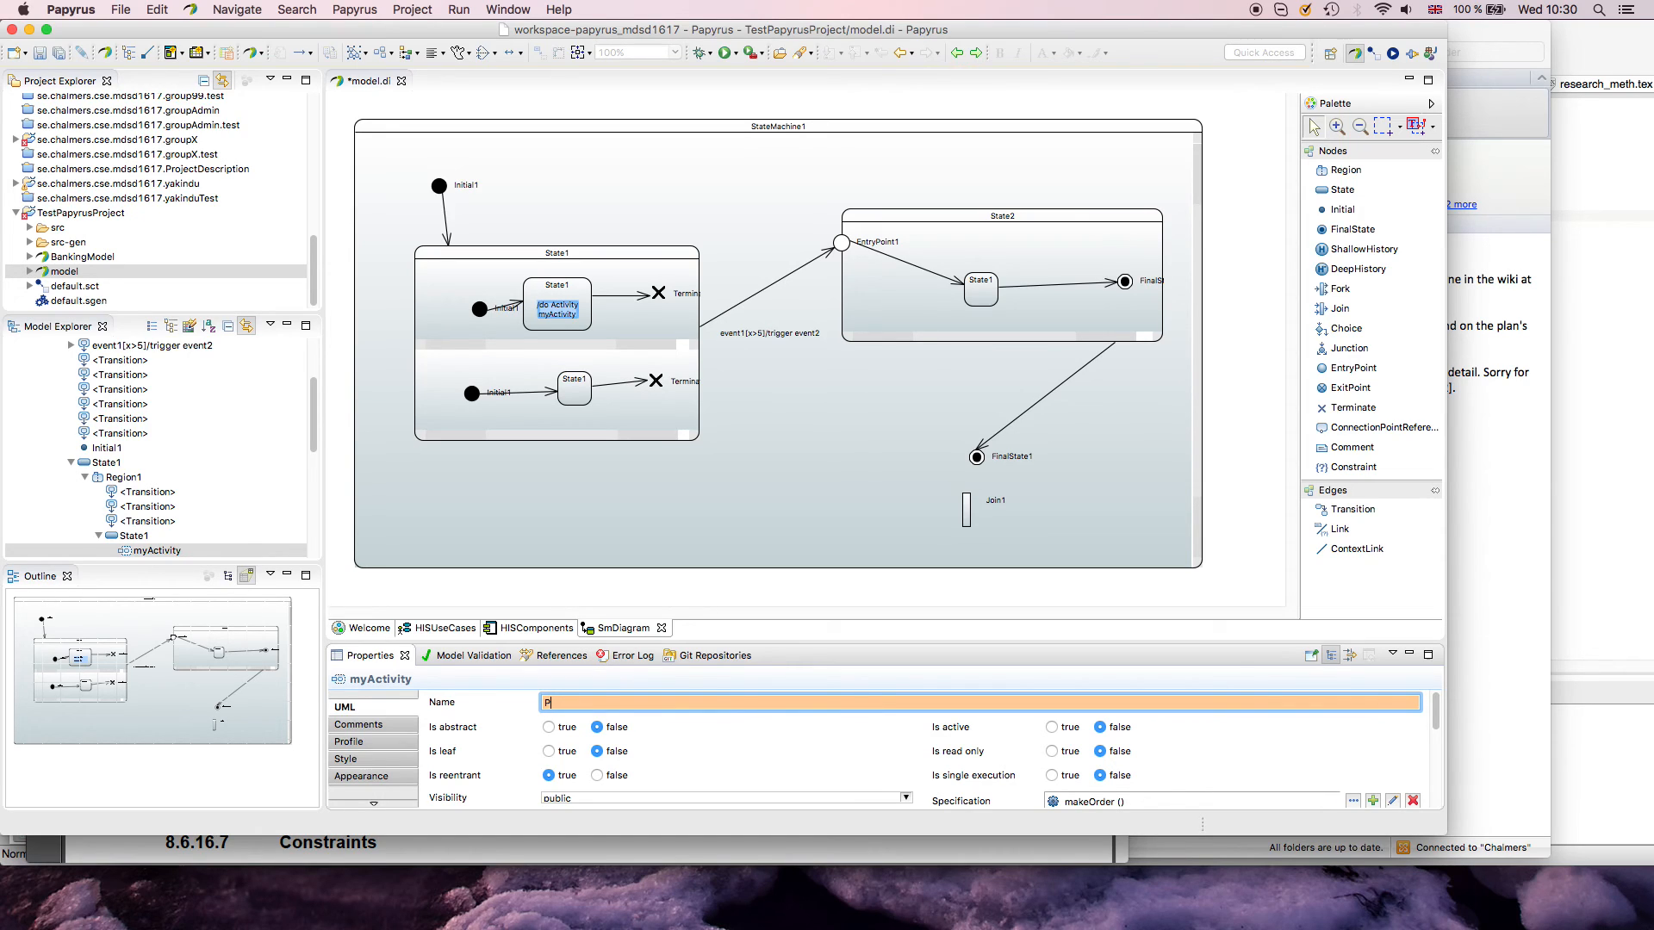
text(Make an Order)
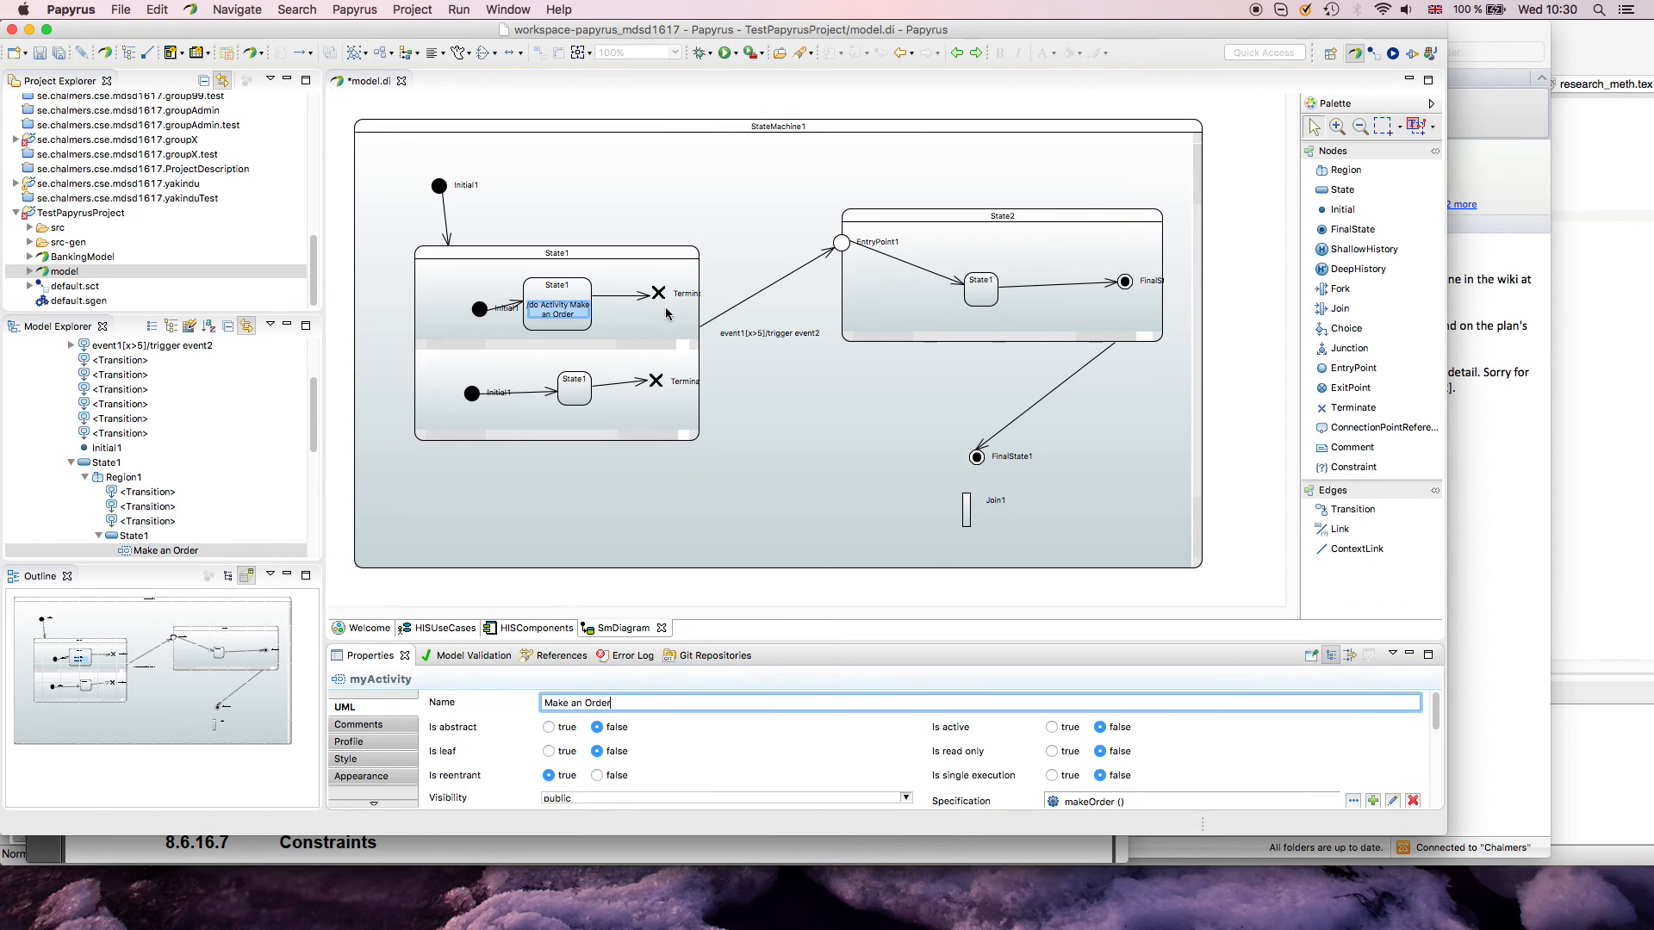
click(557, 306)
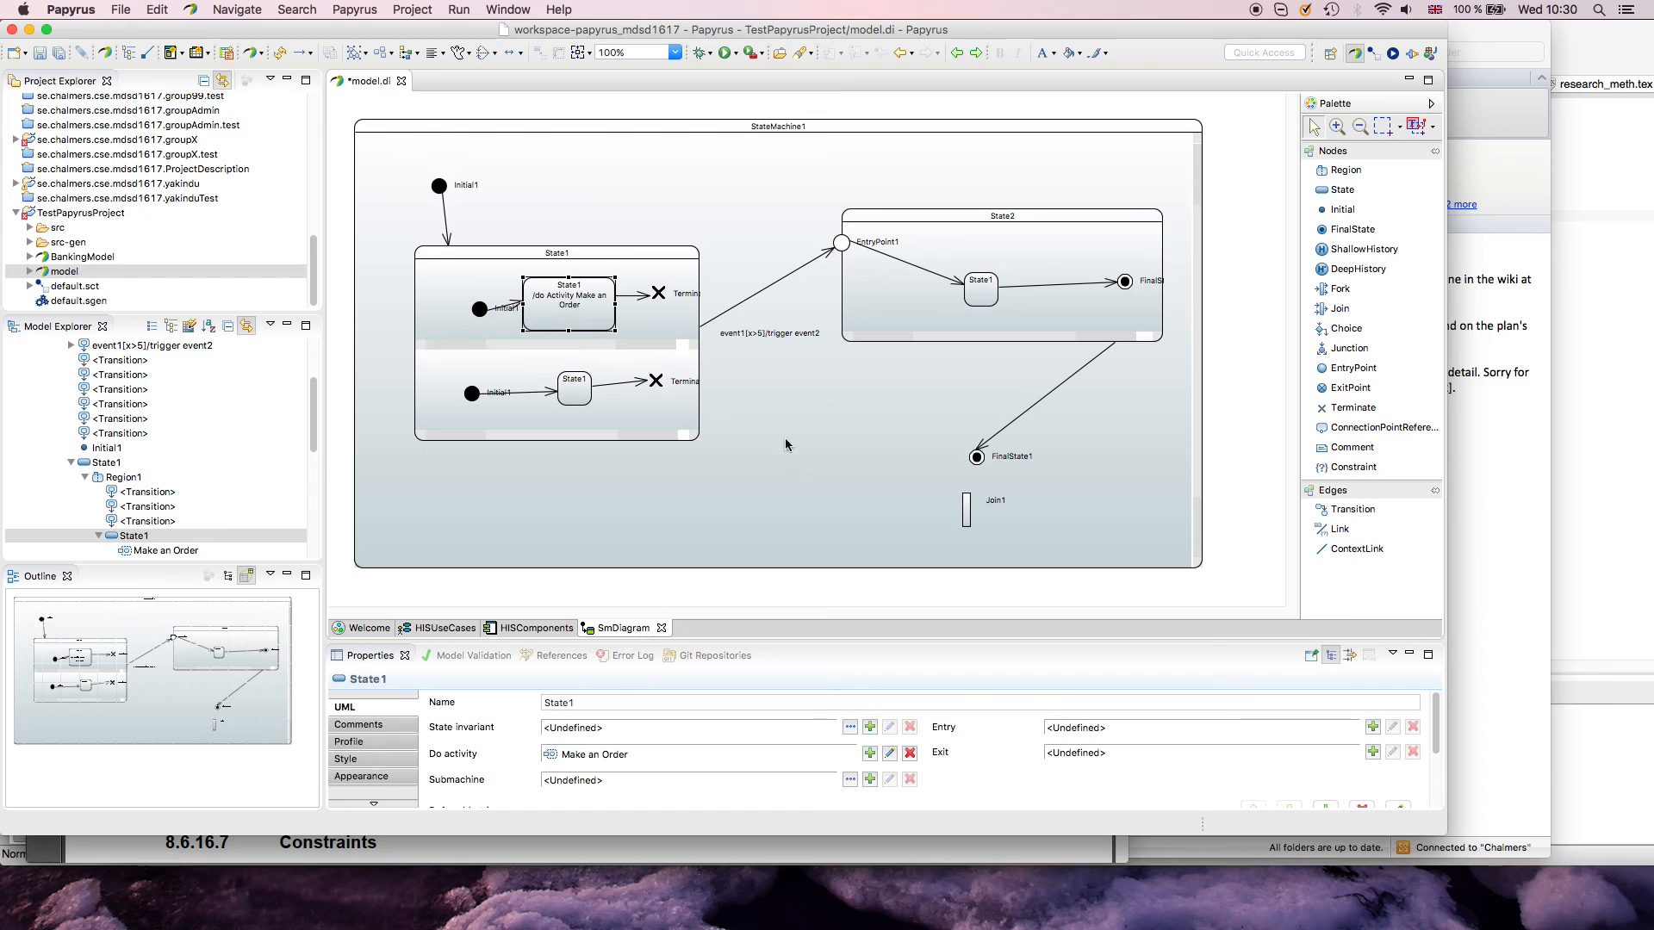
Step: Delete the Join1 node from the diagram and select State2 to view its properties
click(770, 332)
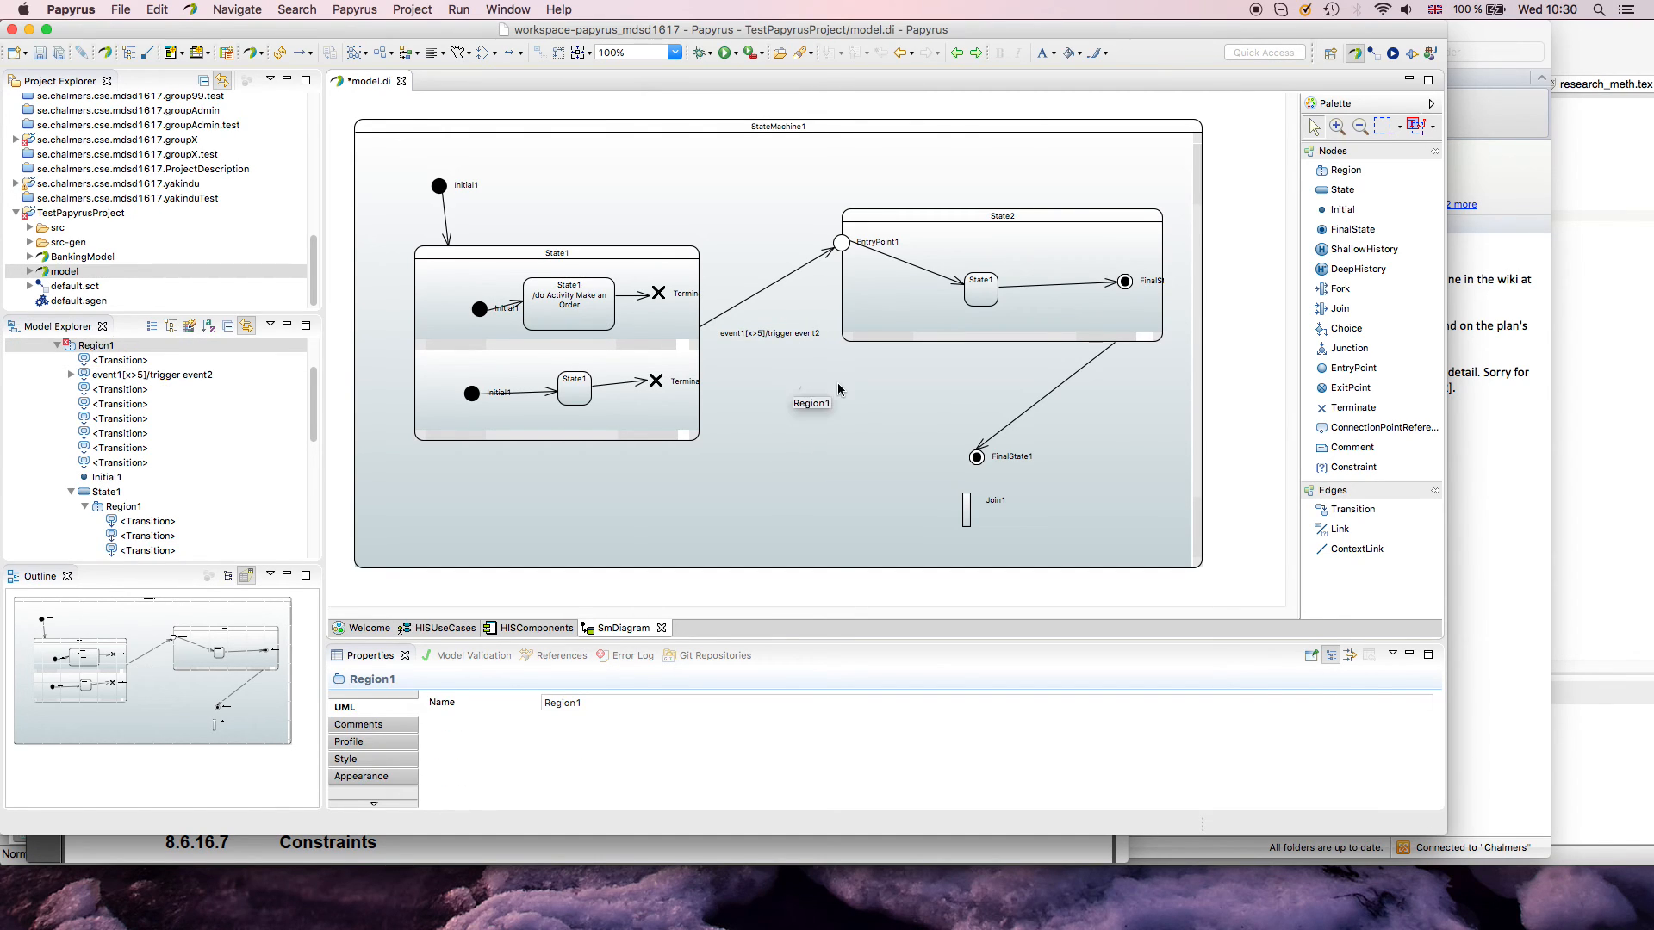
mouse_move(1213, 512)
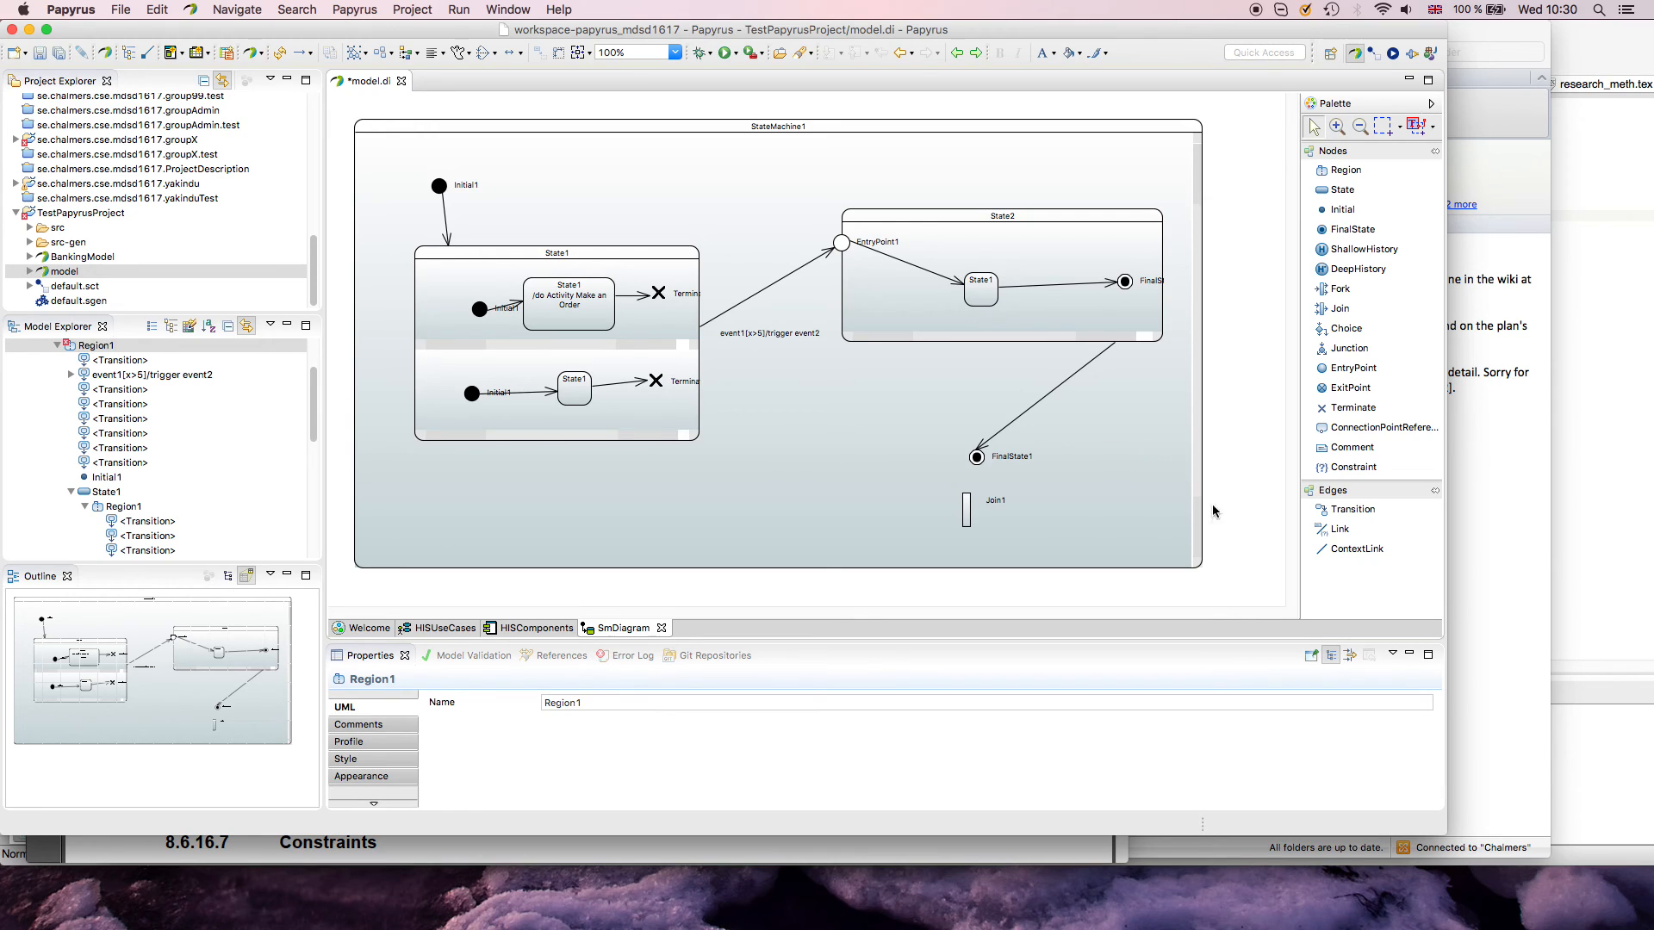
click(1345, 208)
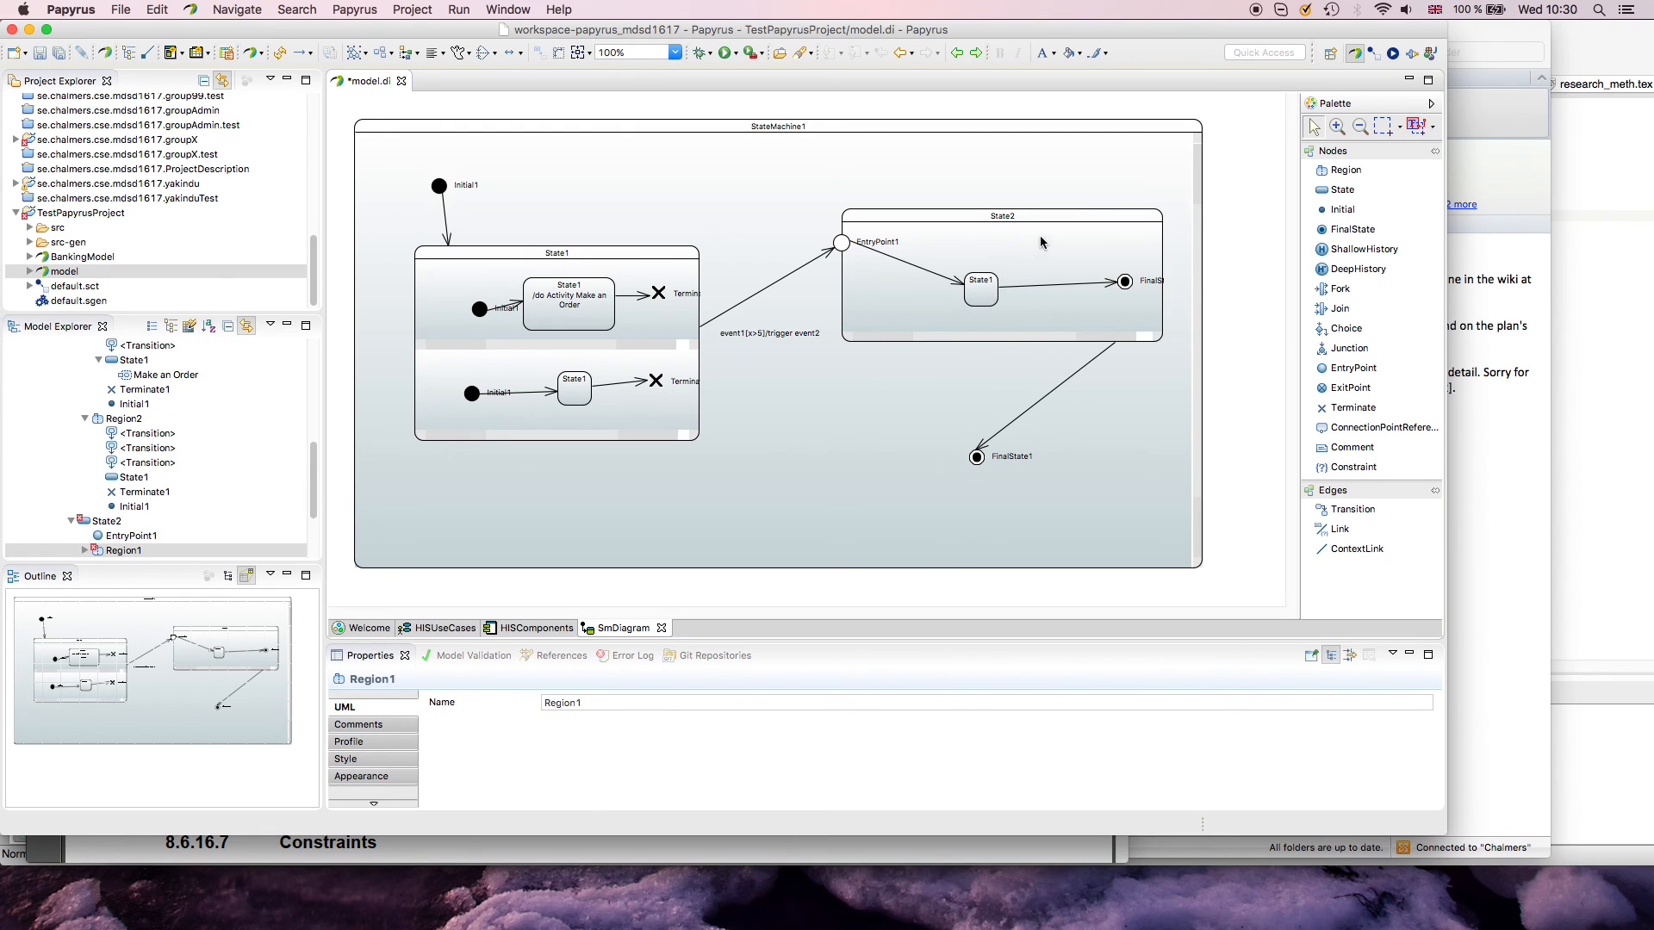
click(1000, 216)
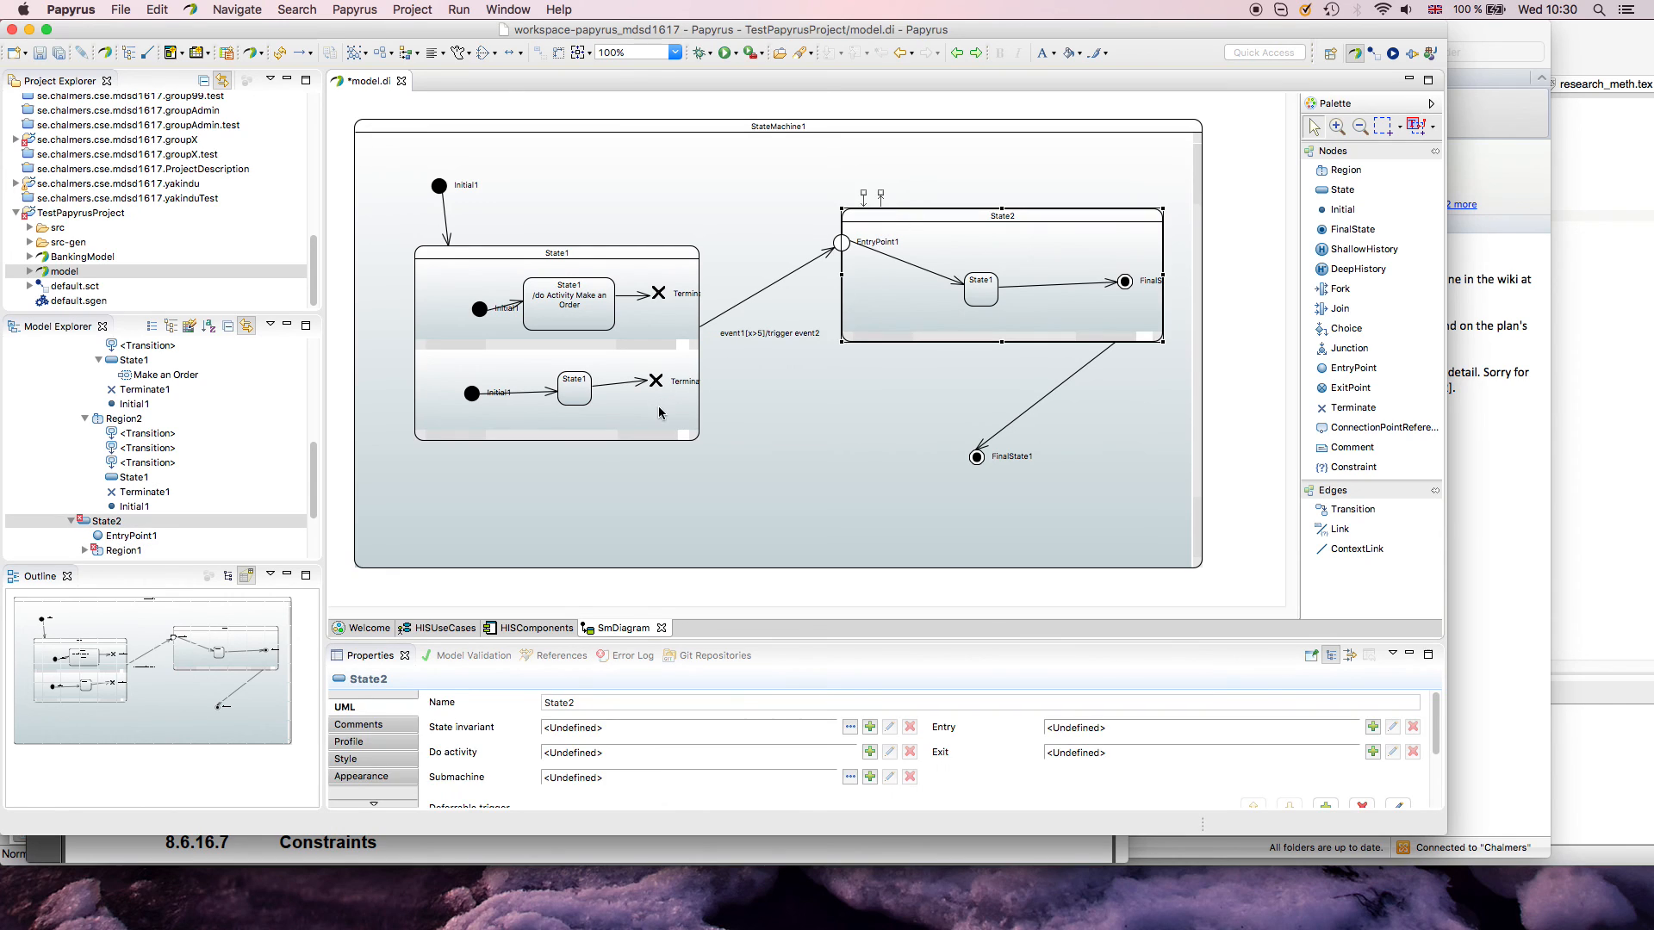